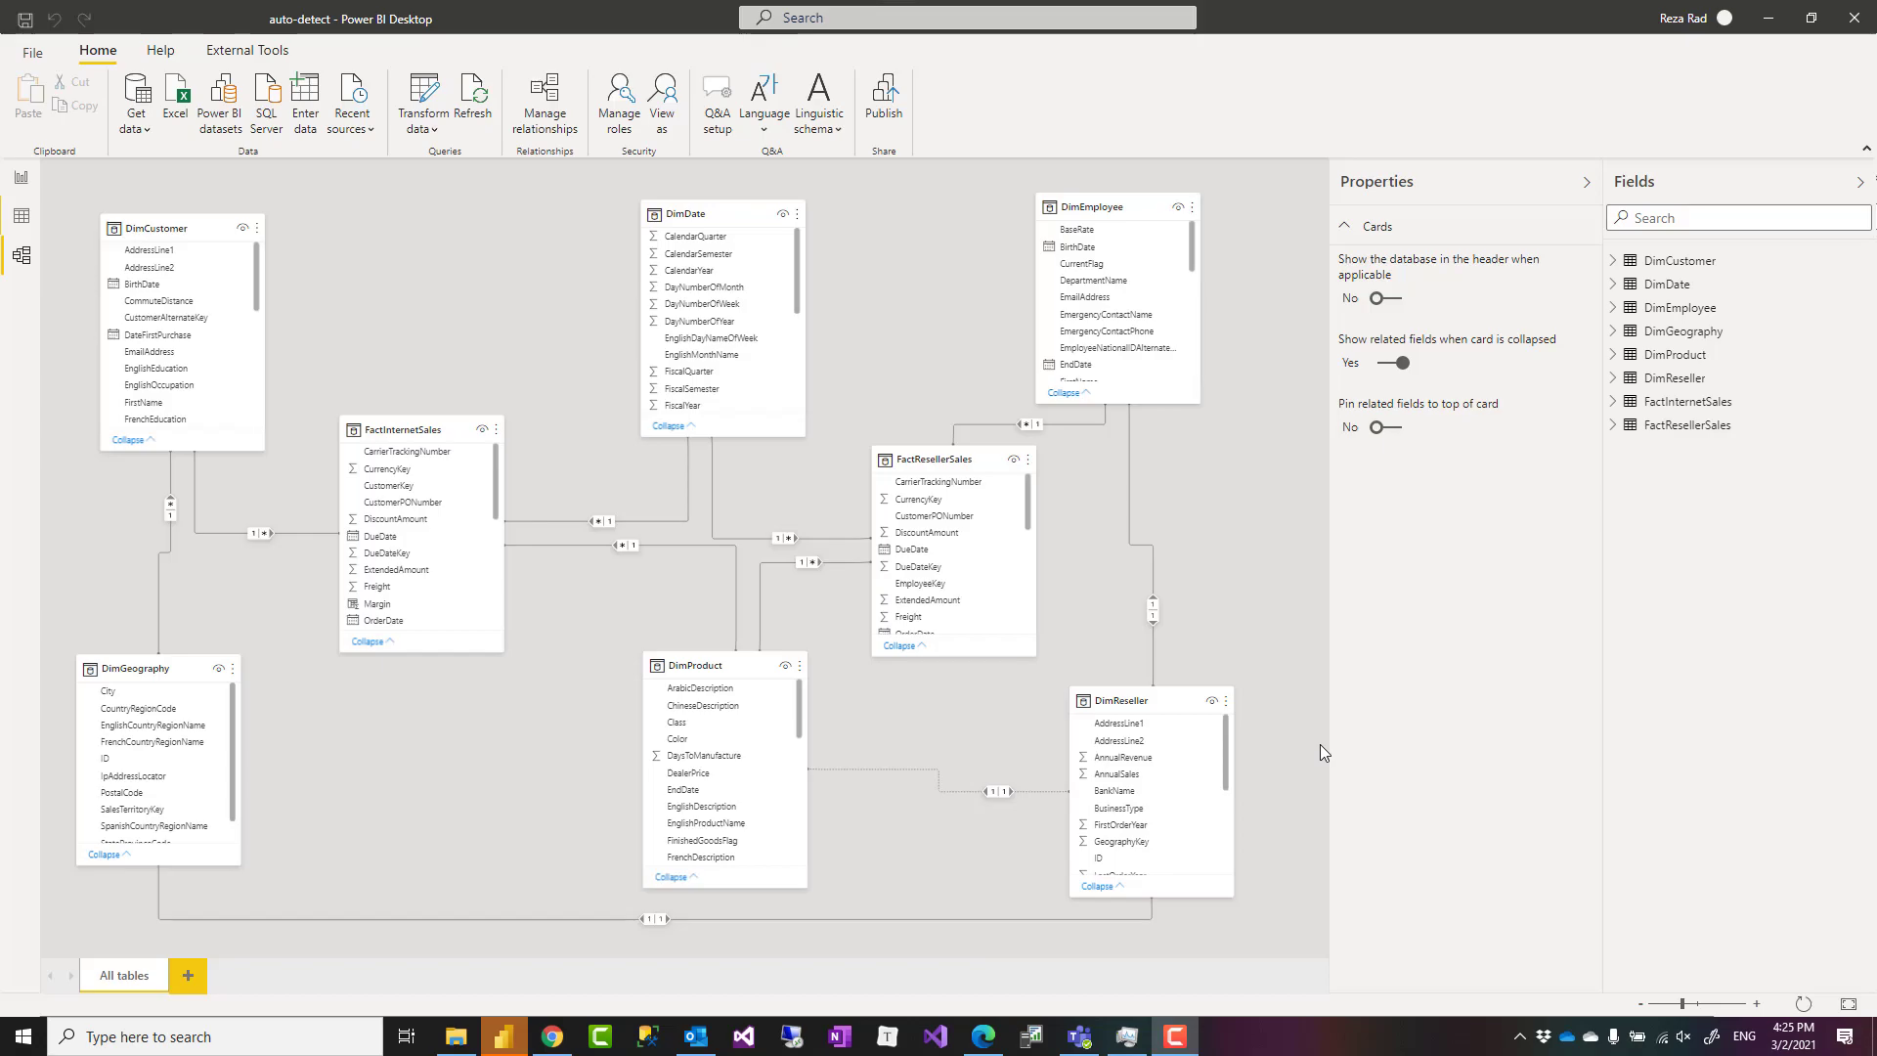
mouse_move(1234, 649)
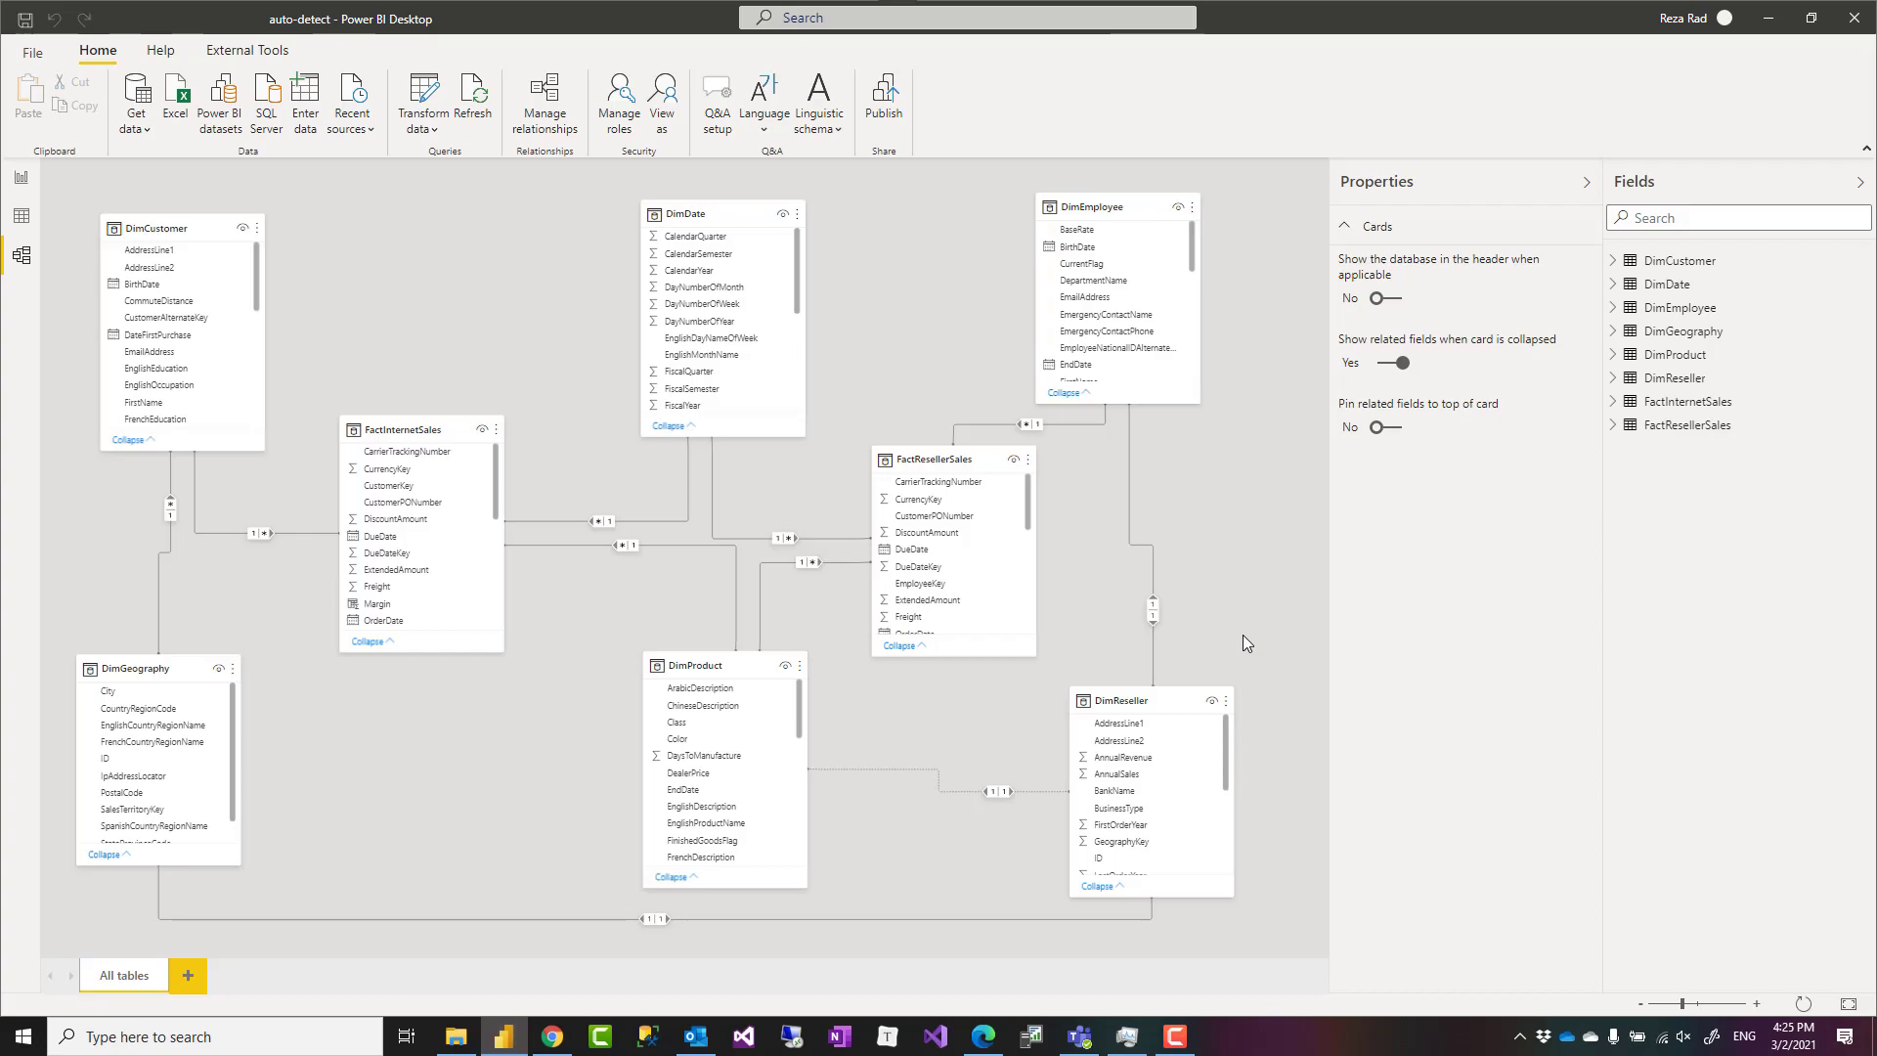
mouse_move(981, 459)
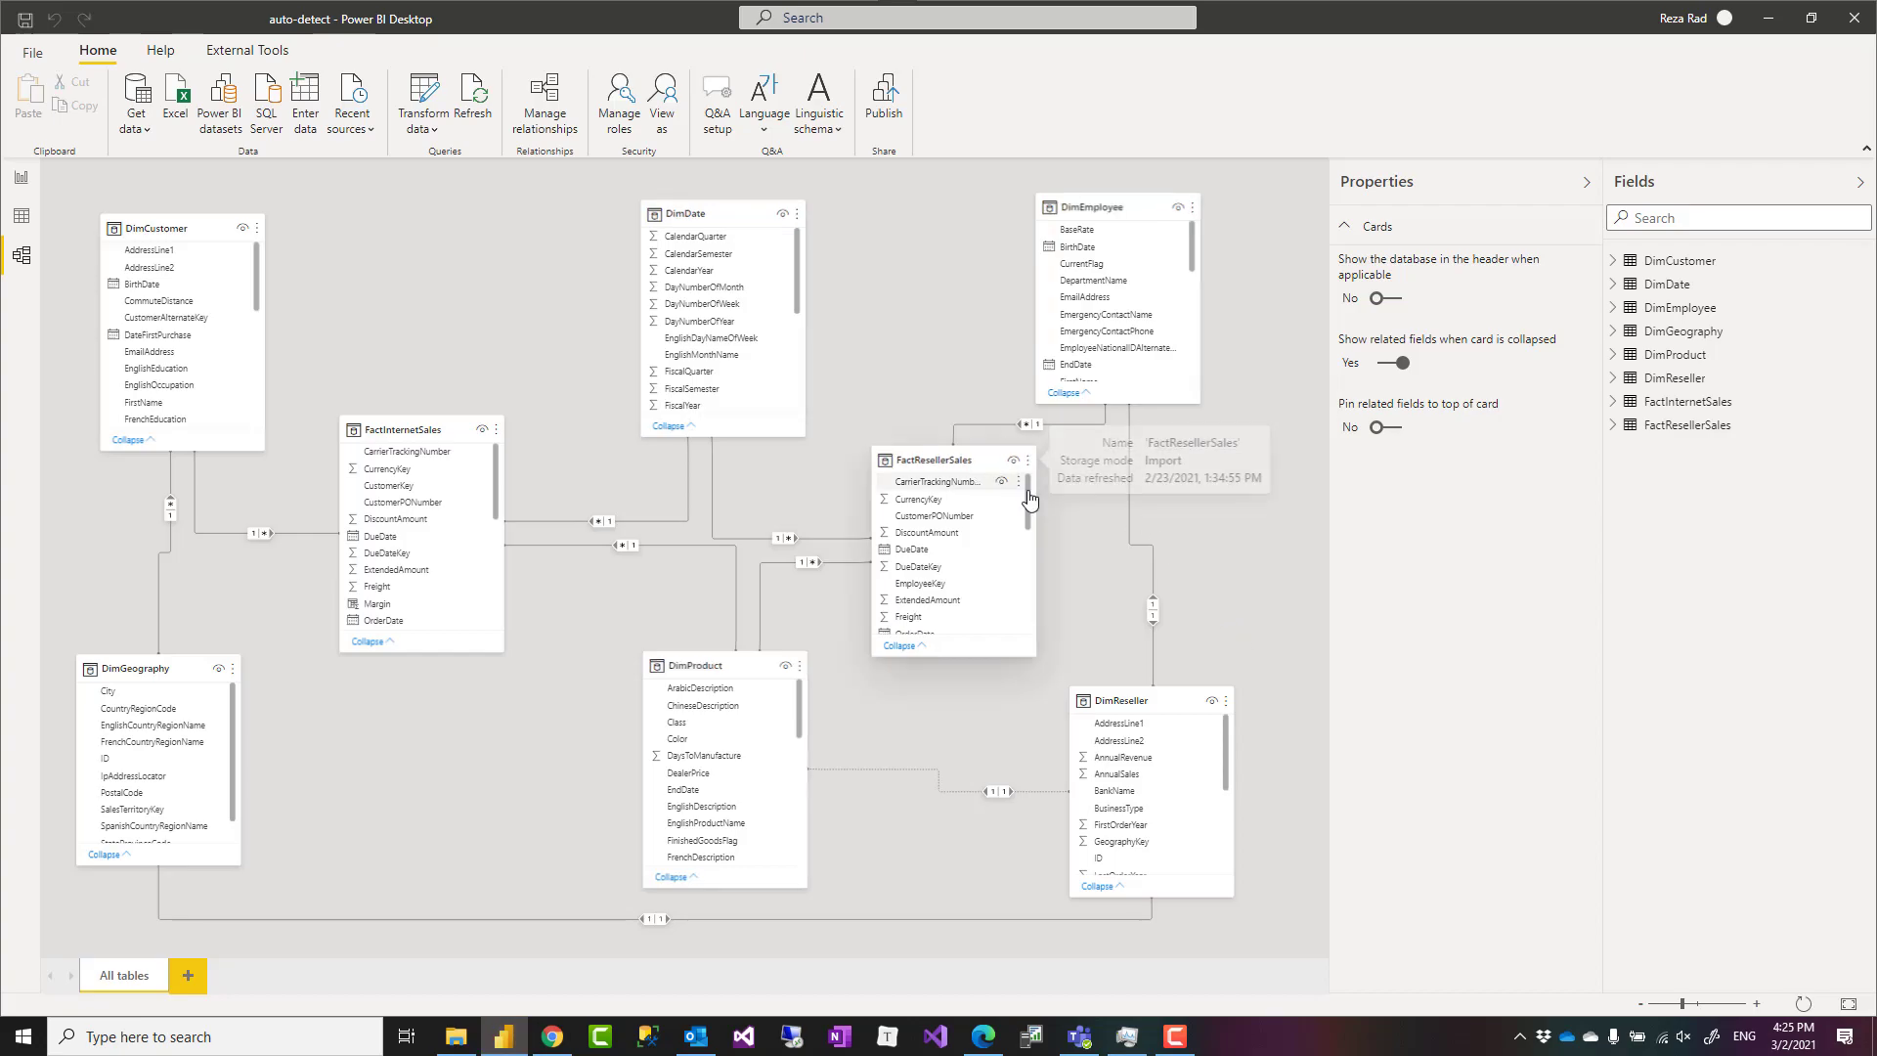
mouse_move(1254, 700)
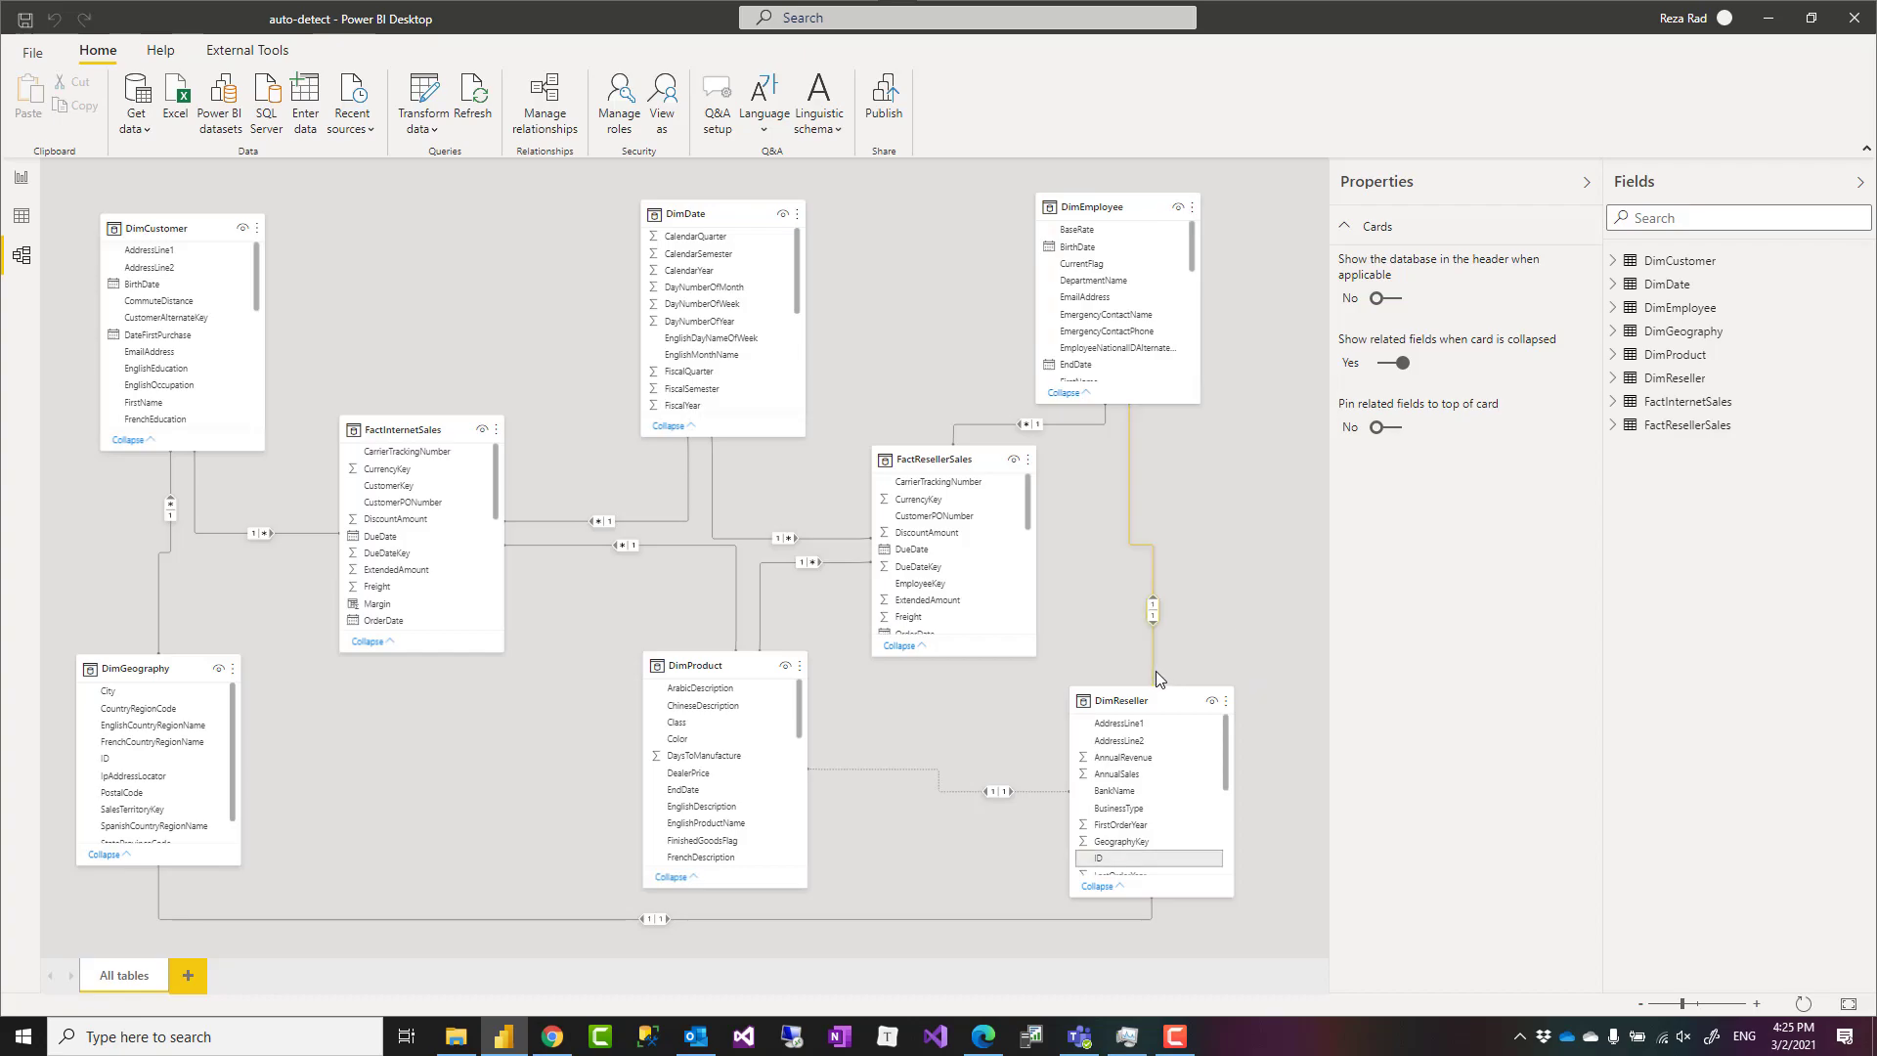
mouse_move(1155, 700)
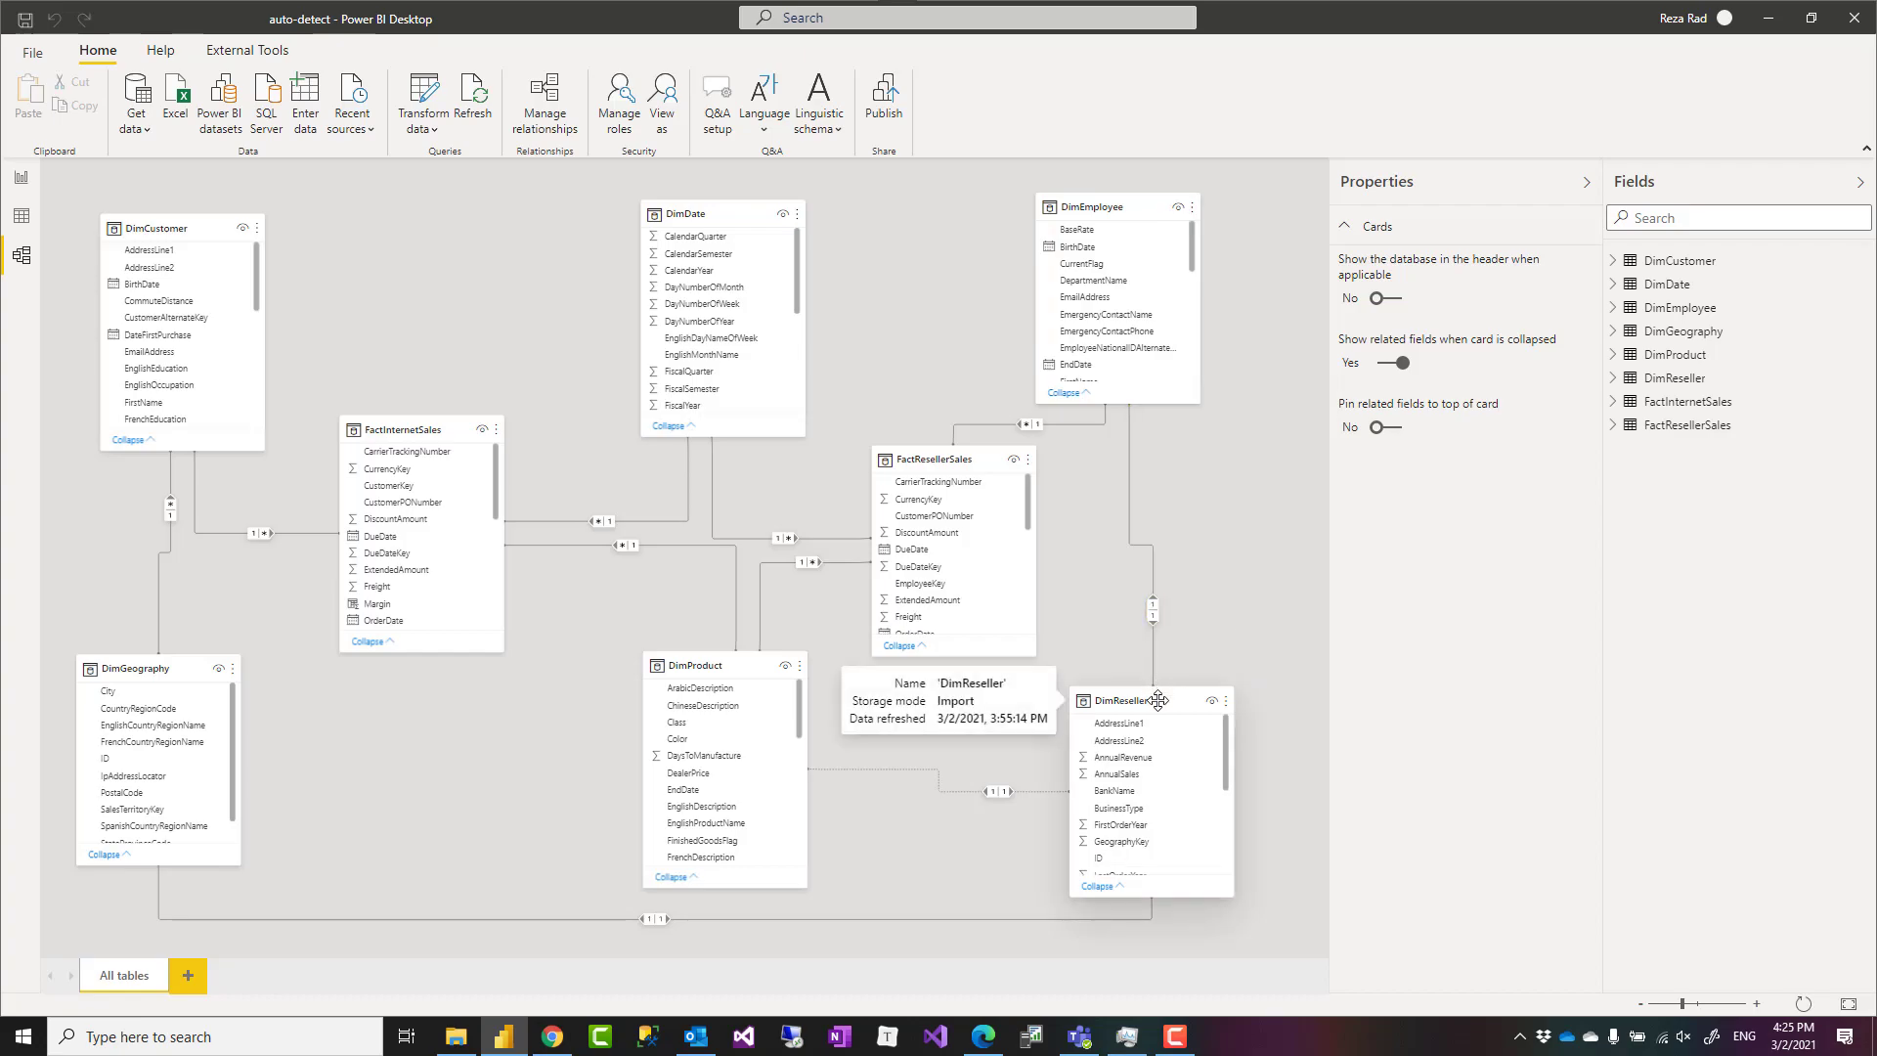
Tick DimCustomer and FactInternetSales in the Navigator and load both tables
left_click(1126, 700)
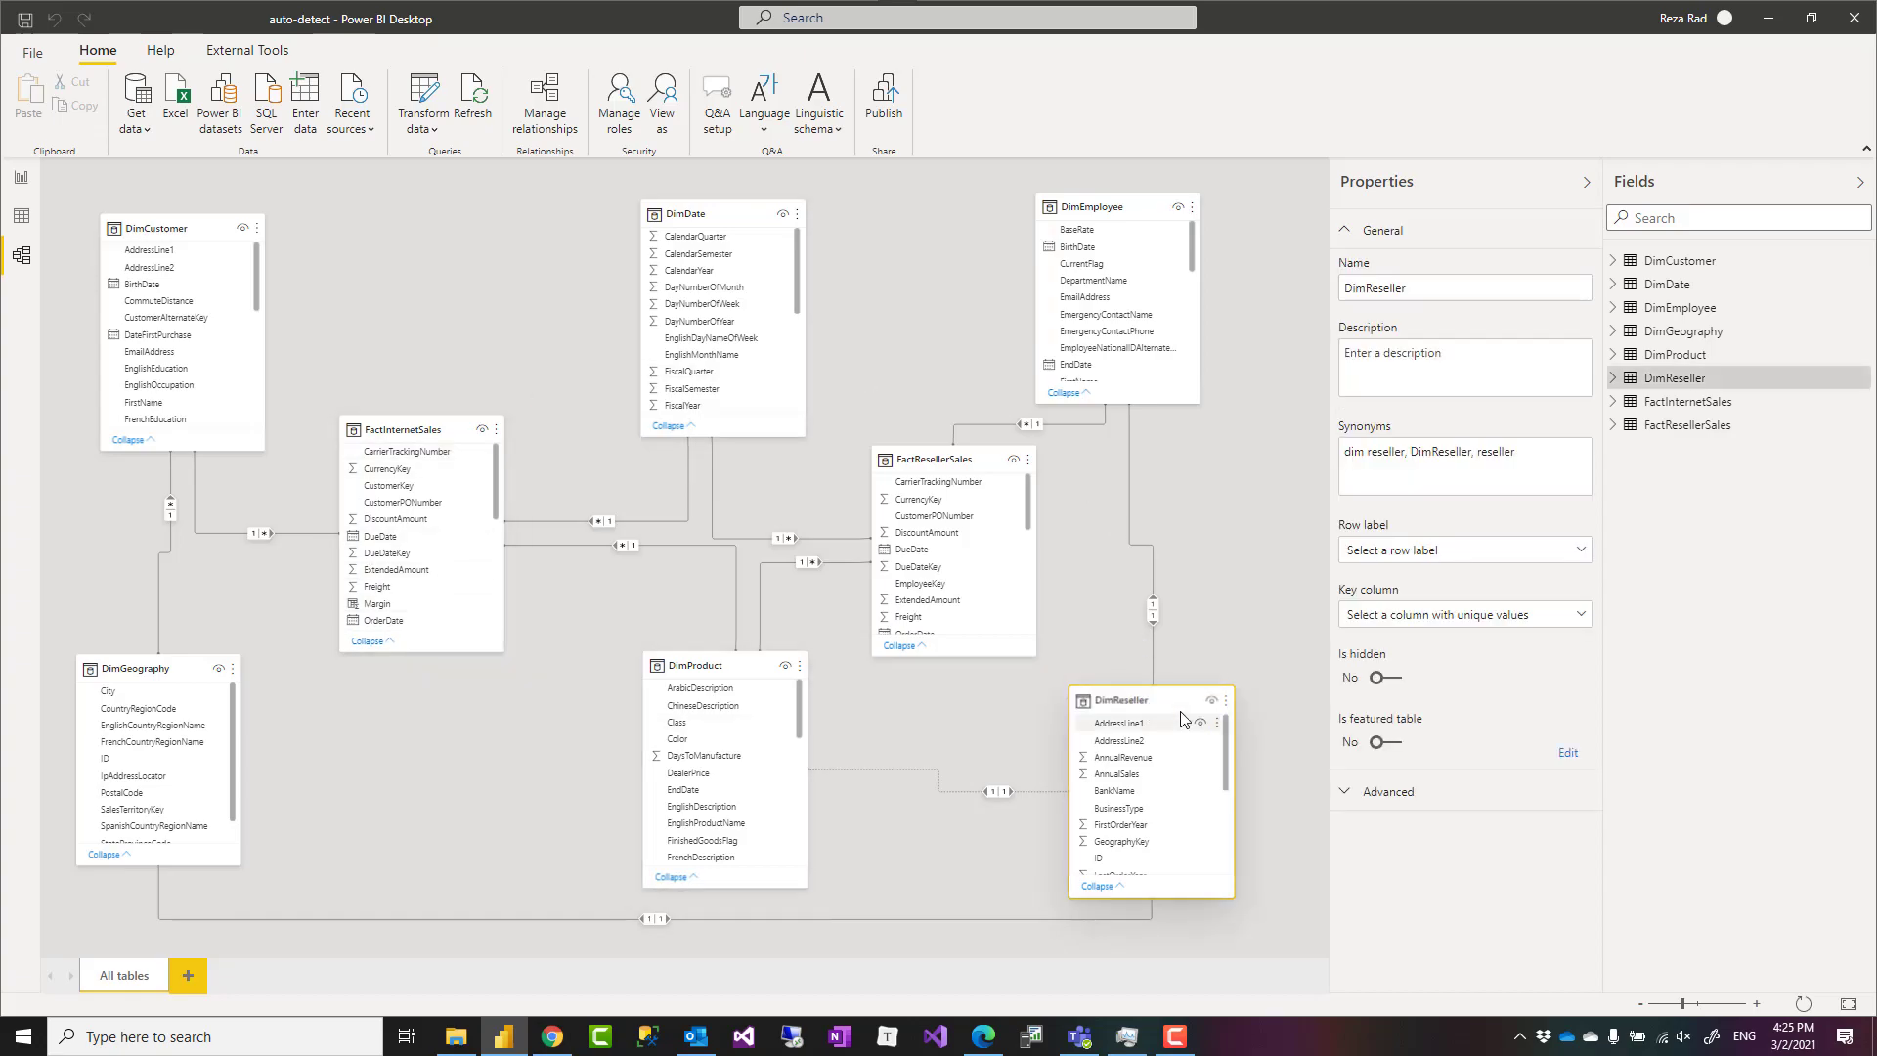
mouse_move(903, 795)
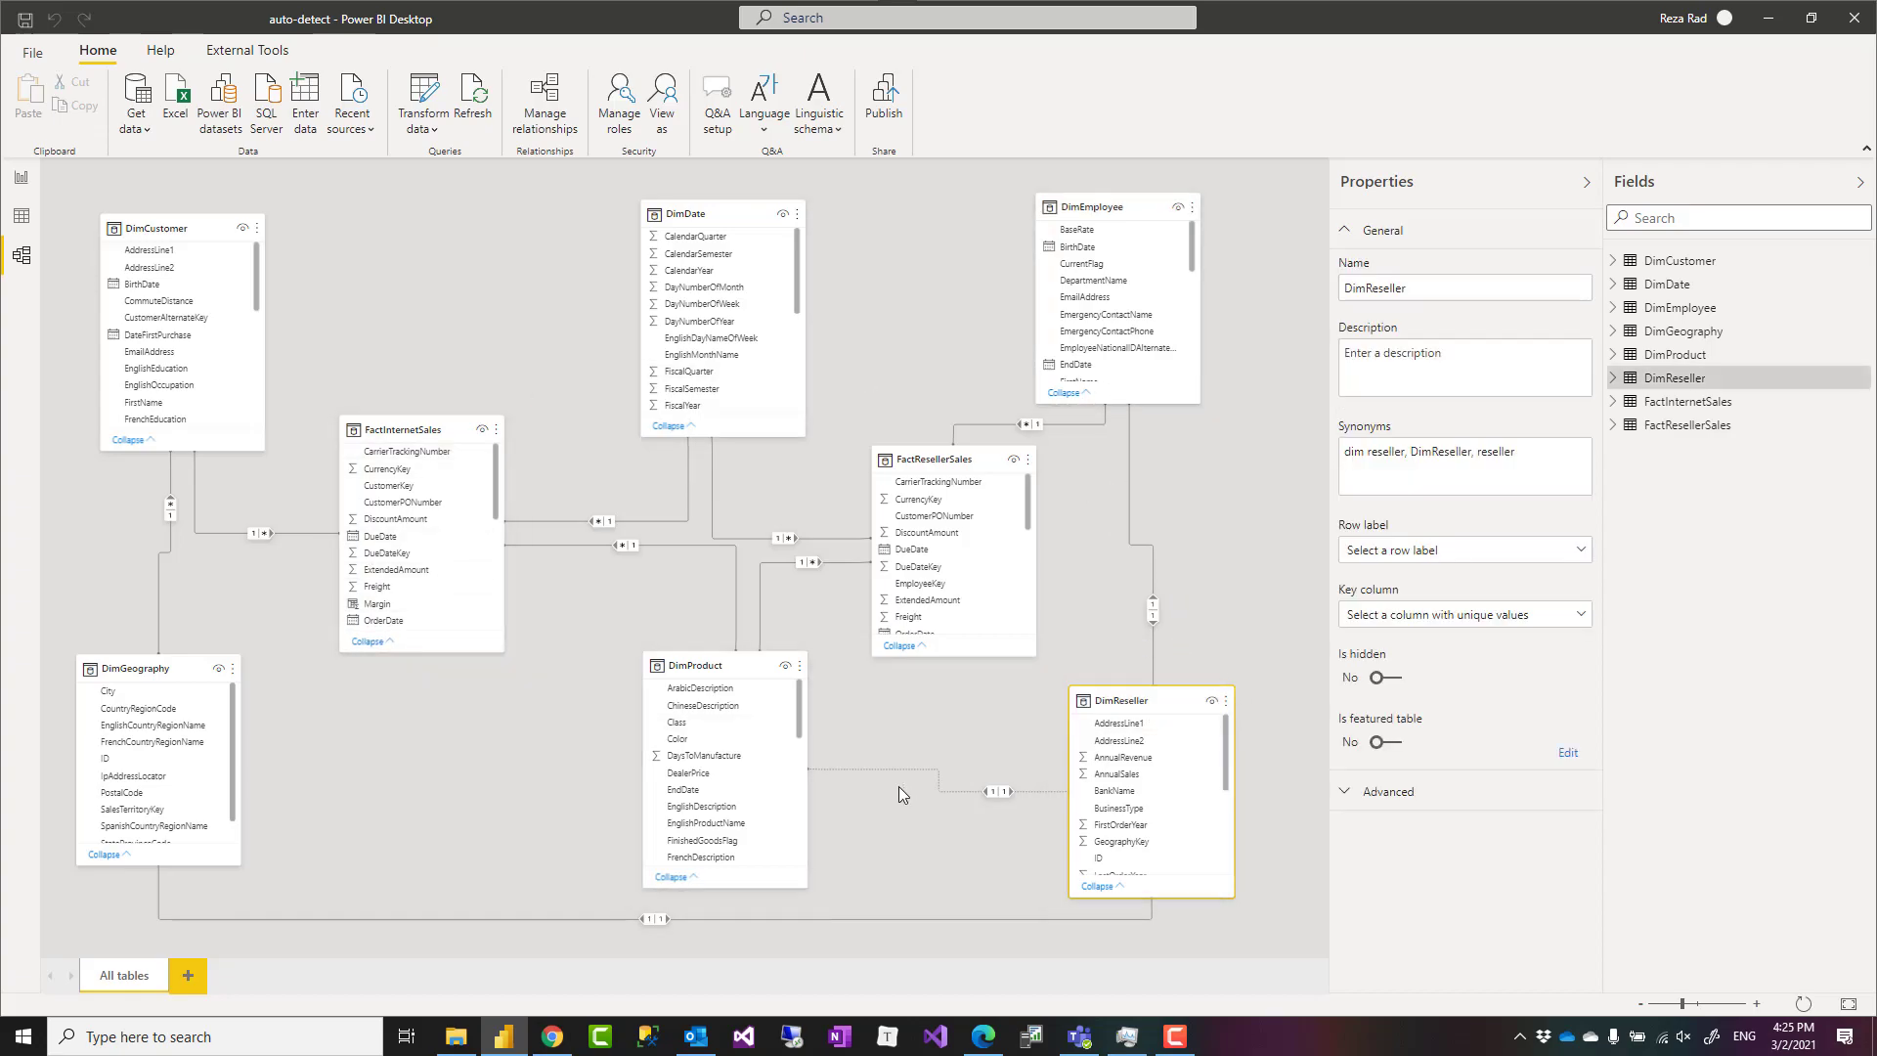
mouse_move(1181, 693)
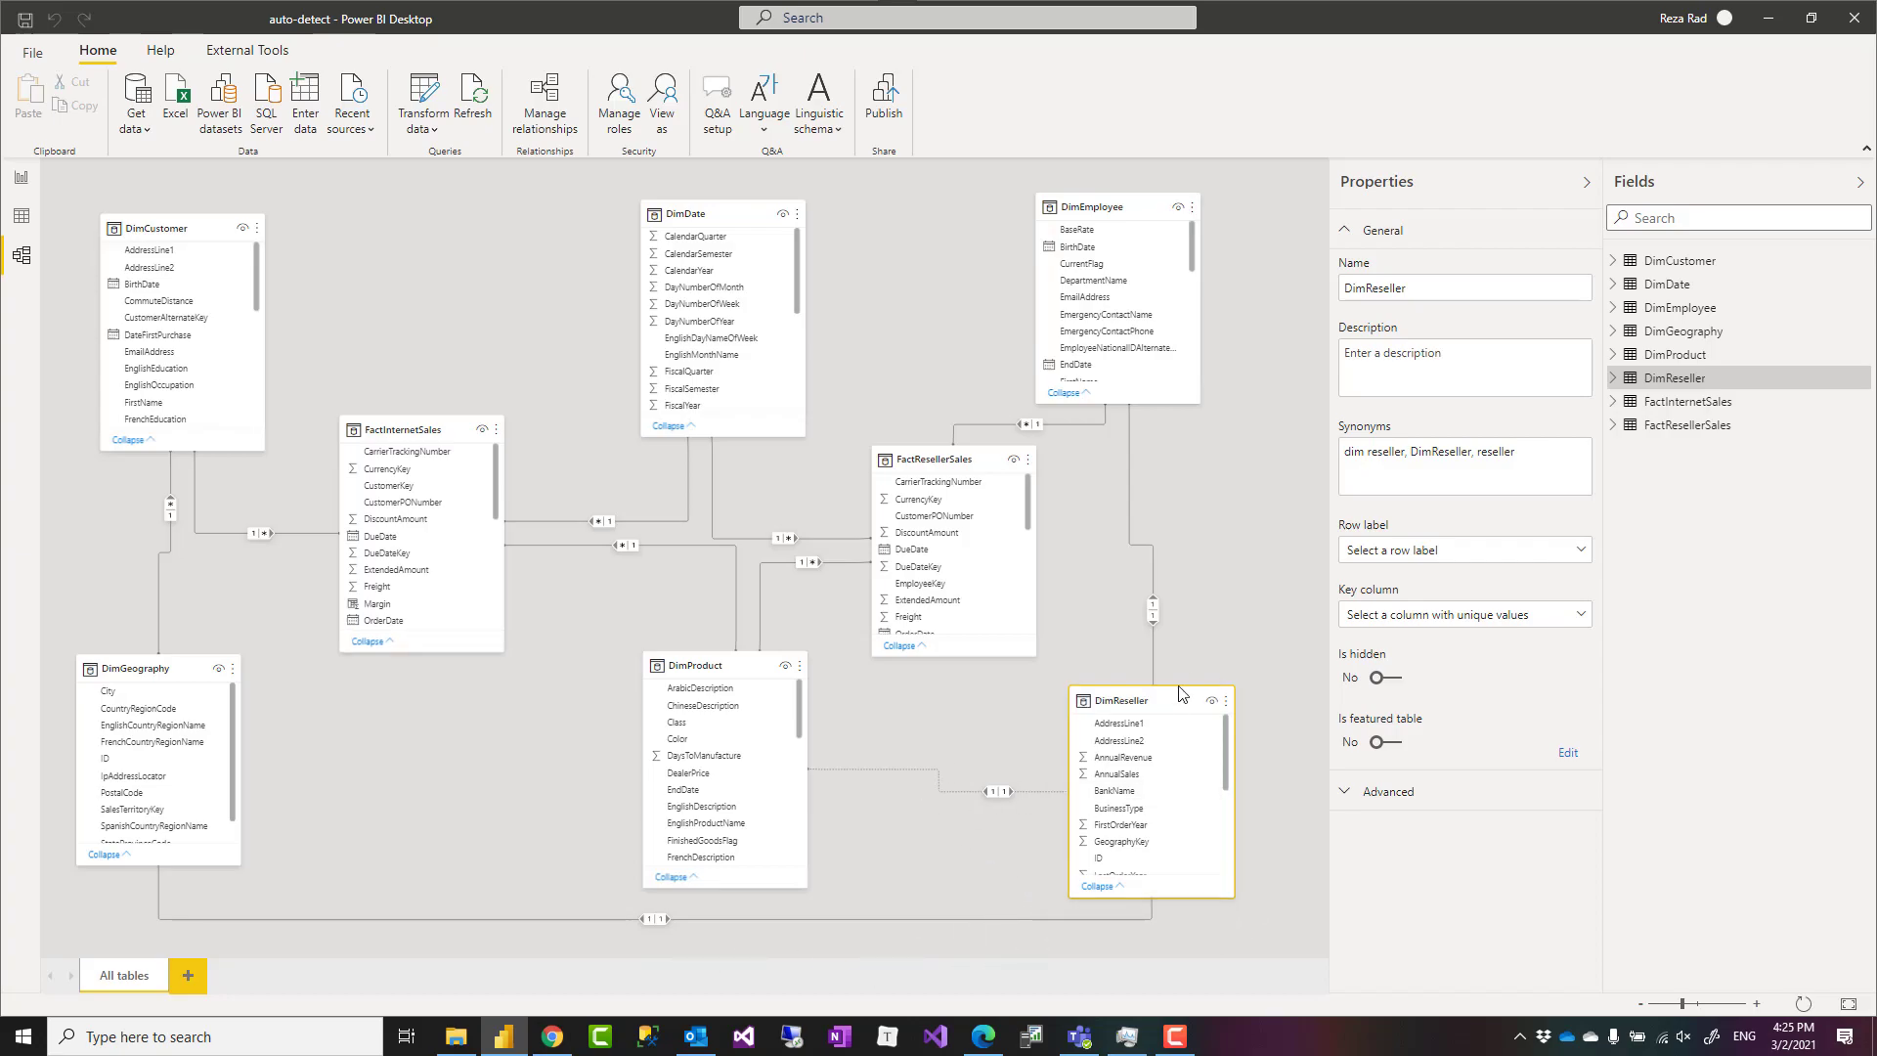
mouse_move(1000, 906)
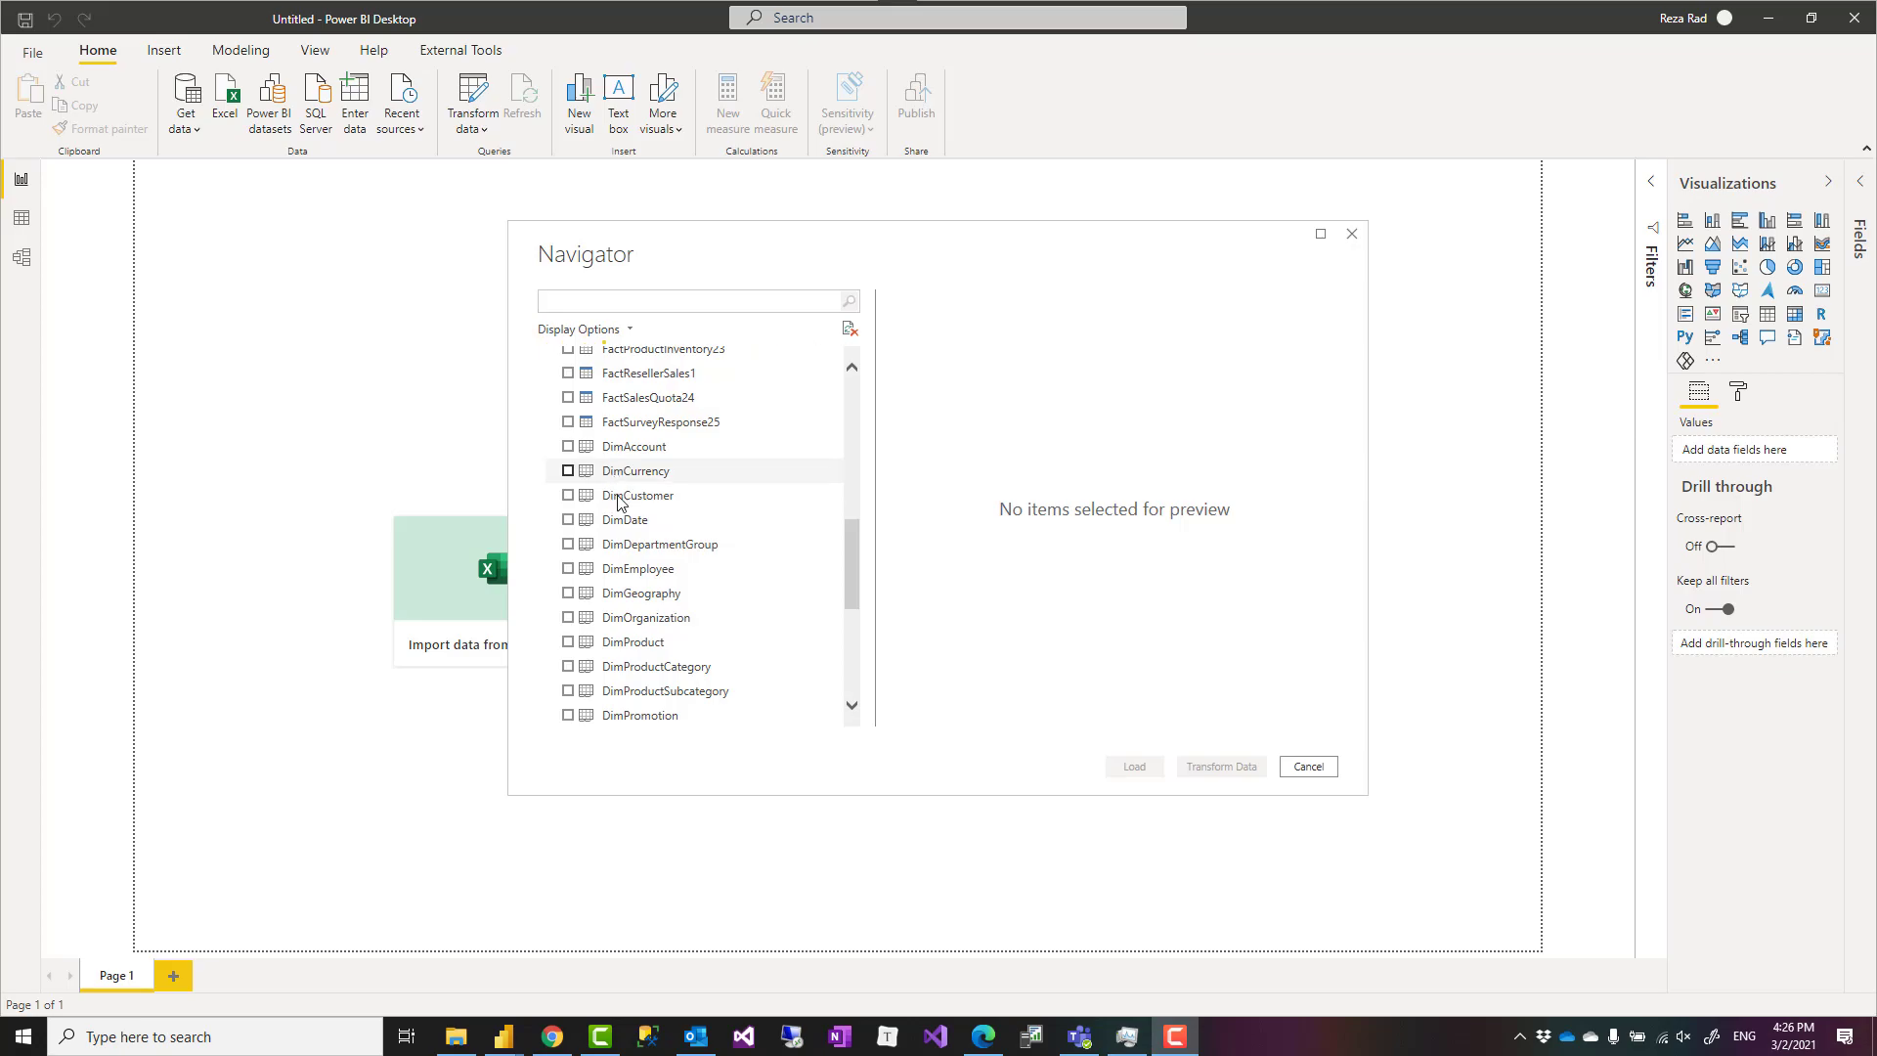
mouse_move(731, 561)
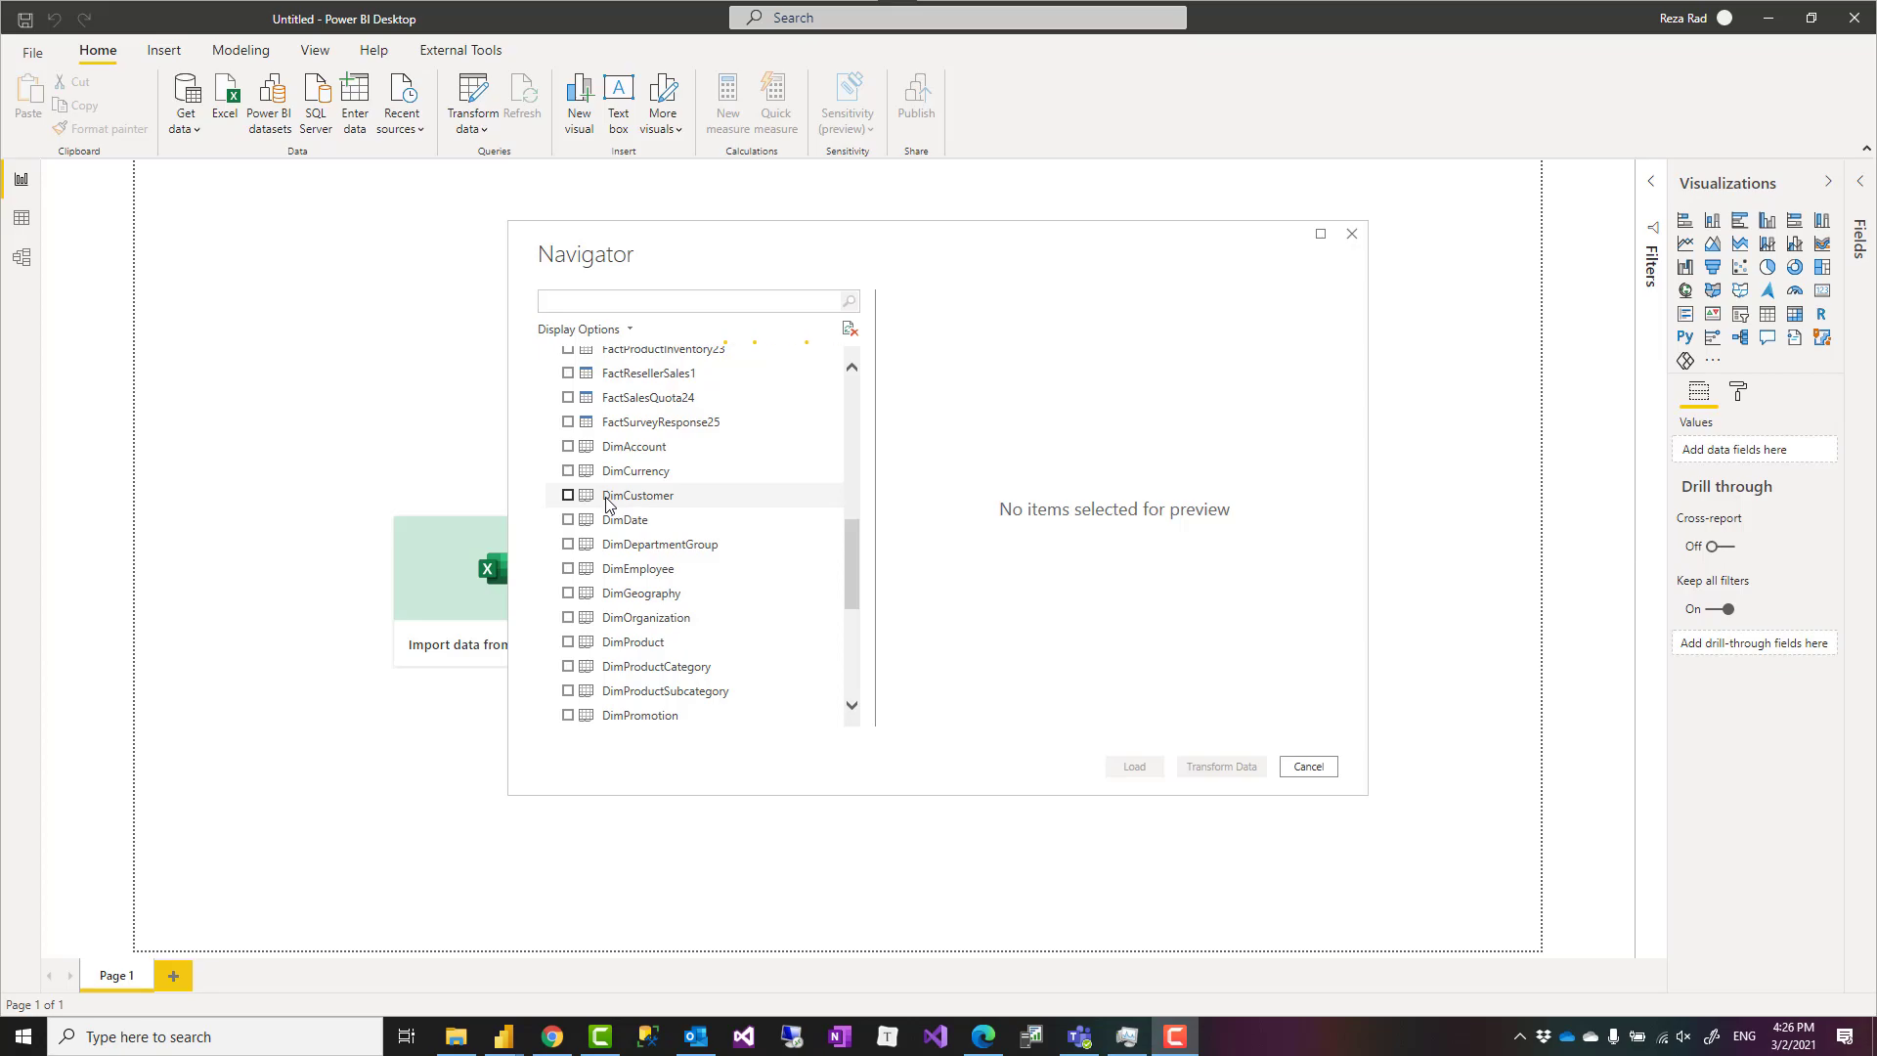
left_click(638, 494)
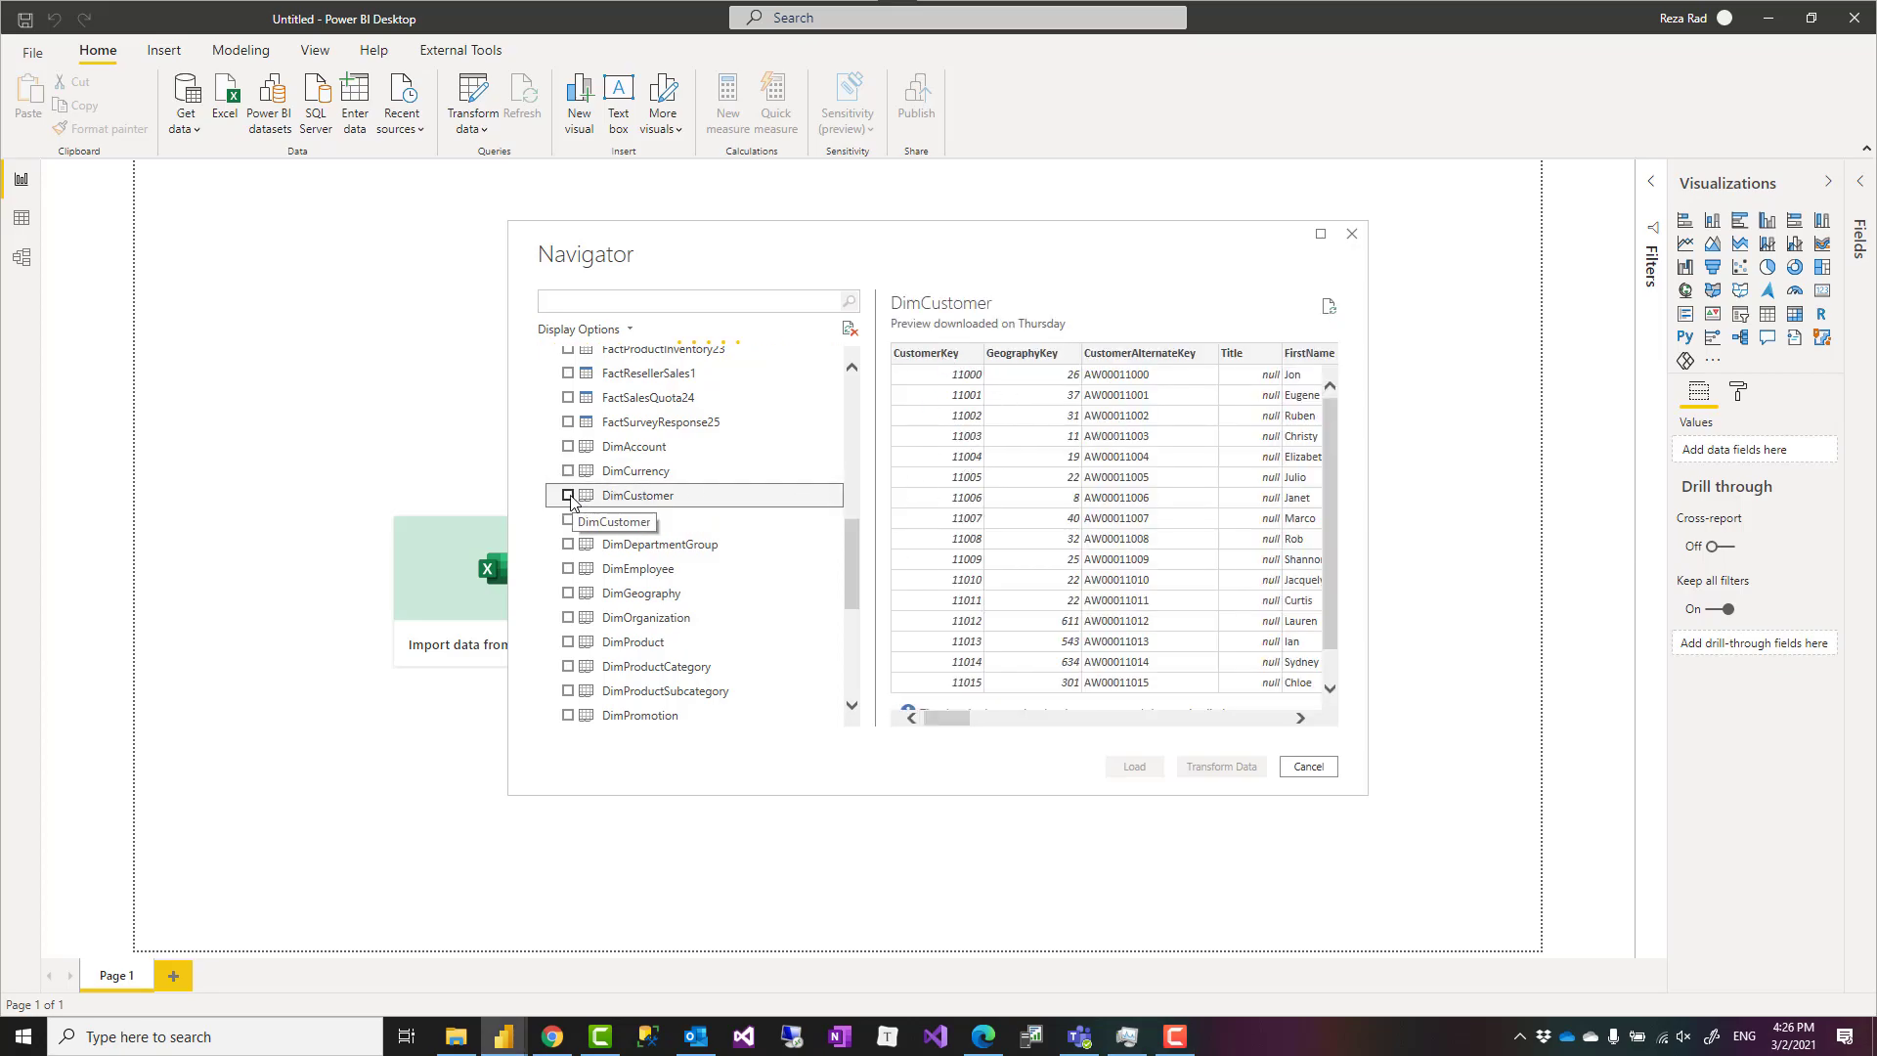
scroll("down", 3)
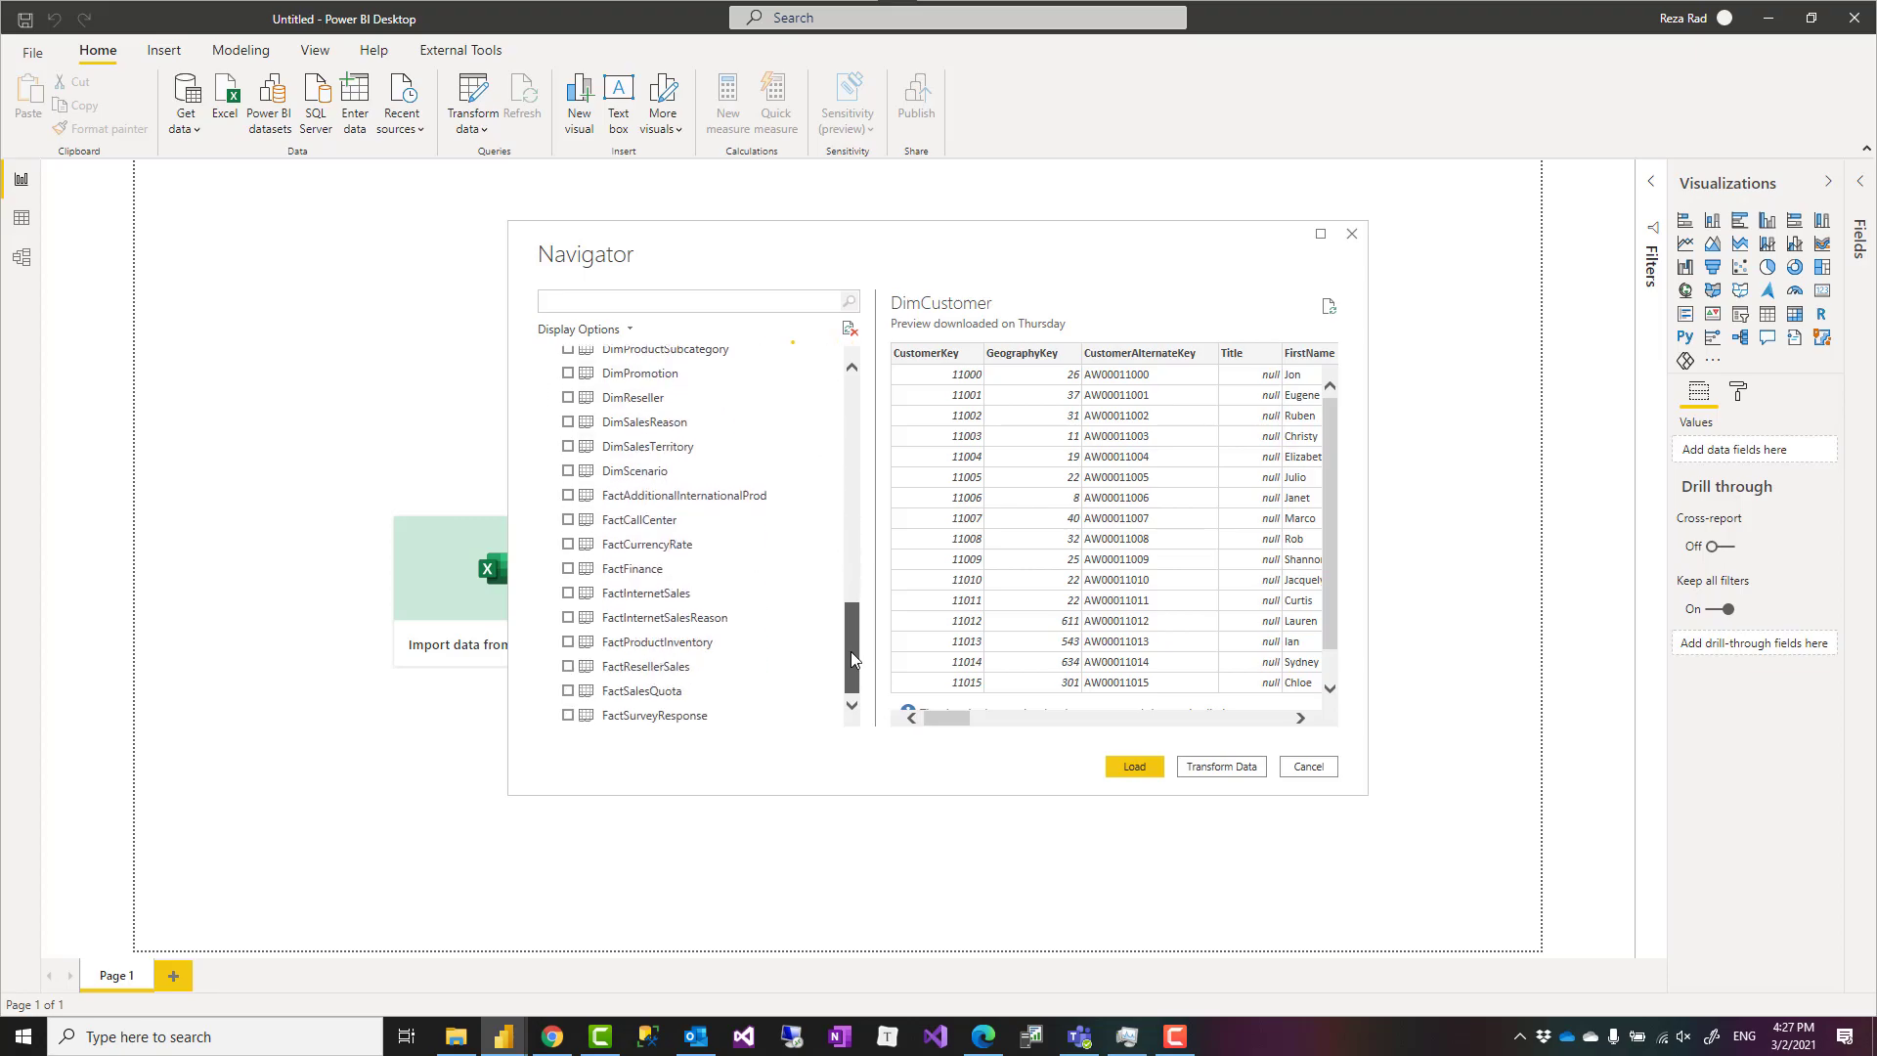
left_click(647, 590)
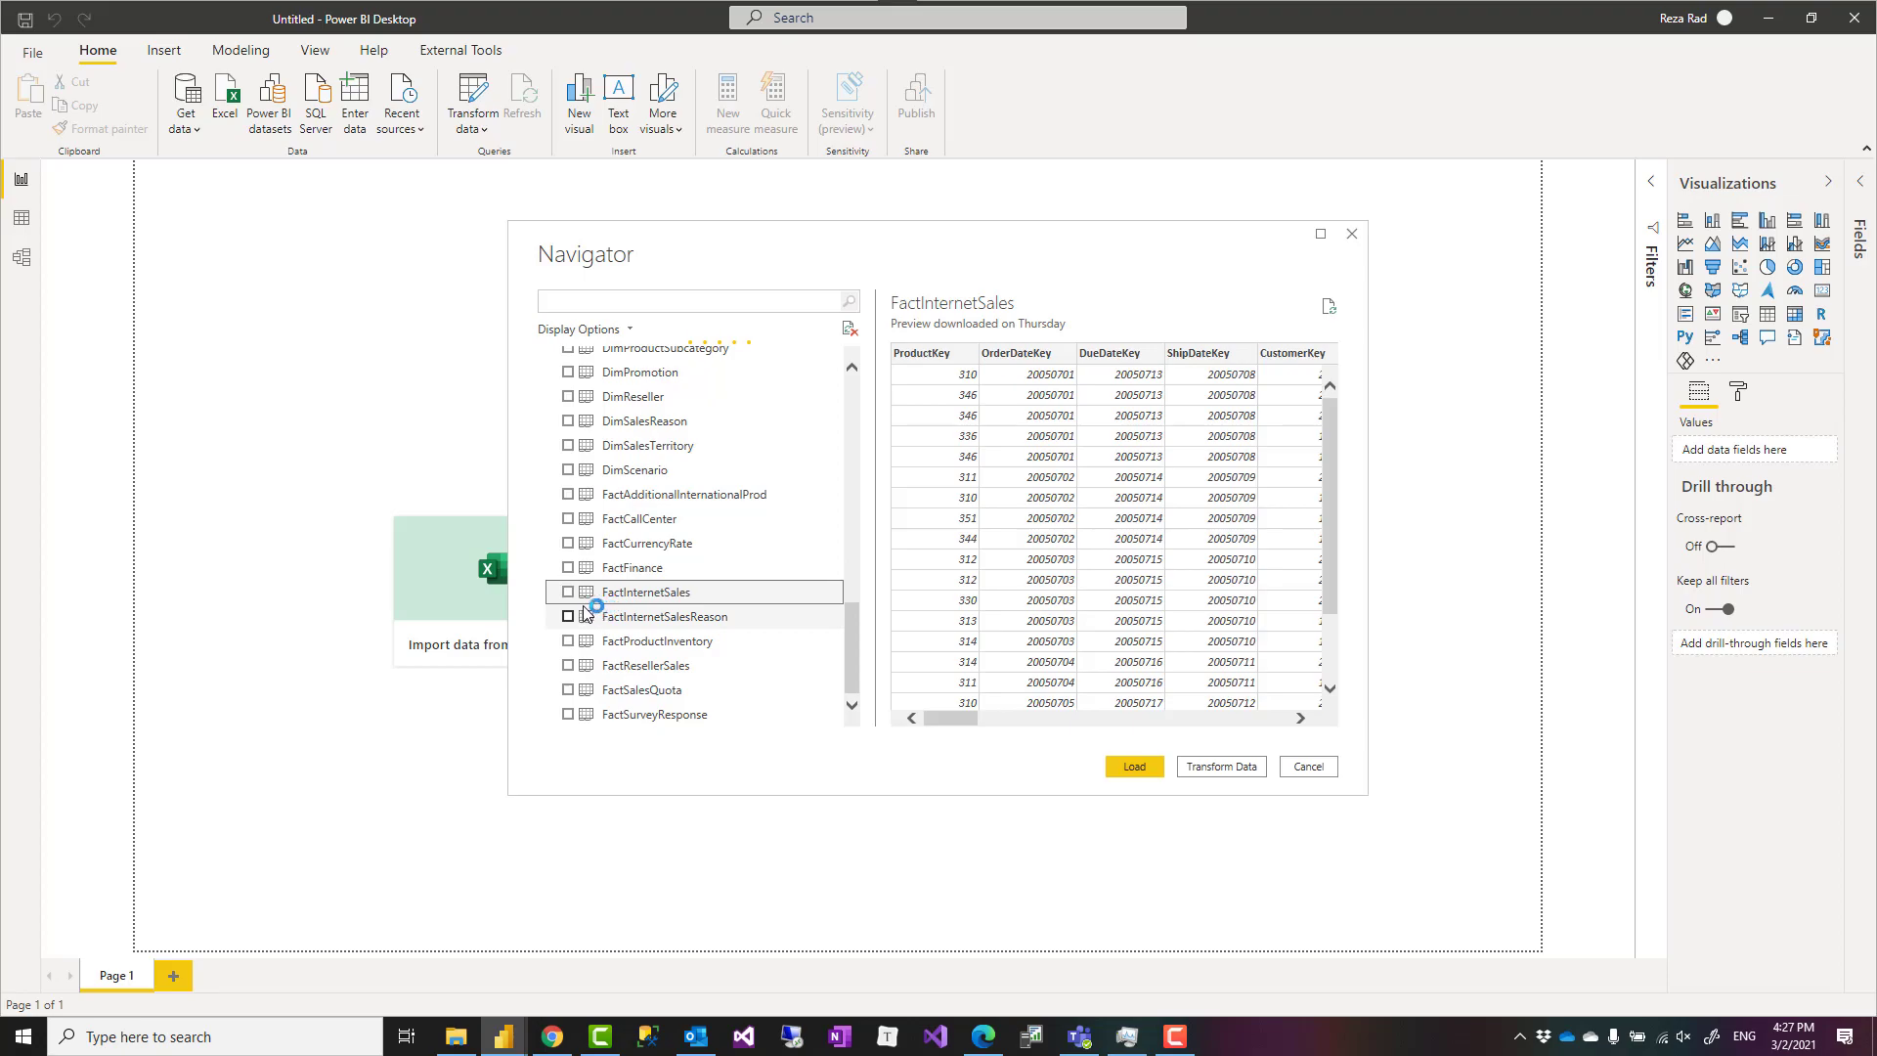
left_click(567, 590)
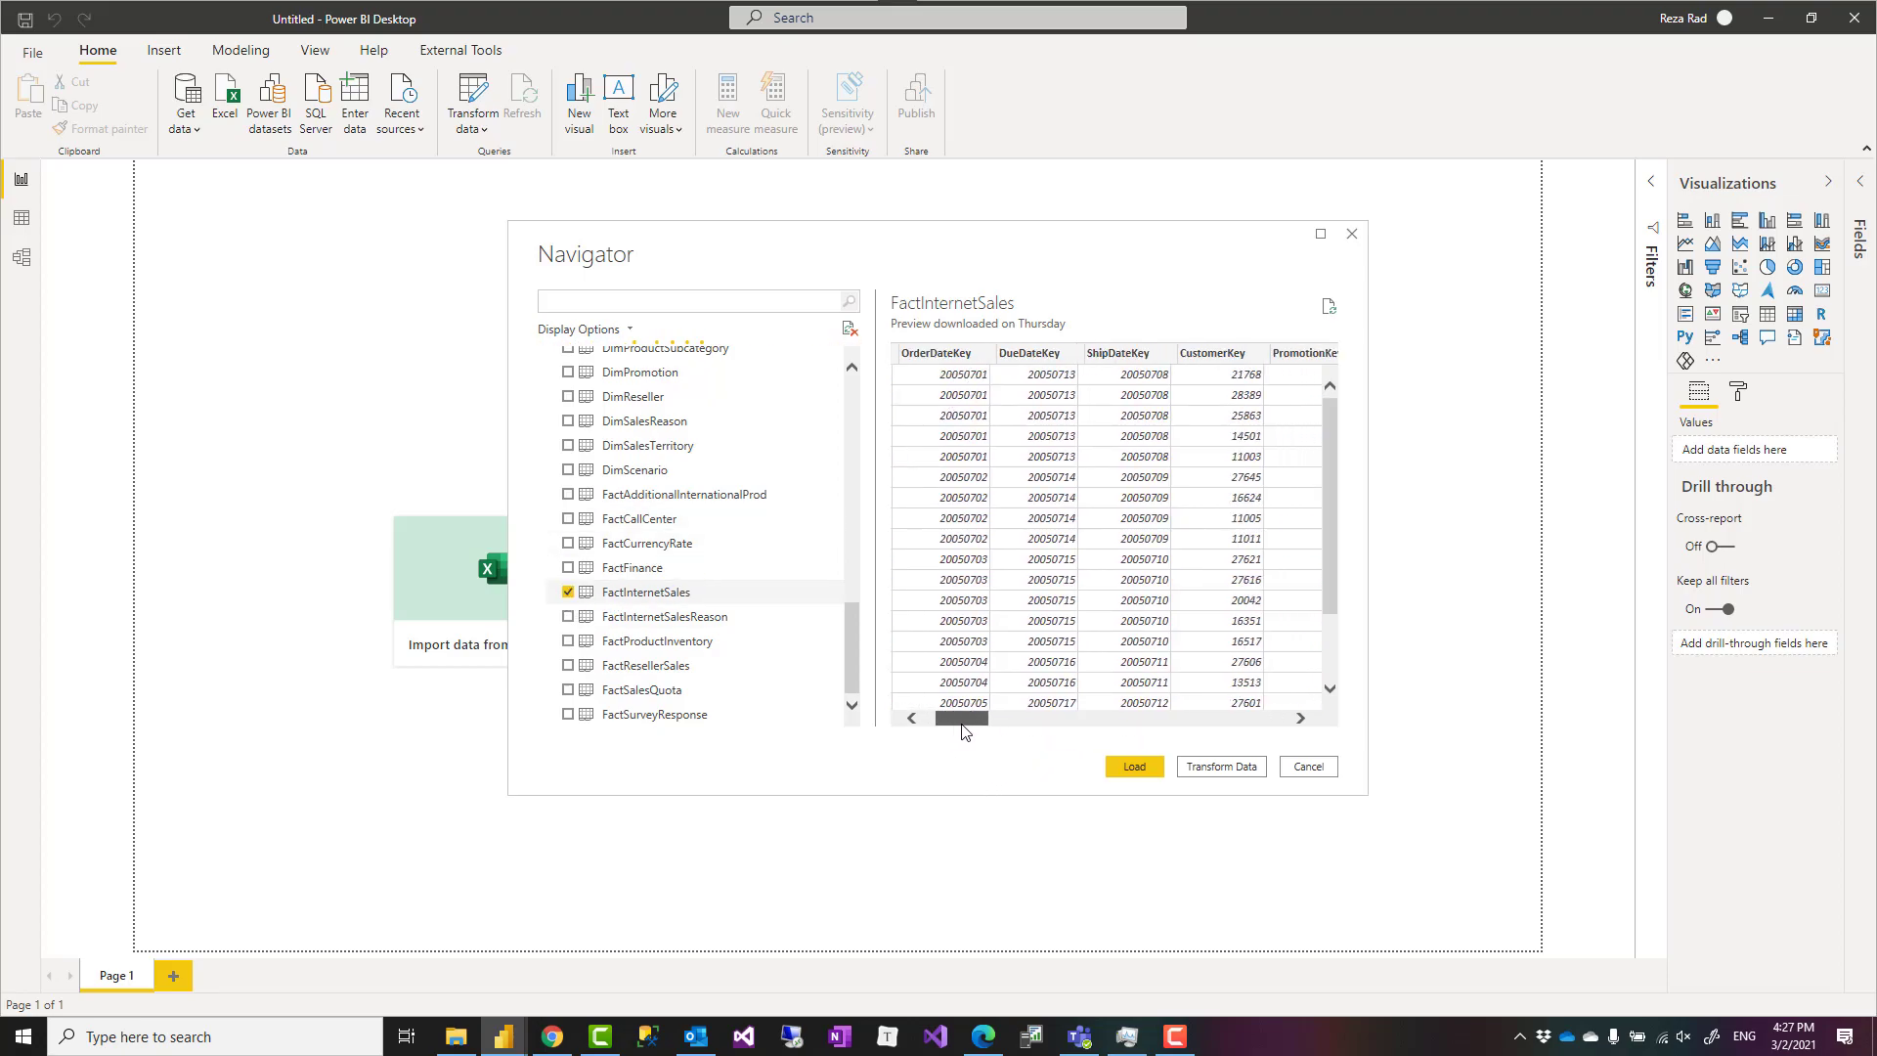
scroll("right", 3)
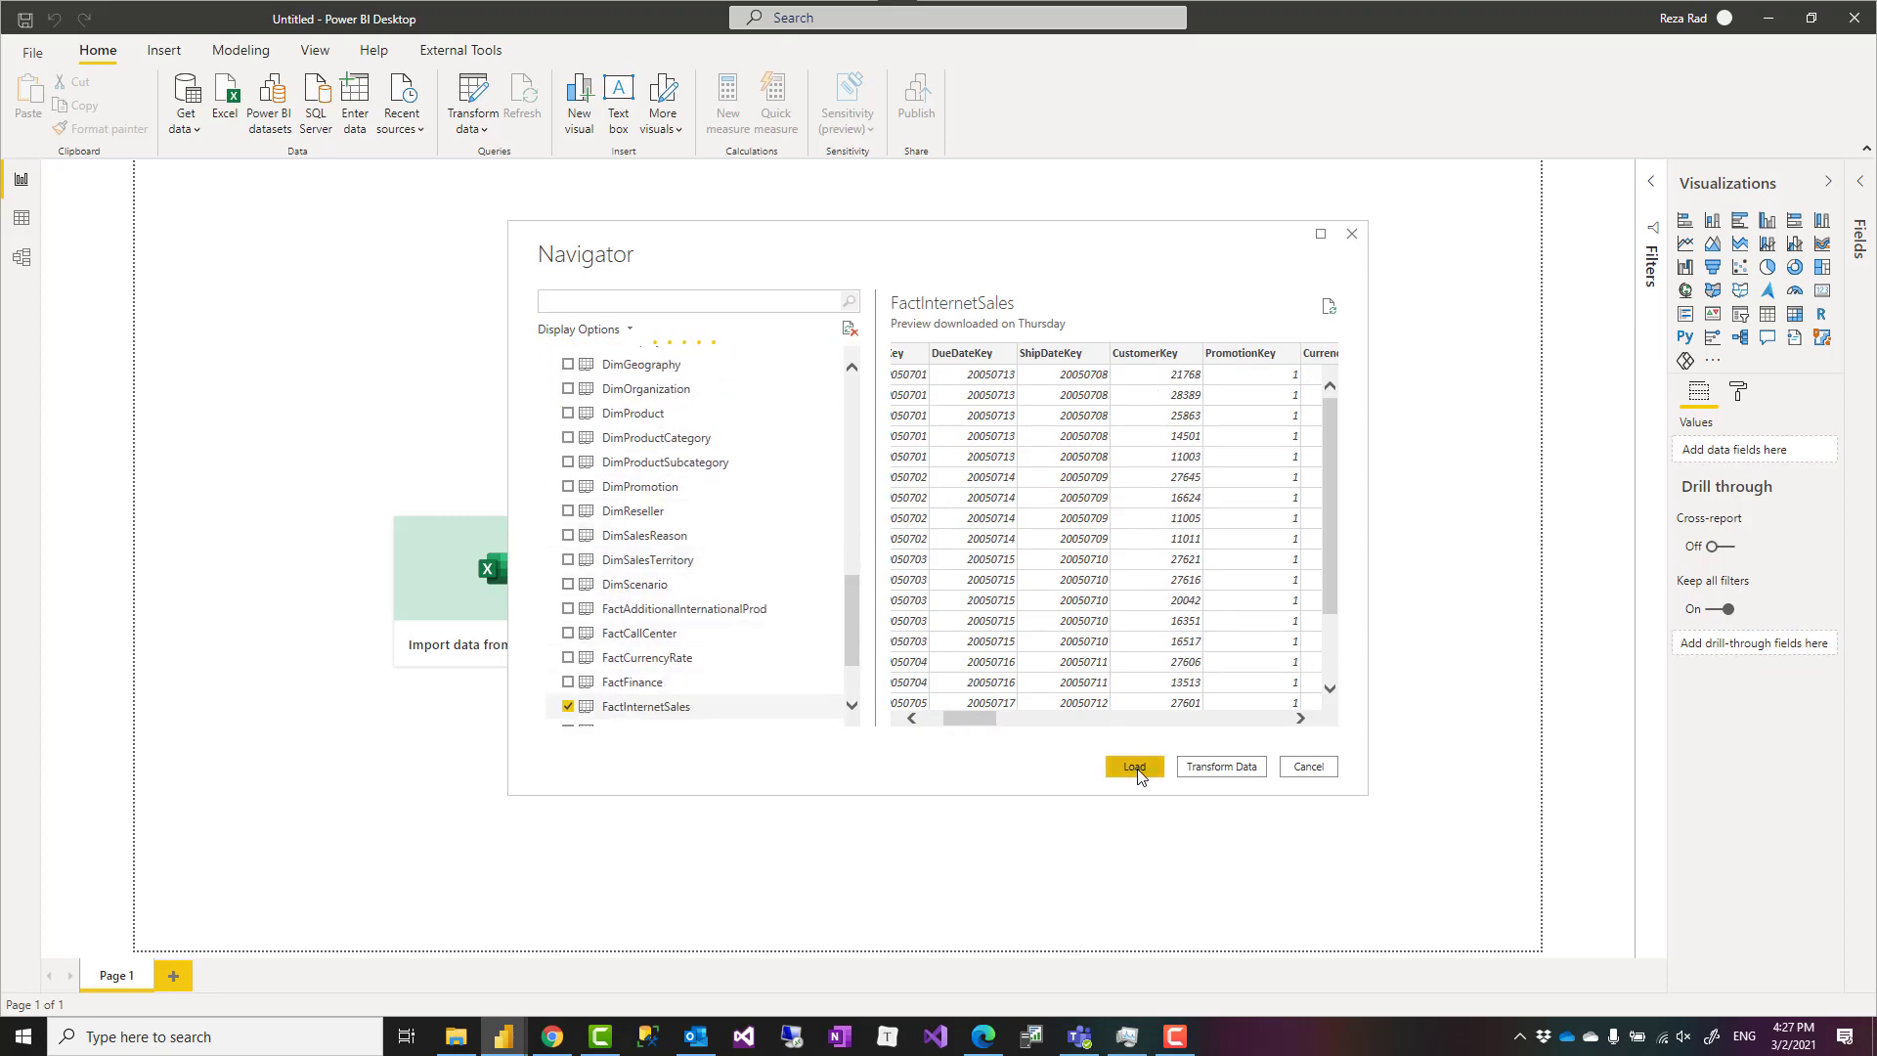
left_click(1132, 767)
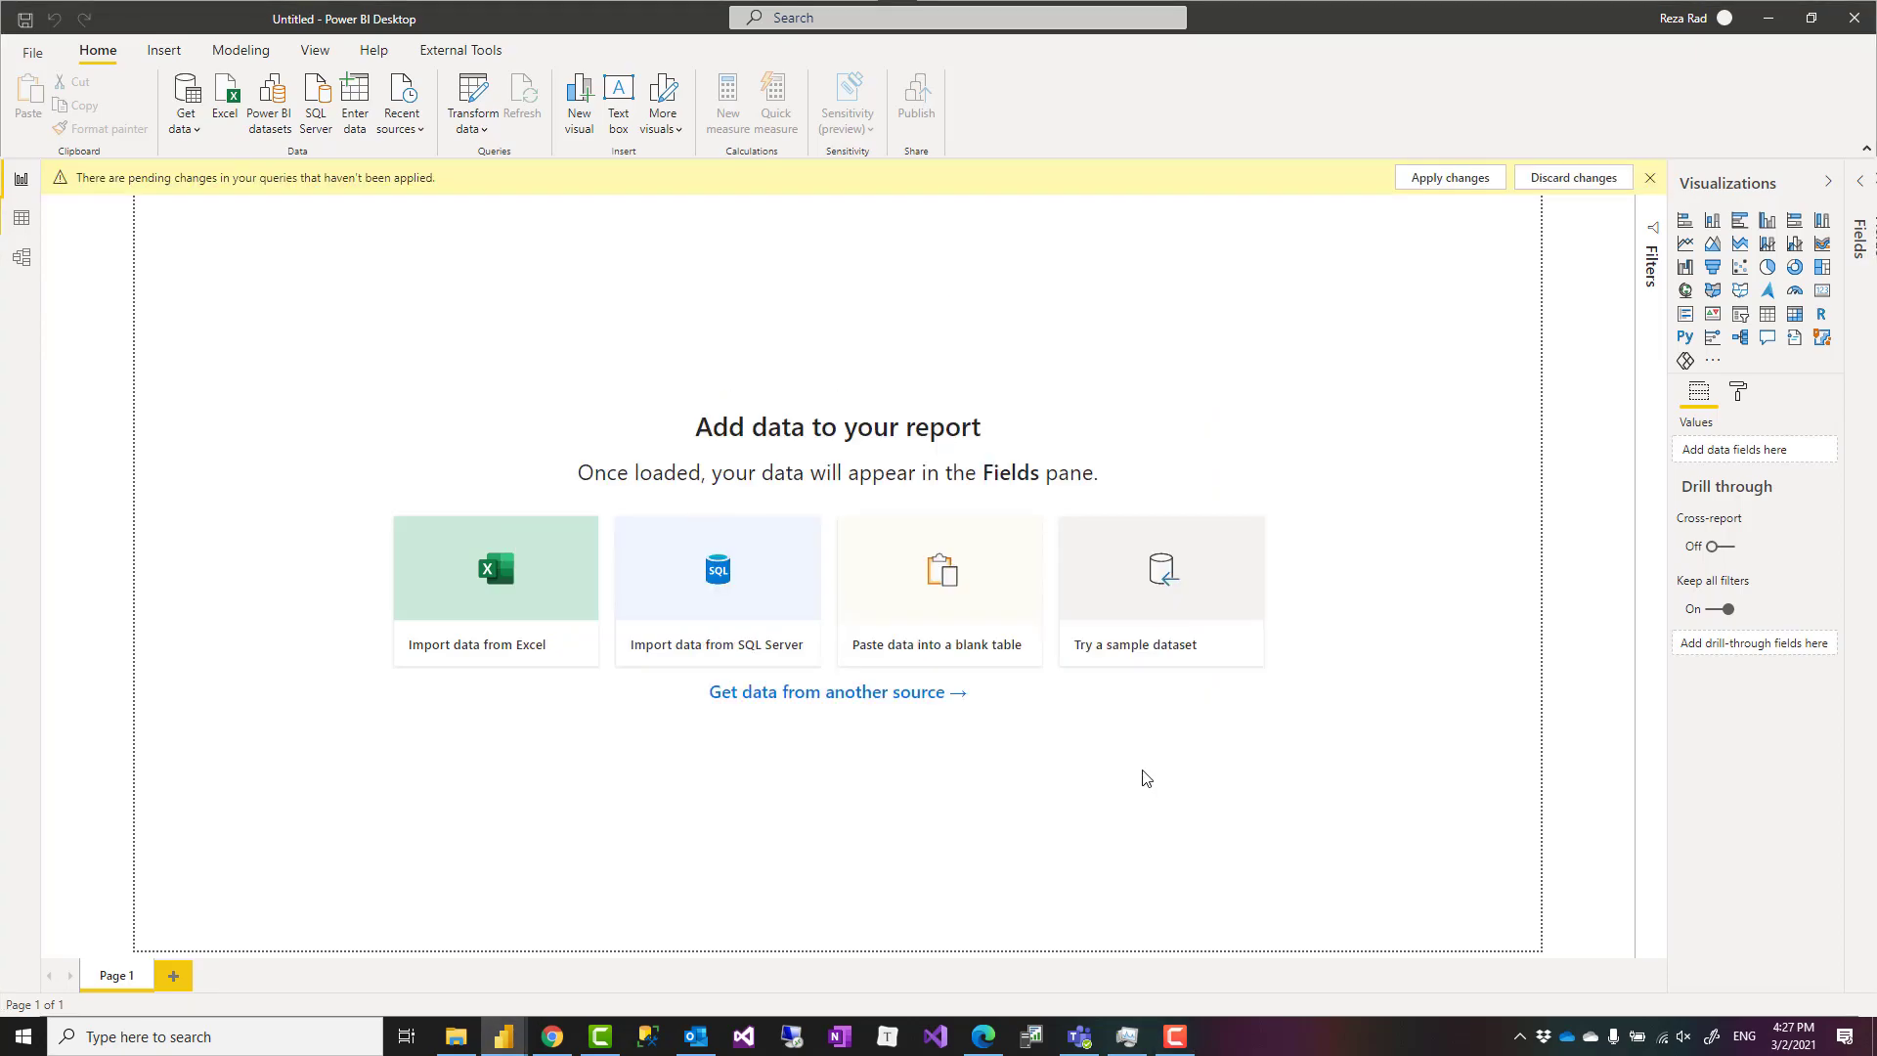
Apply the pending query changes so both tables appear in the Fields pane
left_click(1449, 178)
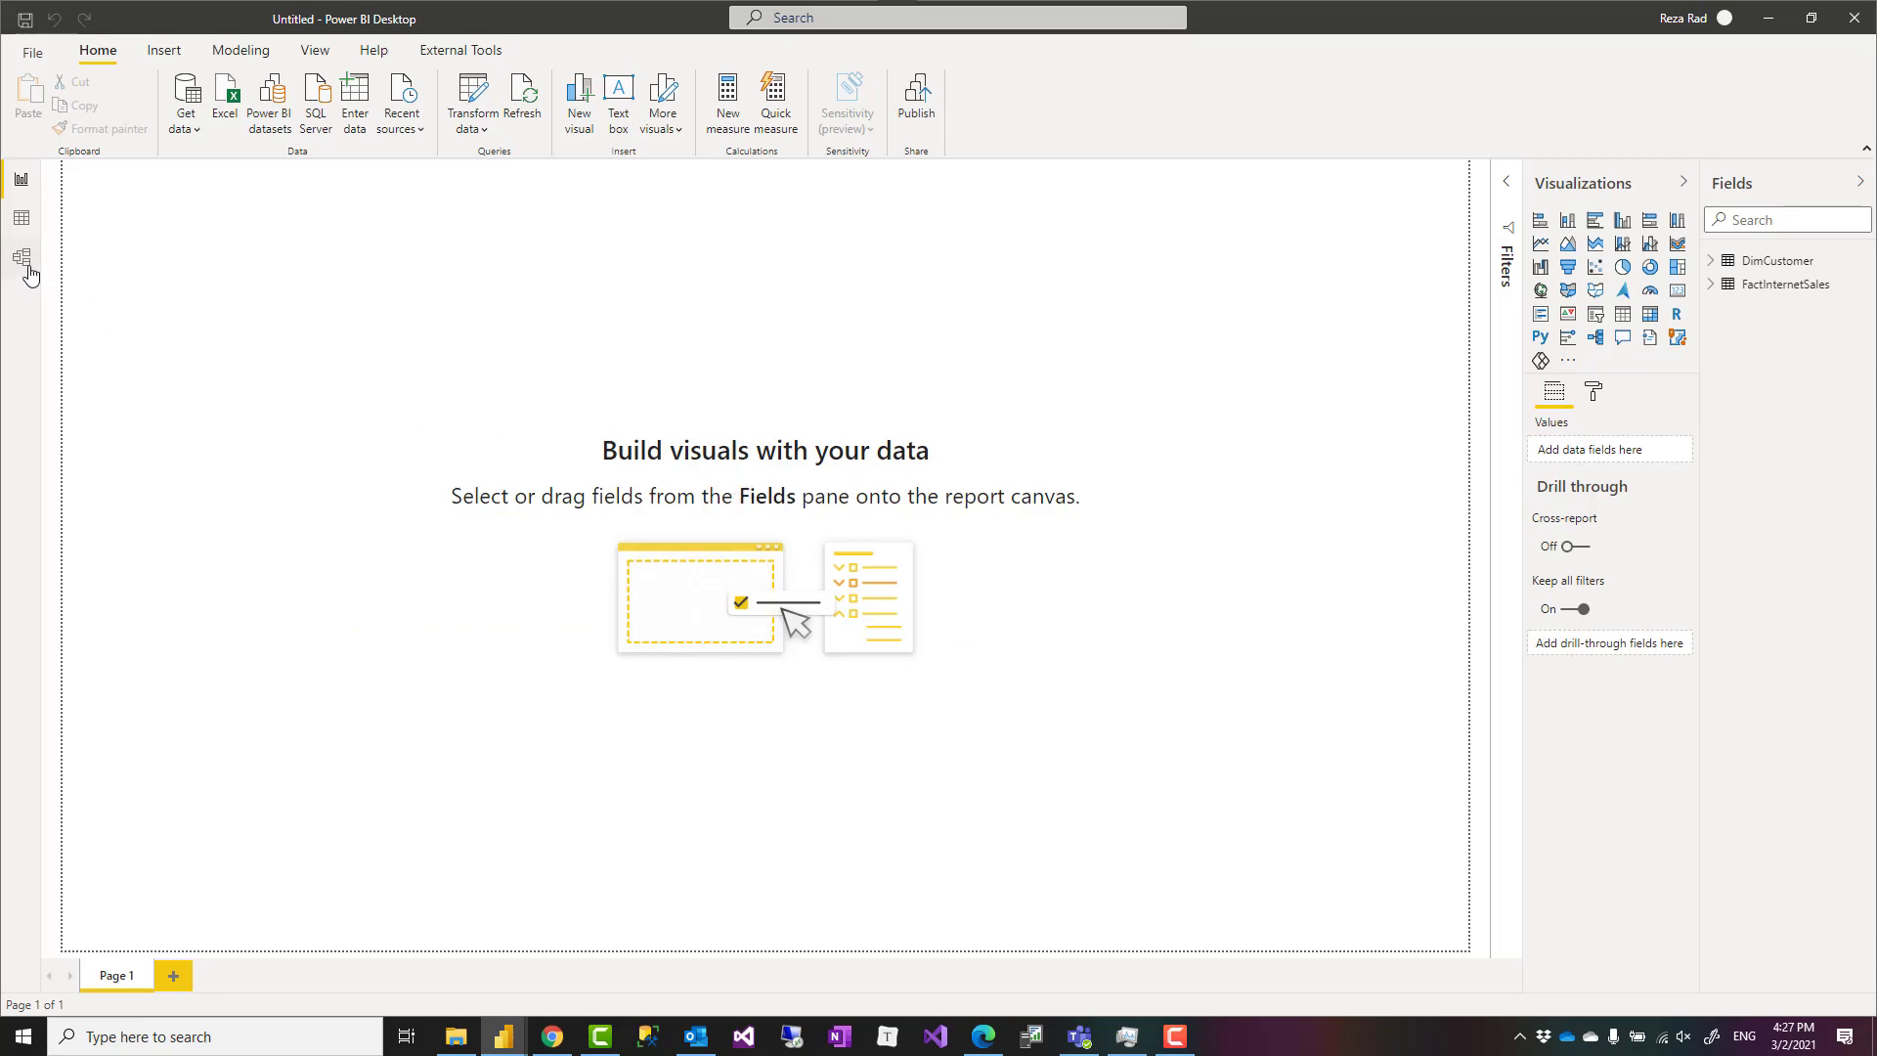
Switch to Model view, upgrade the diagram, and inspect the CustomerKey relationship line
left_click(22, 258)
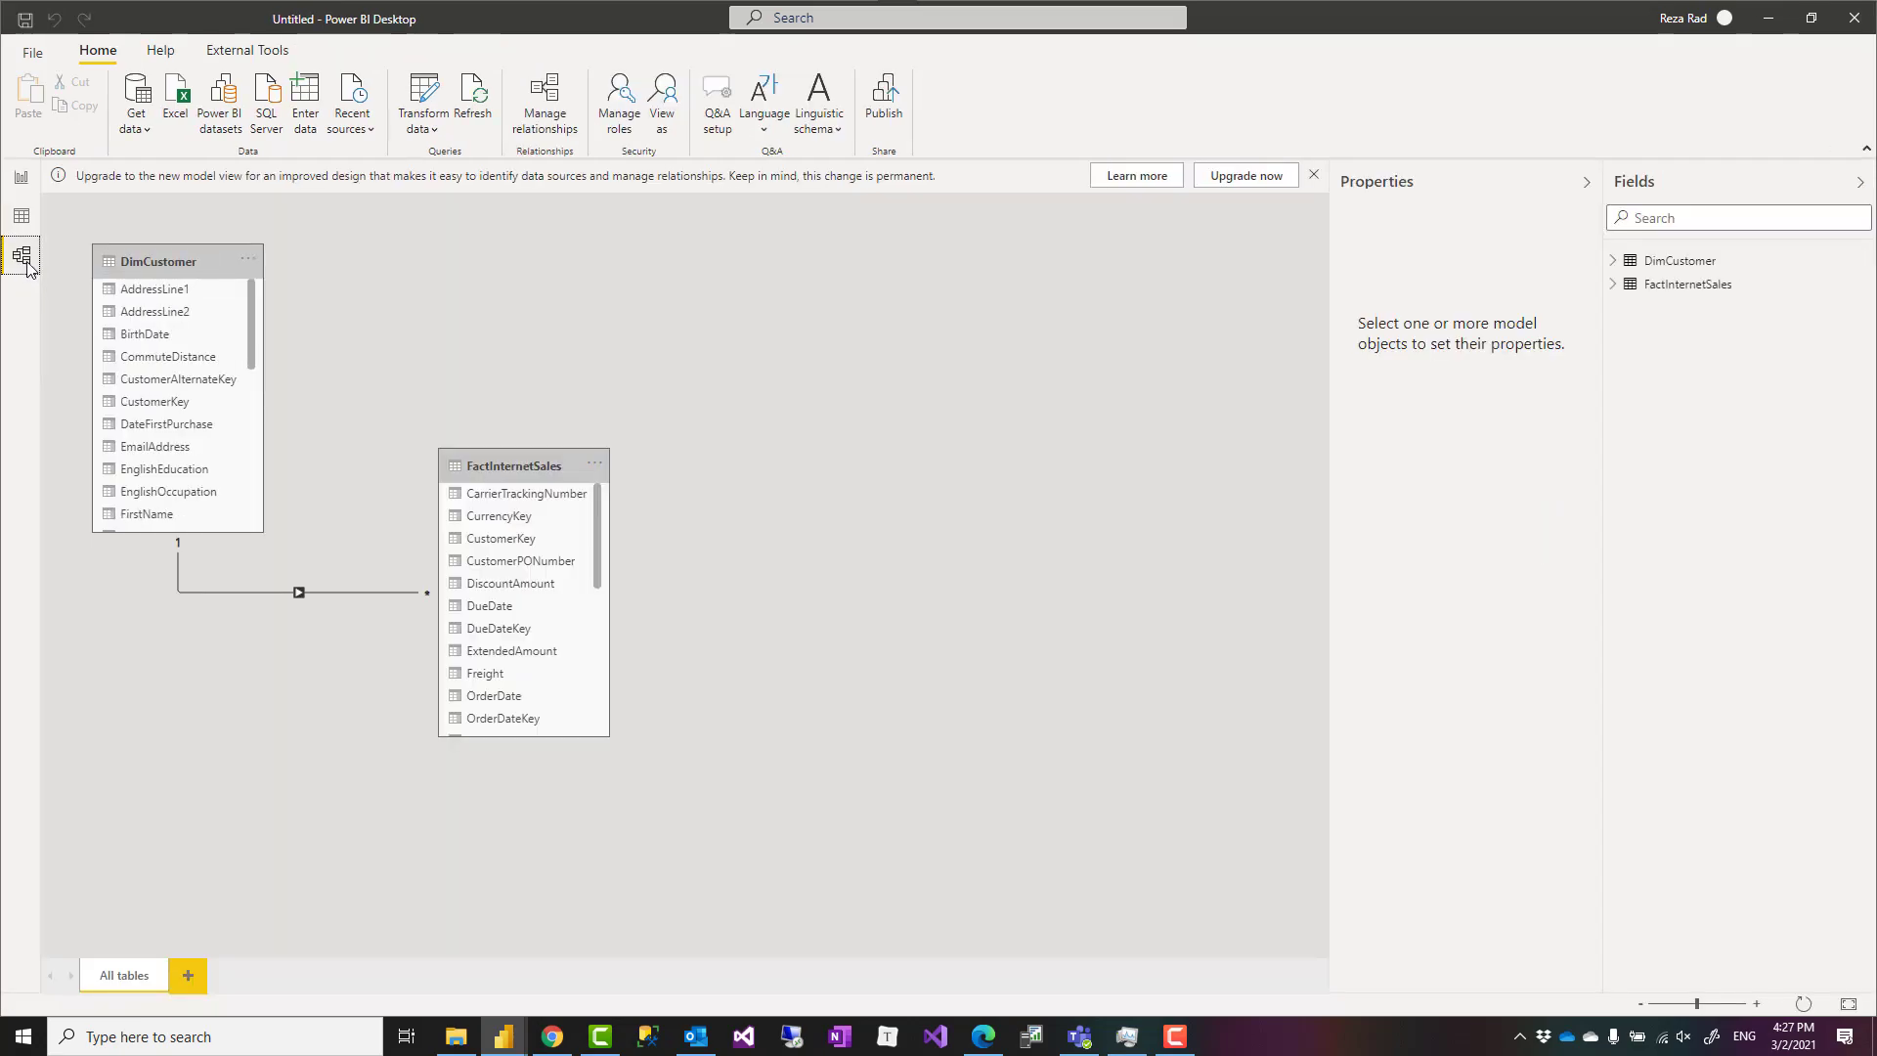
left_click(1244, 174)
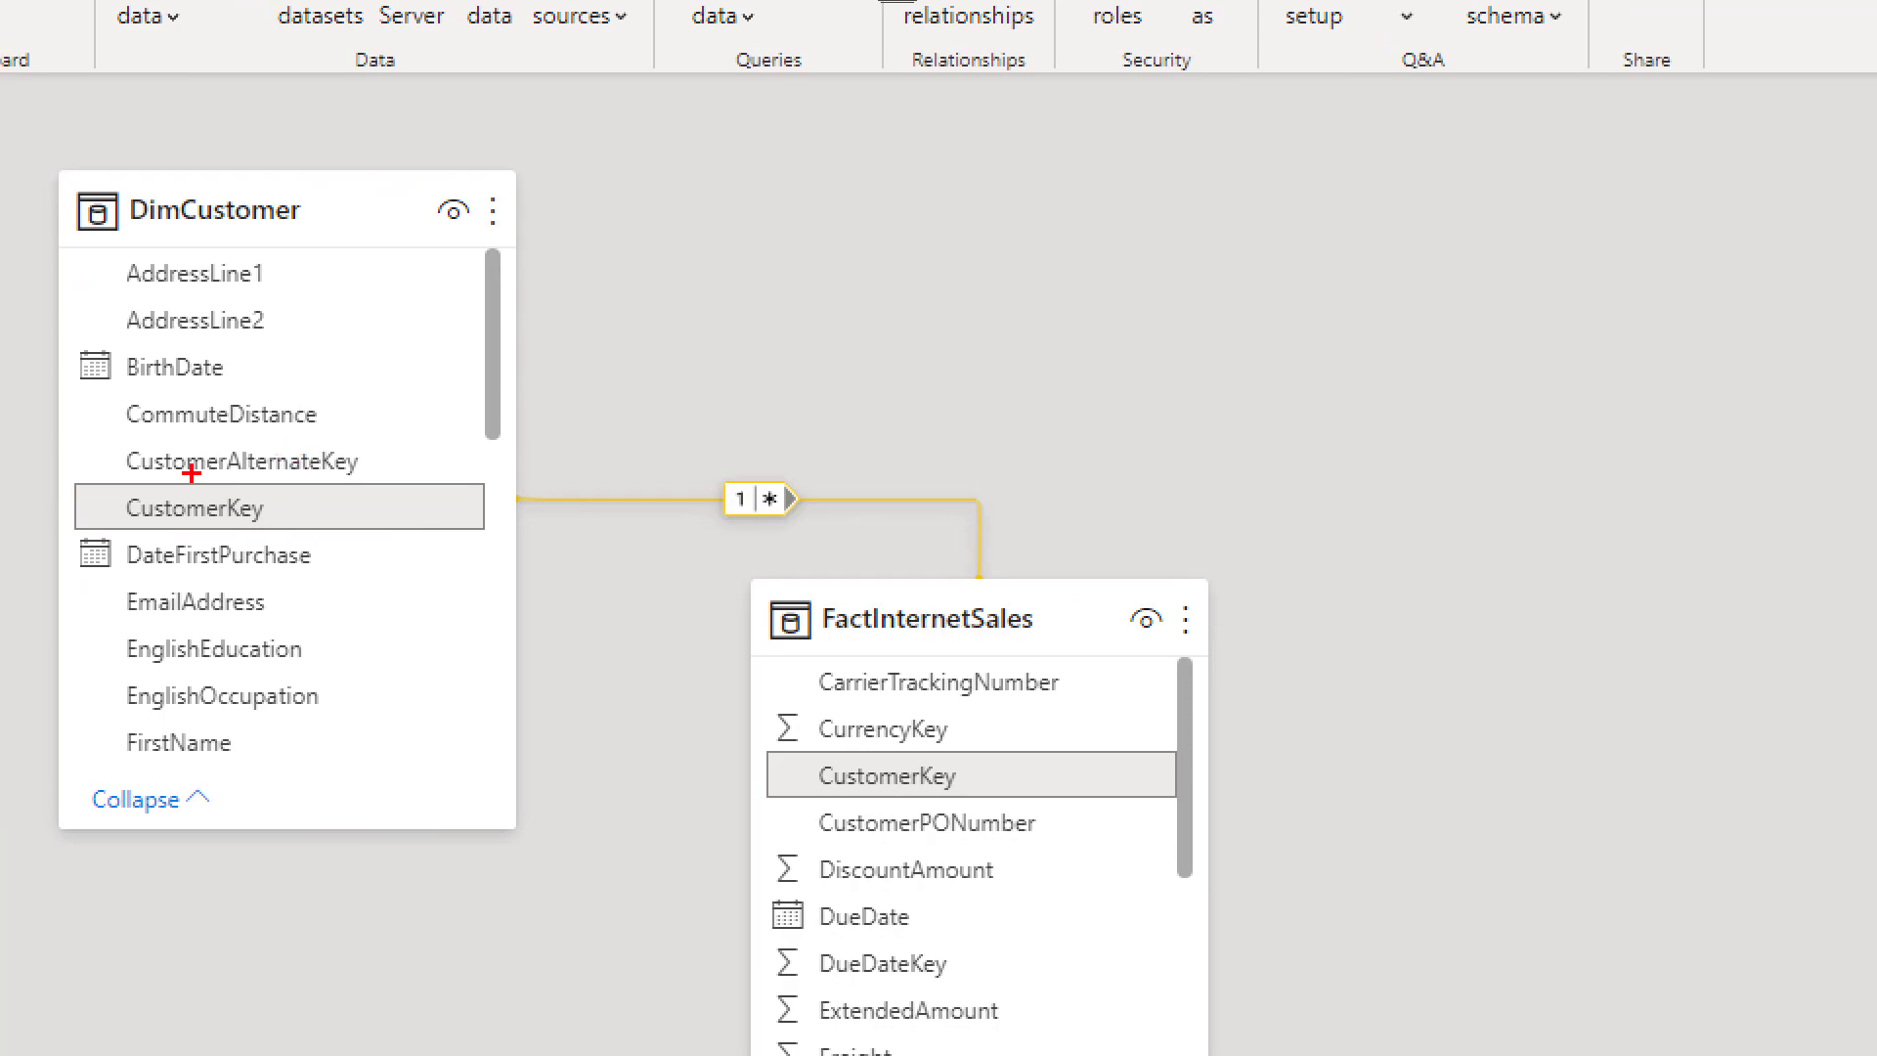
left_click(203, 506)
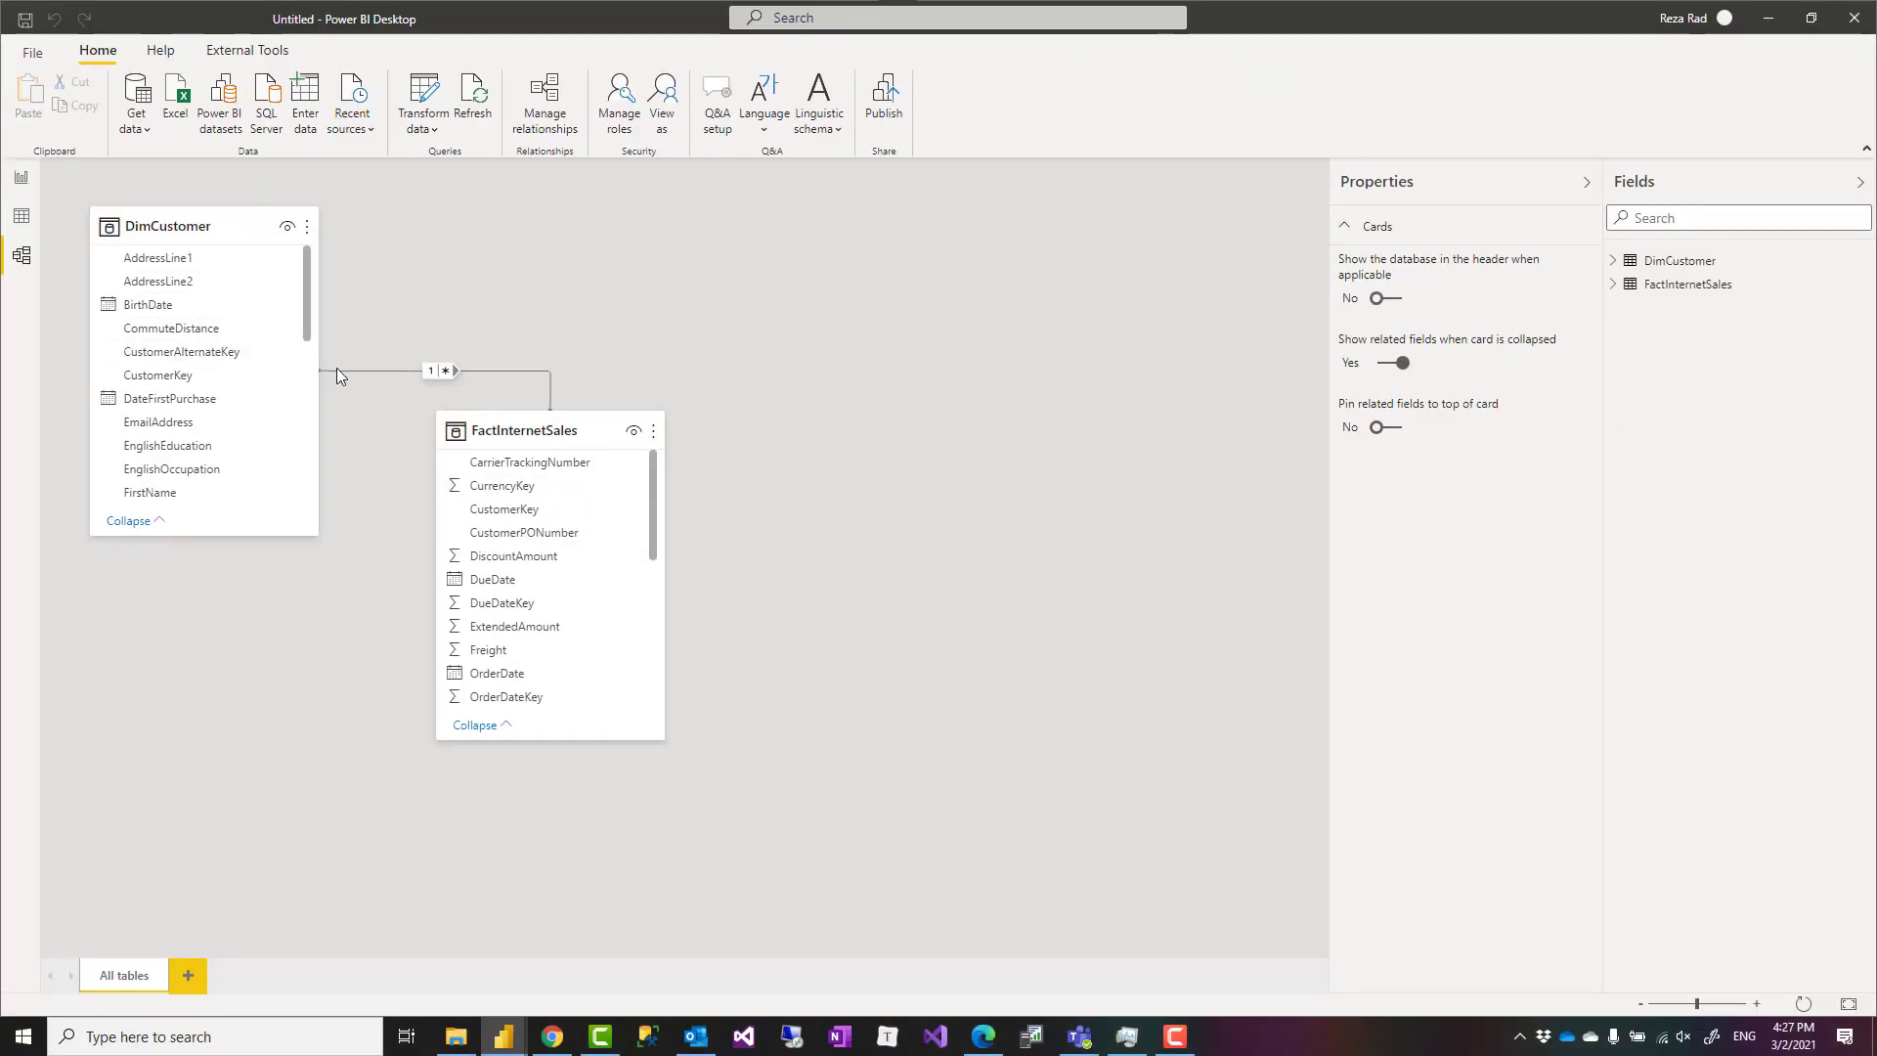
left_click(365, 371)
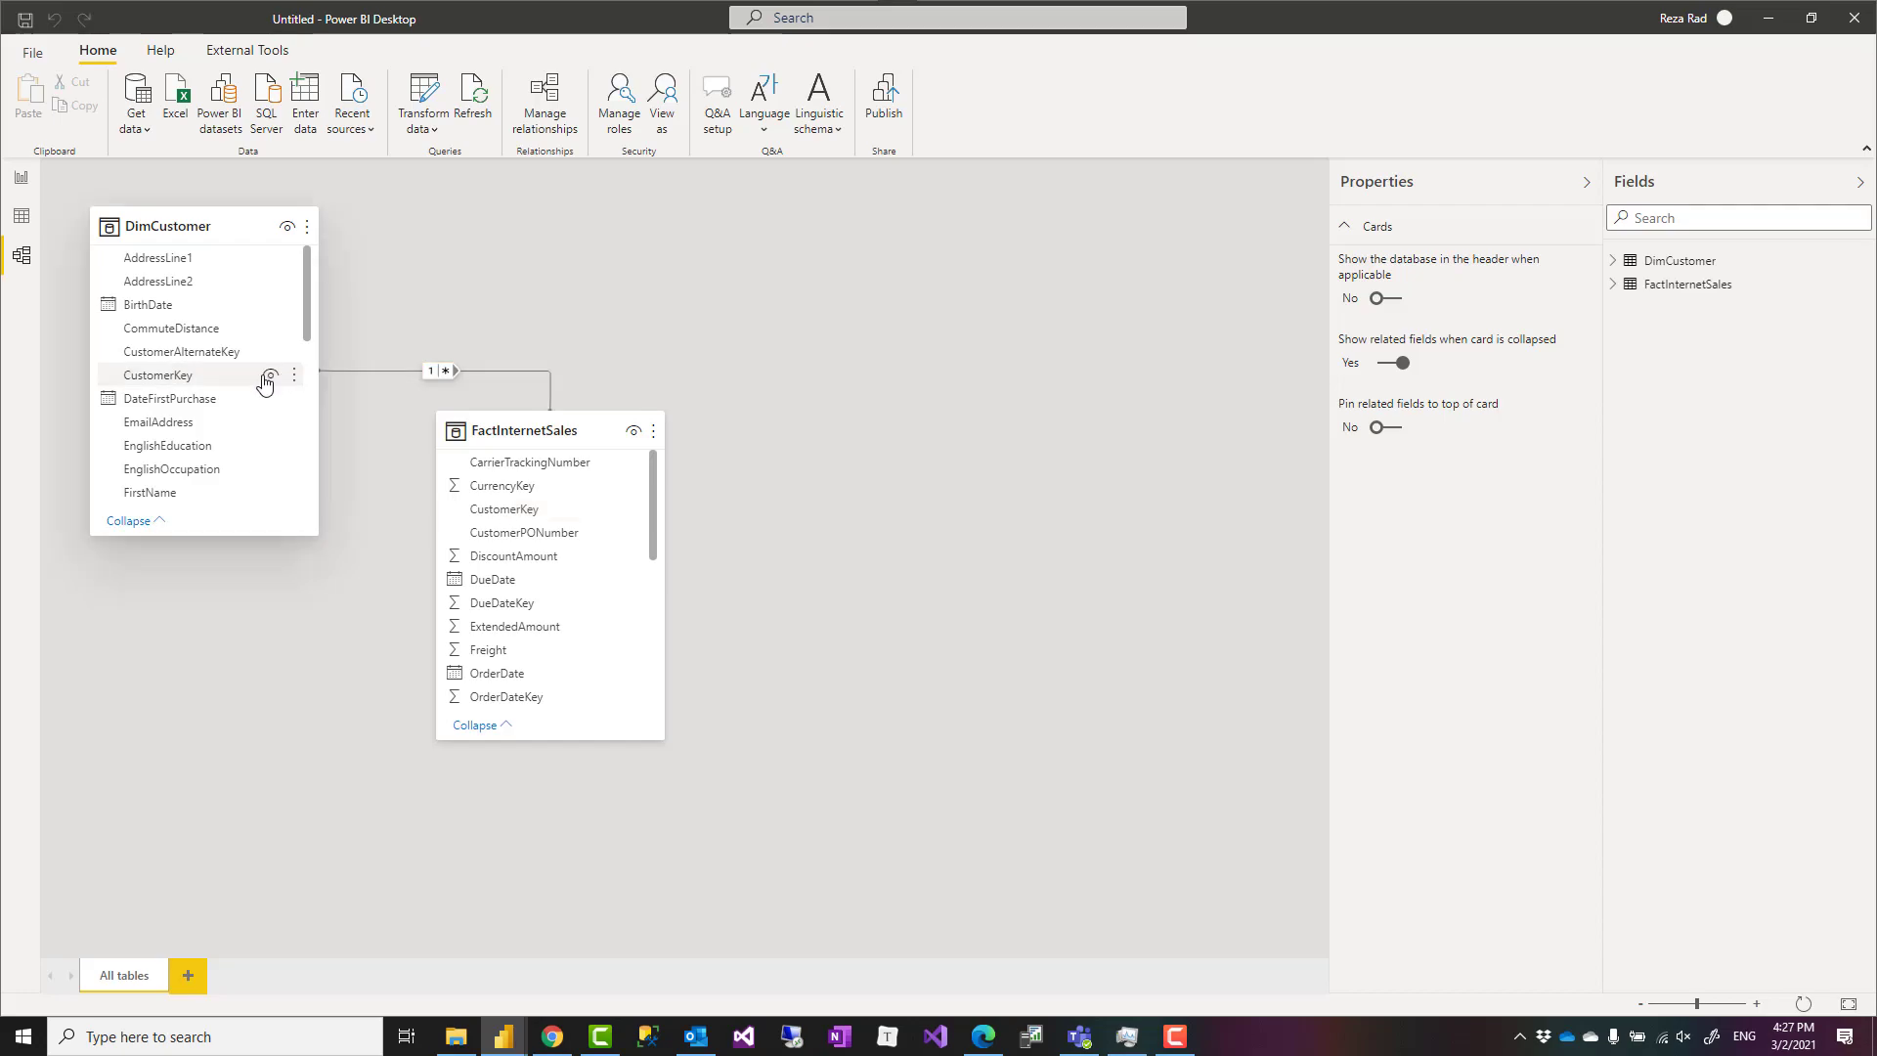
mouse_move(407, 457)
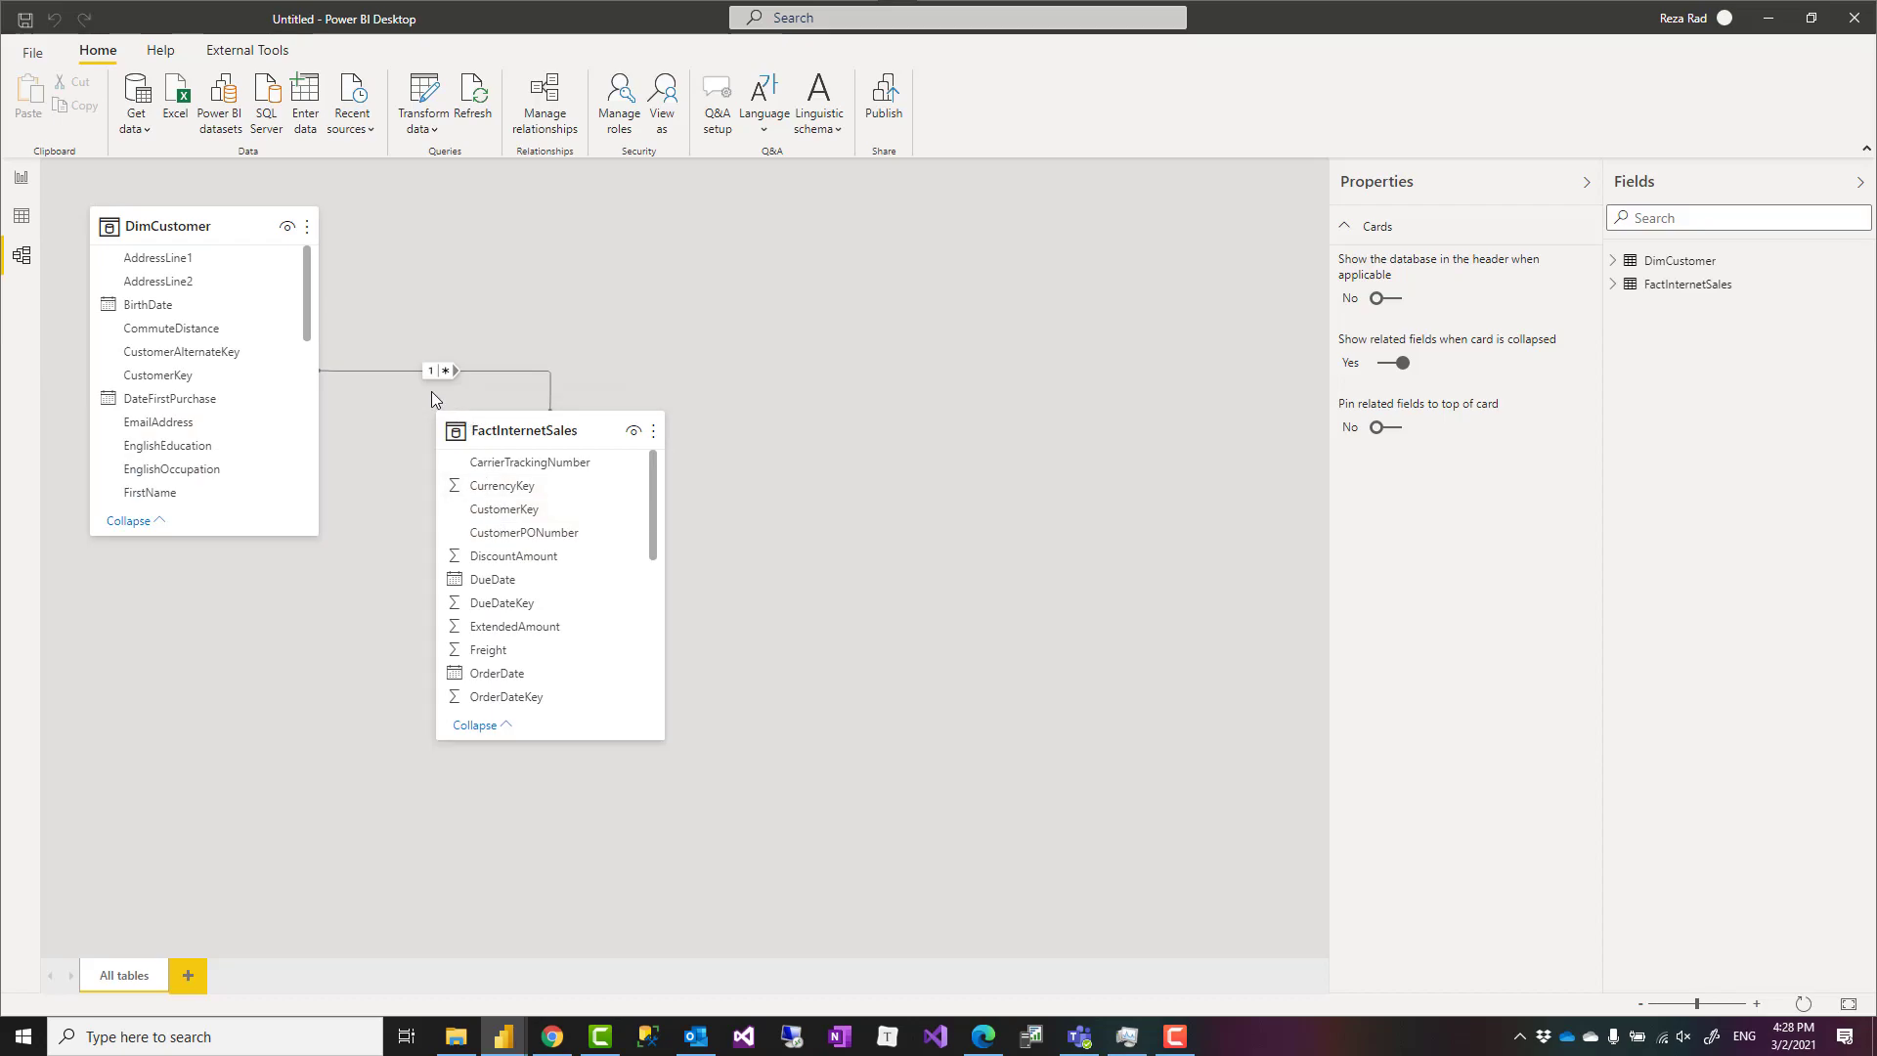
mouse_move(412, 389)
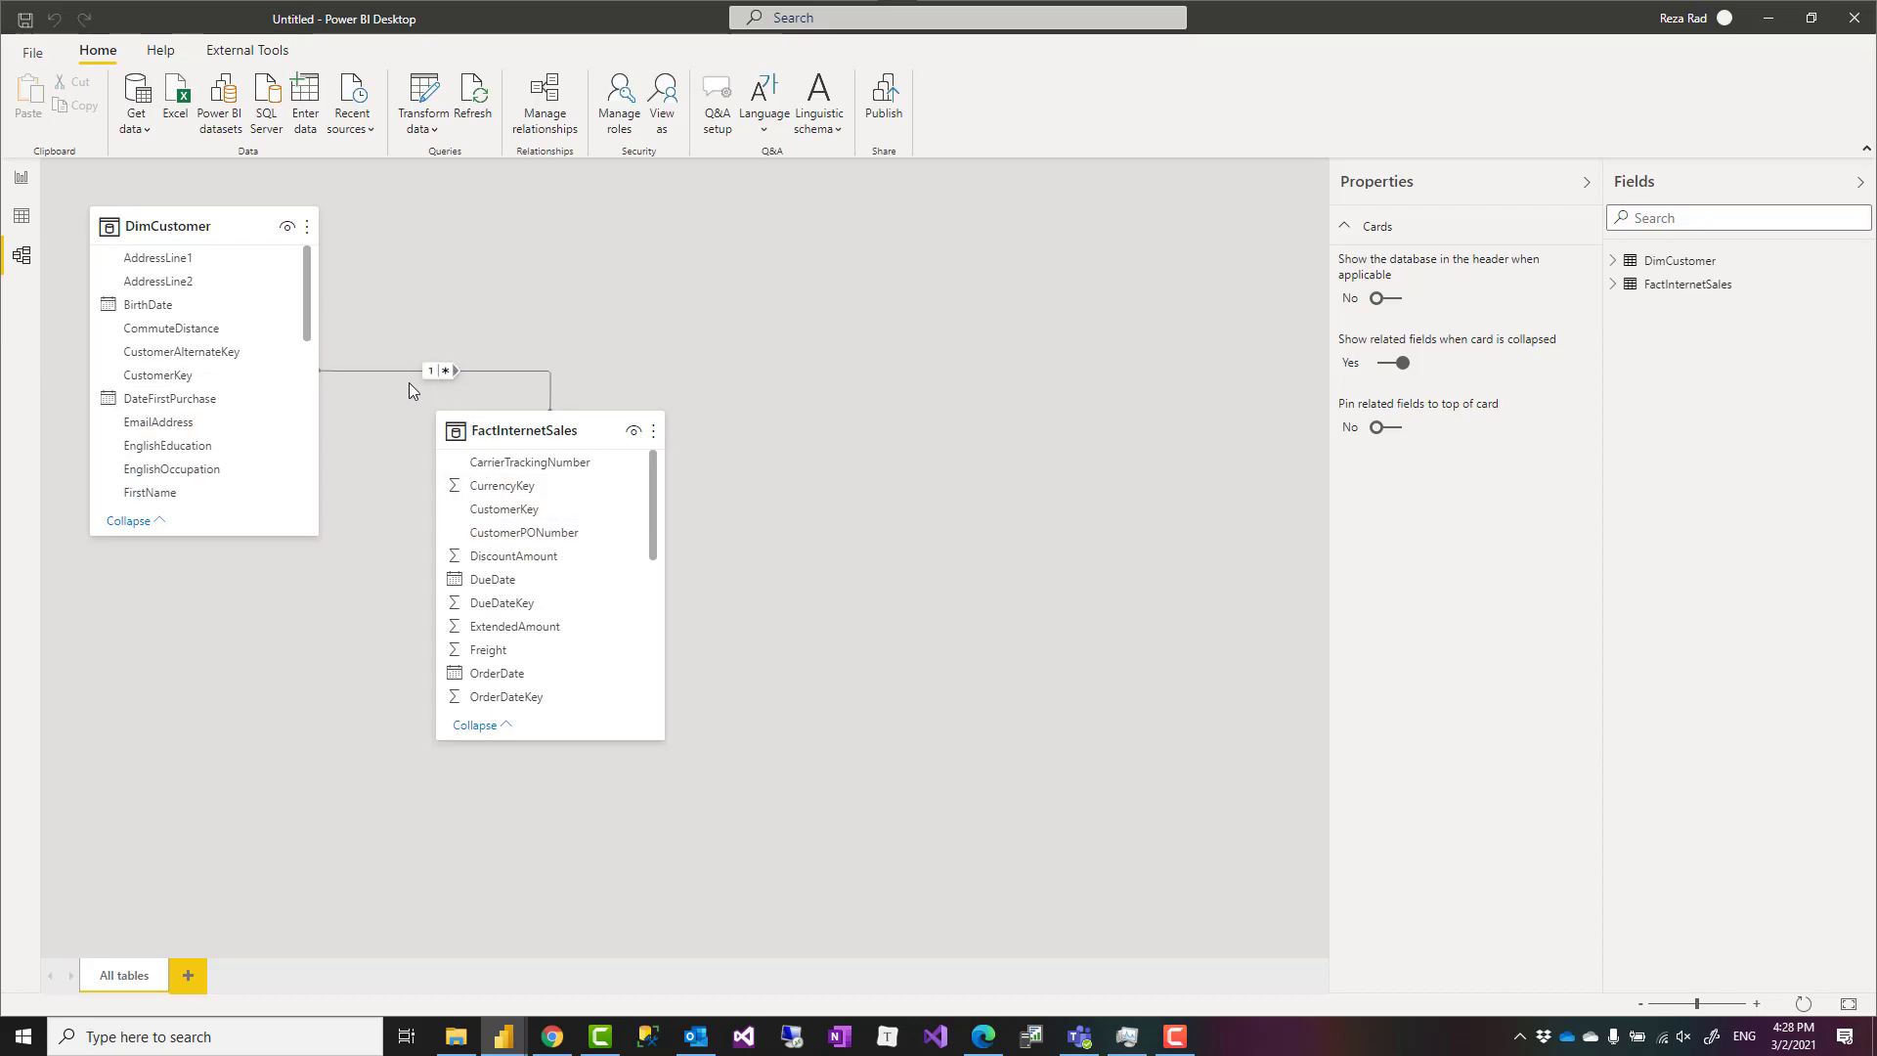
mouse_move(408, 399)
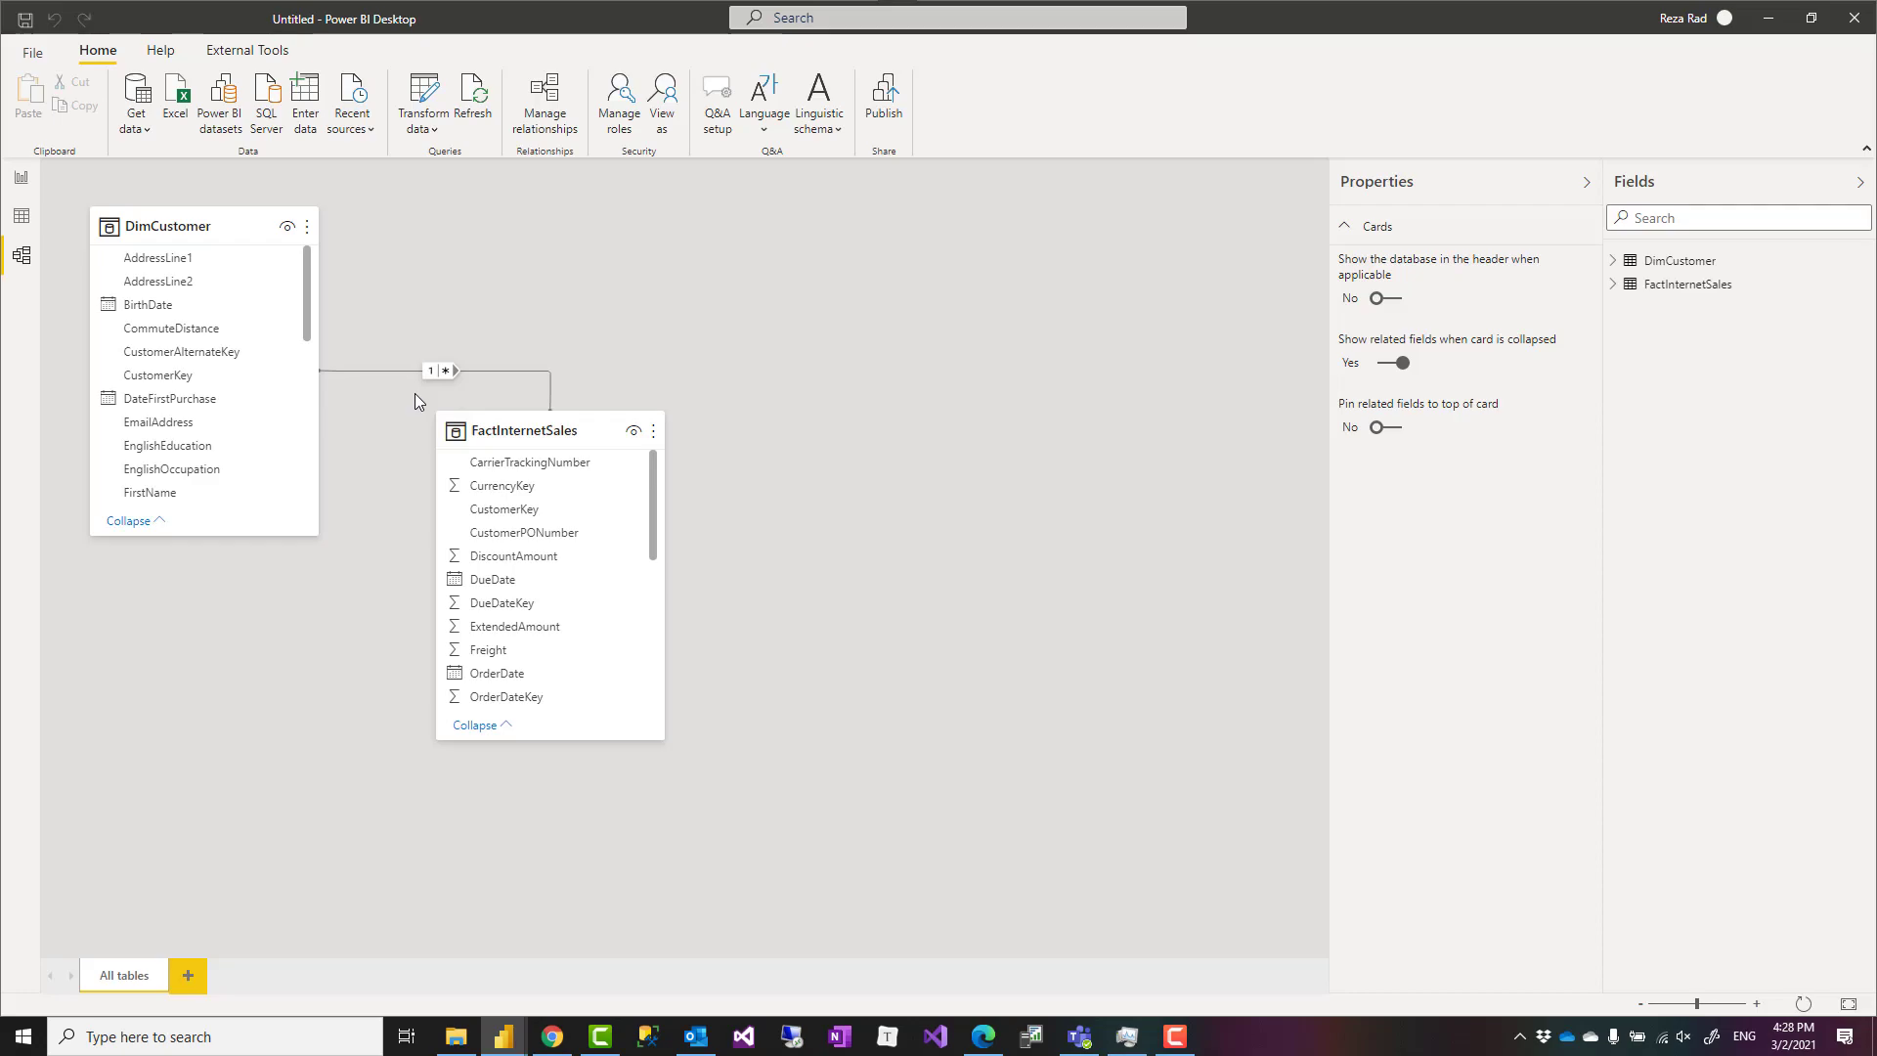
mouse_move(481, 307)
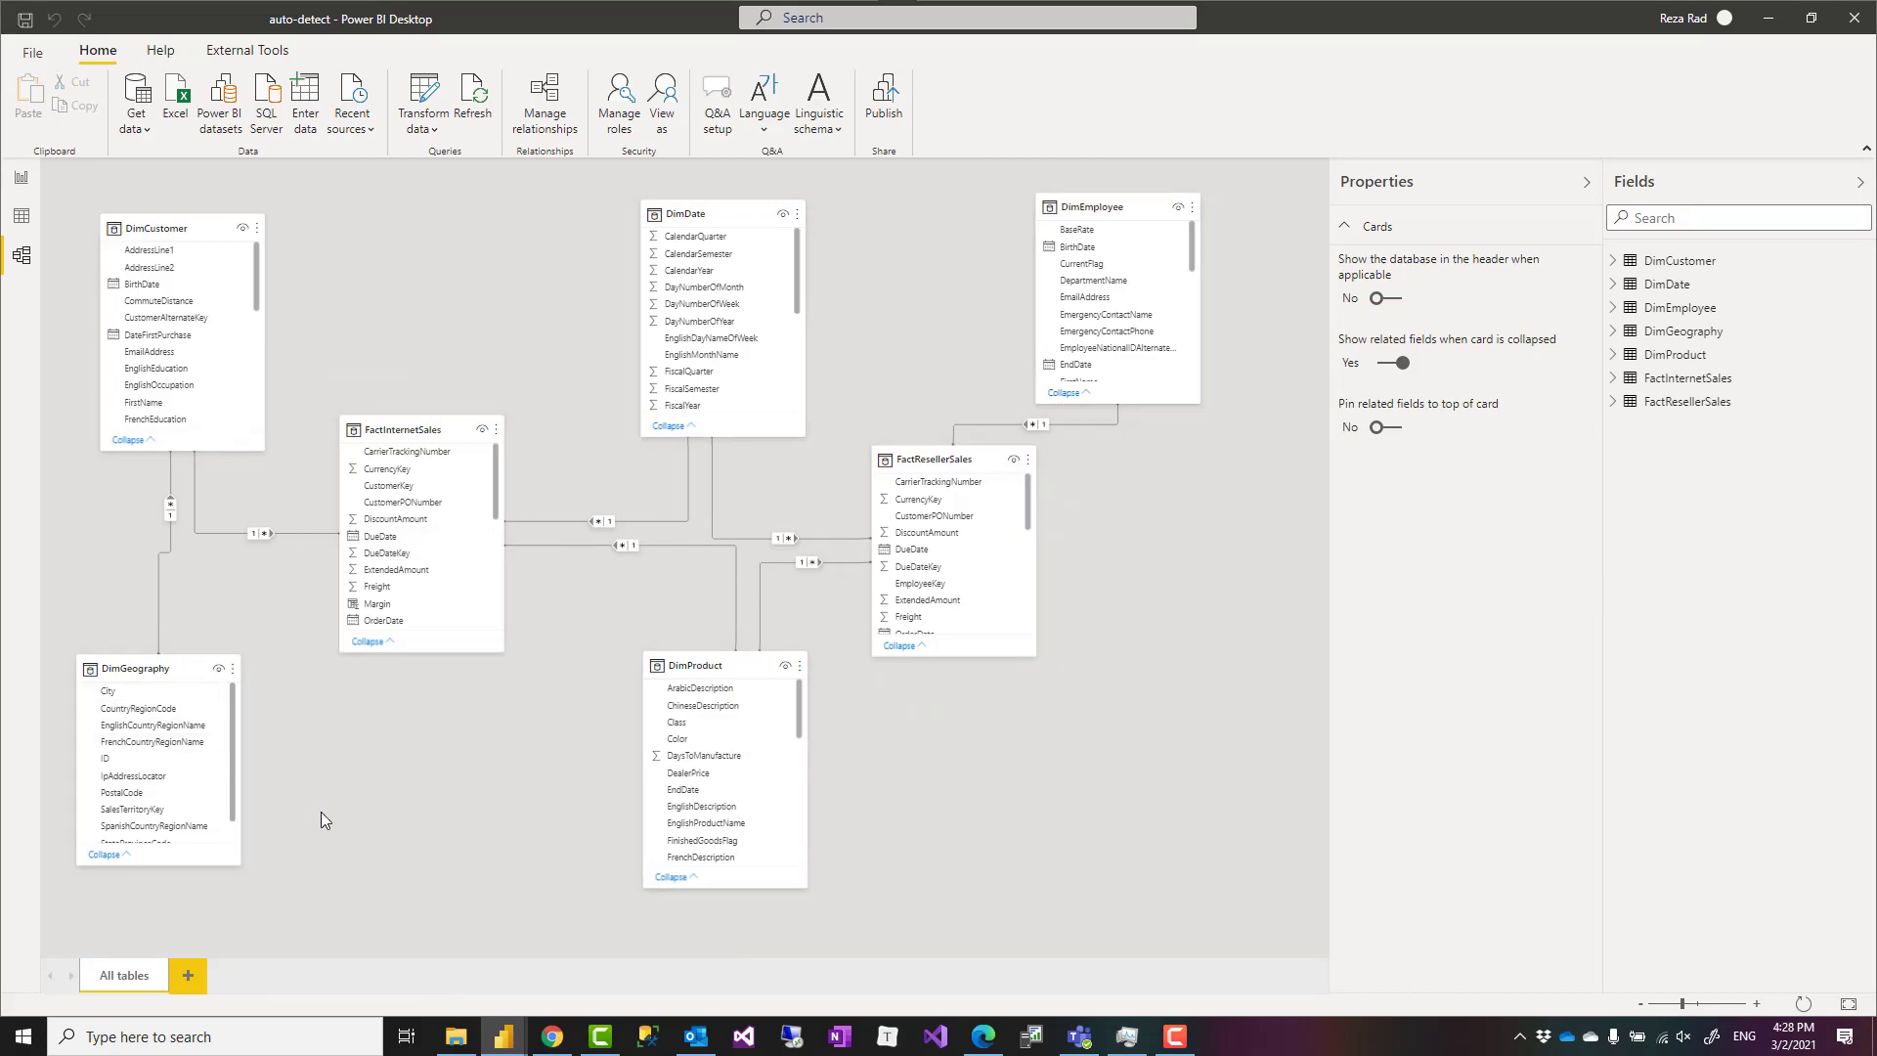
mouse_move(340, 847)
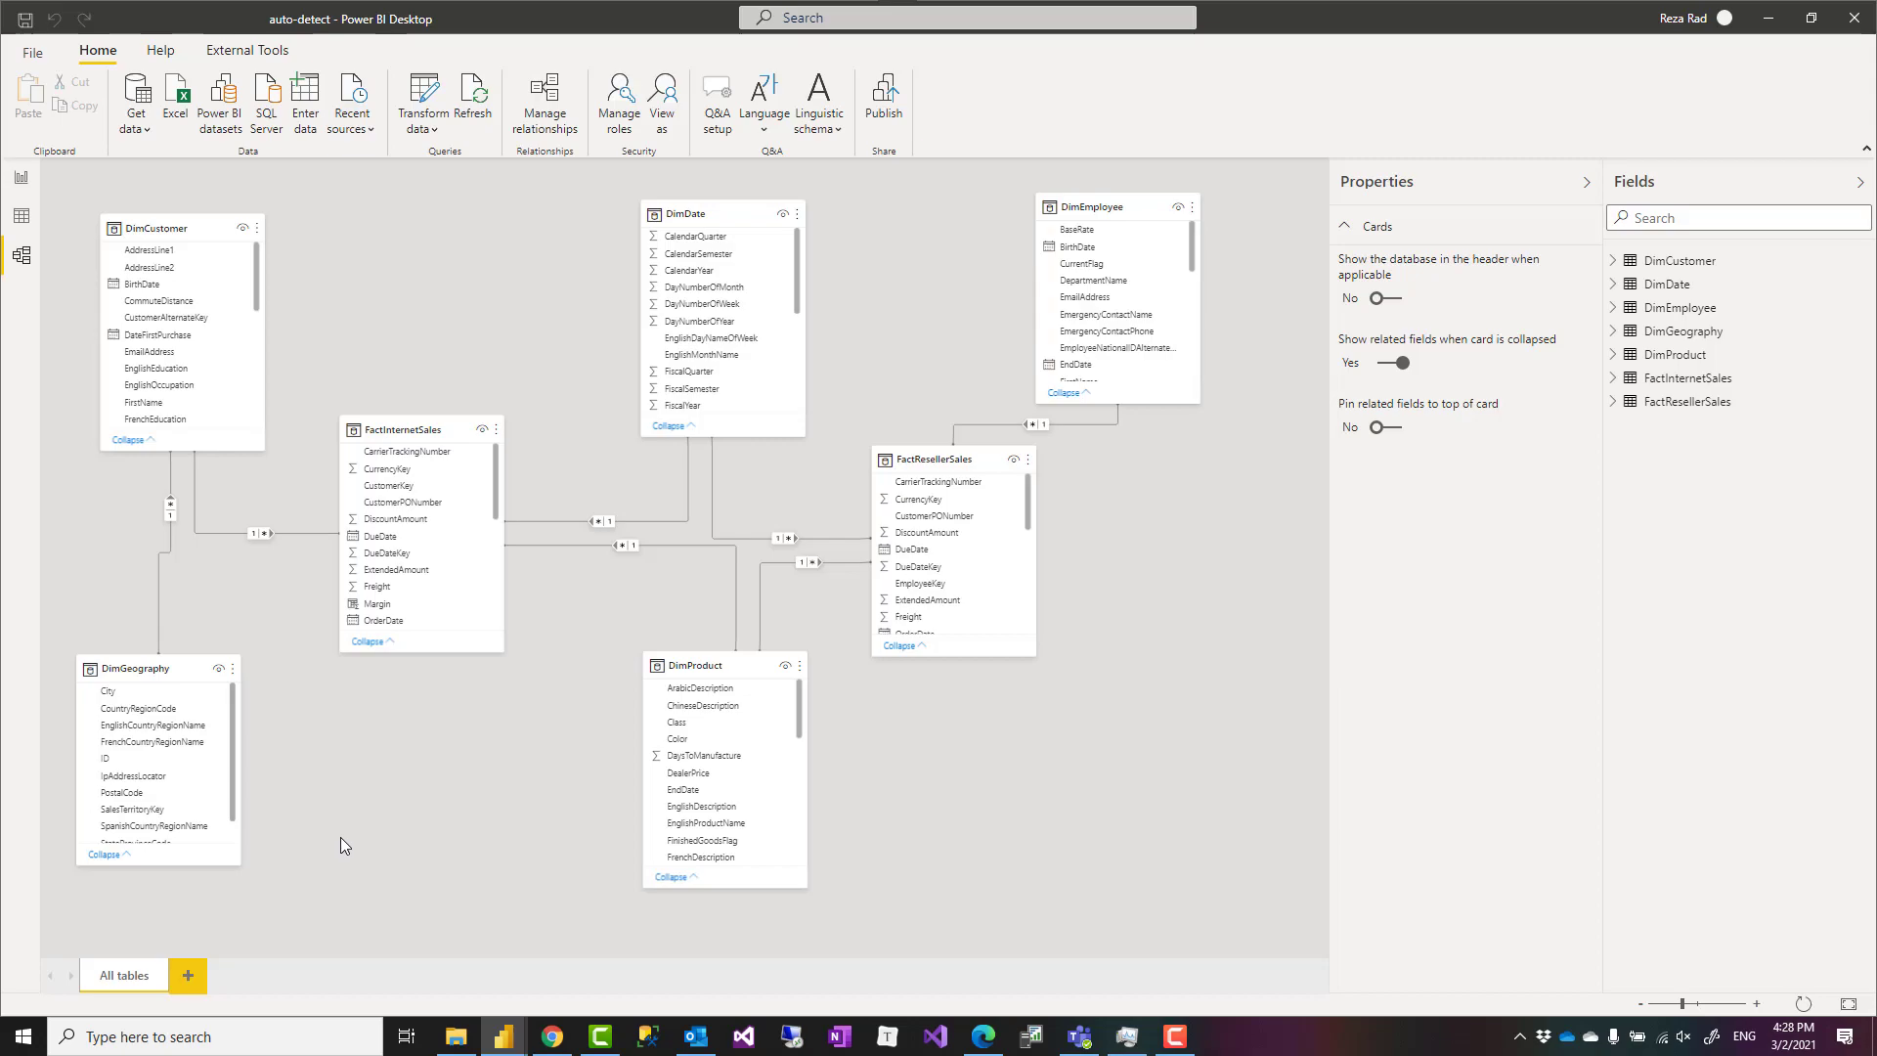
mouse_move(394, 837)
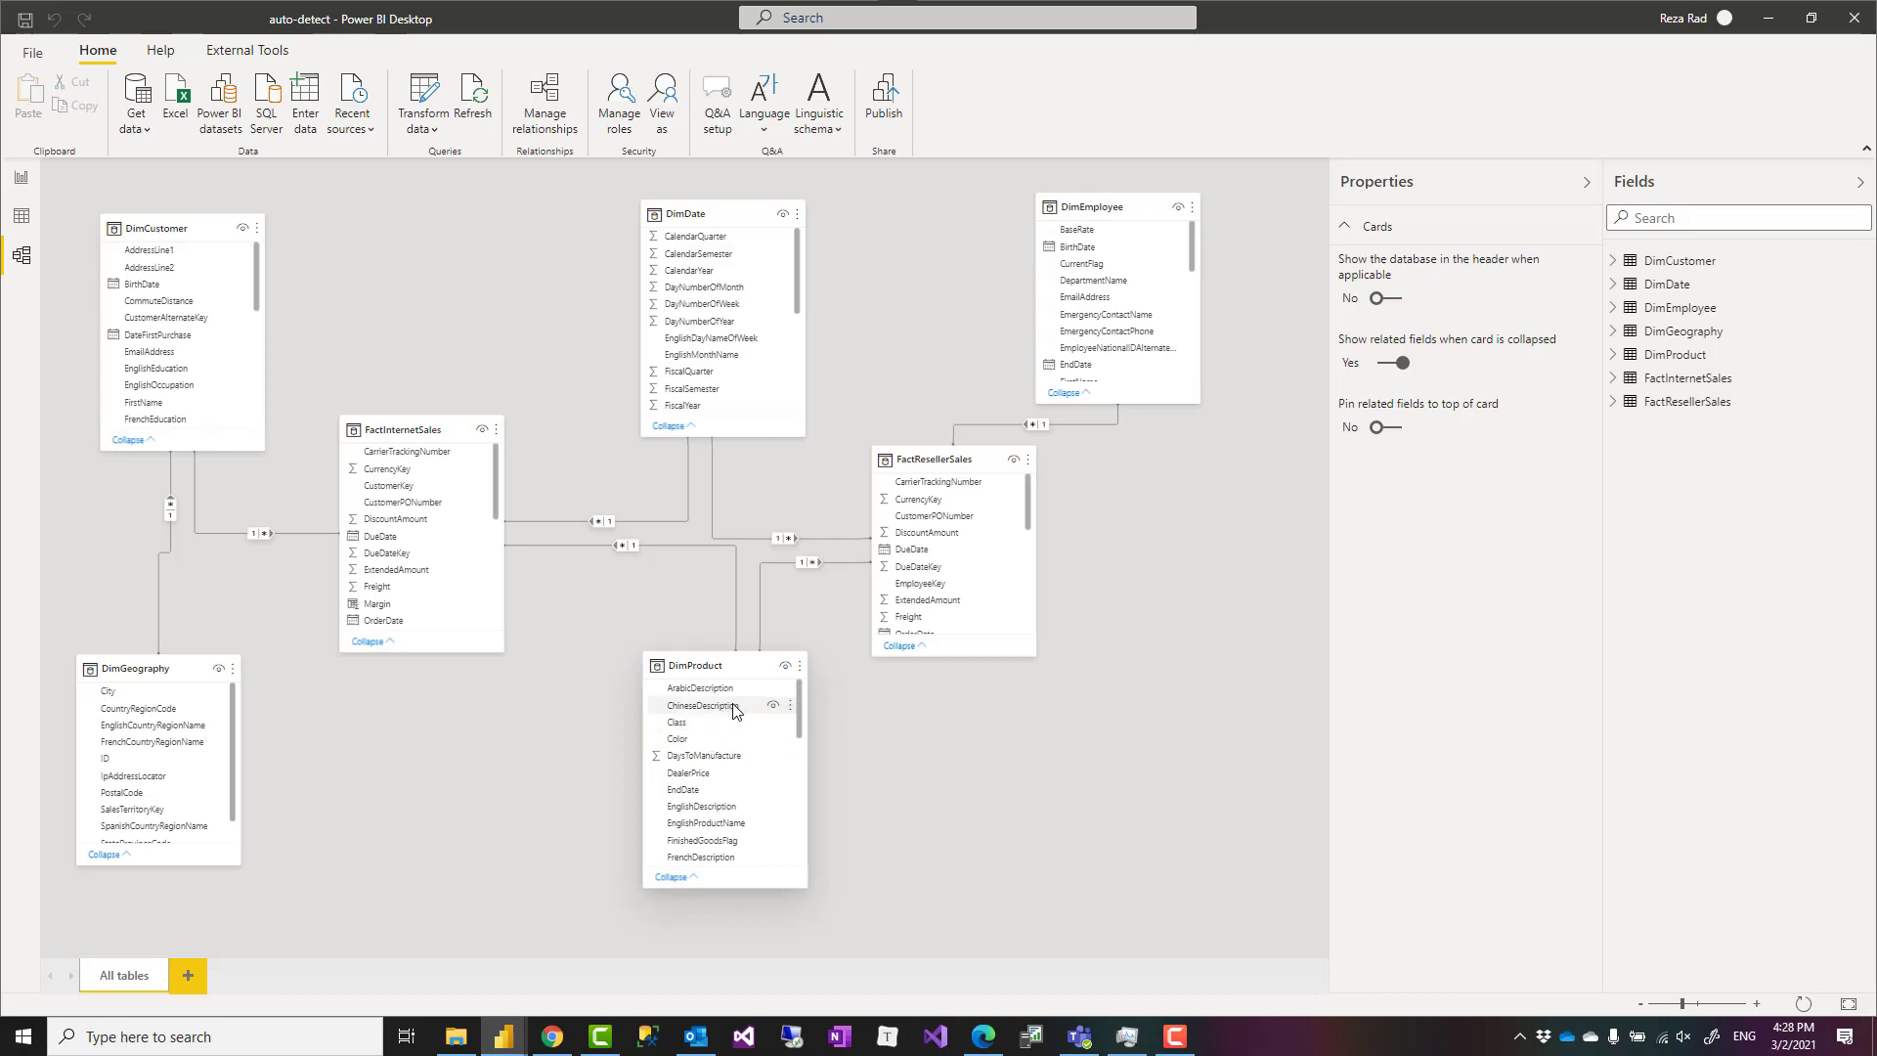
mouse_move(509, 818)
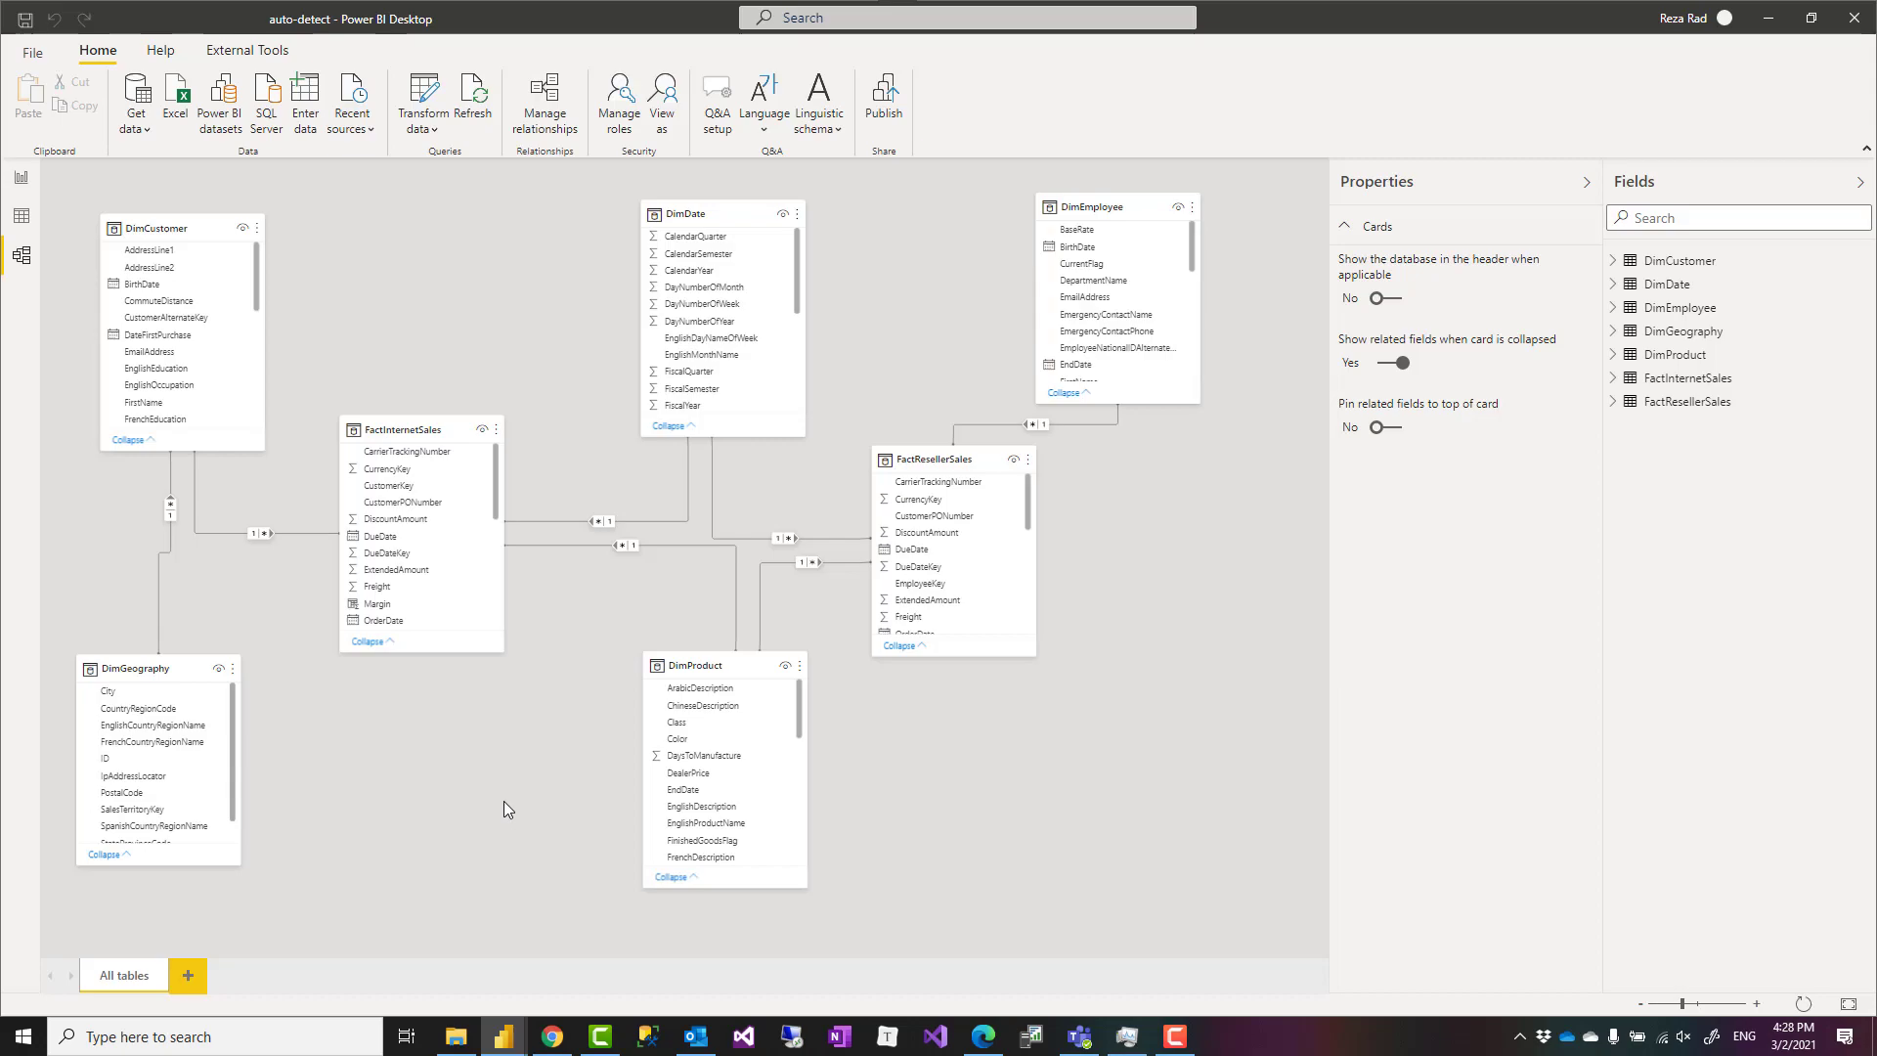
mouse_move(489, 790)
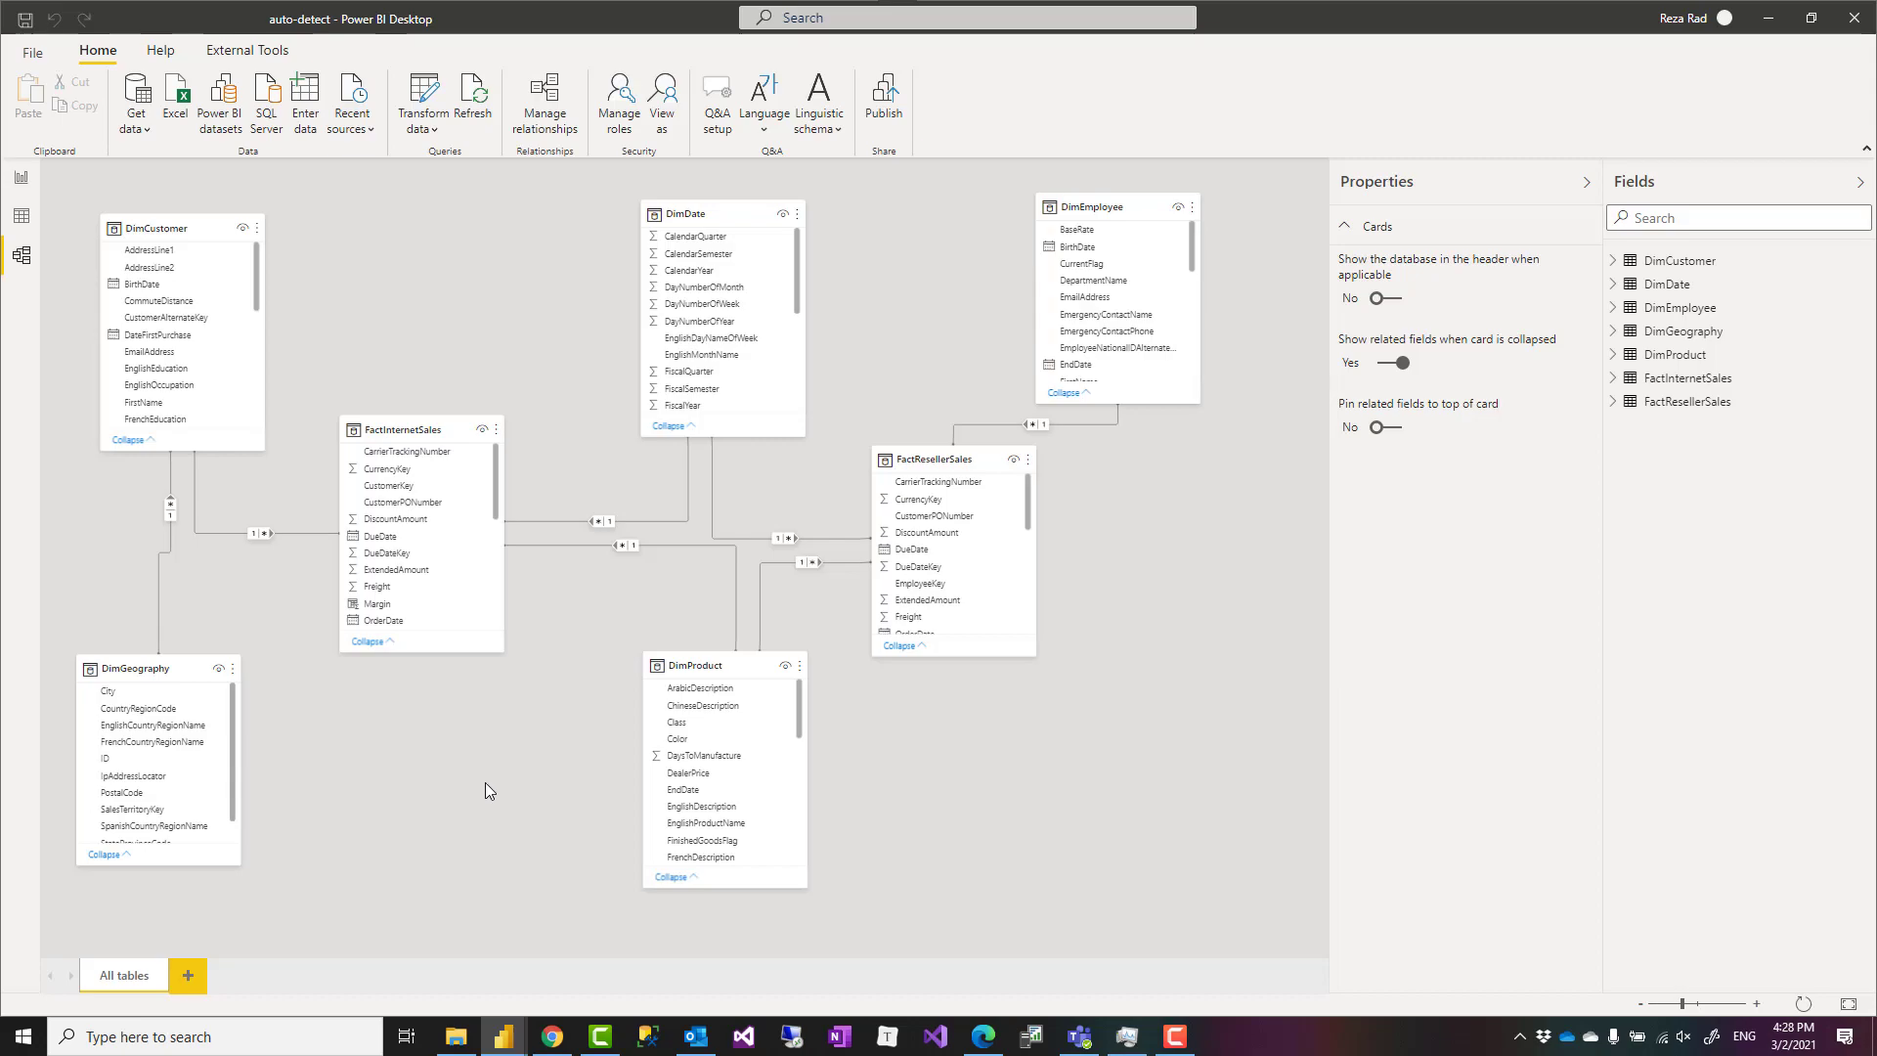
mouse_move(491, 788)
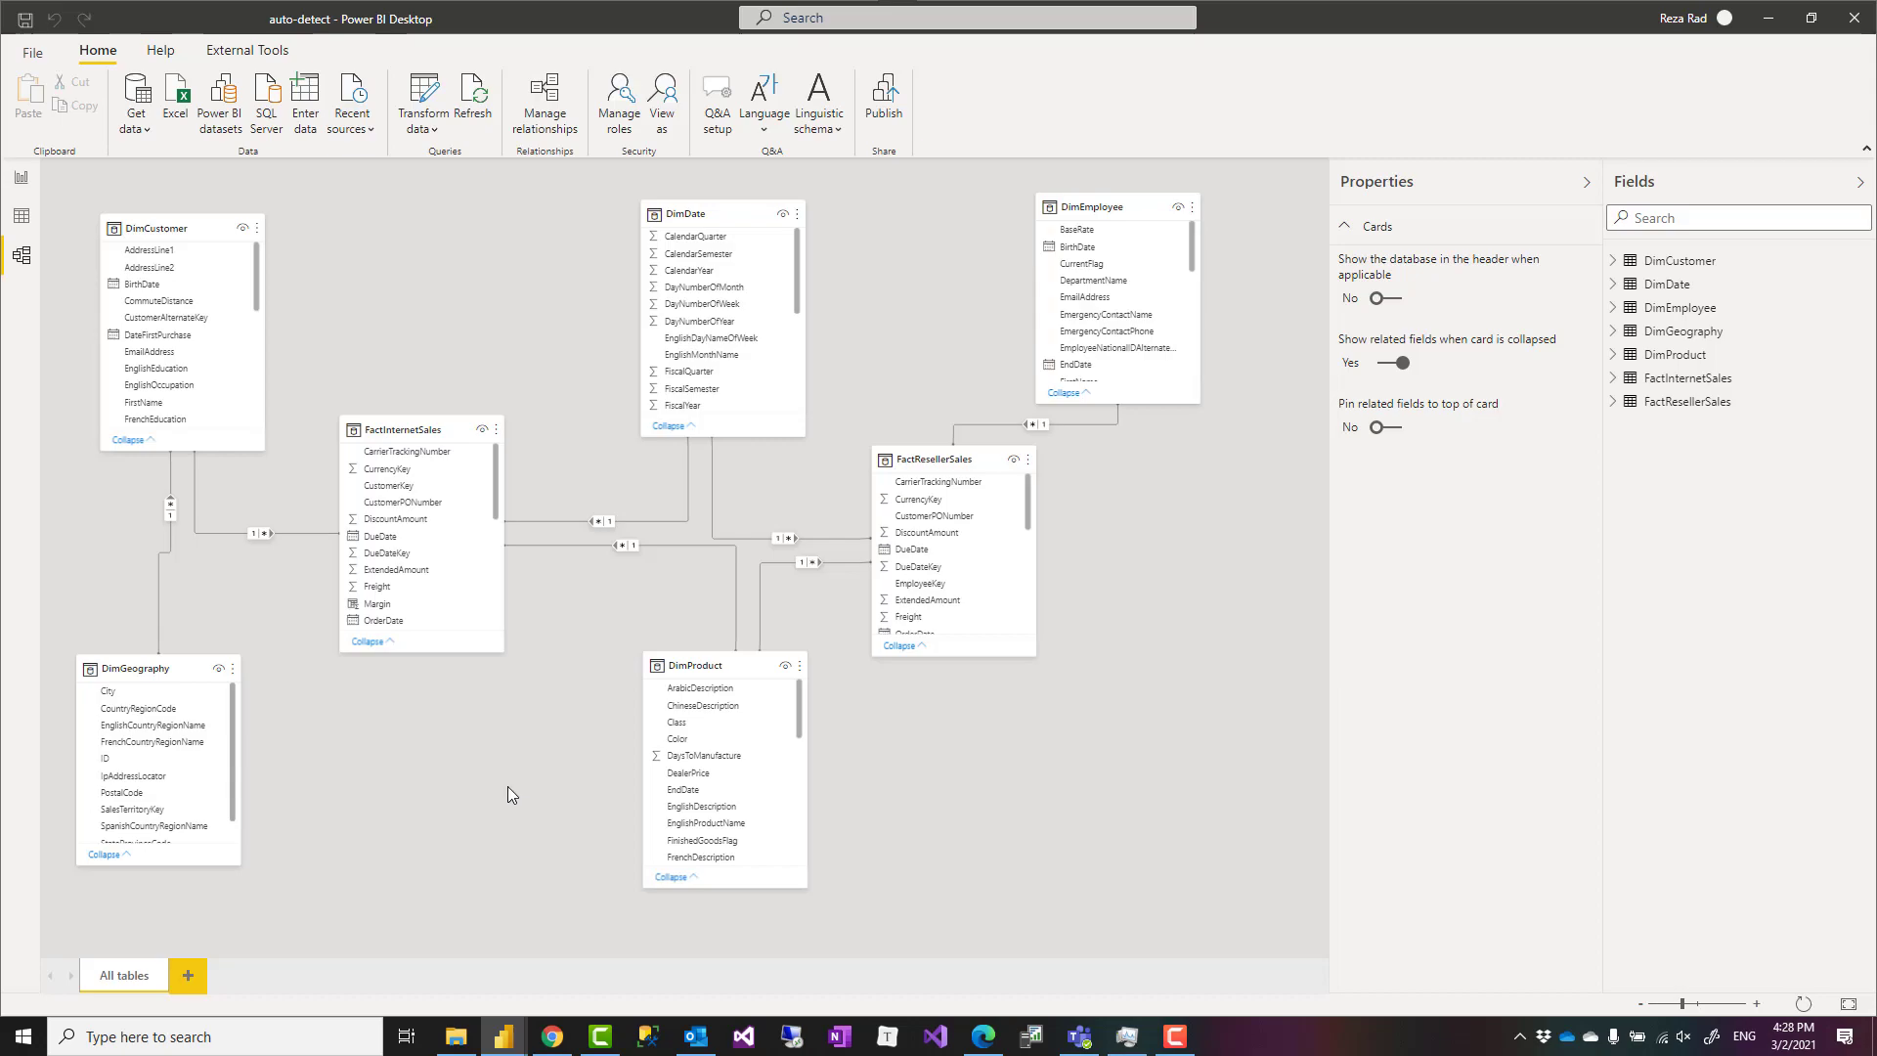
mouse_move(512, 800)
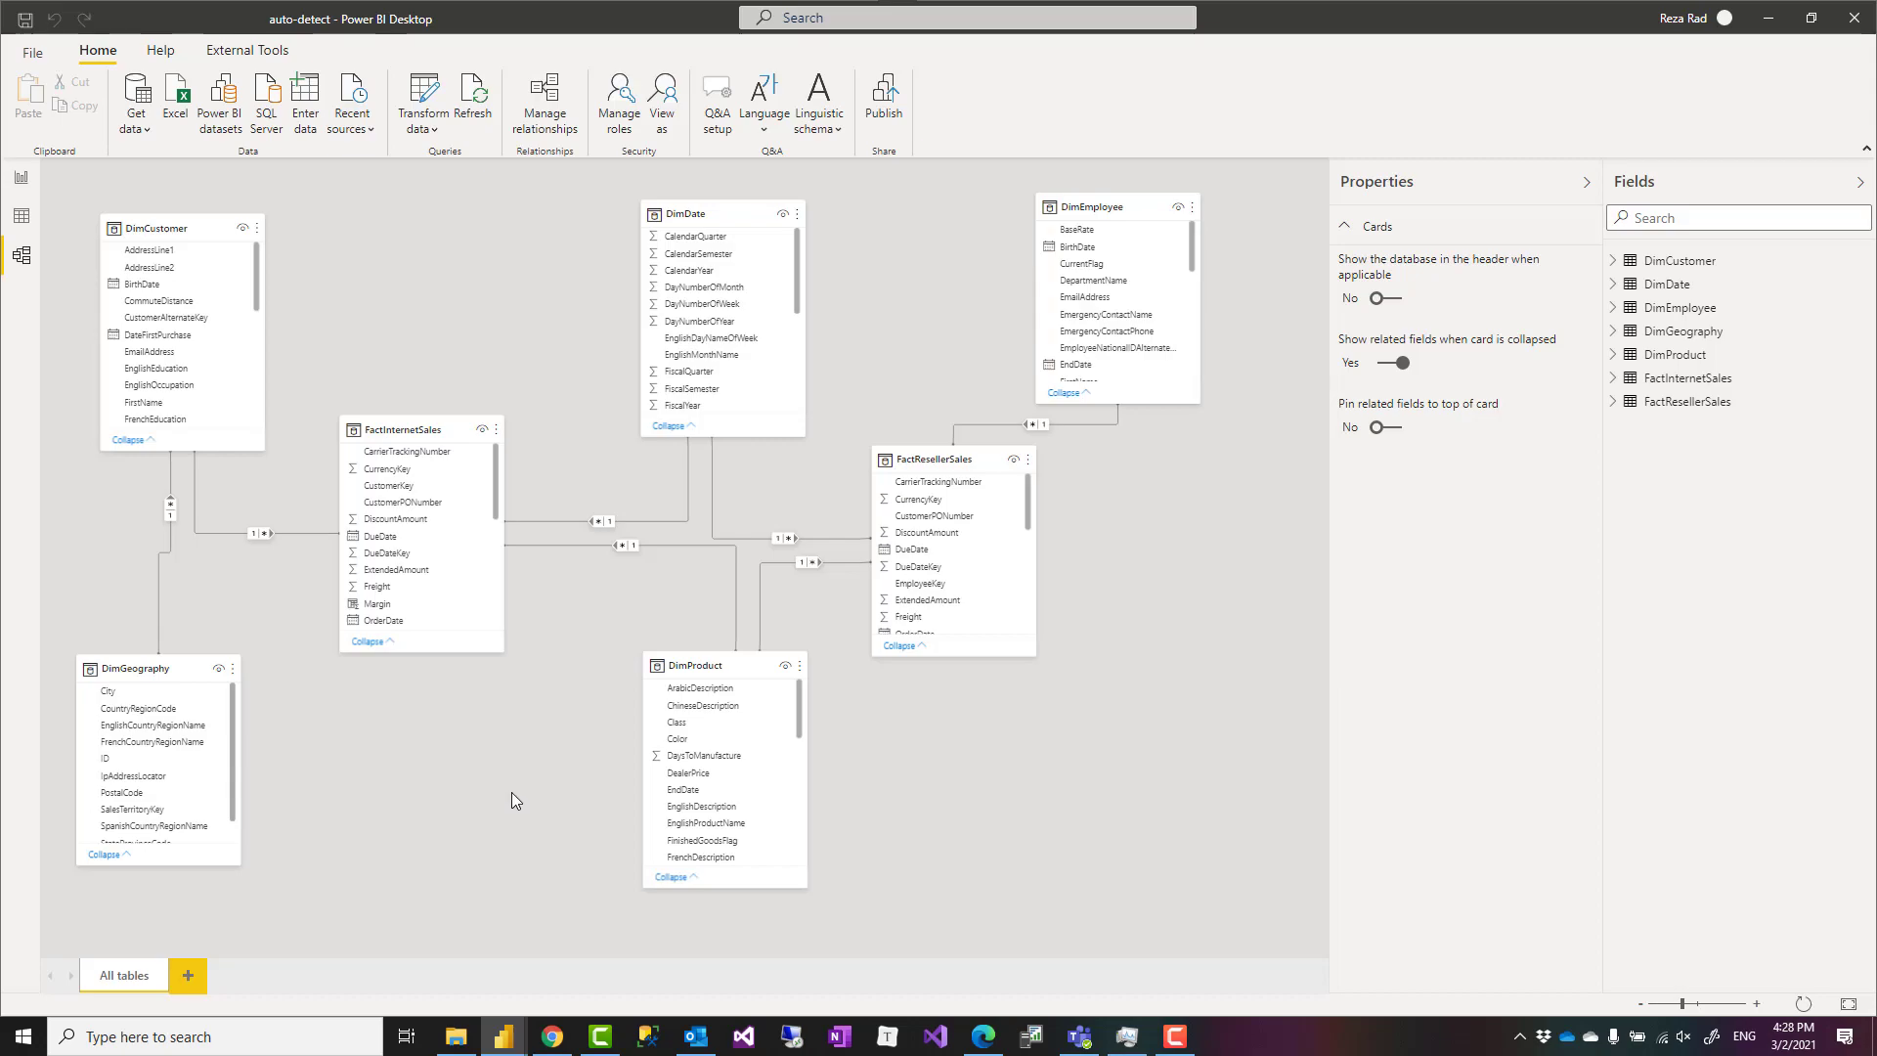
mouse_move(1140, 876)
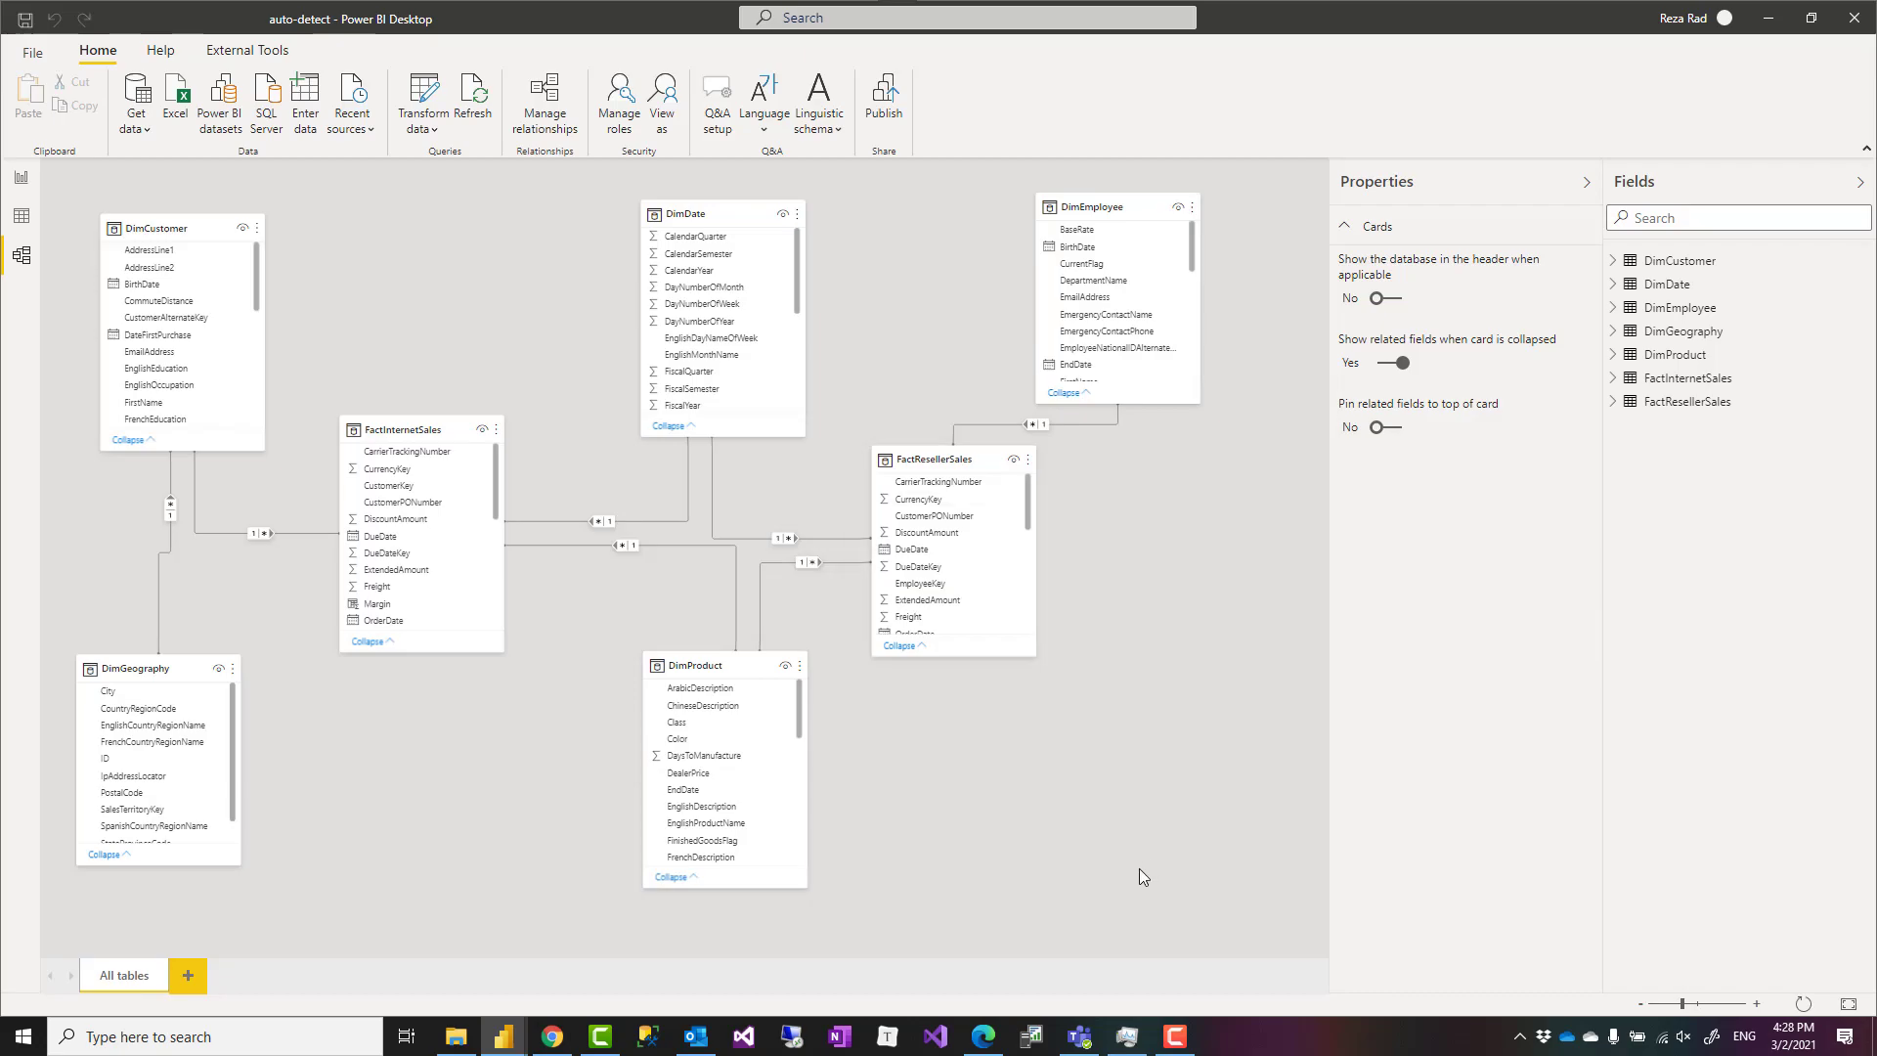
mouse_move(678, 443)
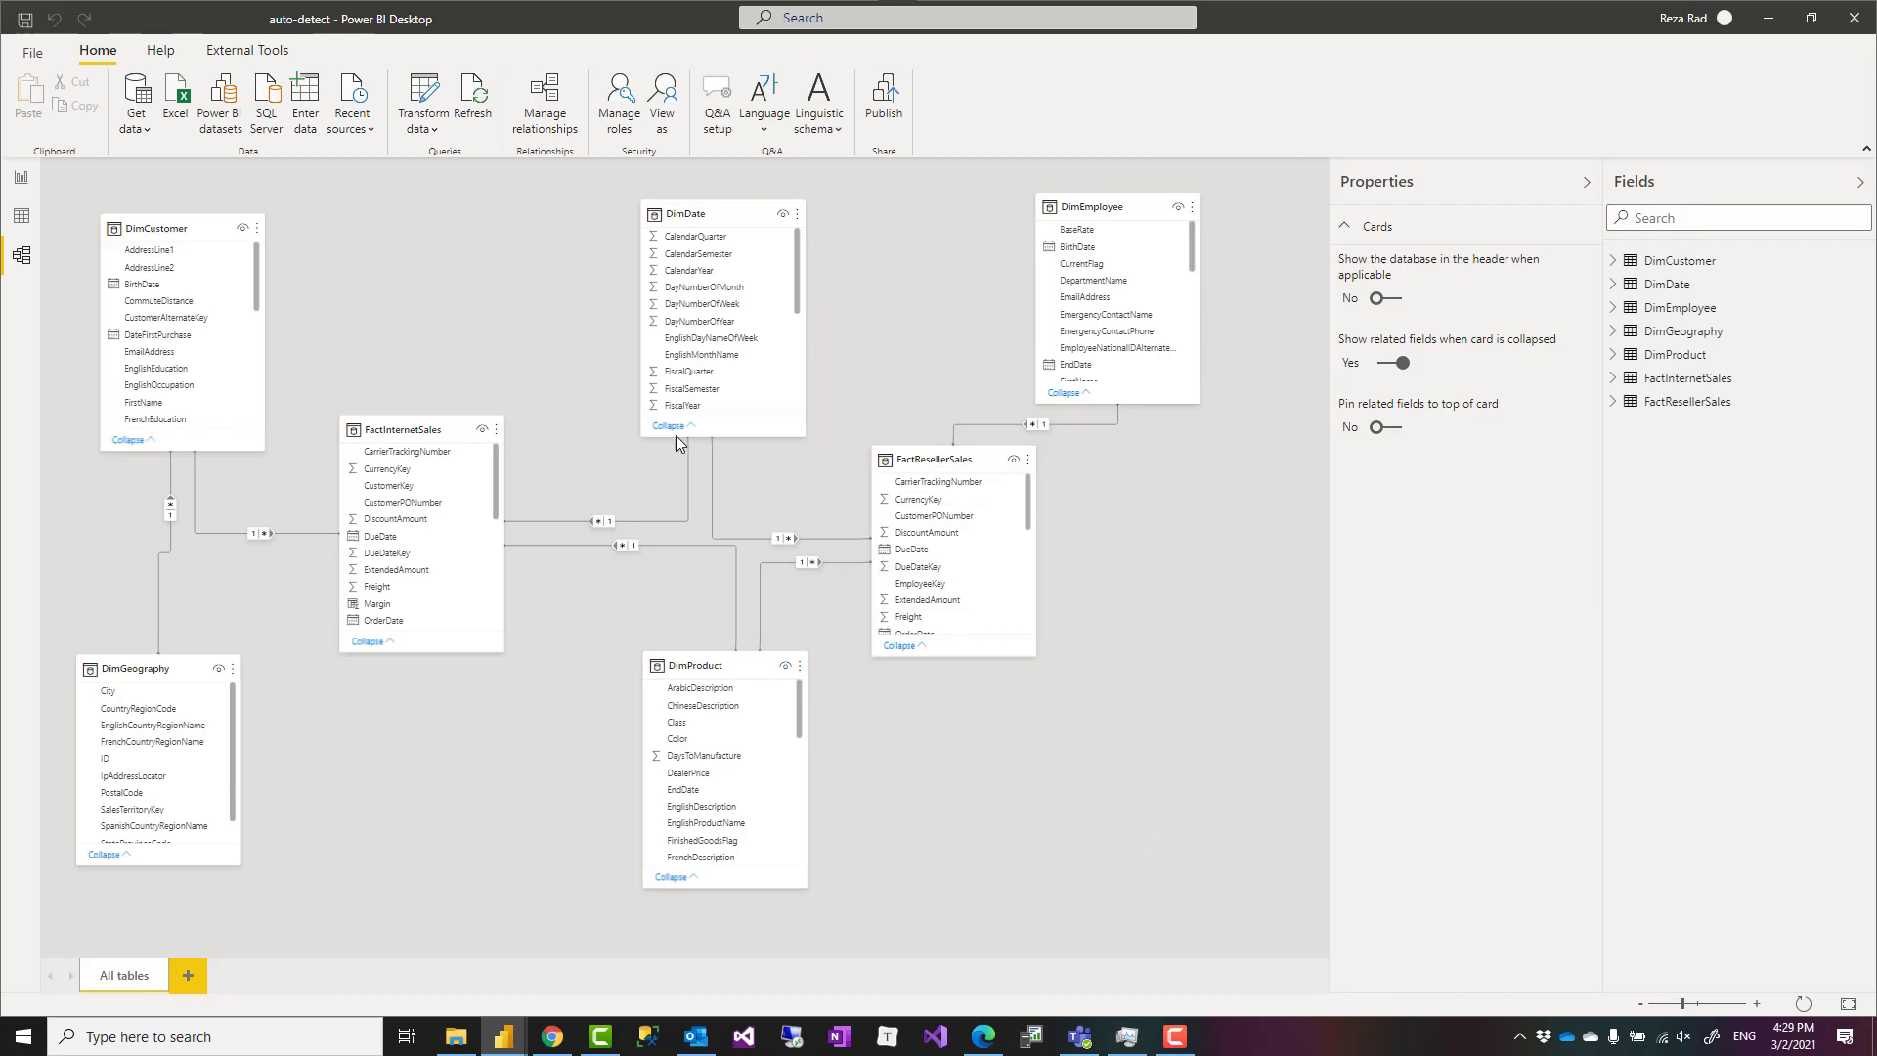
mouse_move(391, 147)
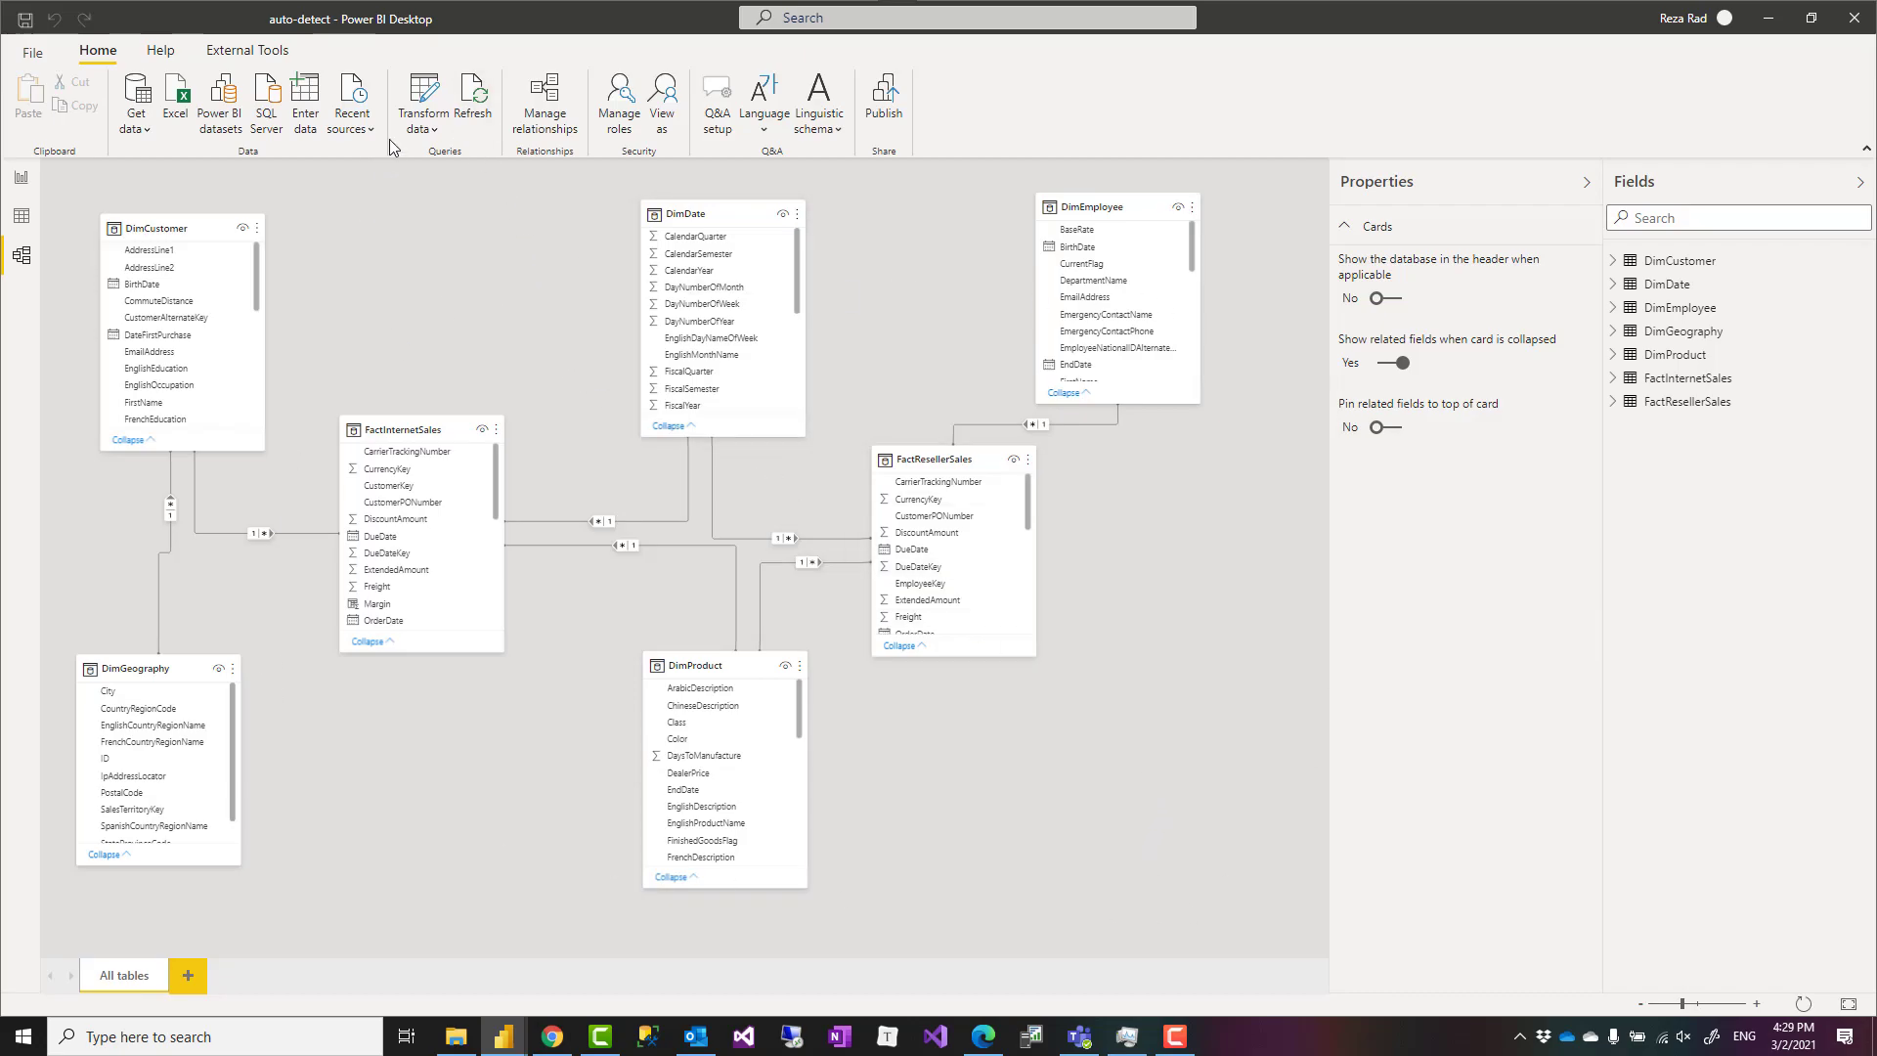
mouse_move(451, 241)
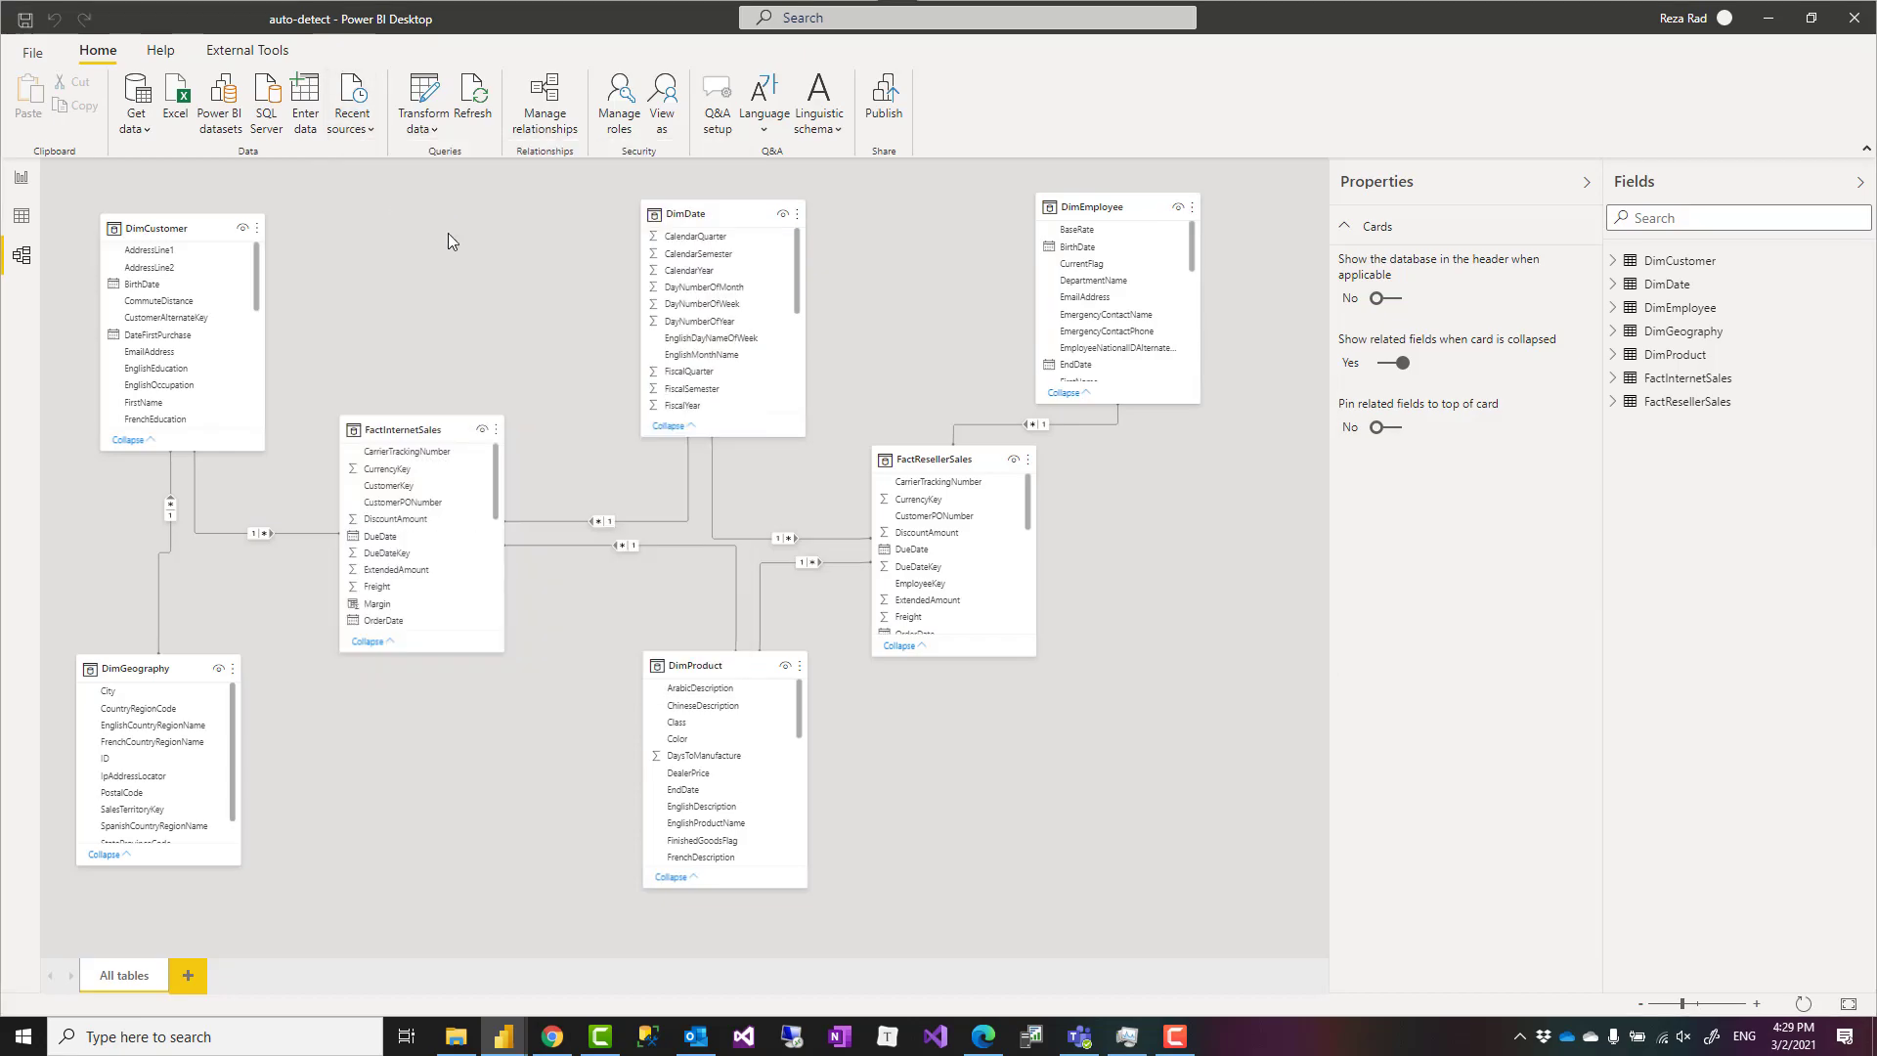
mouse_move(824, 467)
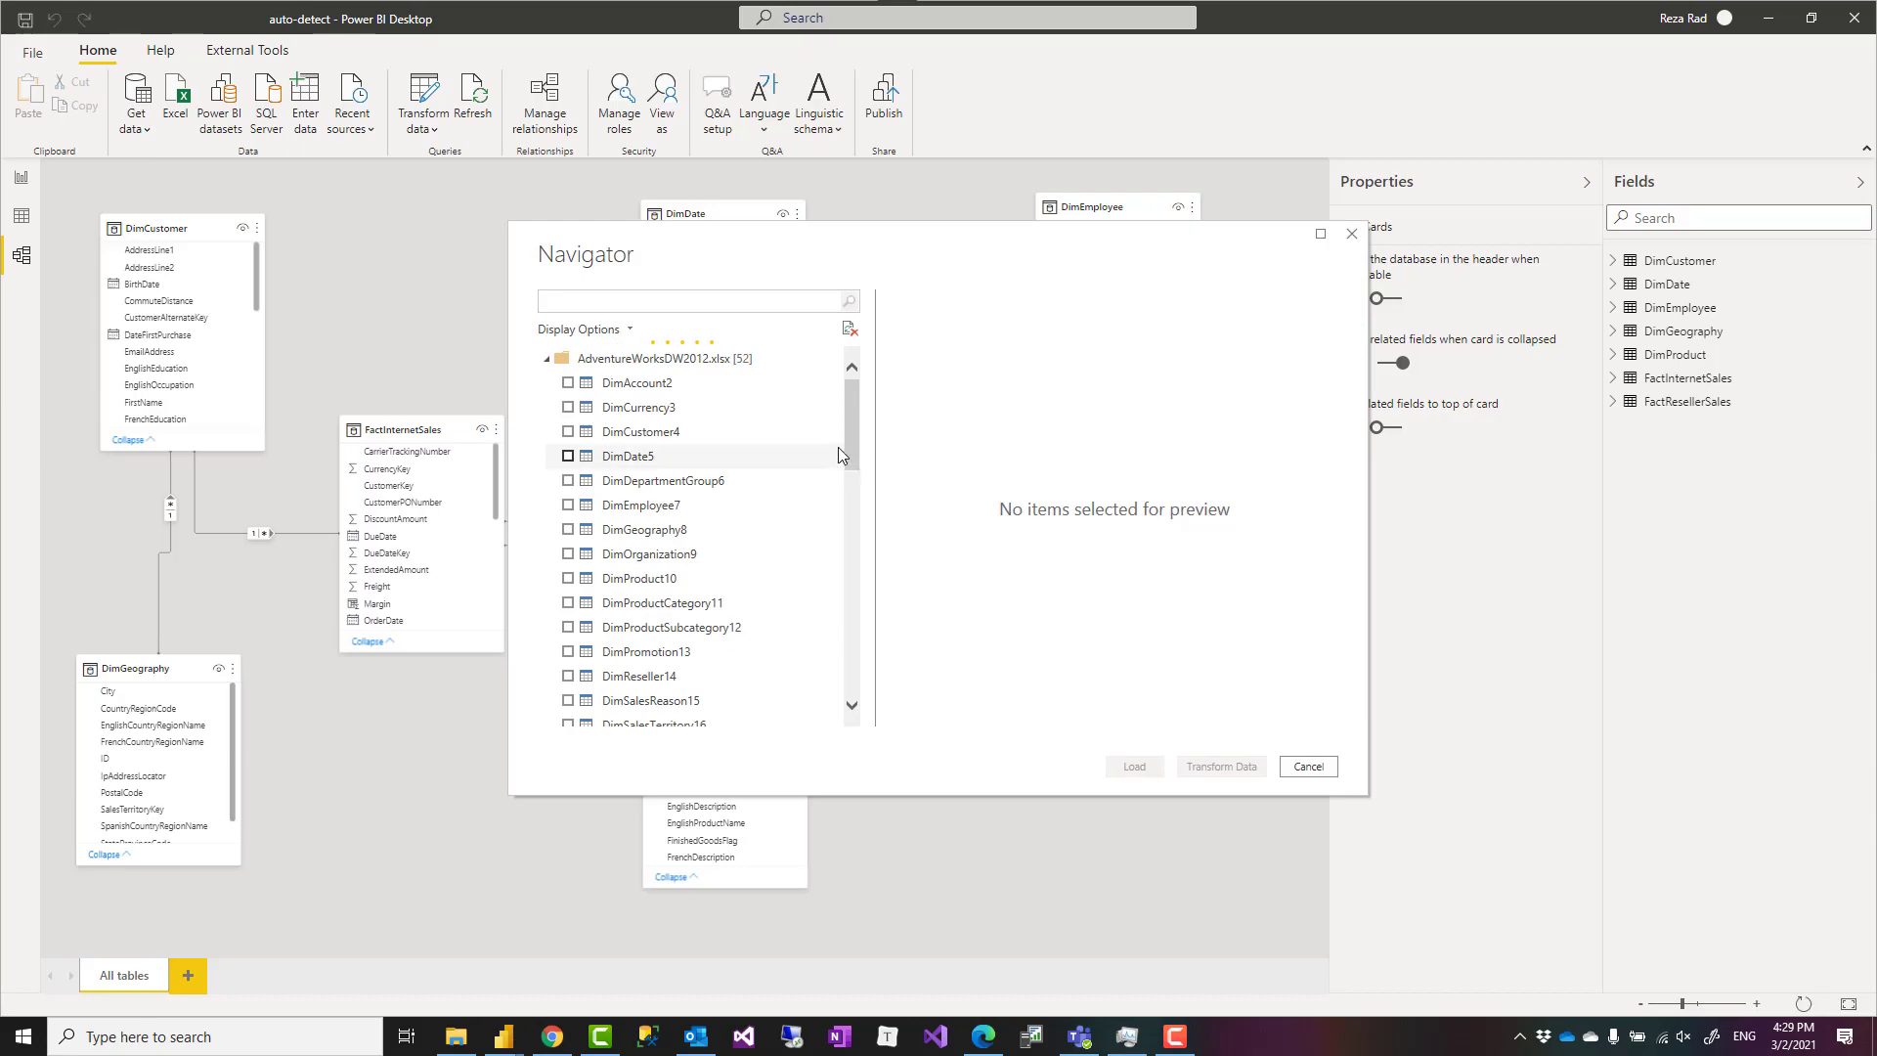
Tick DimReseller in the AdventureWorksDW2012 Navigator list for import
scroll("down", 3)
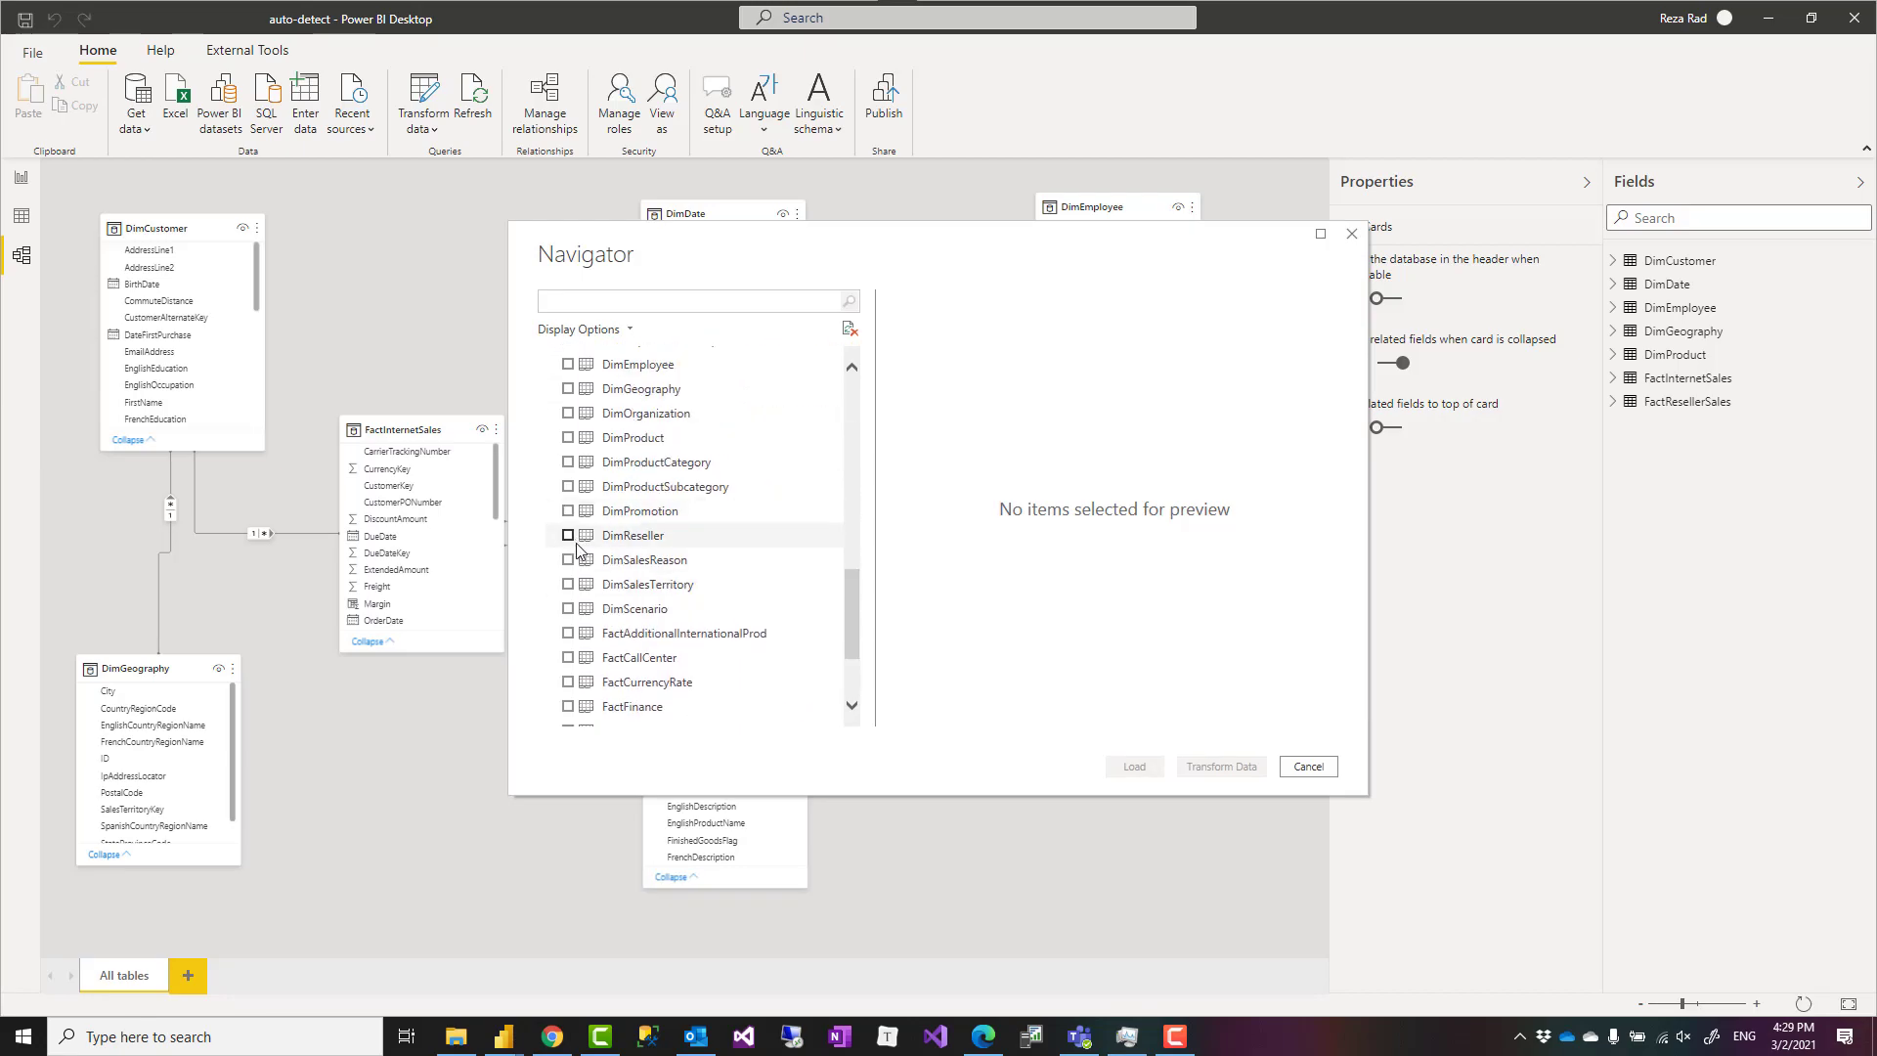
left_click(567, 536)
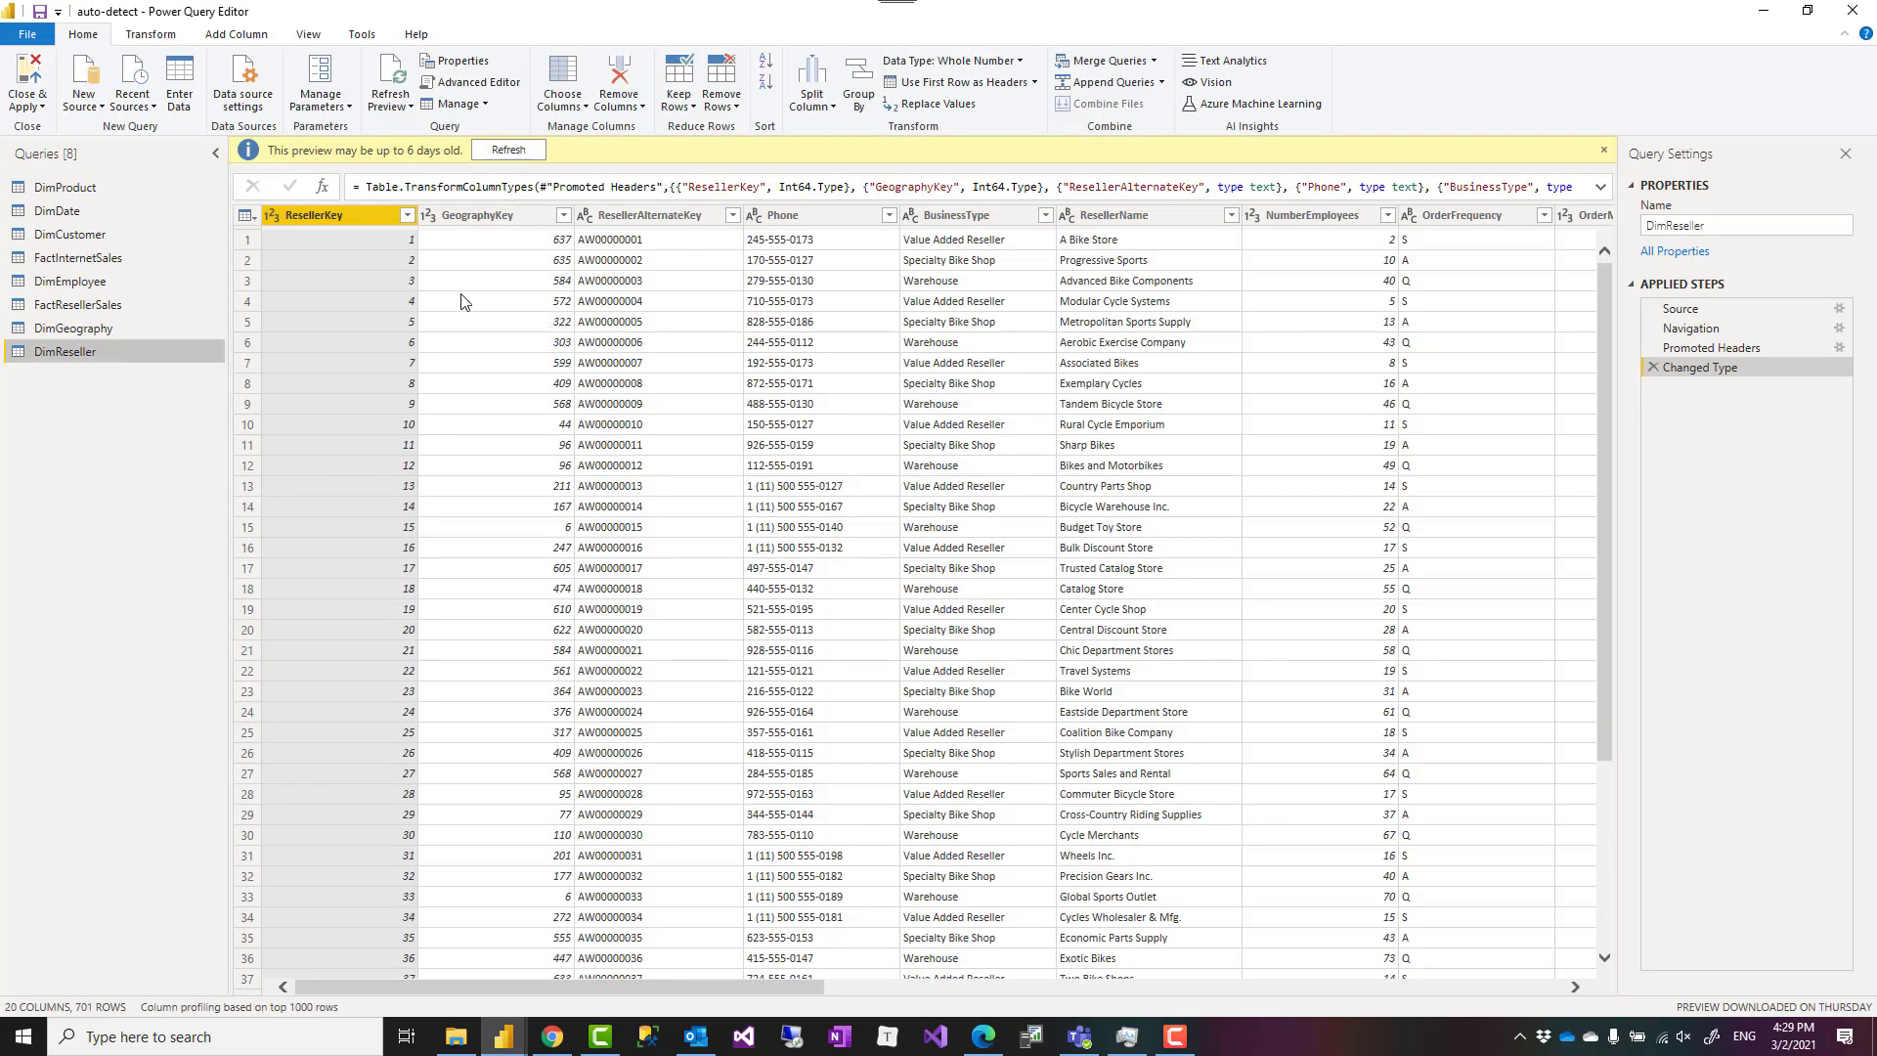
Rename ResellerKey to ID, comparing with the ID keys of DimProduct, DimDate and DimCustomer
double_click(316, 215)
type("ID")
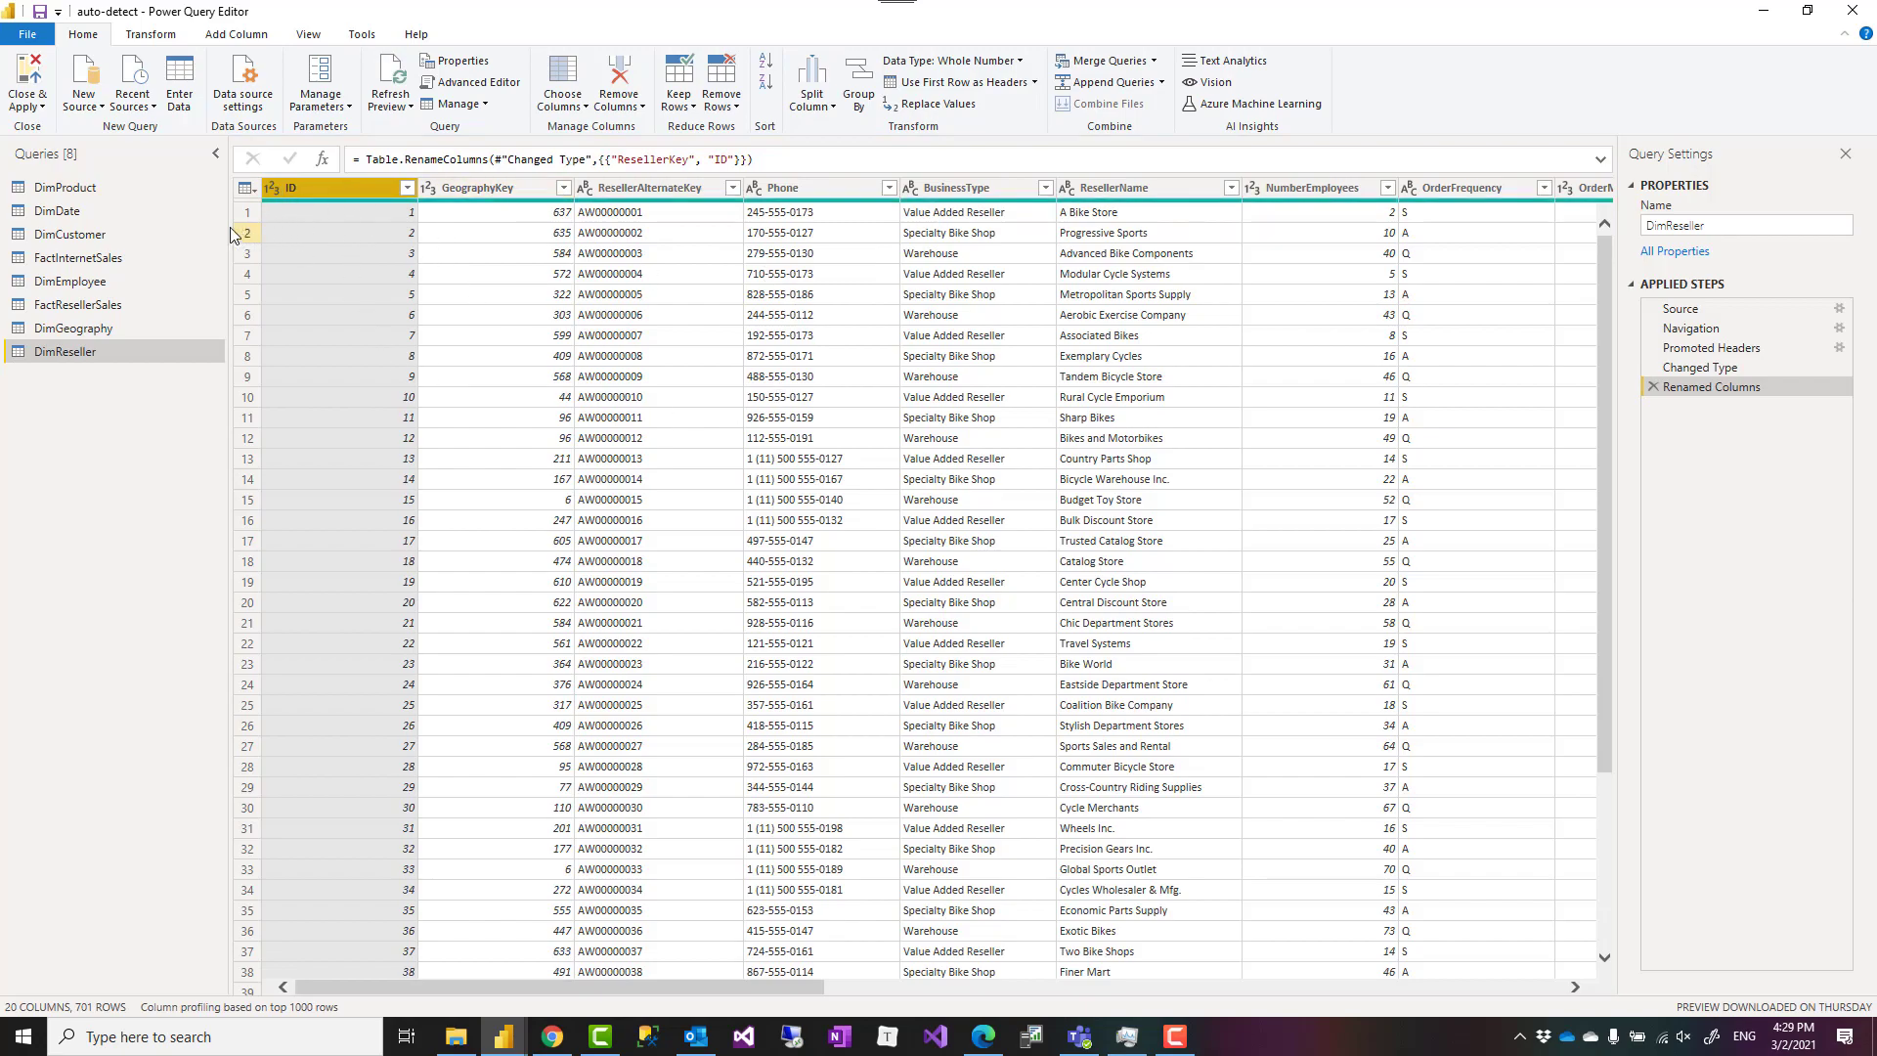
left_click(66, 186)
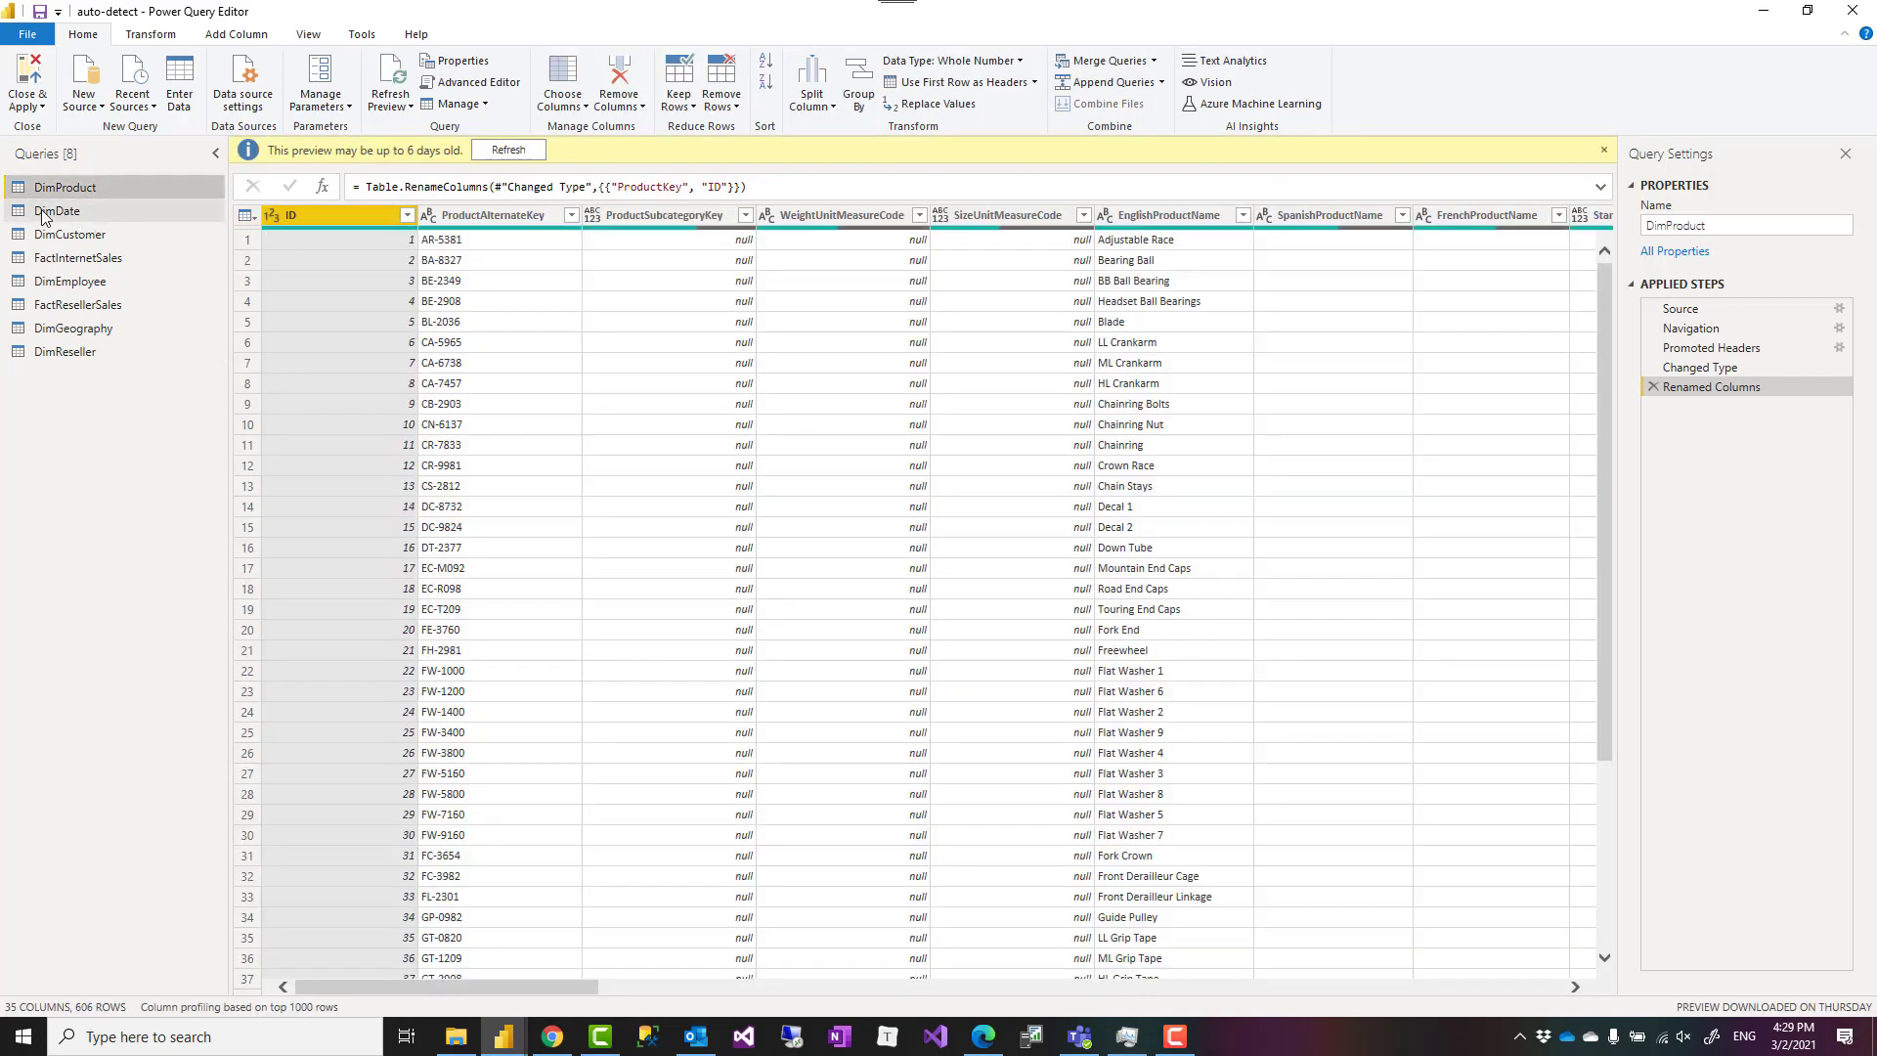
left_click(57, 211)
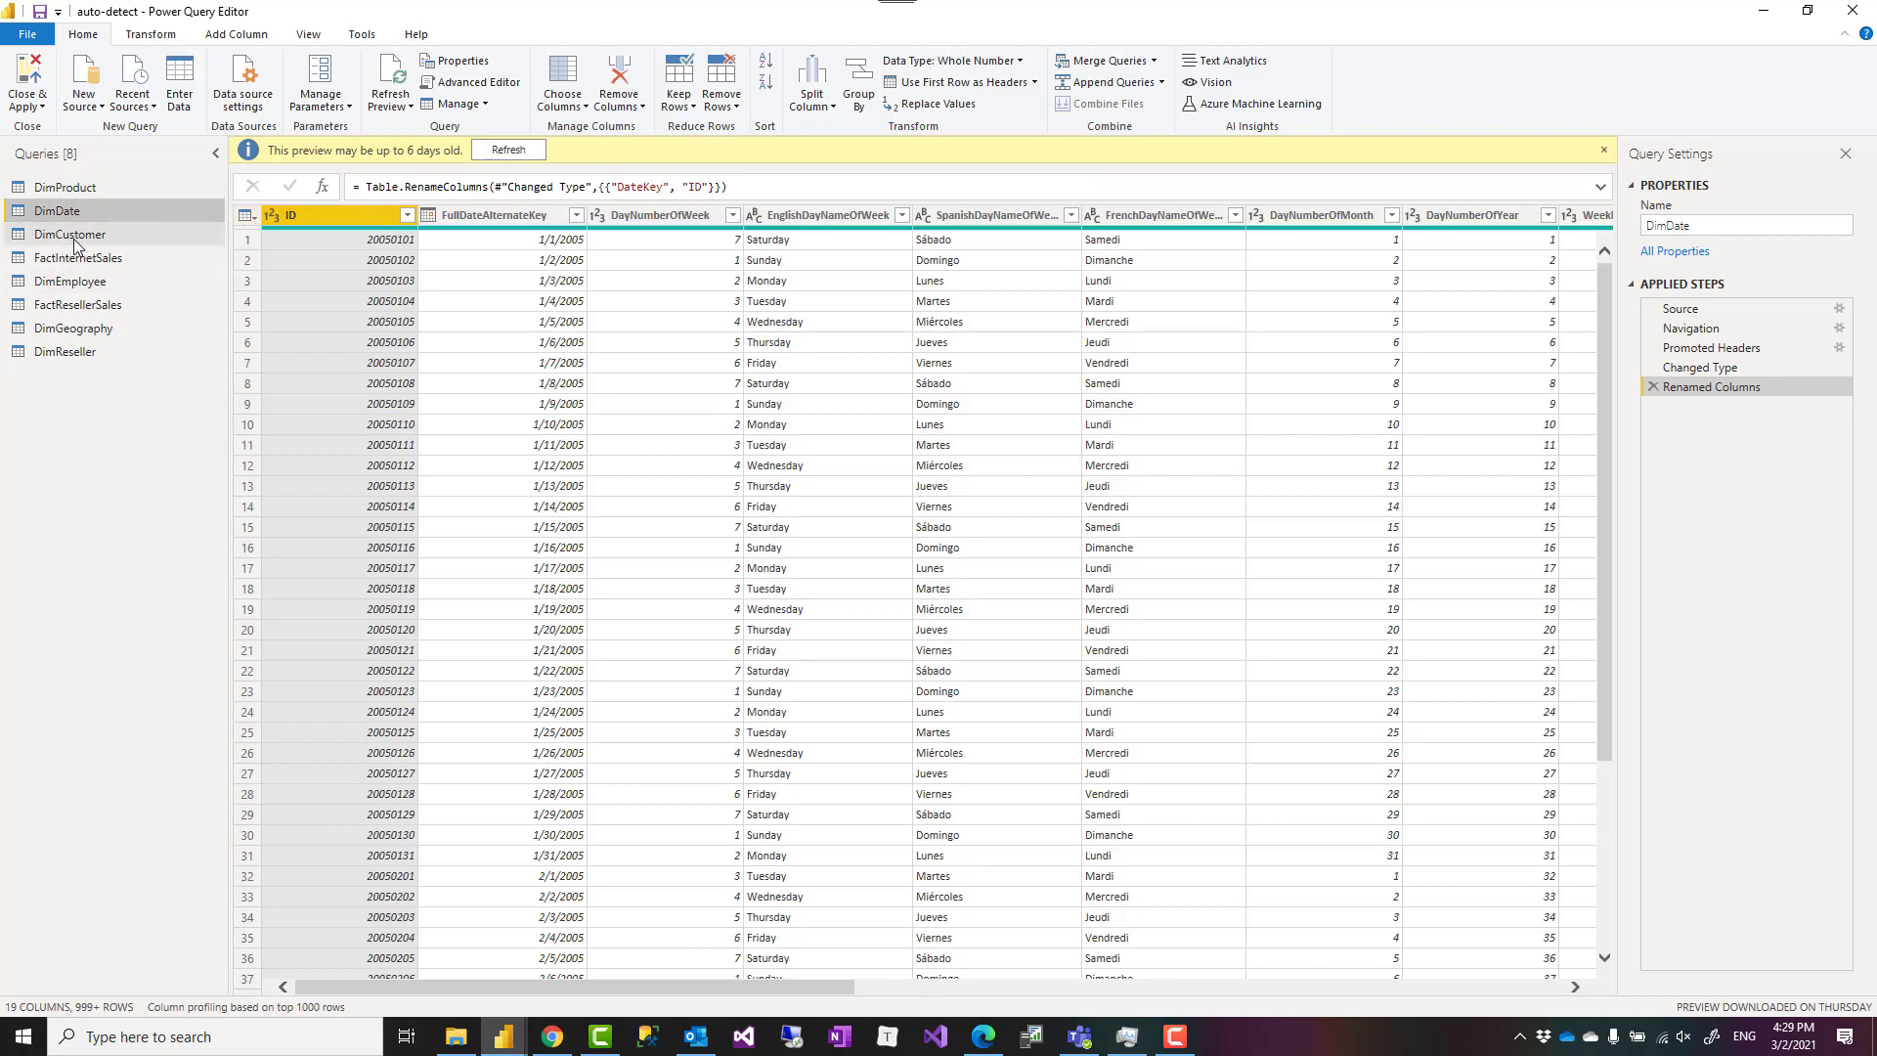
left_click(71, 233)
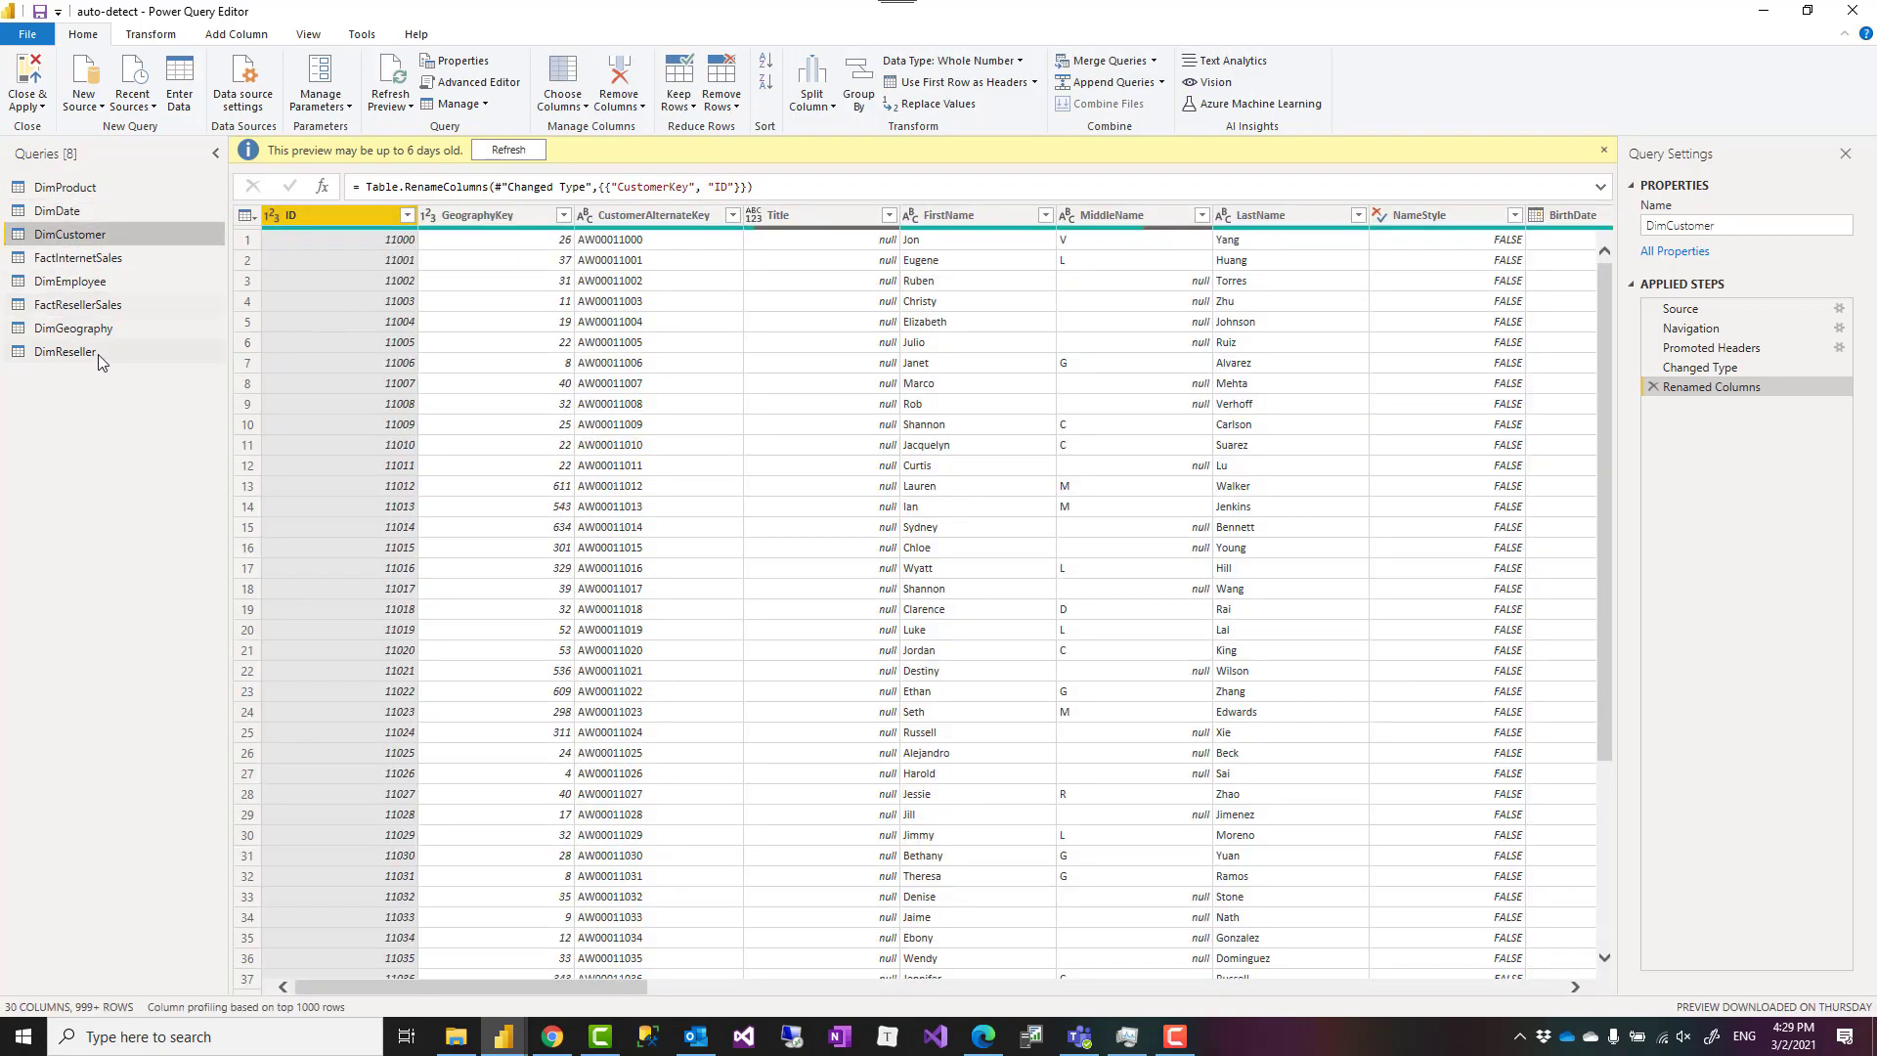
left_click(66, 350)
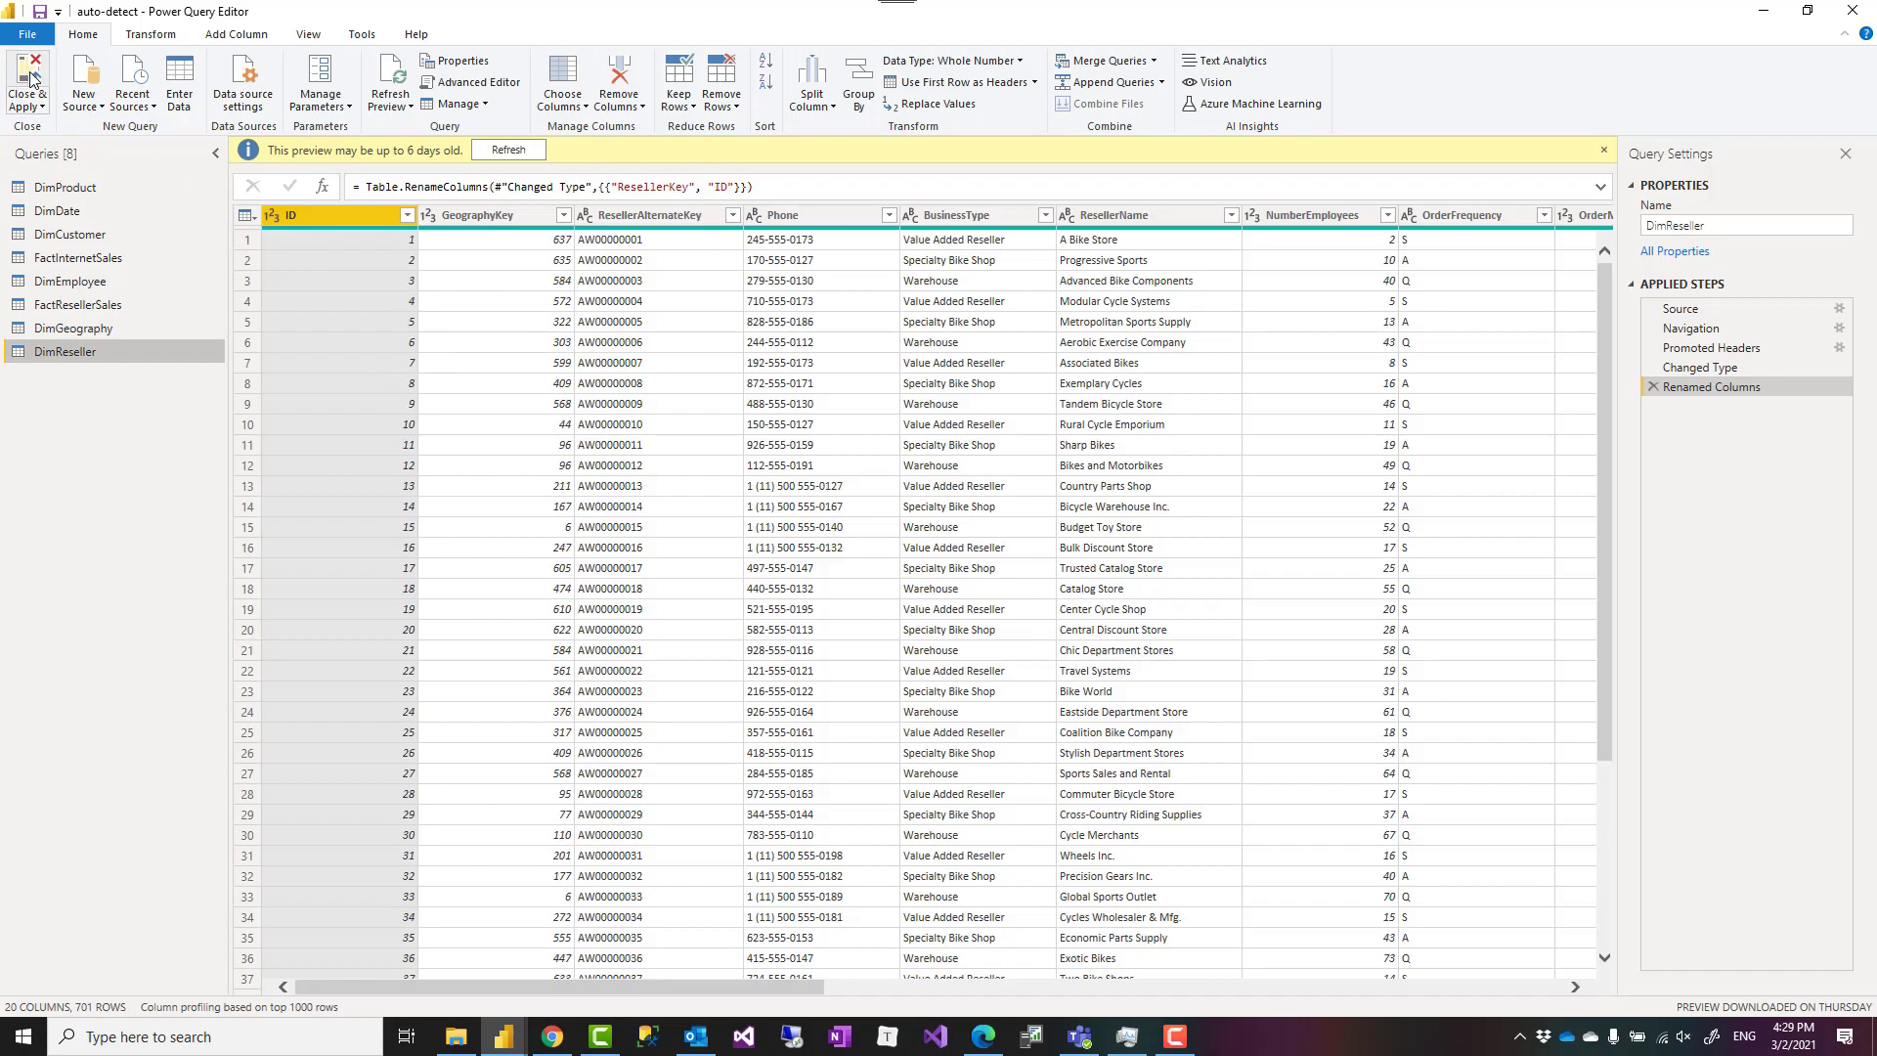
Close & Apply and inspect DimReseller's auto-created relationships in the model diagram
left_click(26, 84)
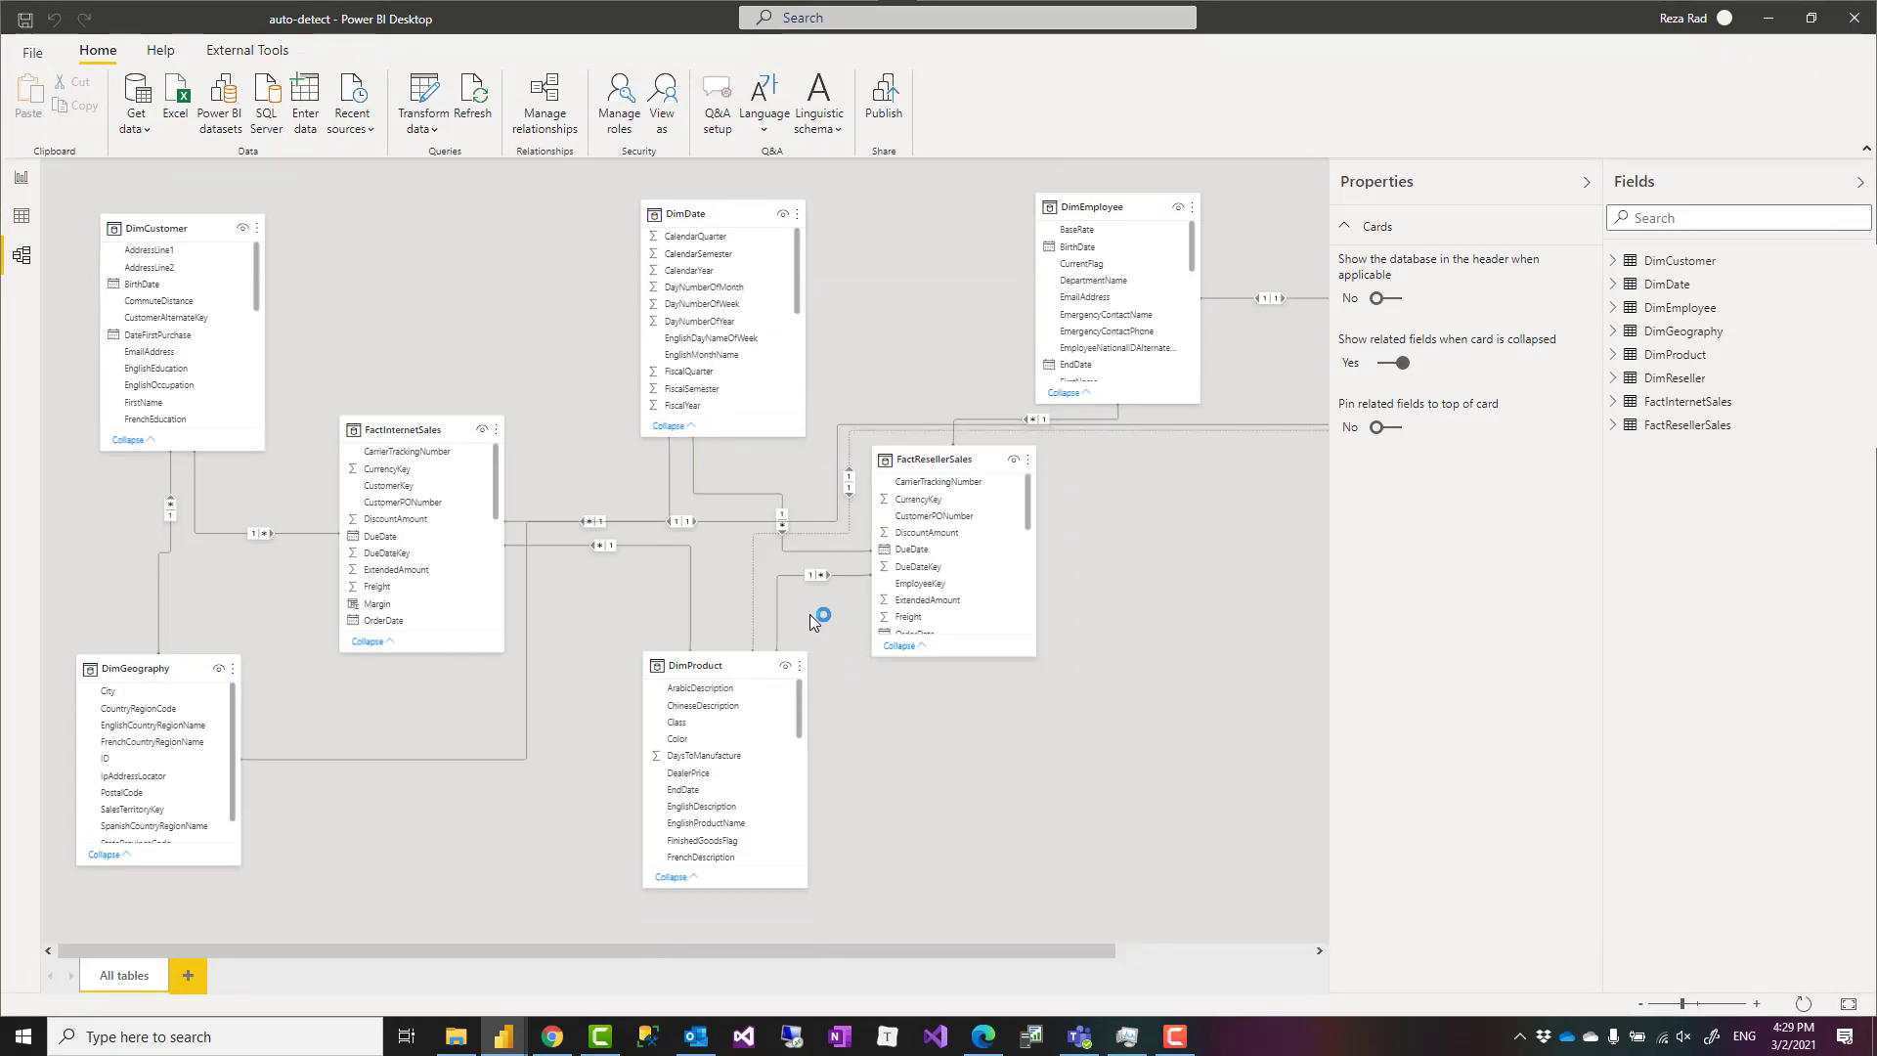
mouse_move(874, 991)
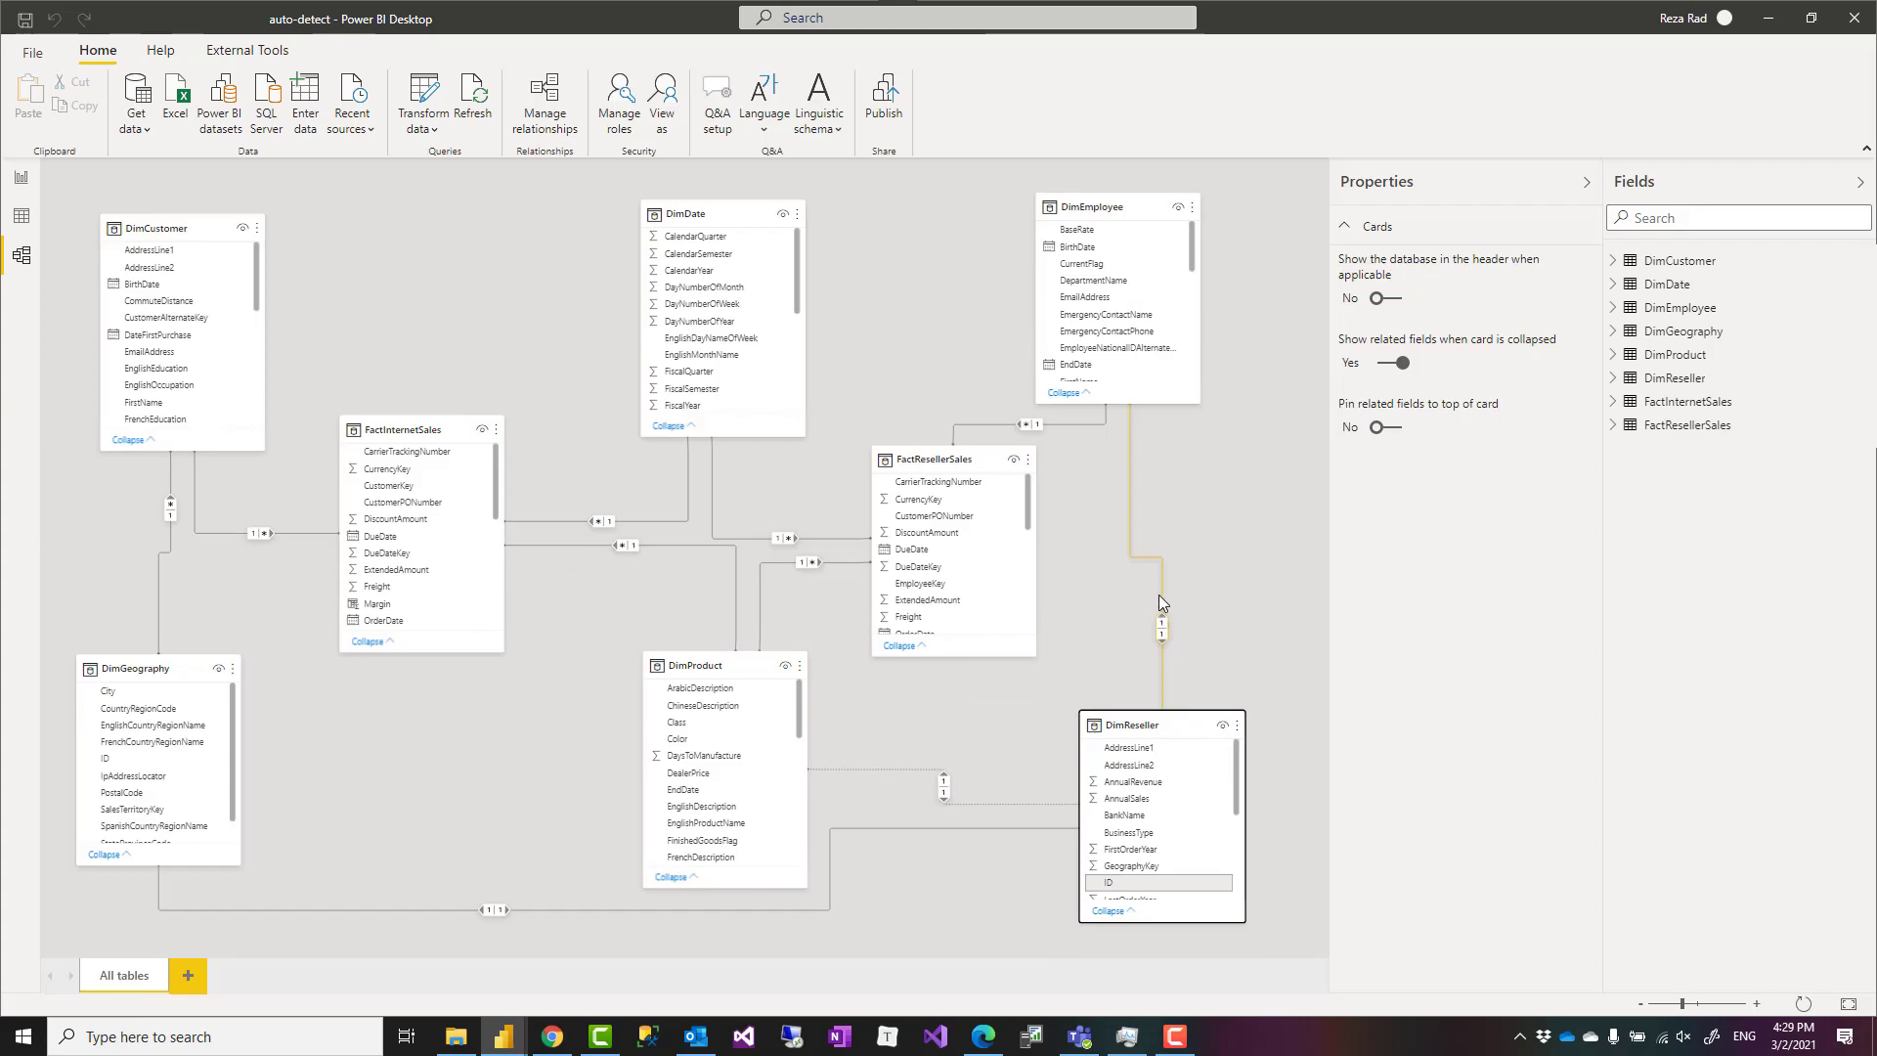
mouse_move(1167, 700)
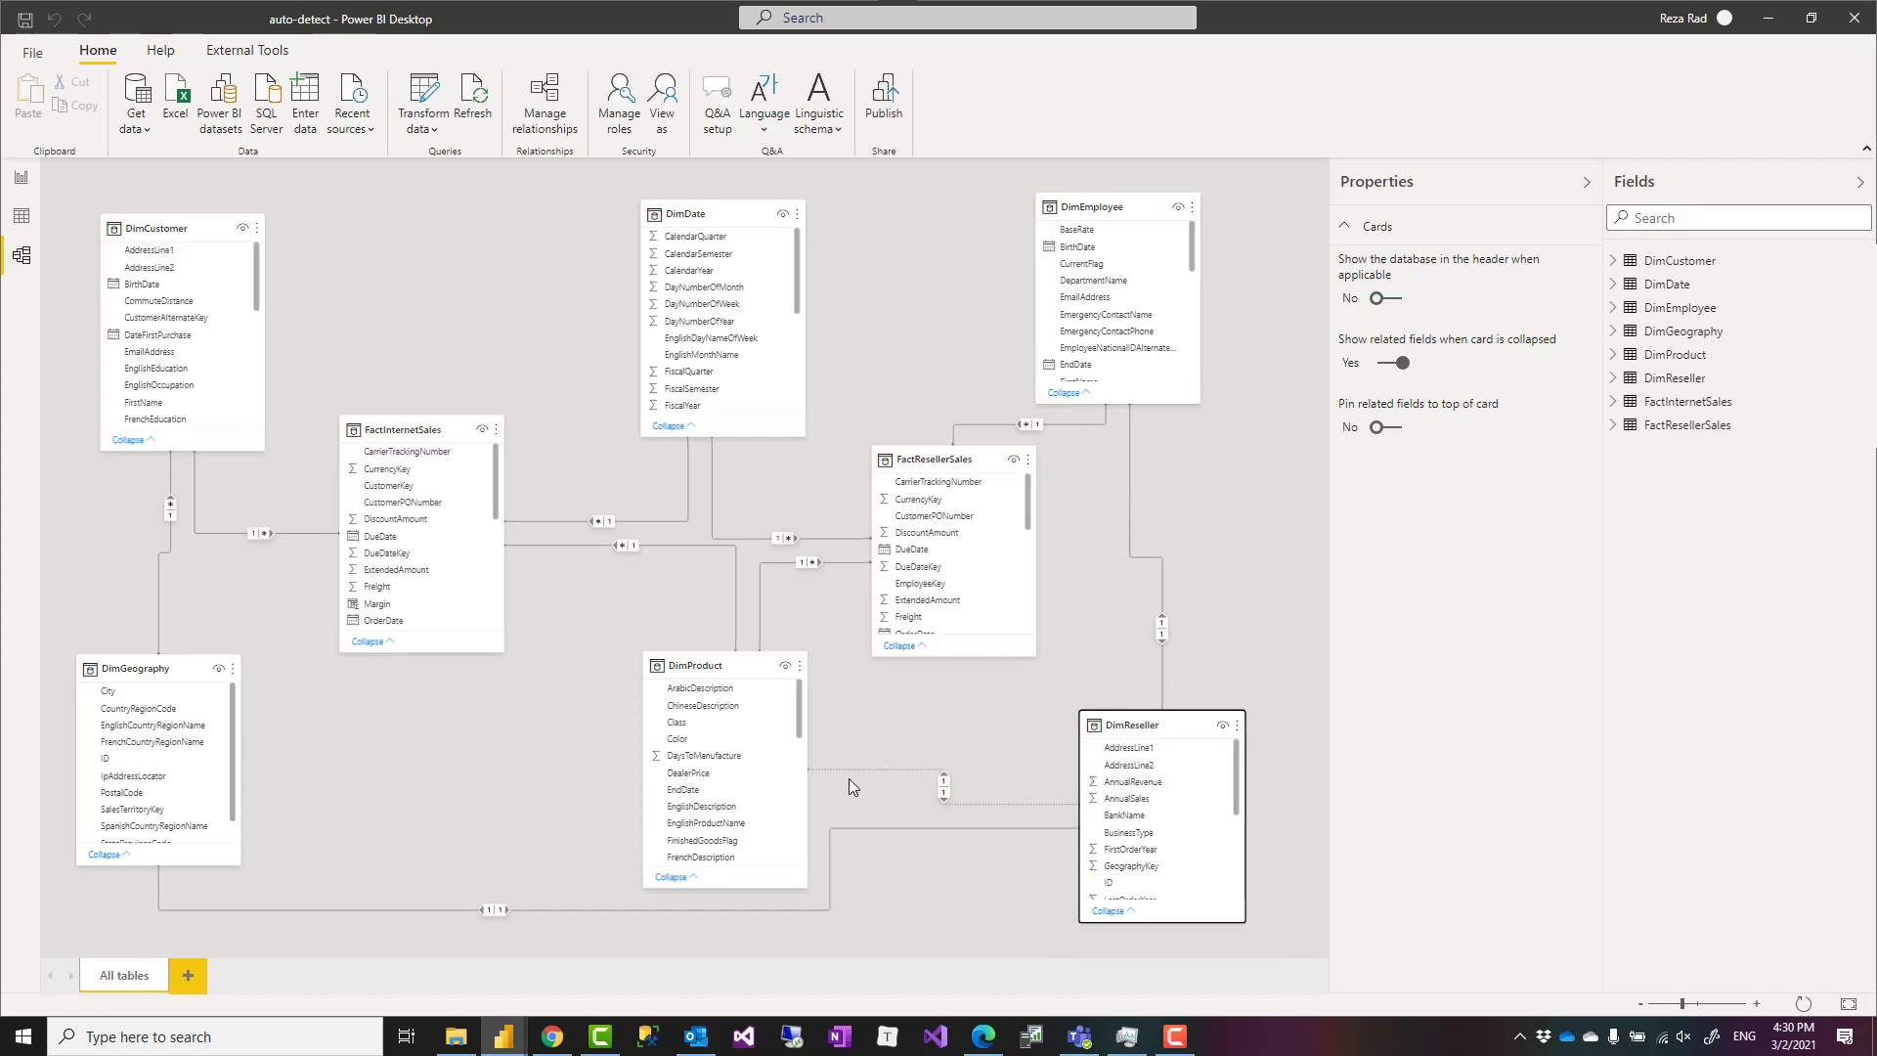
scroll("down", 3)
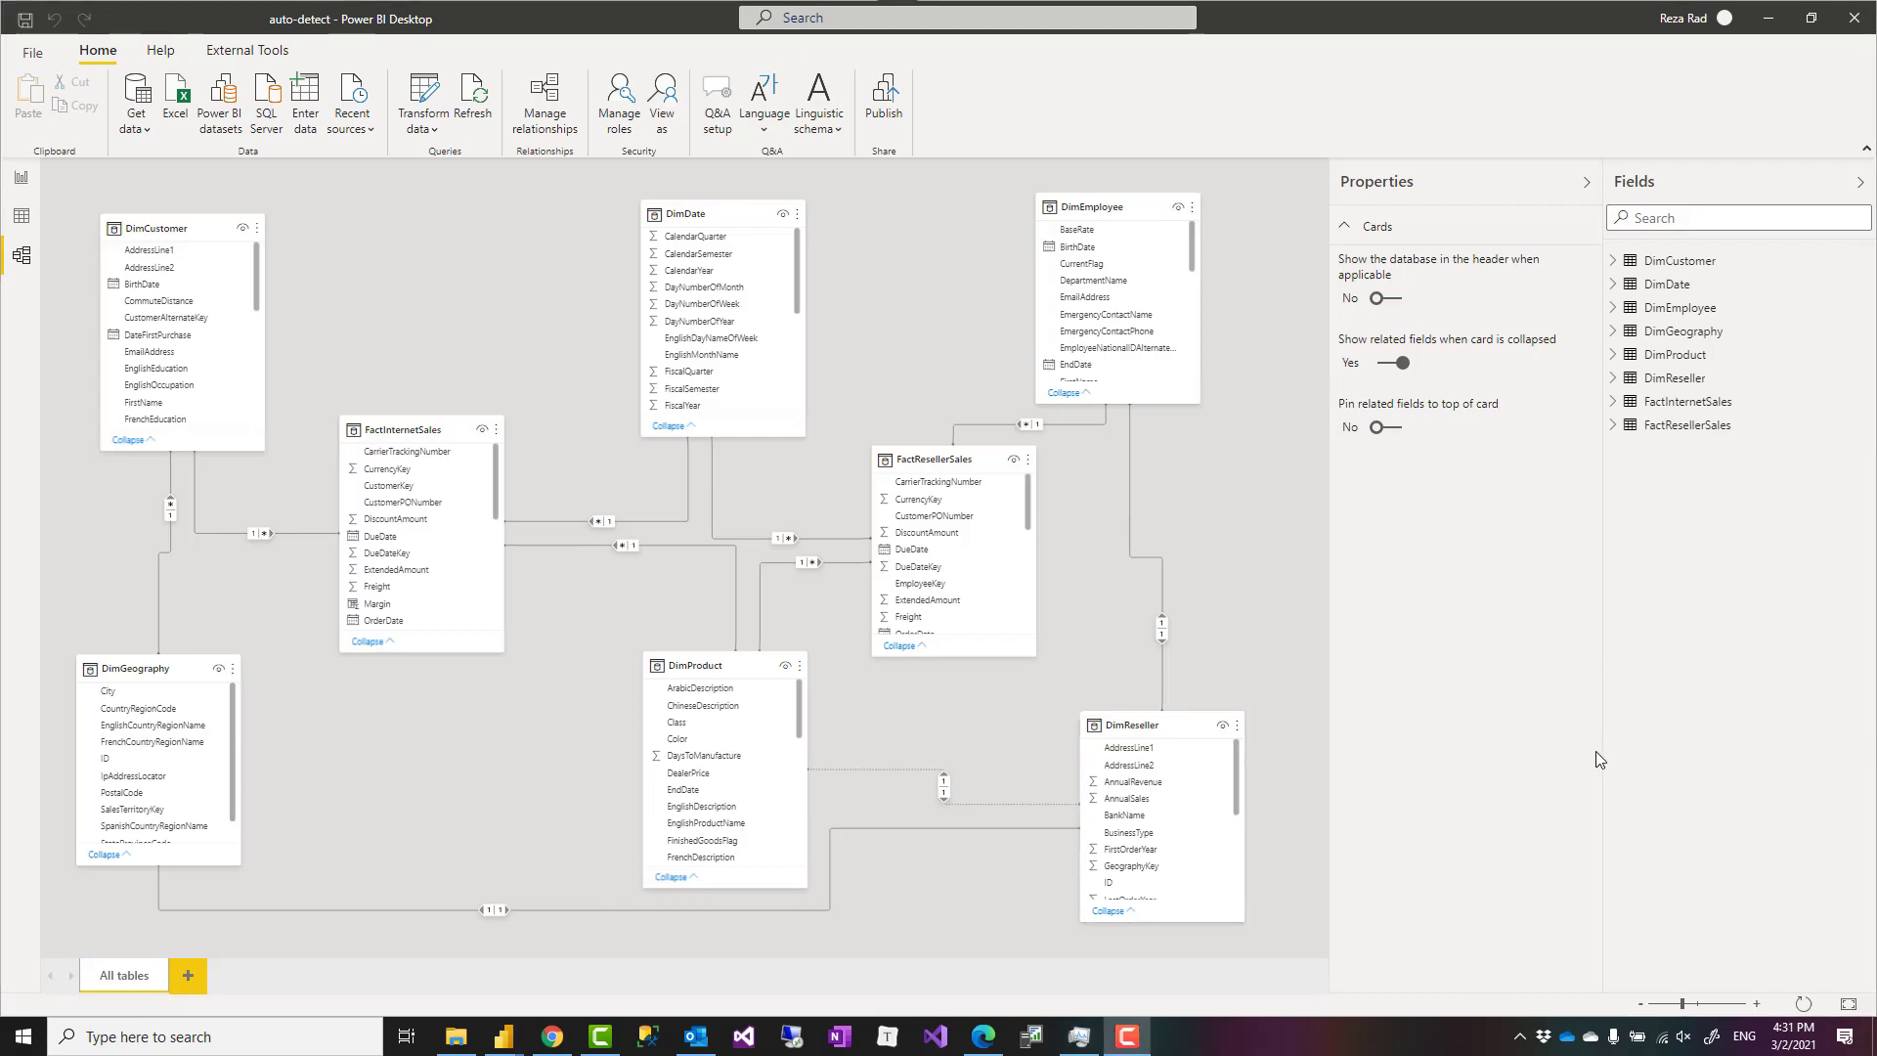
mouse_move(1596, 765)
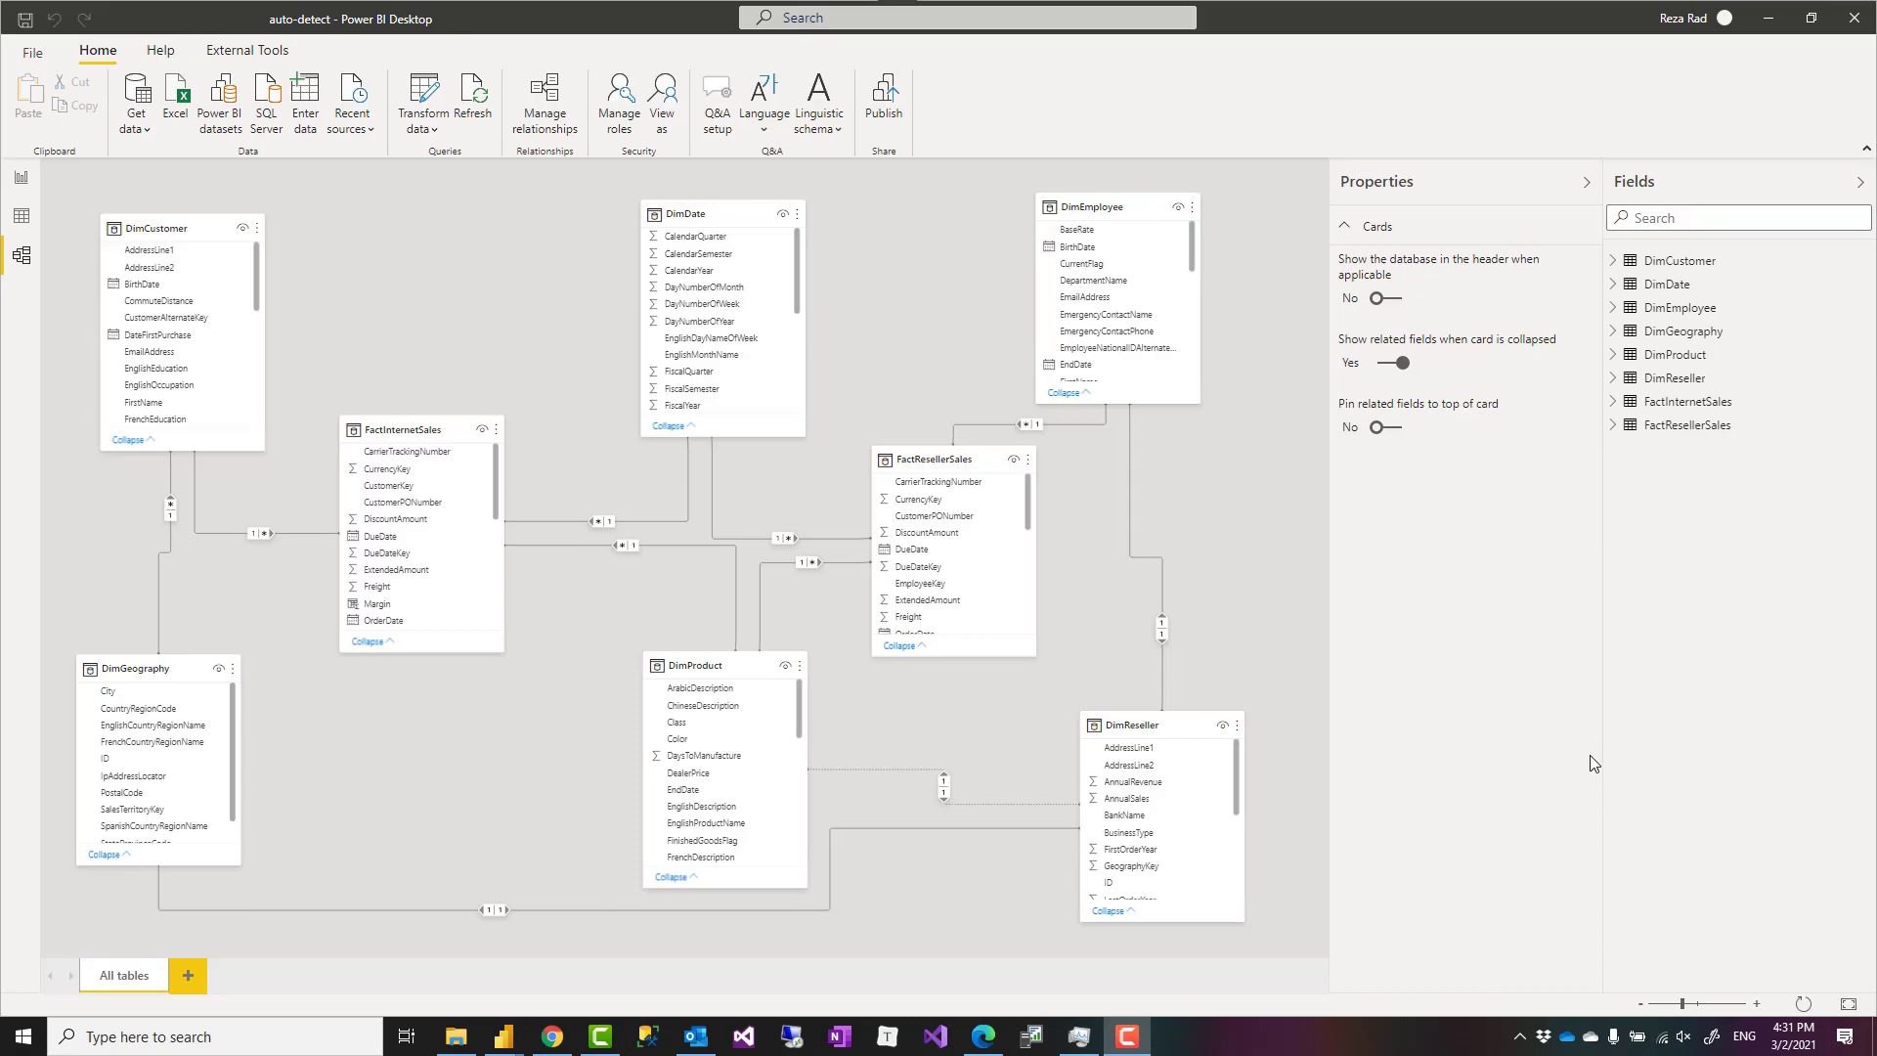
mouse_move(661, 103)
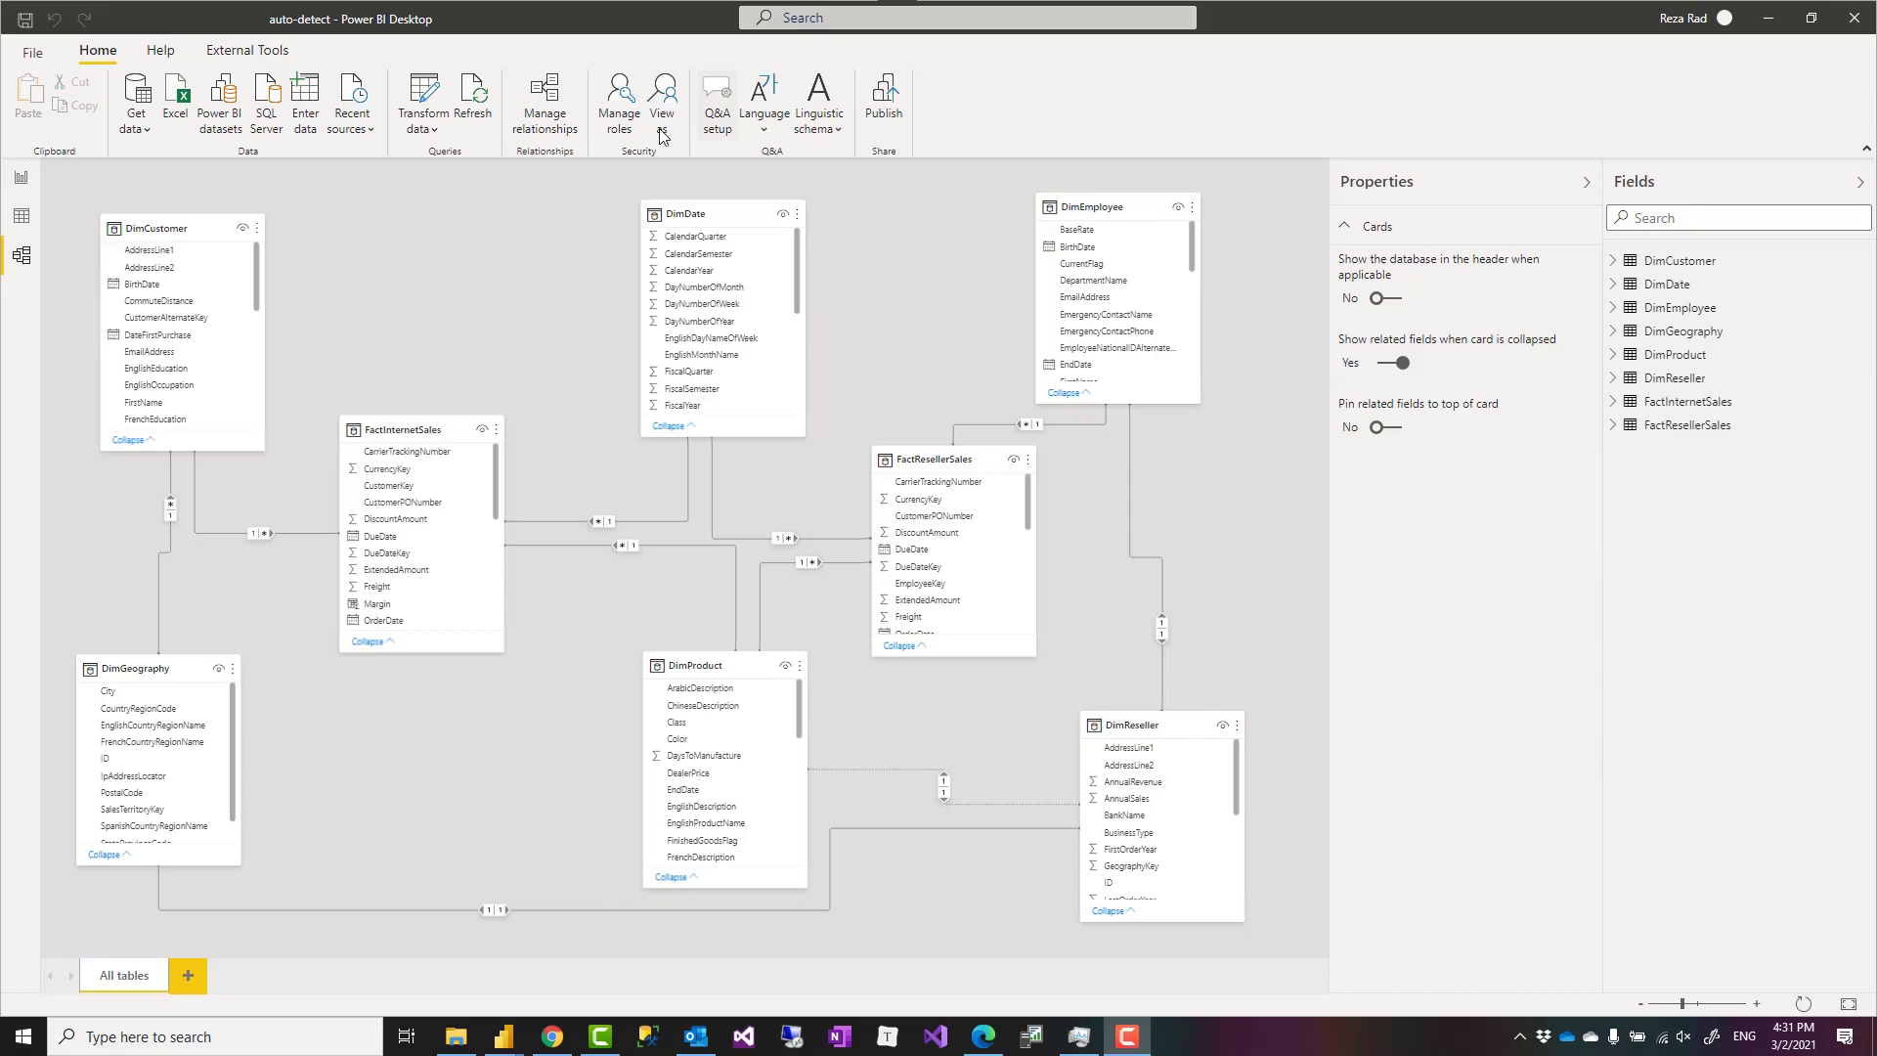
Reach Options > Current File > Data Load to disable relationship autodetection after load
left_click(32, 51)
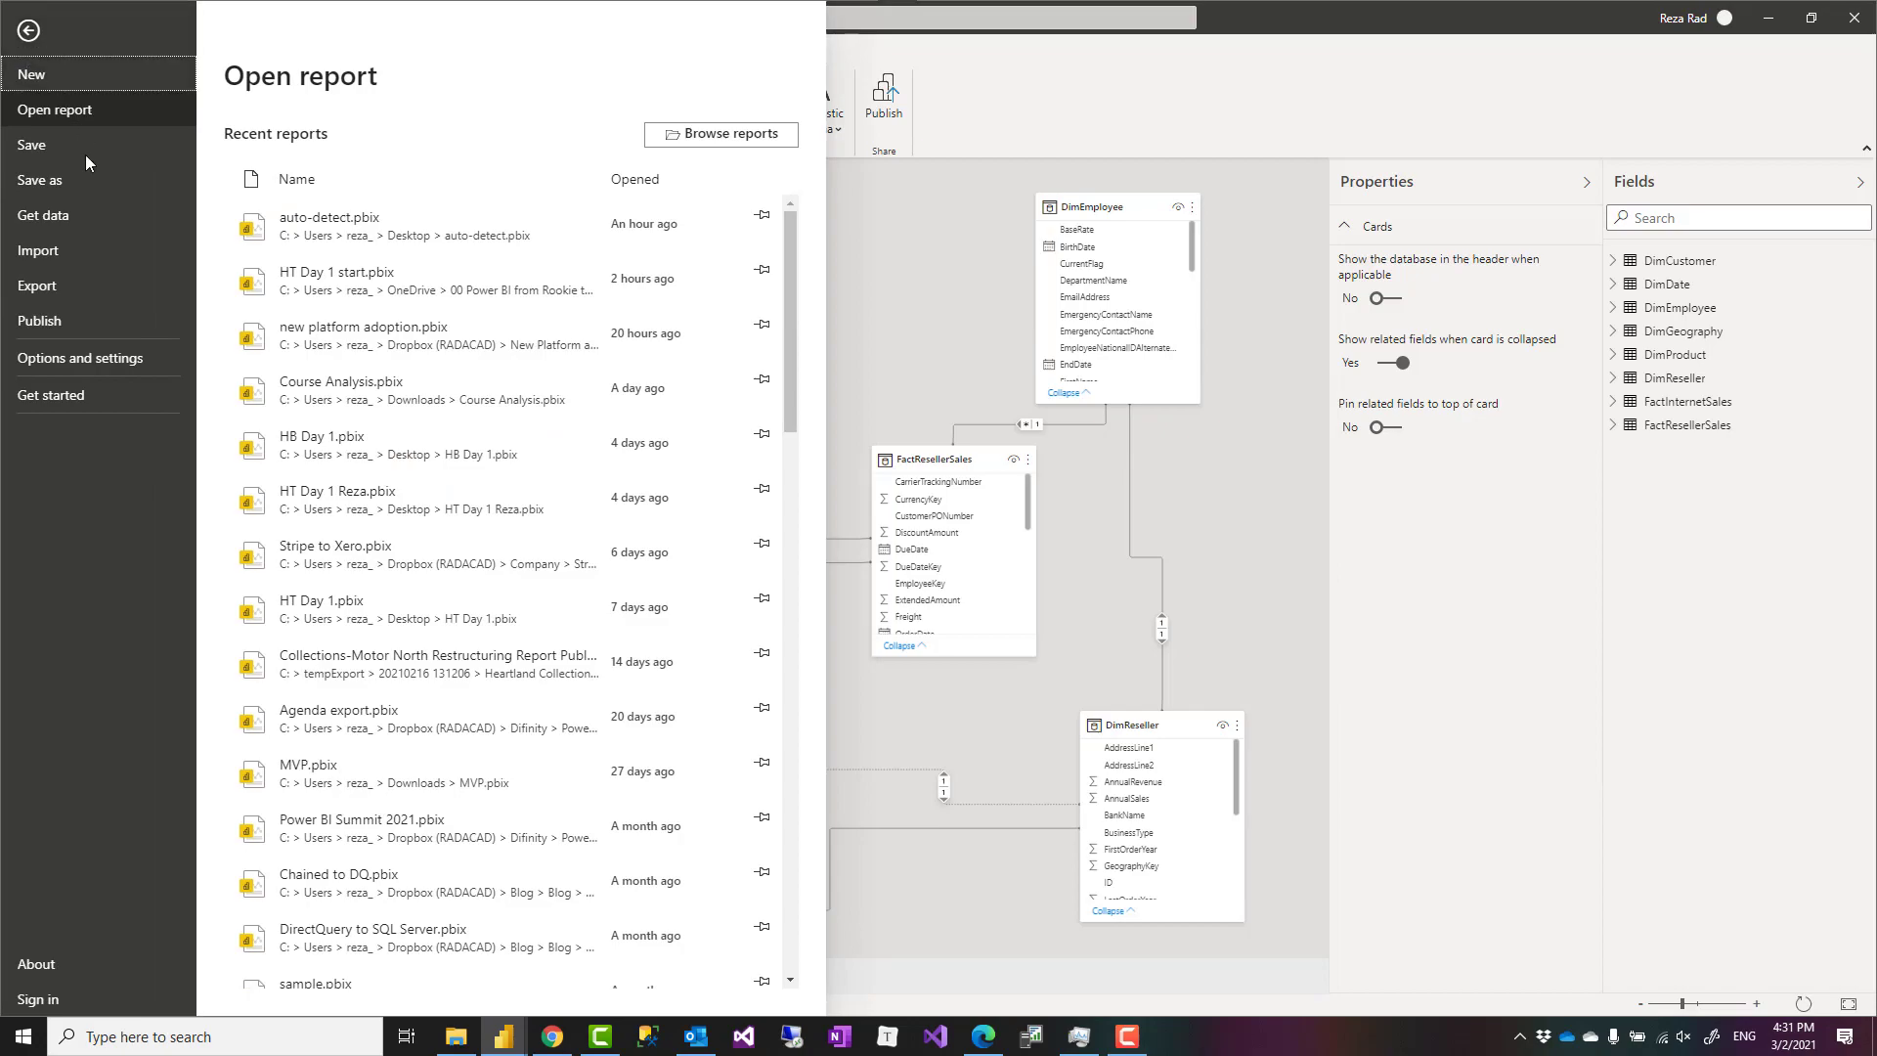
left_click(80, 360)
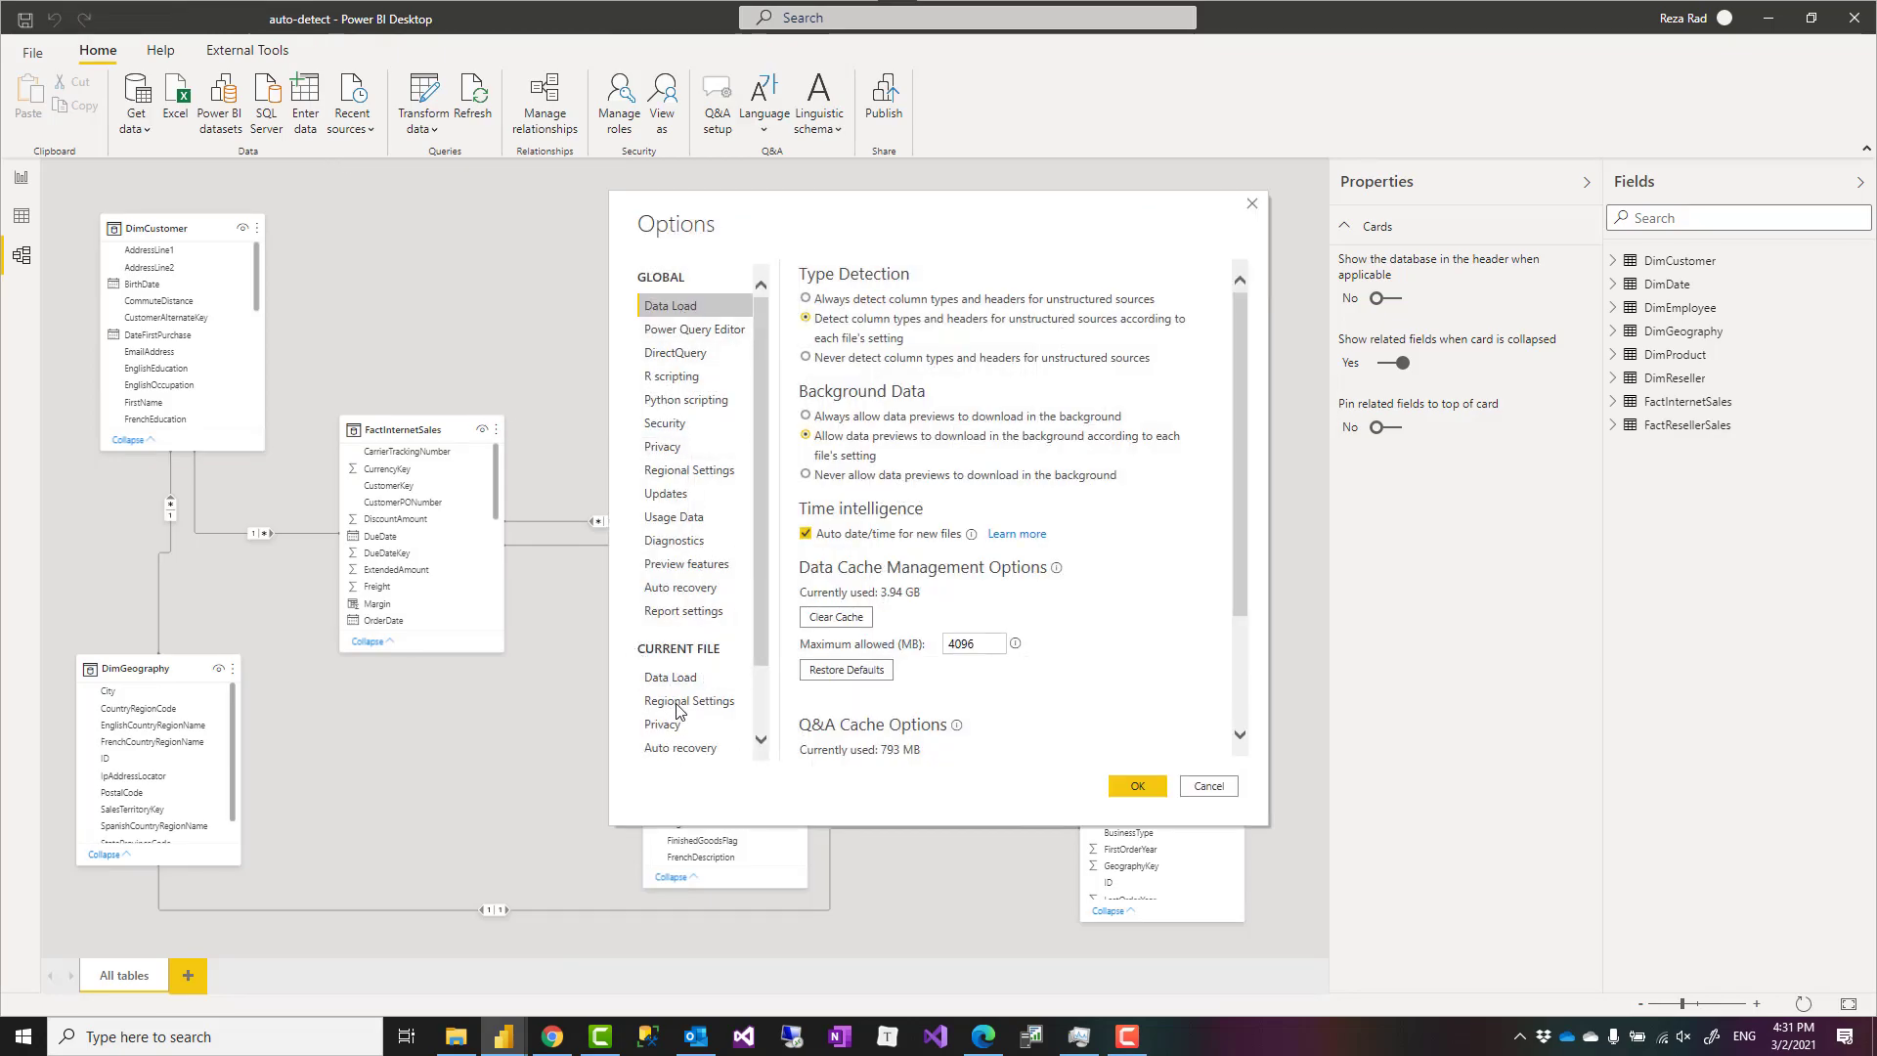
left_click(670, 677)
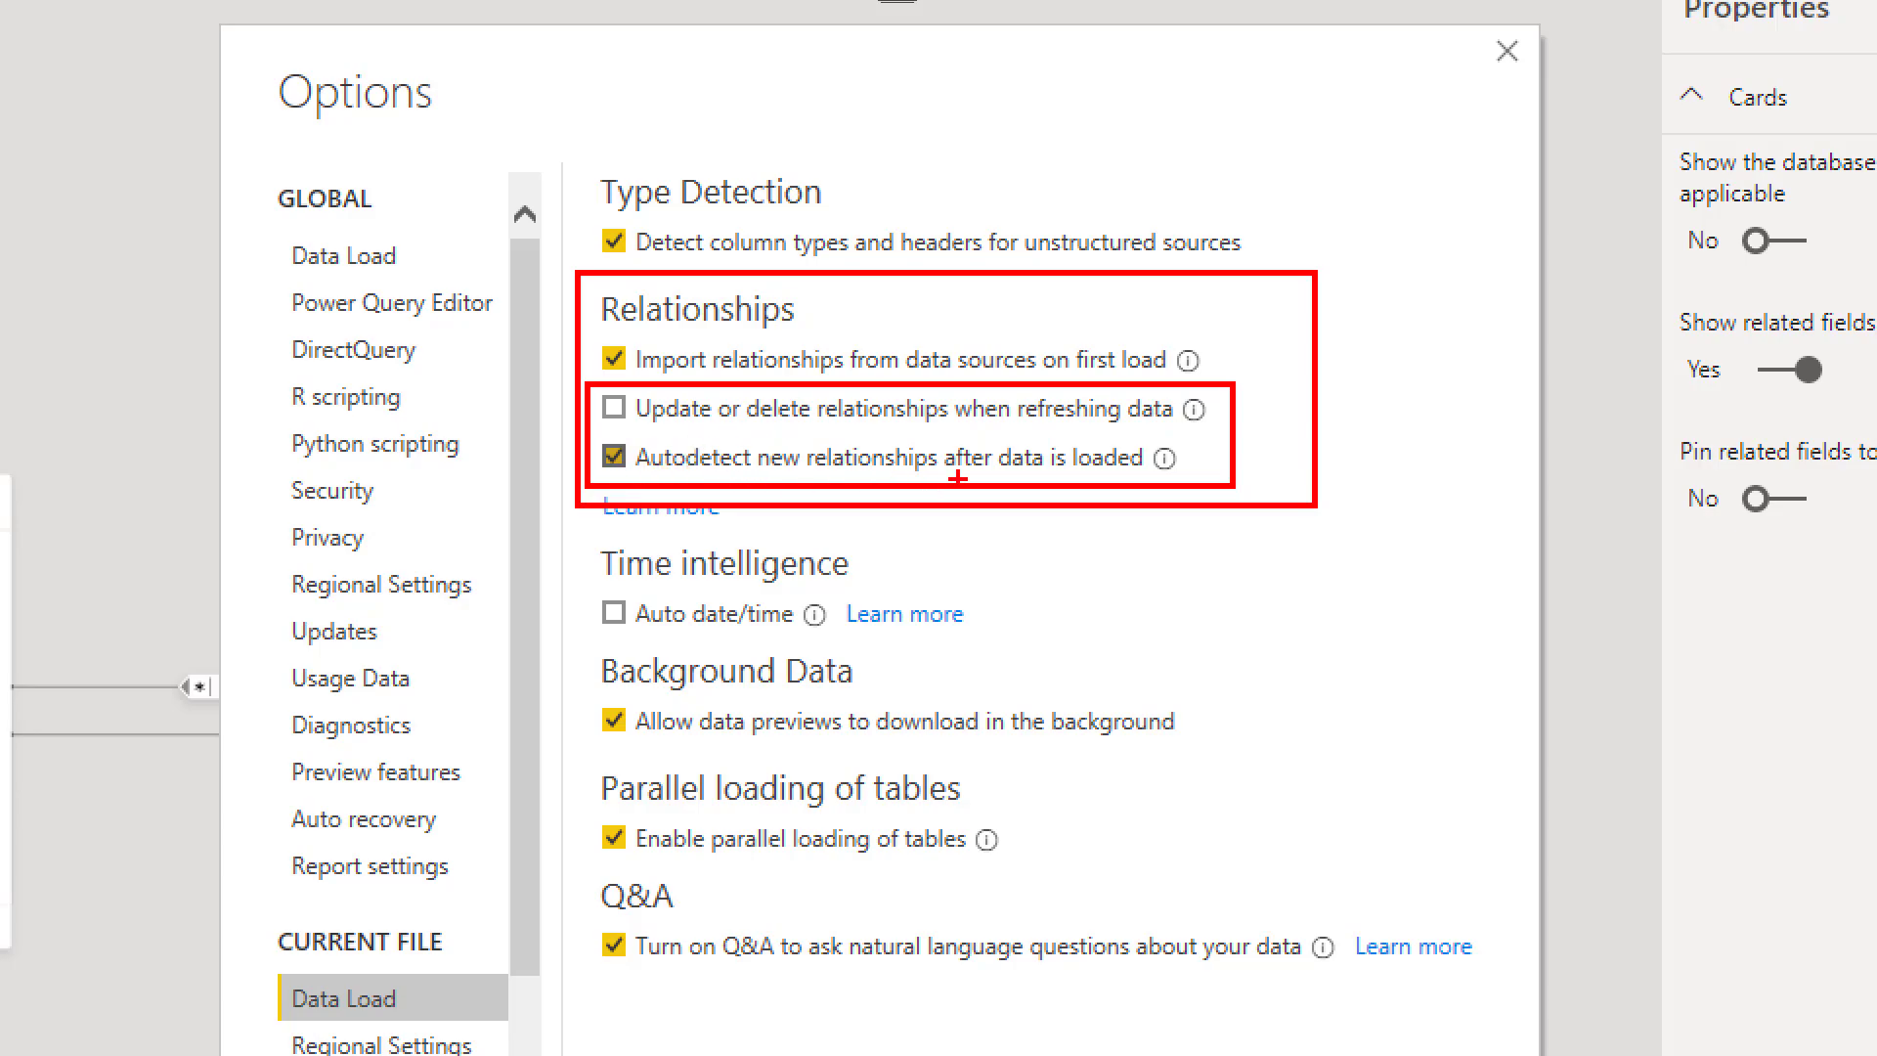
mouse_move(927, 495)
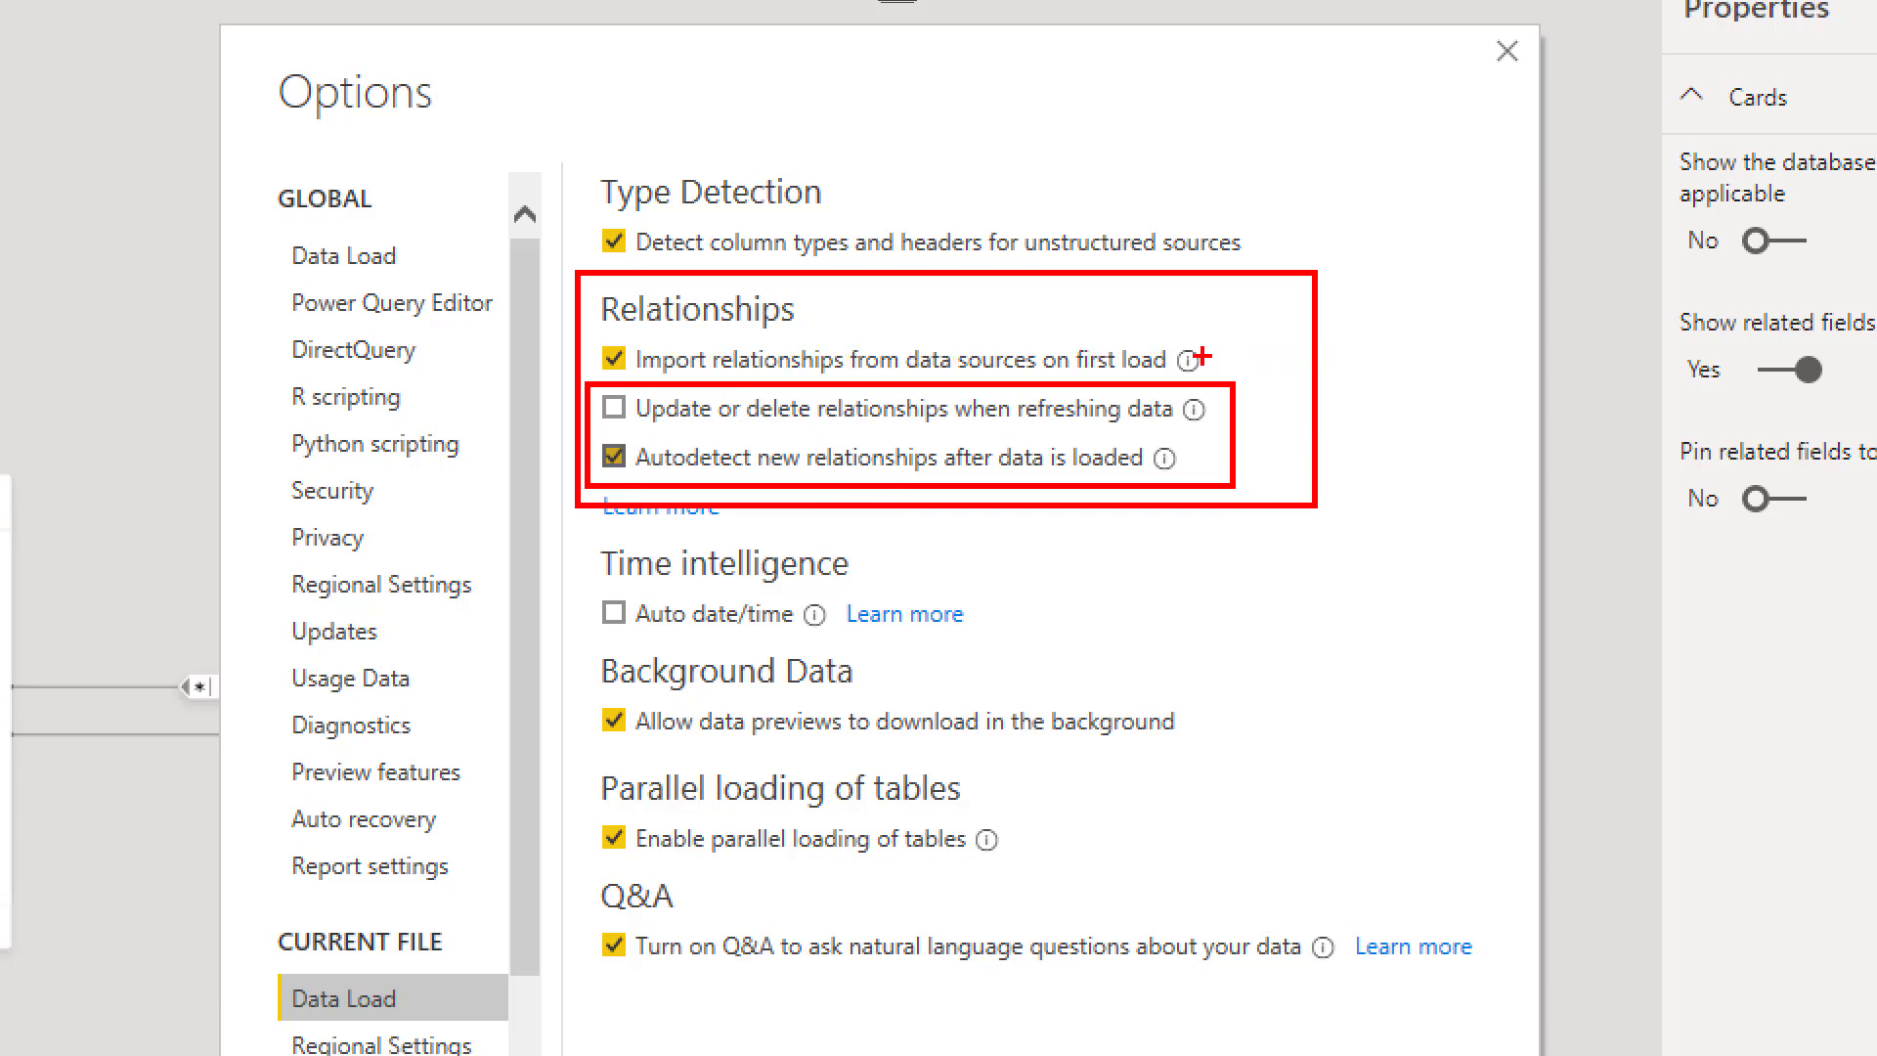
mouse_move(1234, 359)
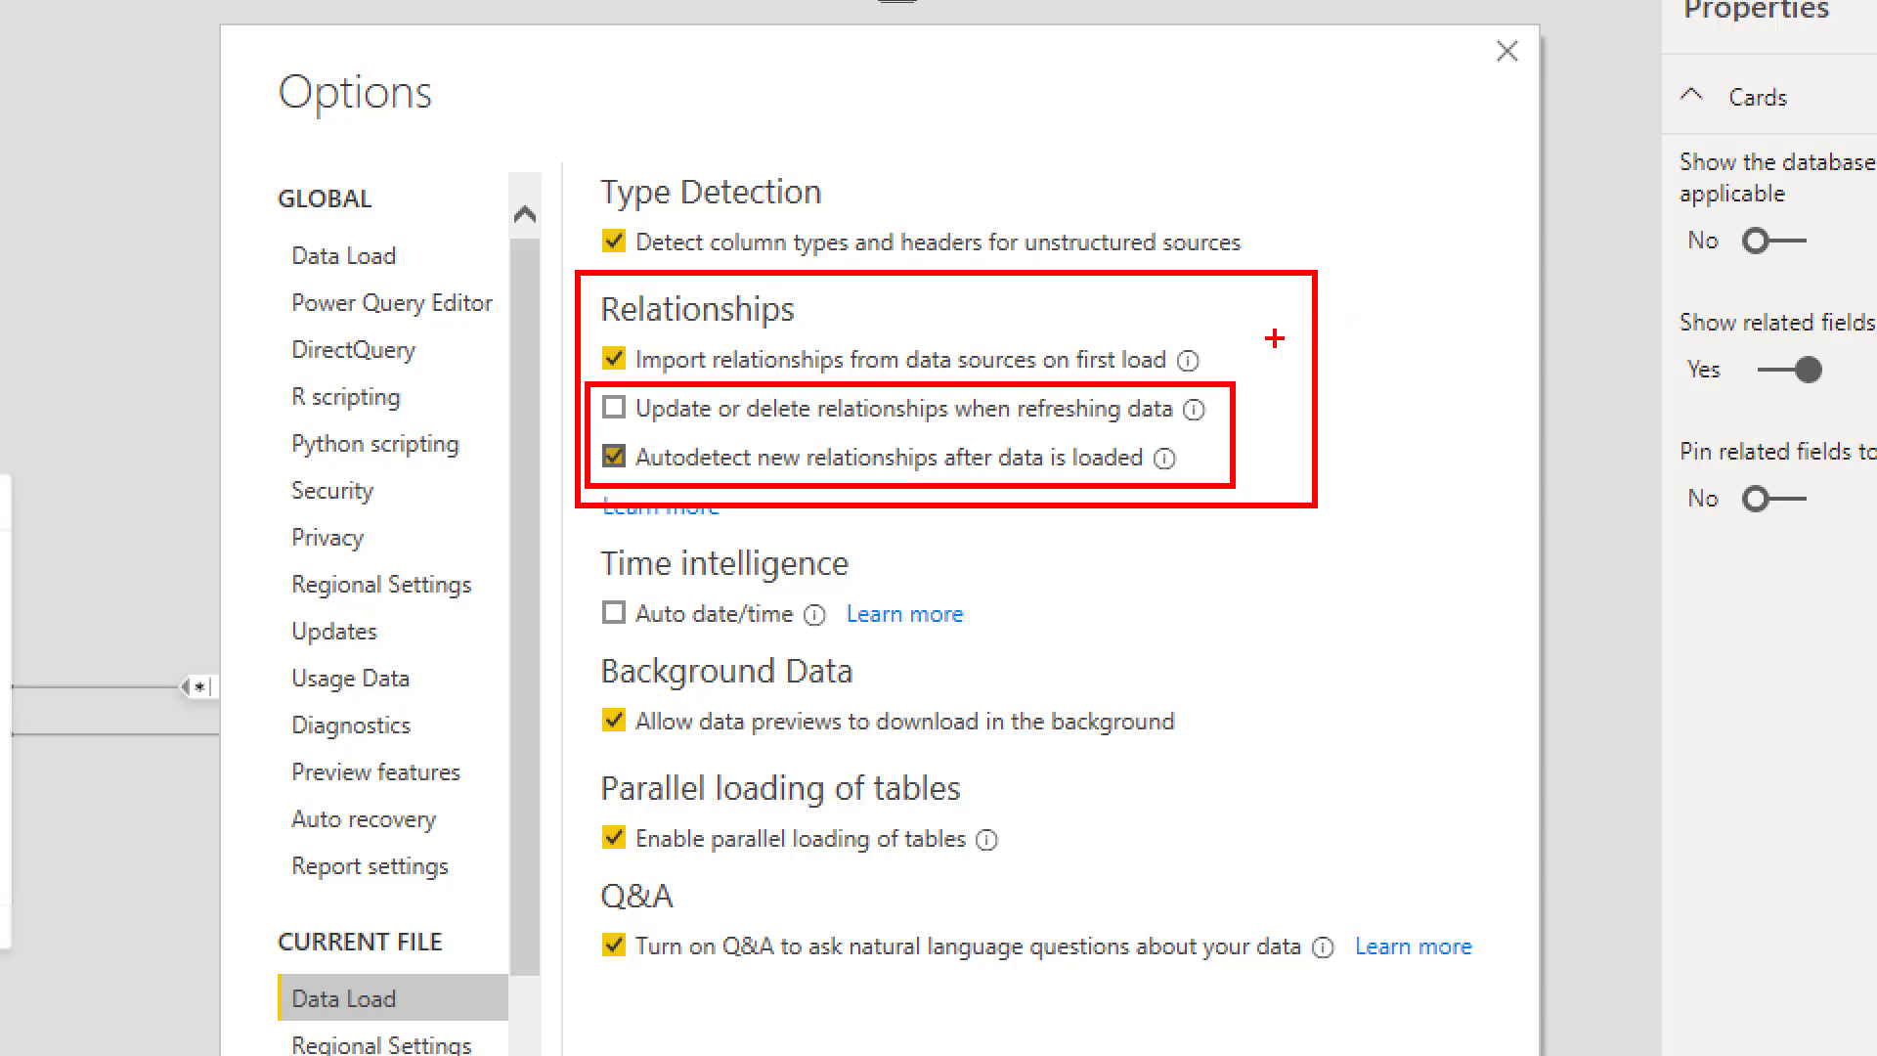
mouse_move(1202, 371)
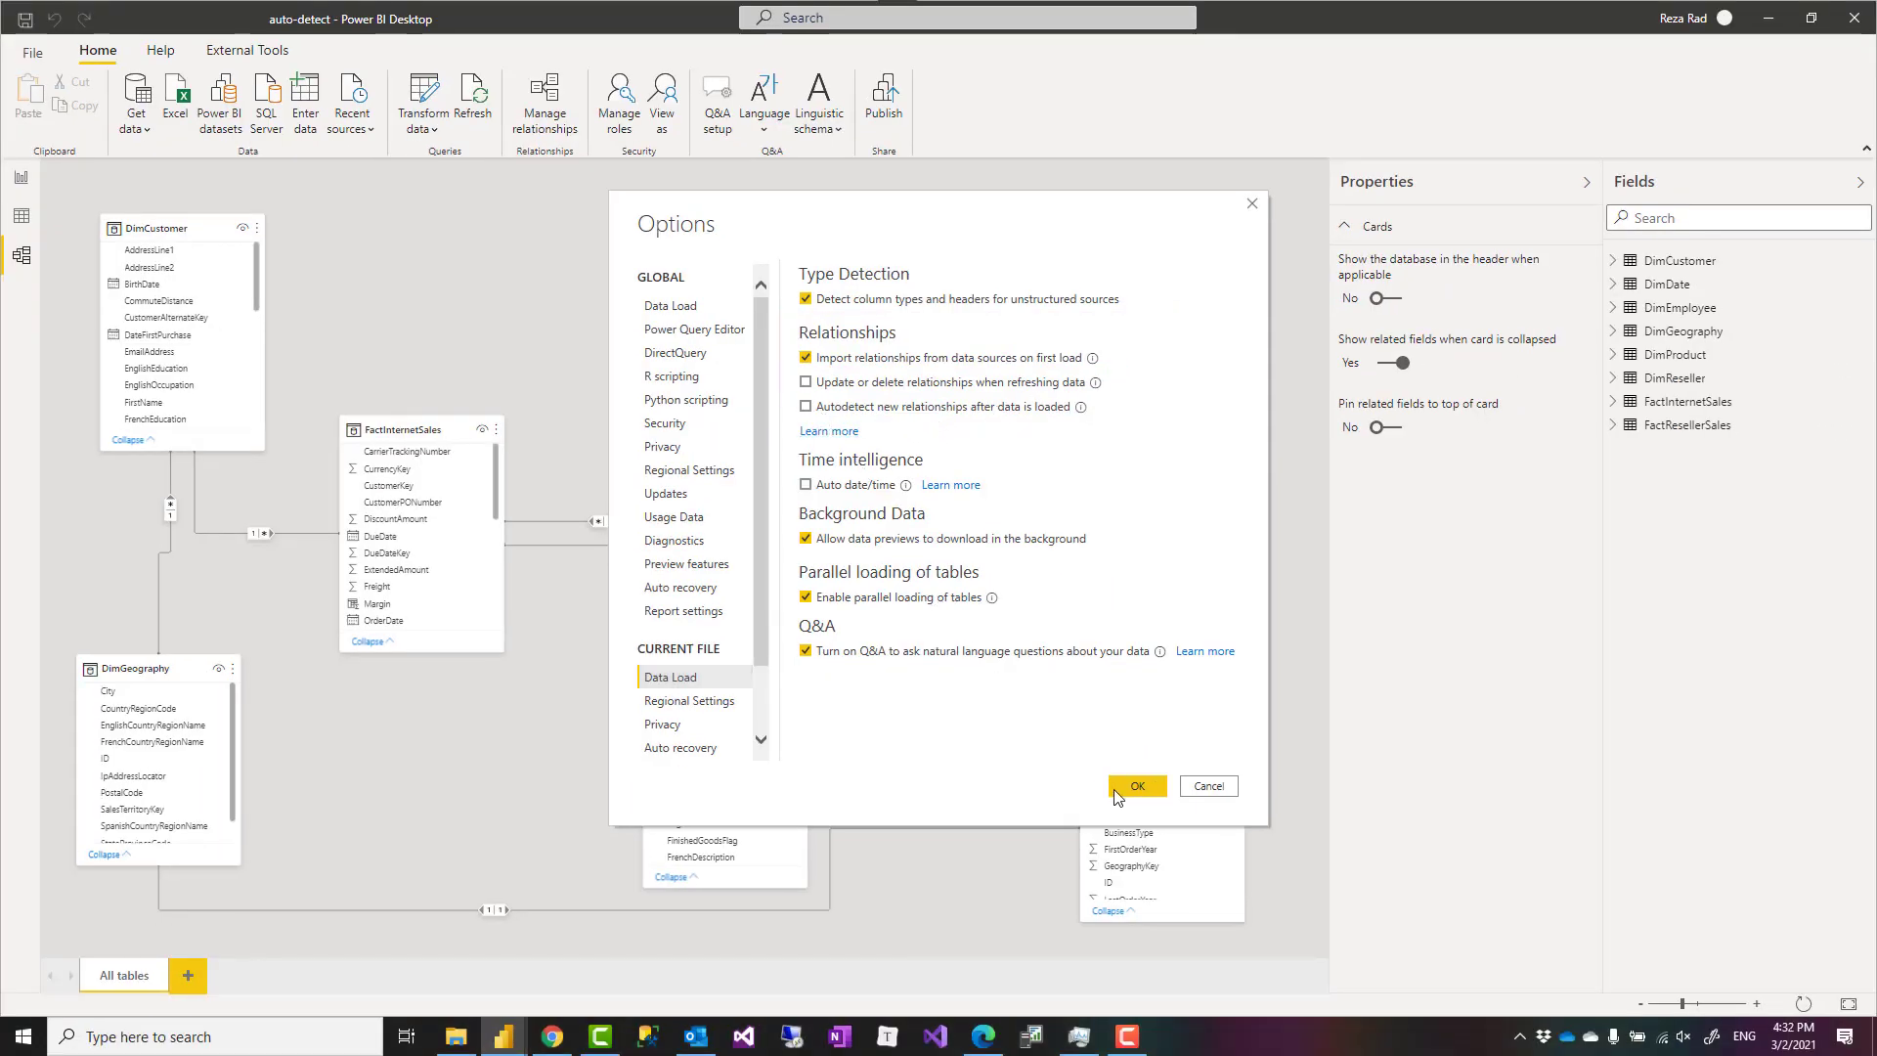
Confirm the setting, bring DimReseller into Power Query and rename ResellerKey to ID
left_click(1134, 786)
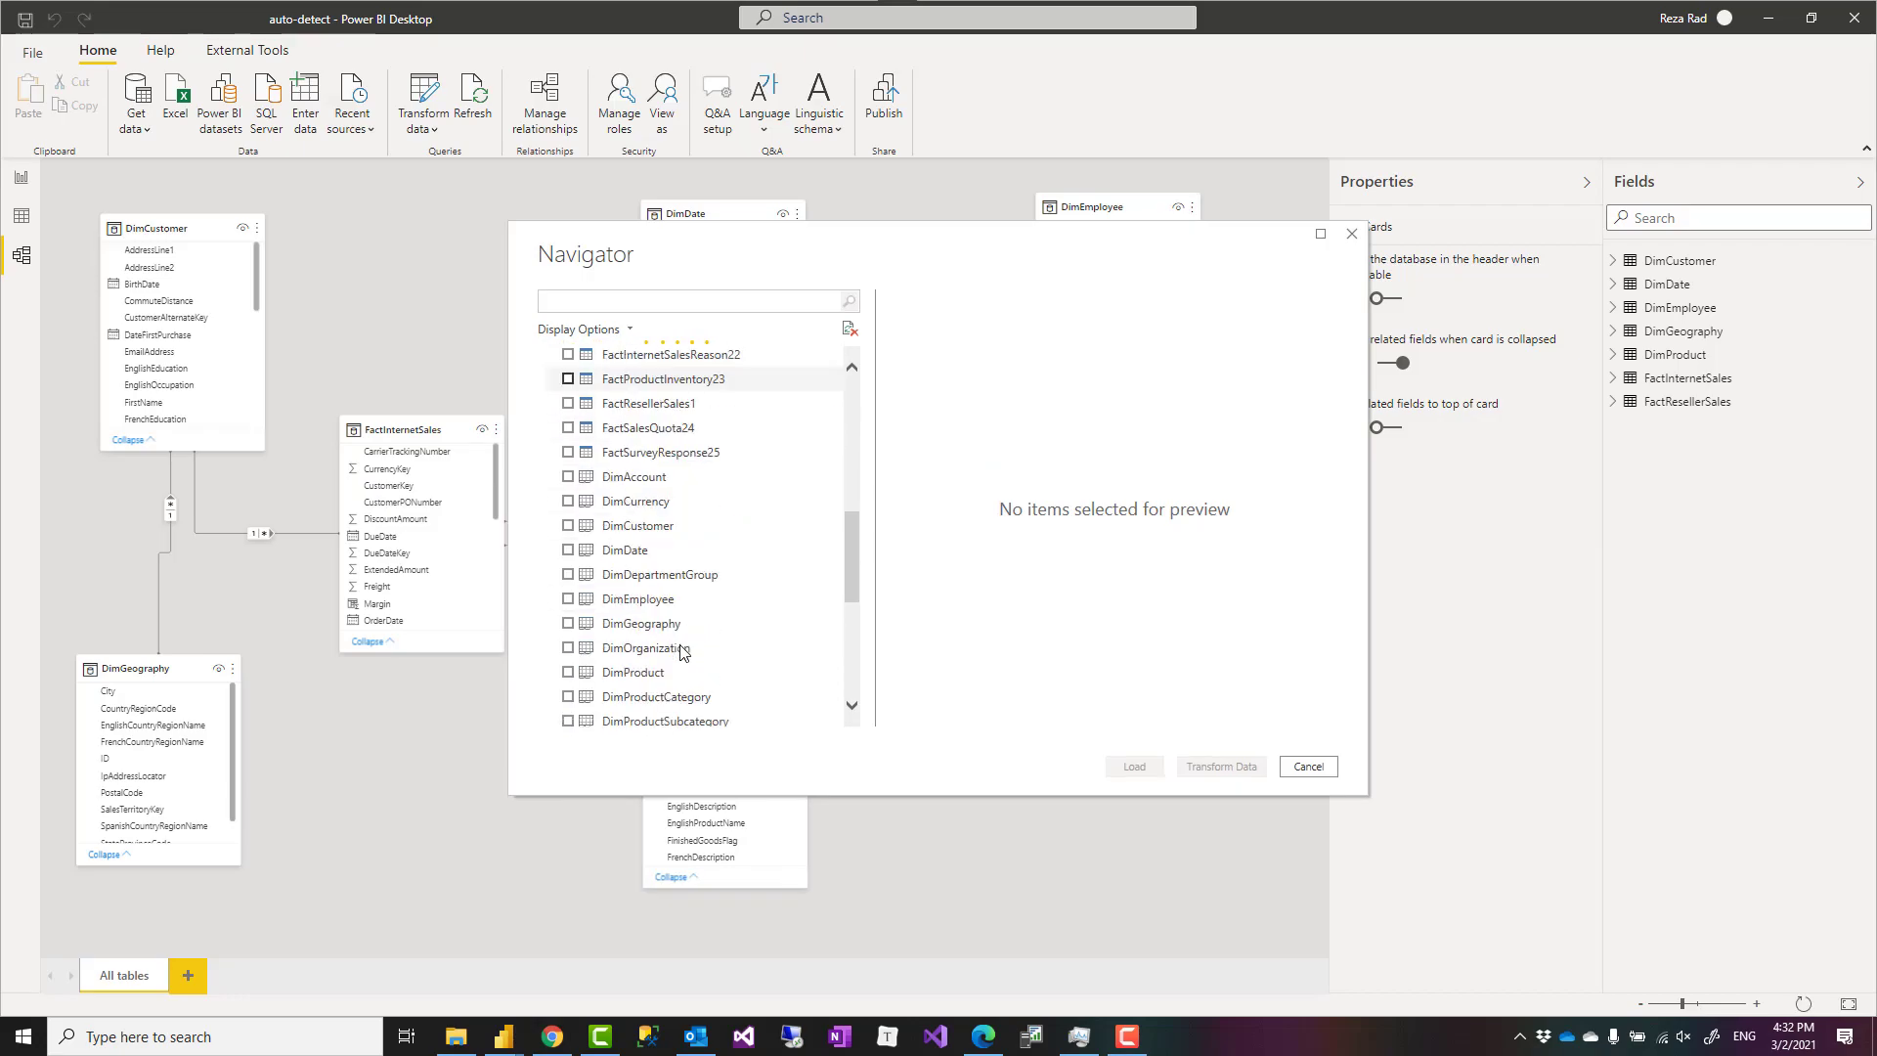
scroll("down", 3)
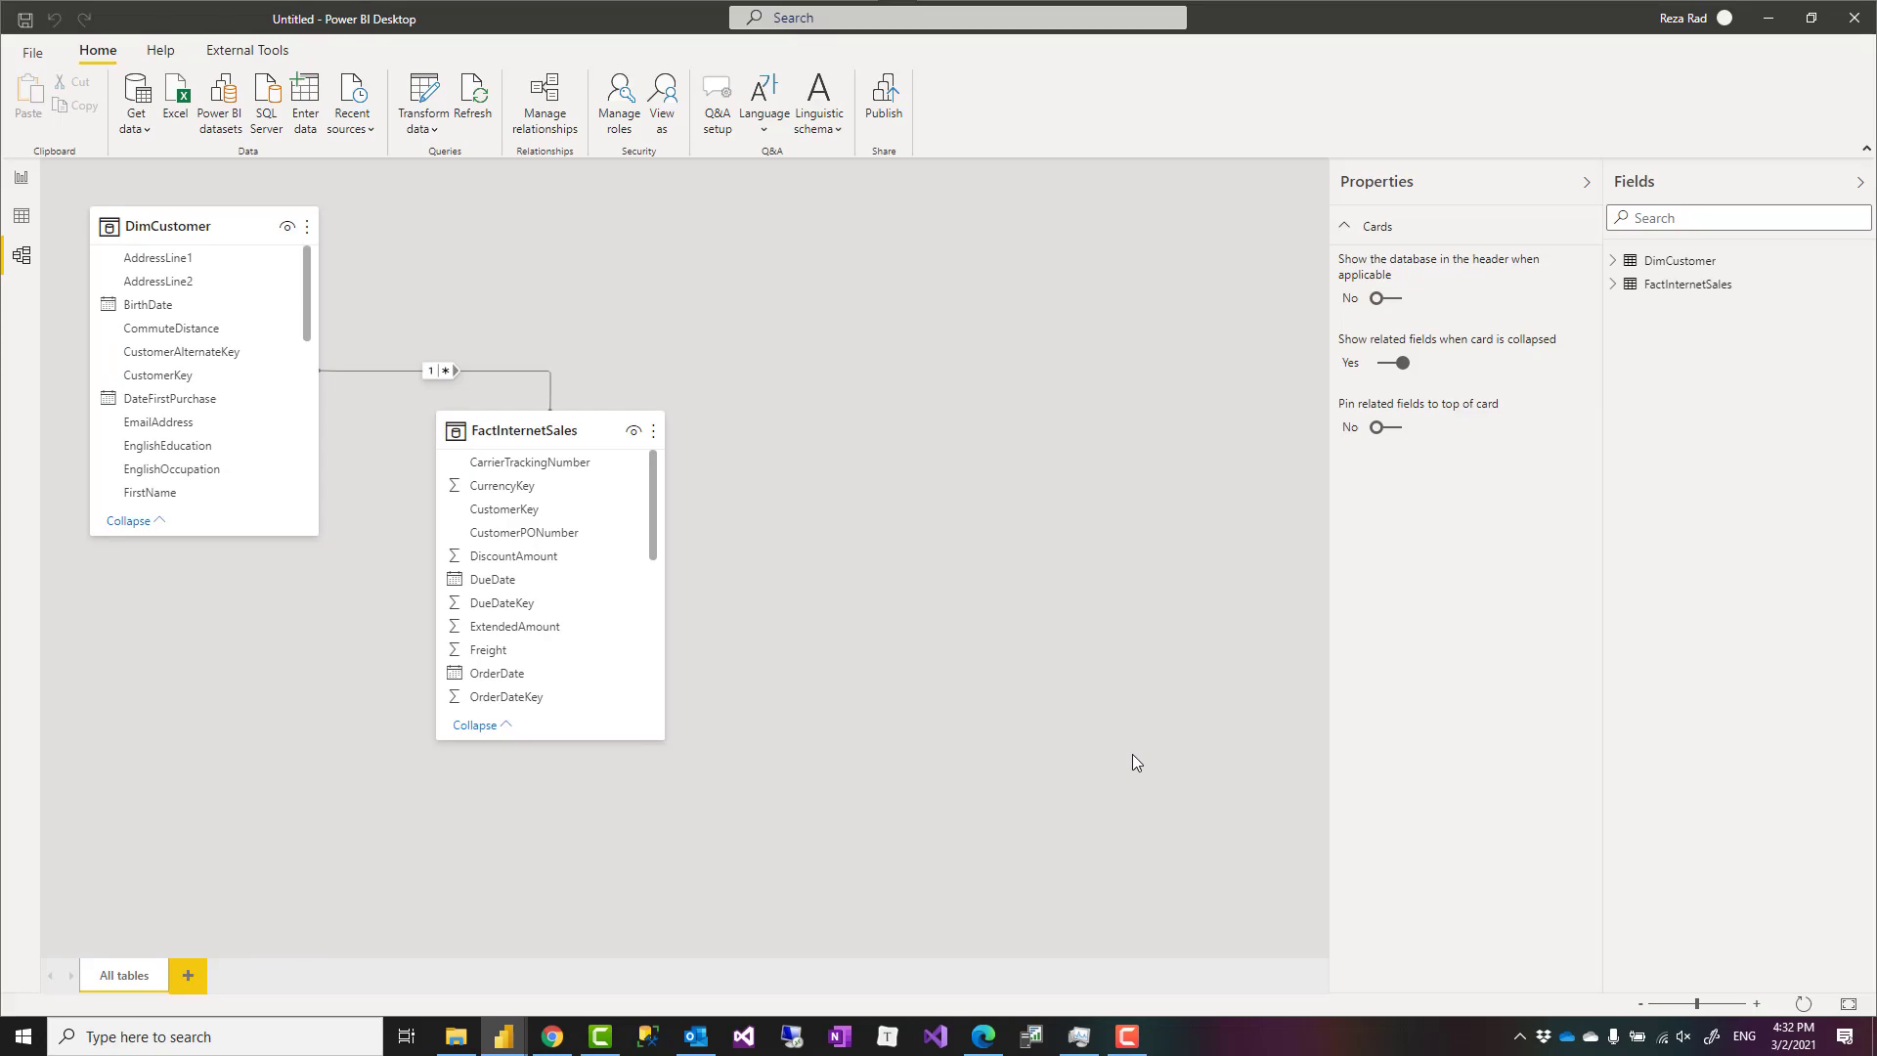
left_click(423, 102)
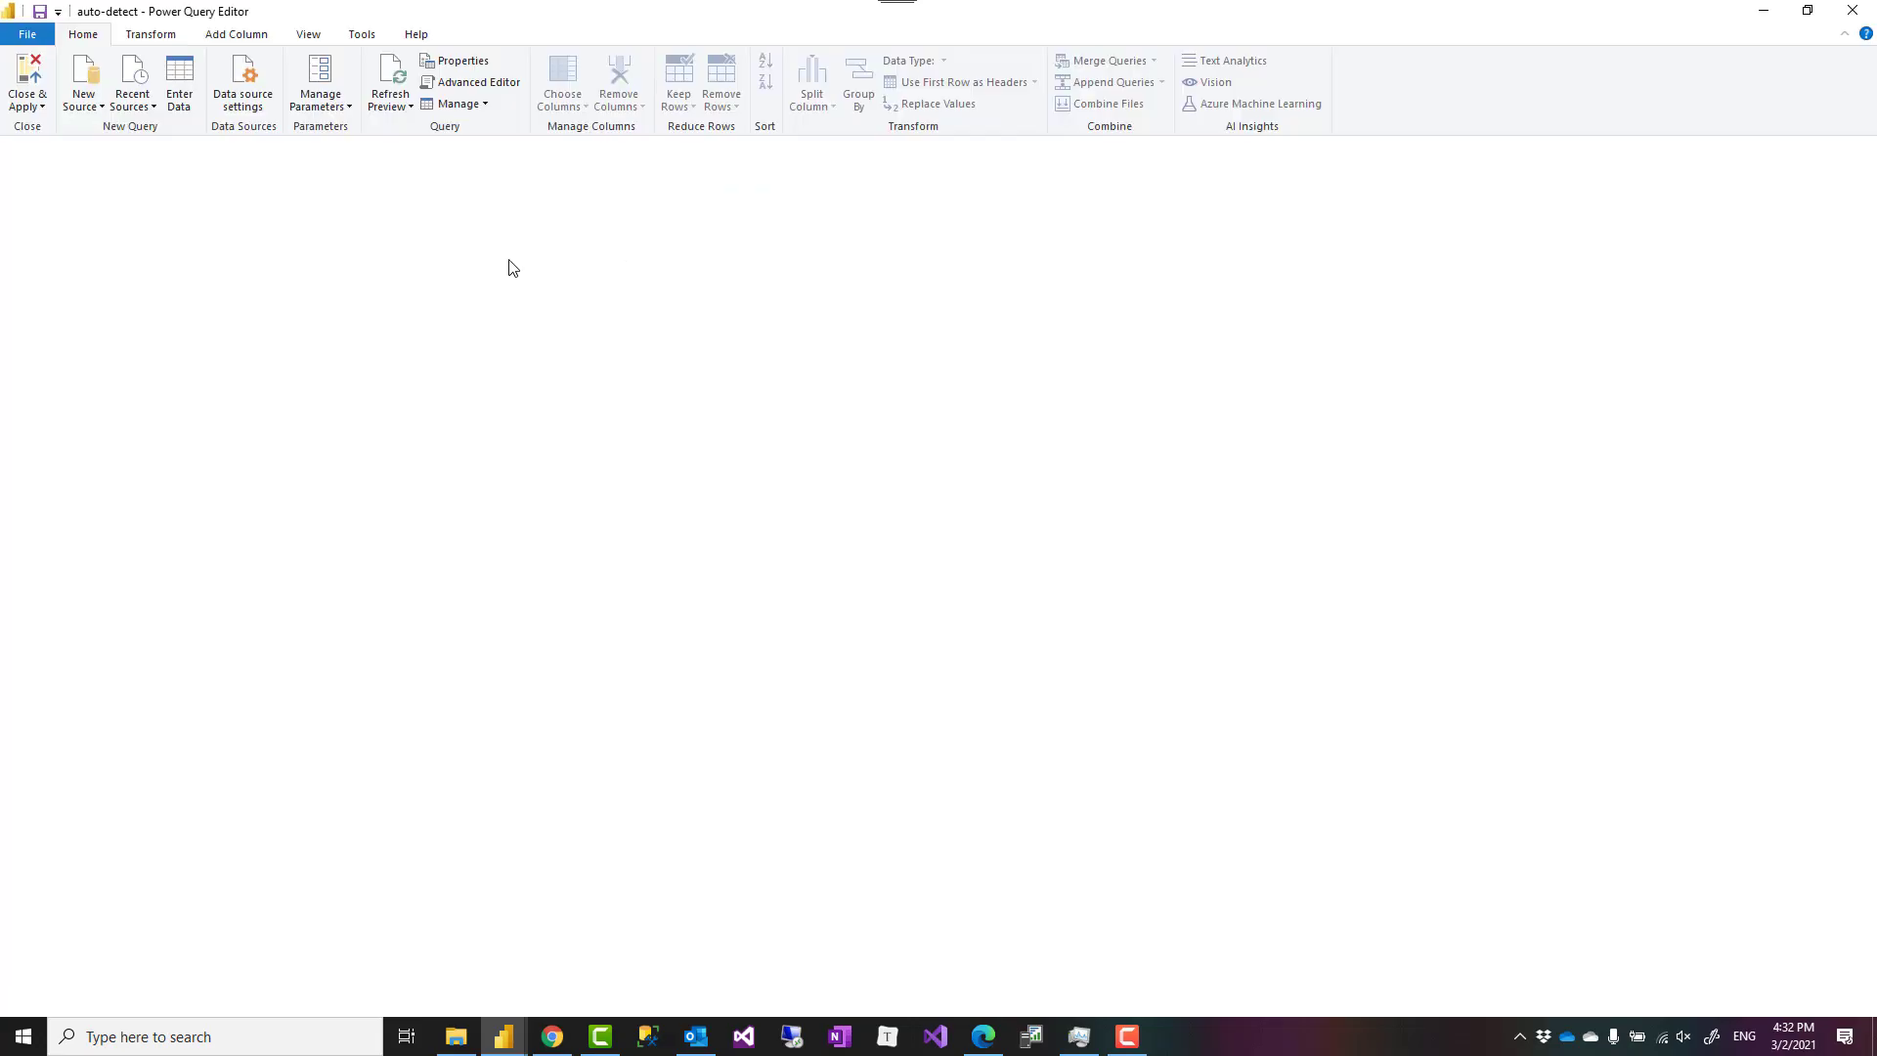
left_click(66, 350)
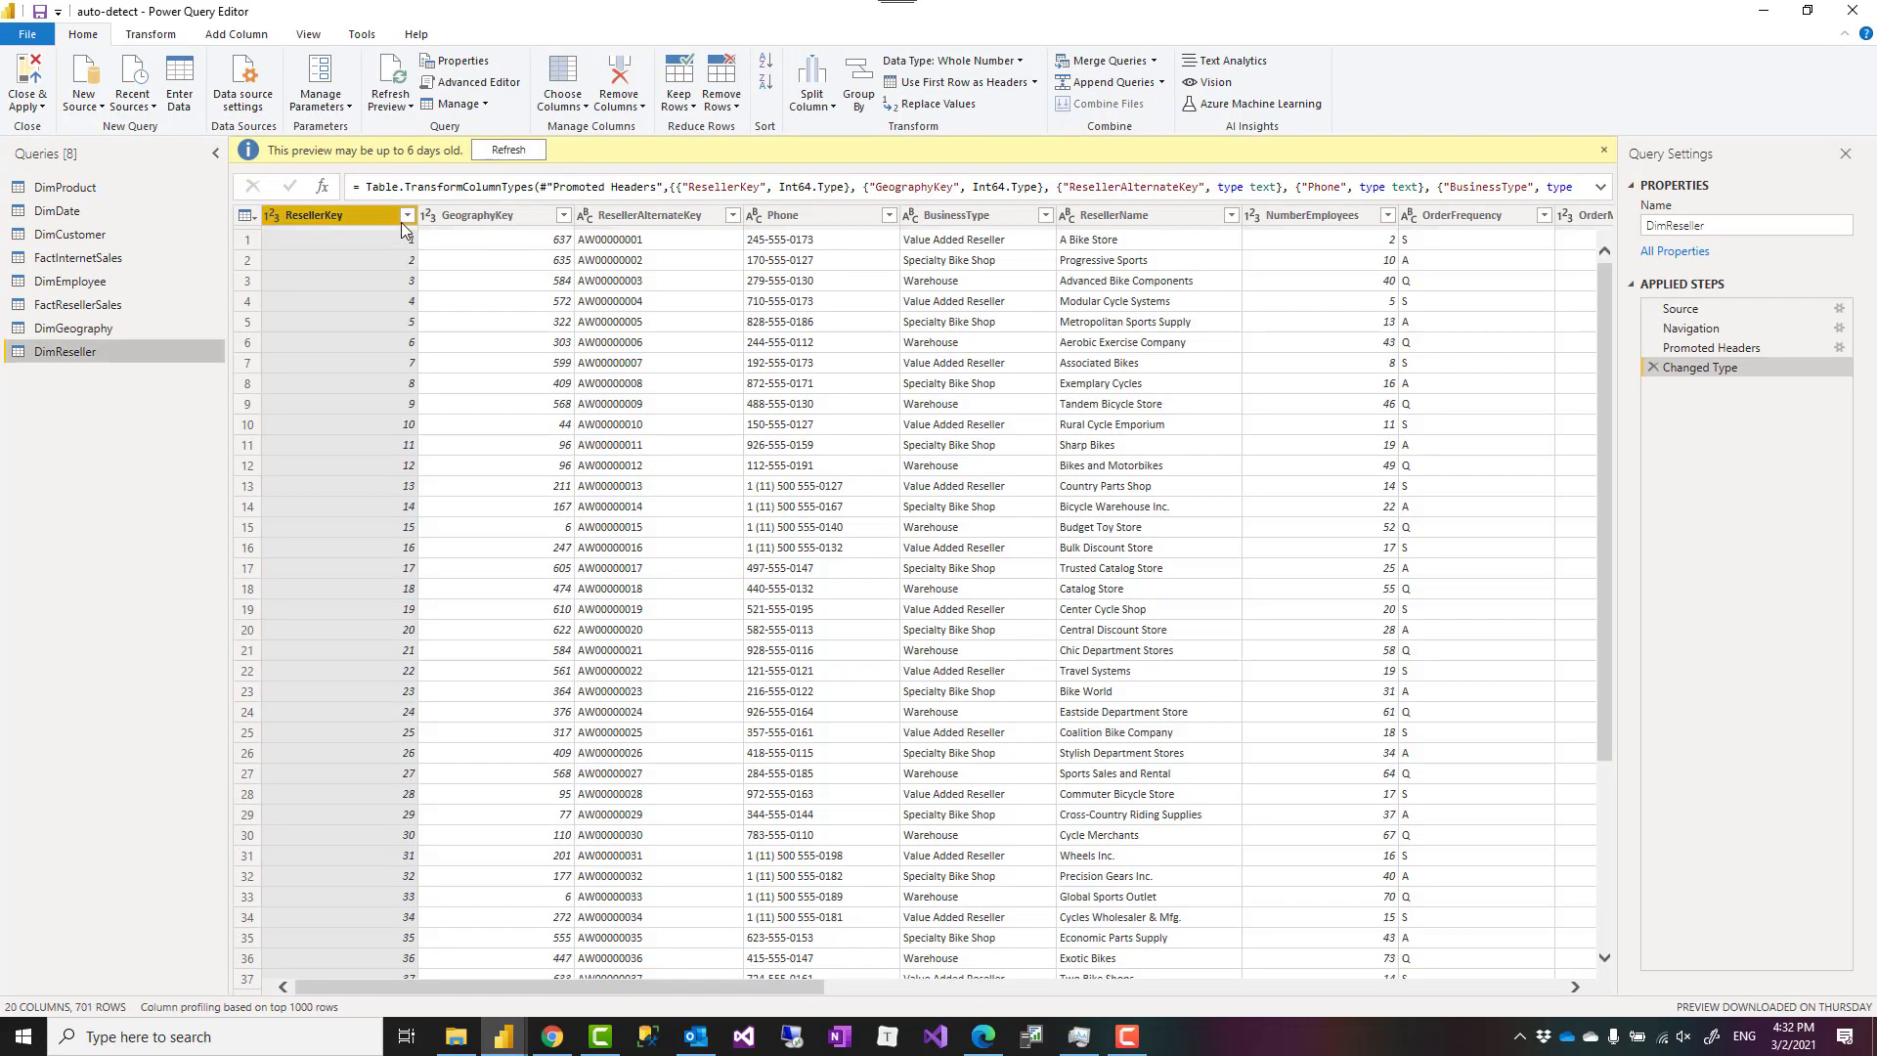
type("ID")
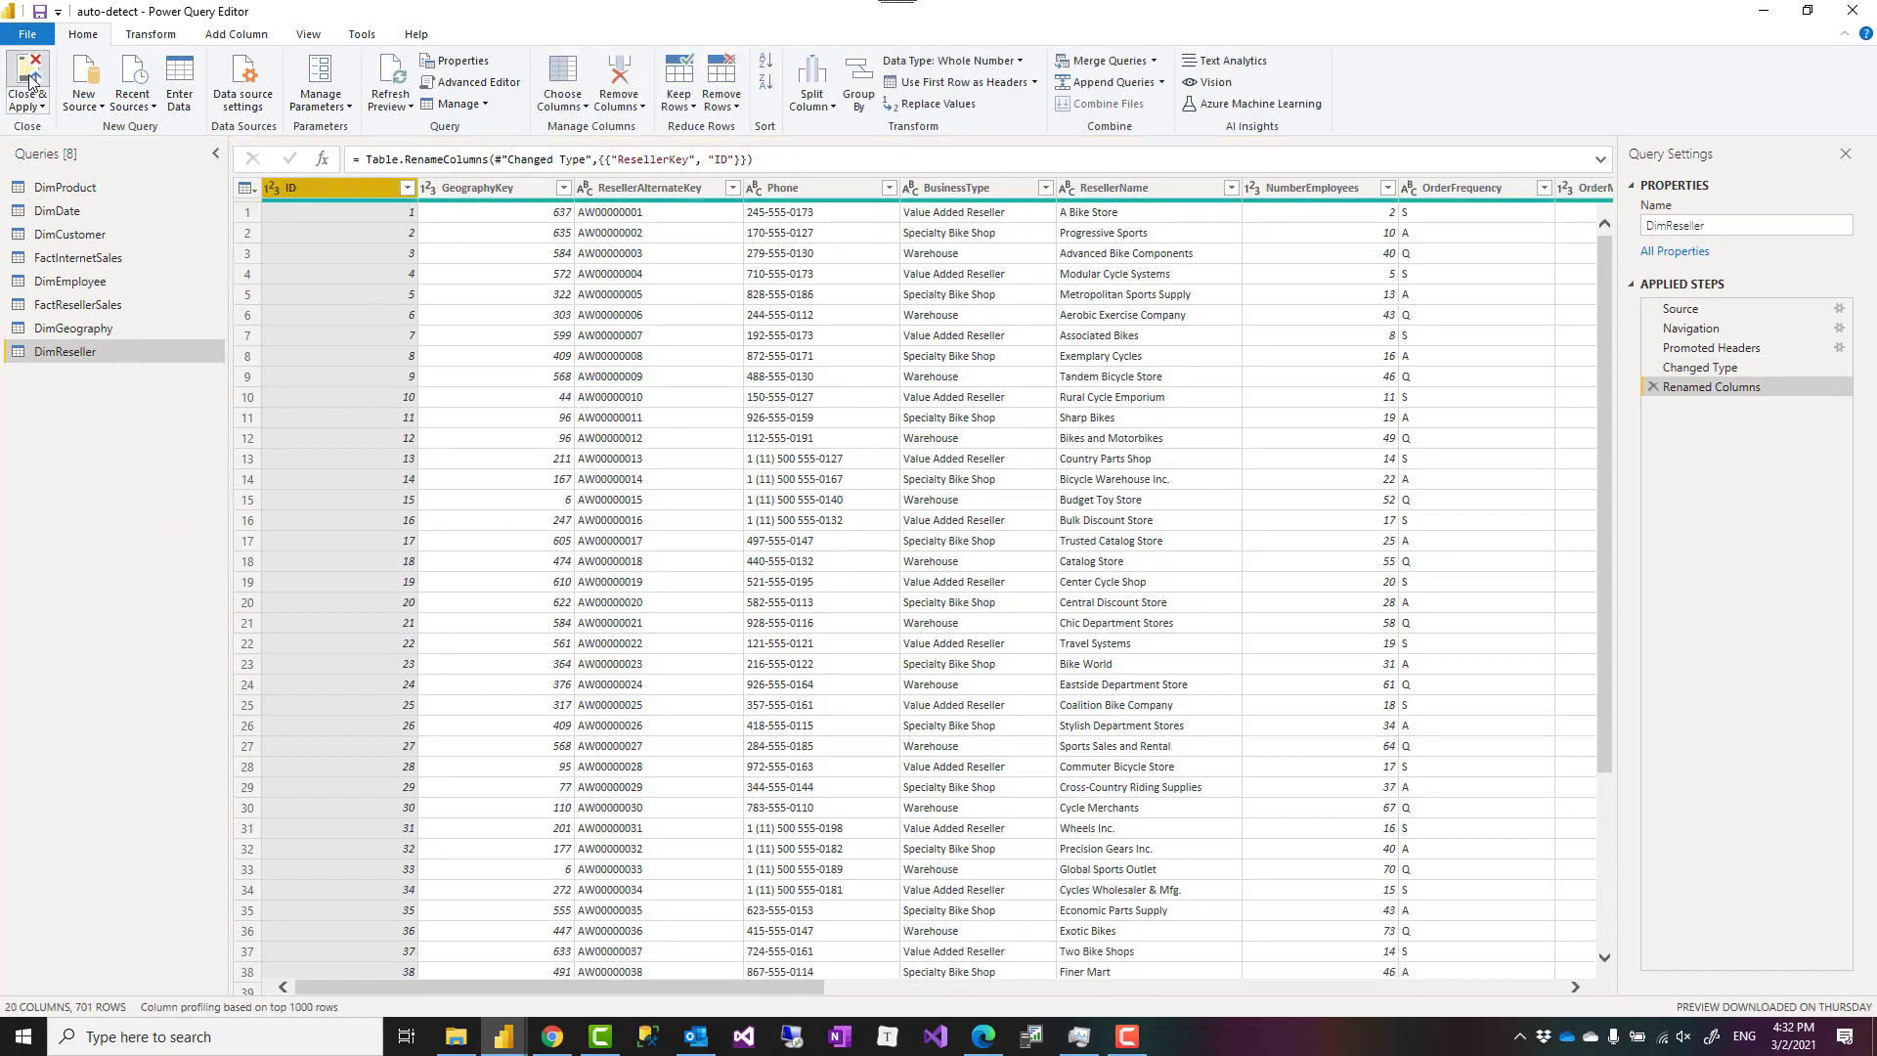
Close & Apply DimReseller with no auto relationships and link it to FactResellerSales on ID
left_click(26, 84)
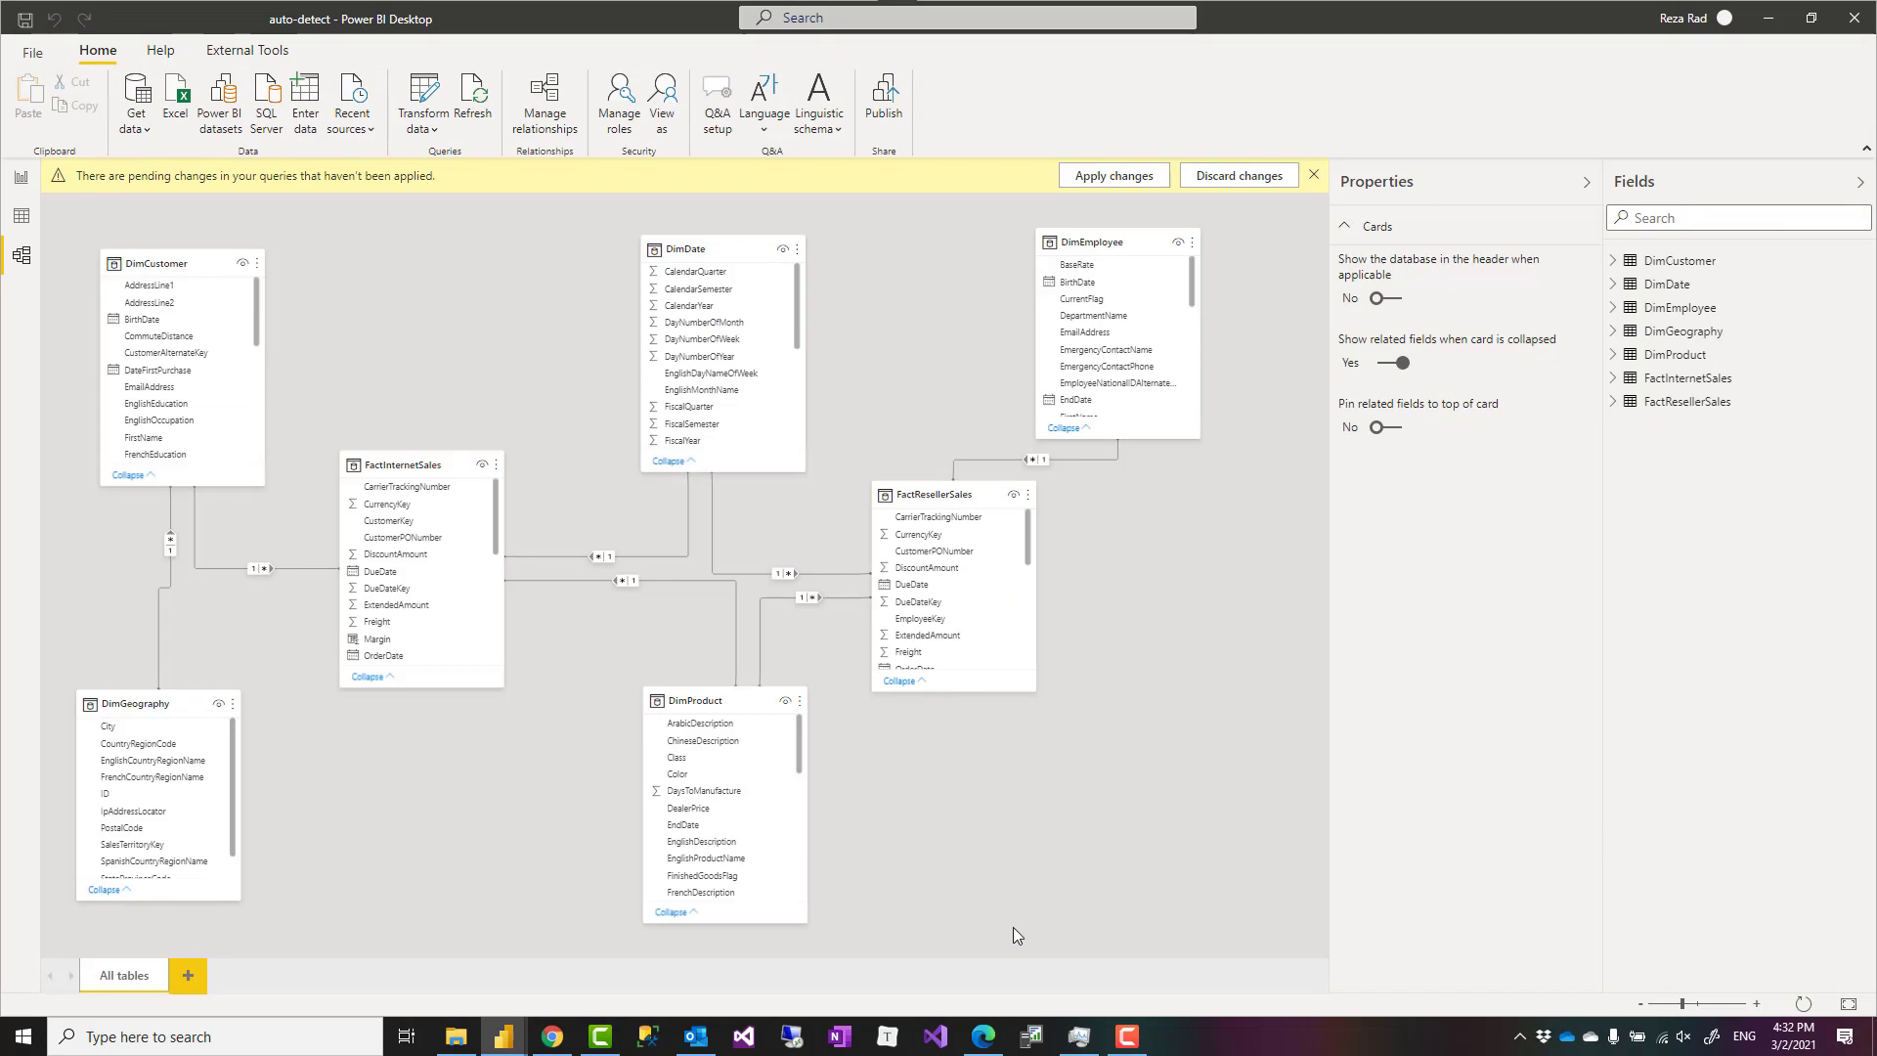
left_click(1110, 174)
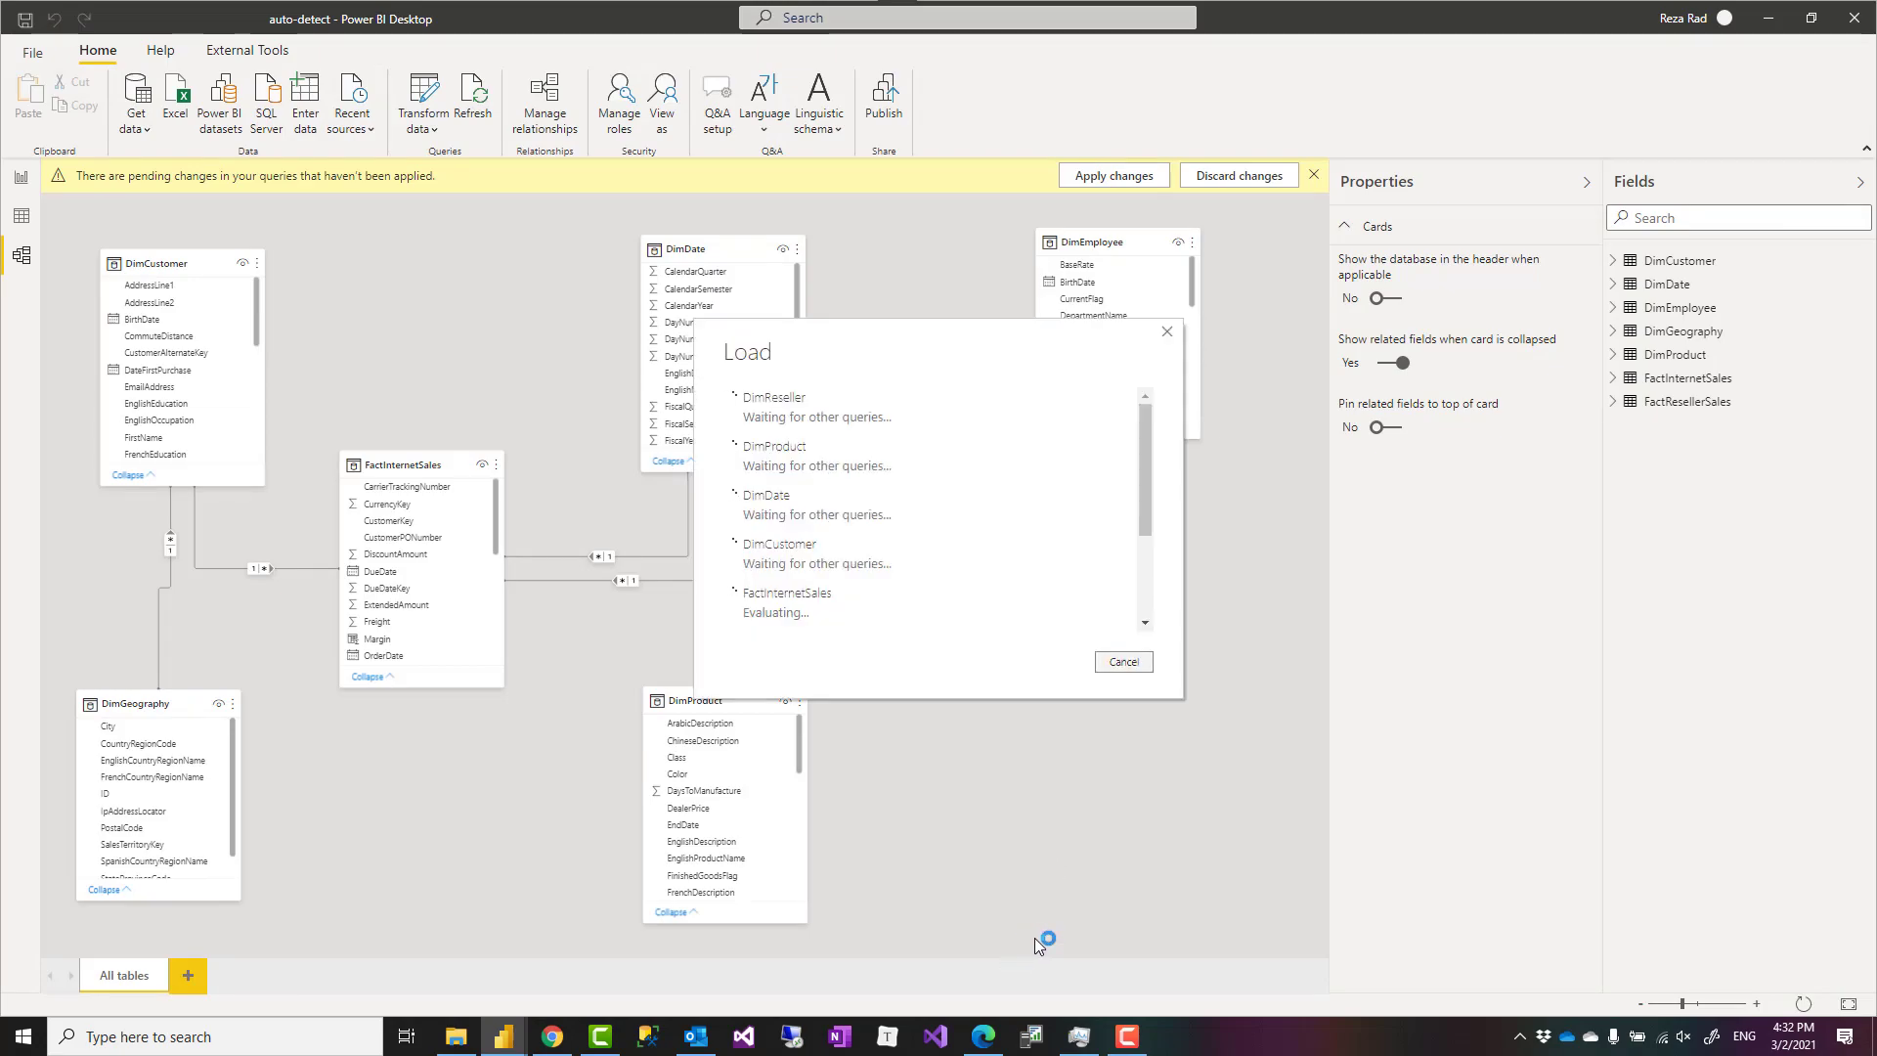
left_click(1110, 174)
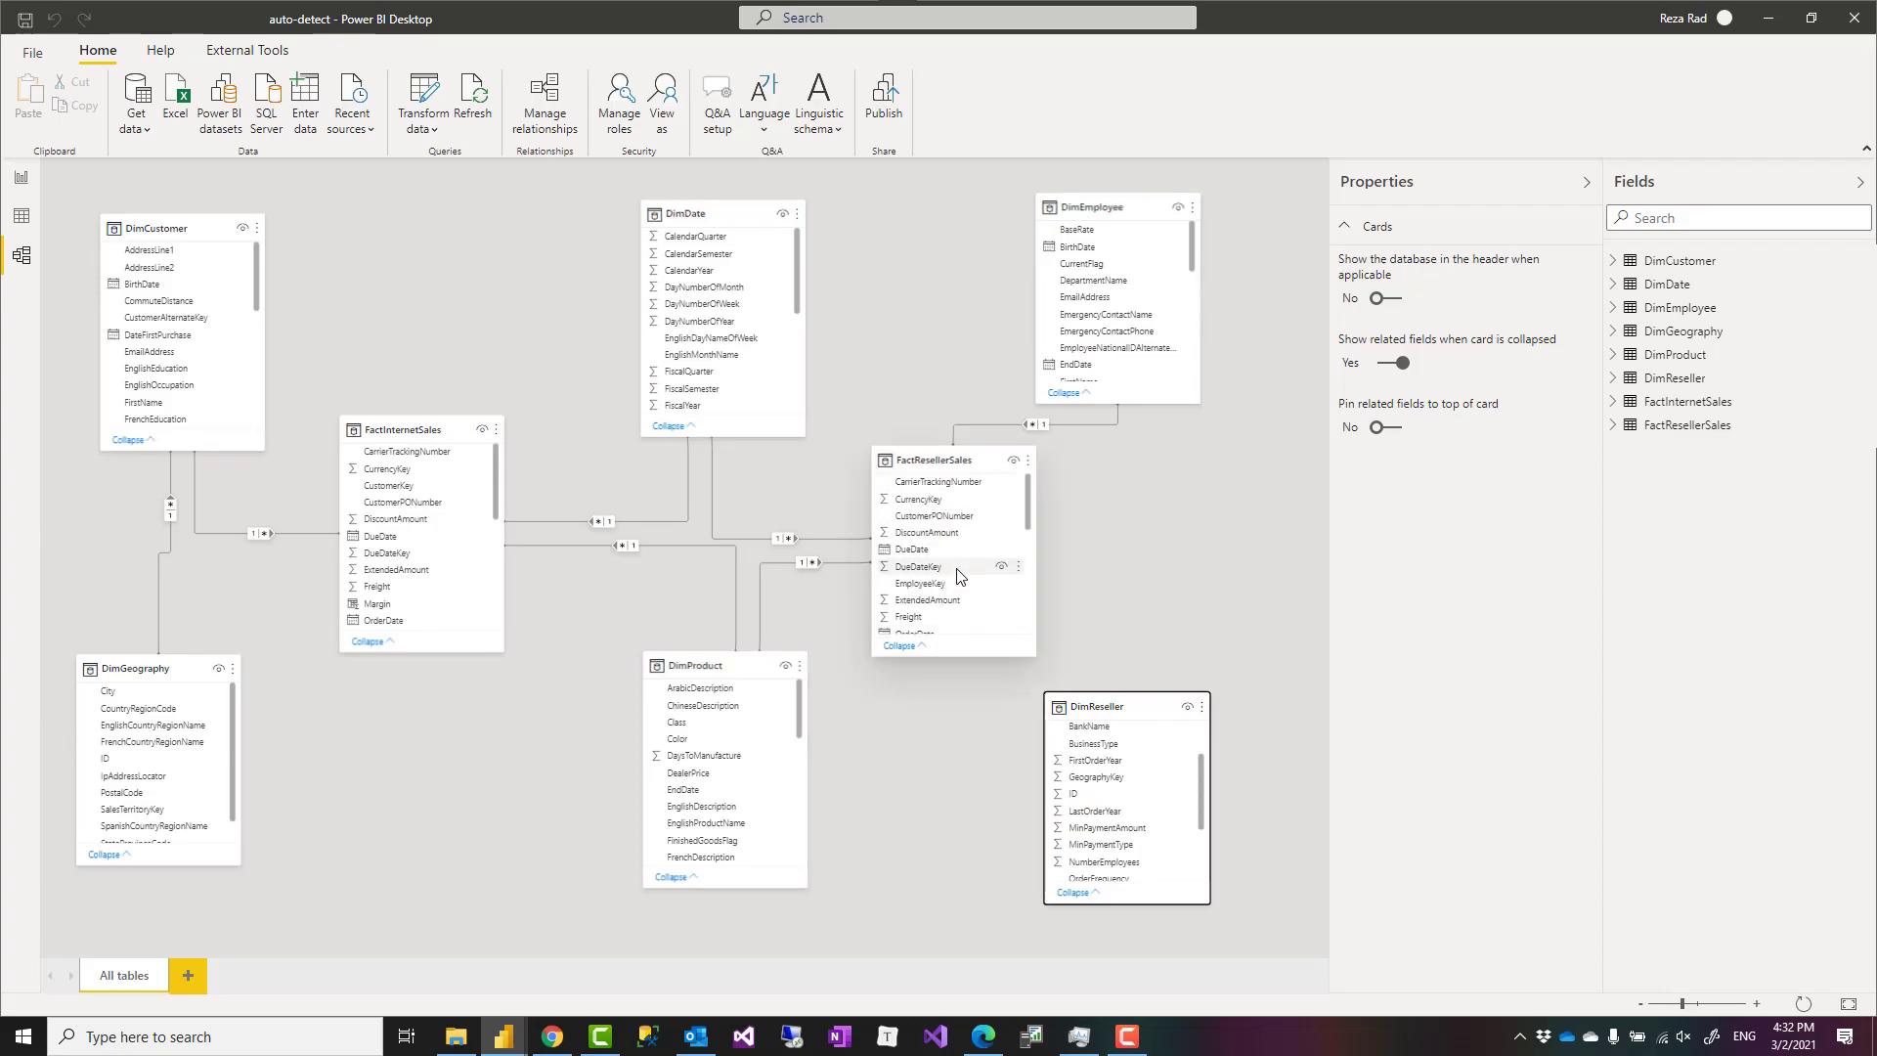
scroll("down", 3)
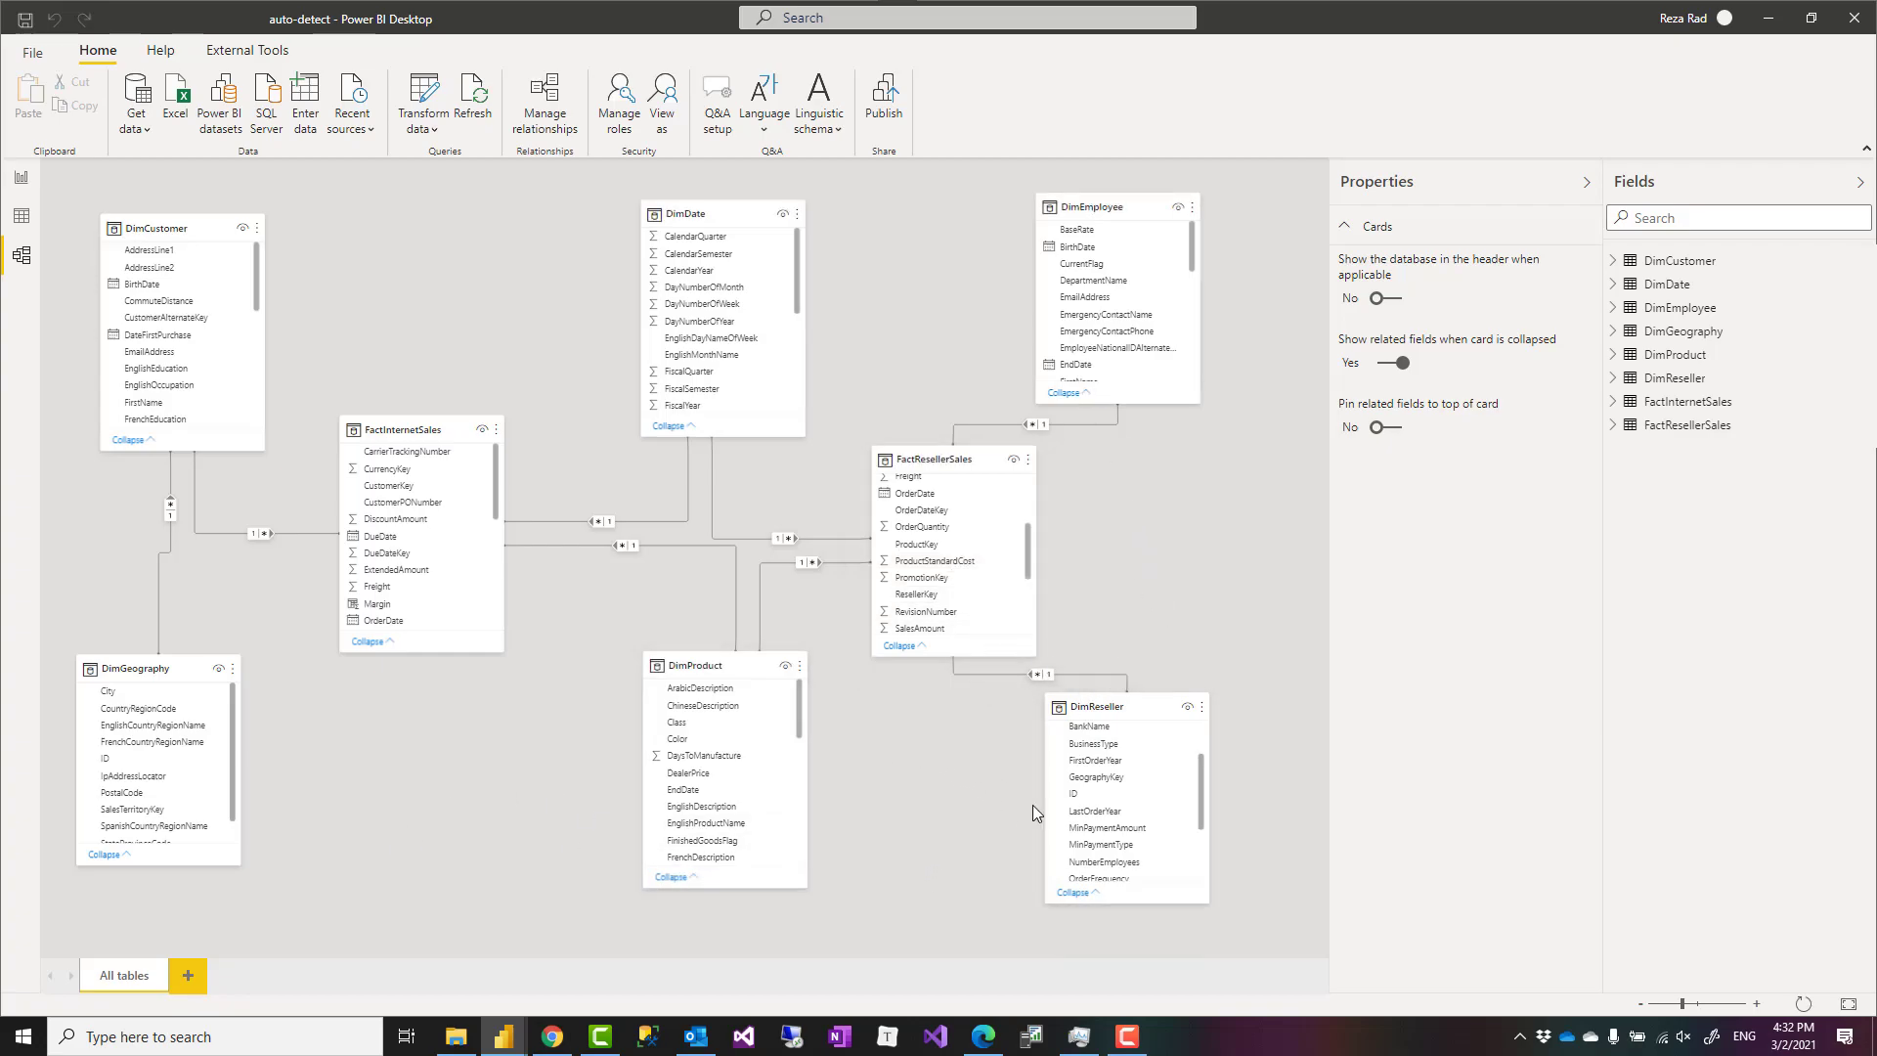
mouse_move(872, 915)
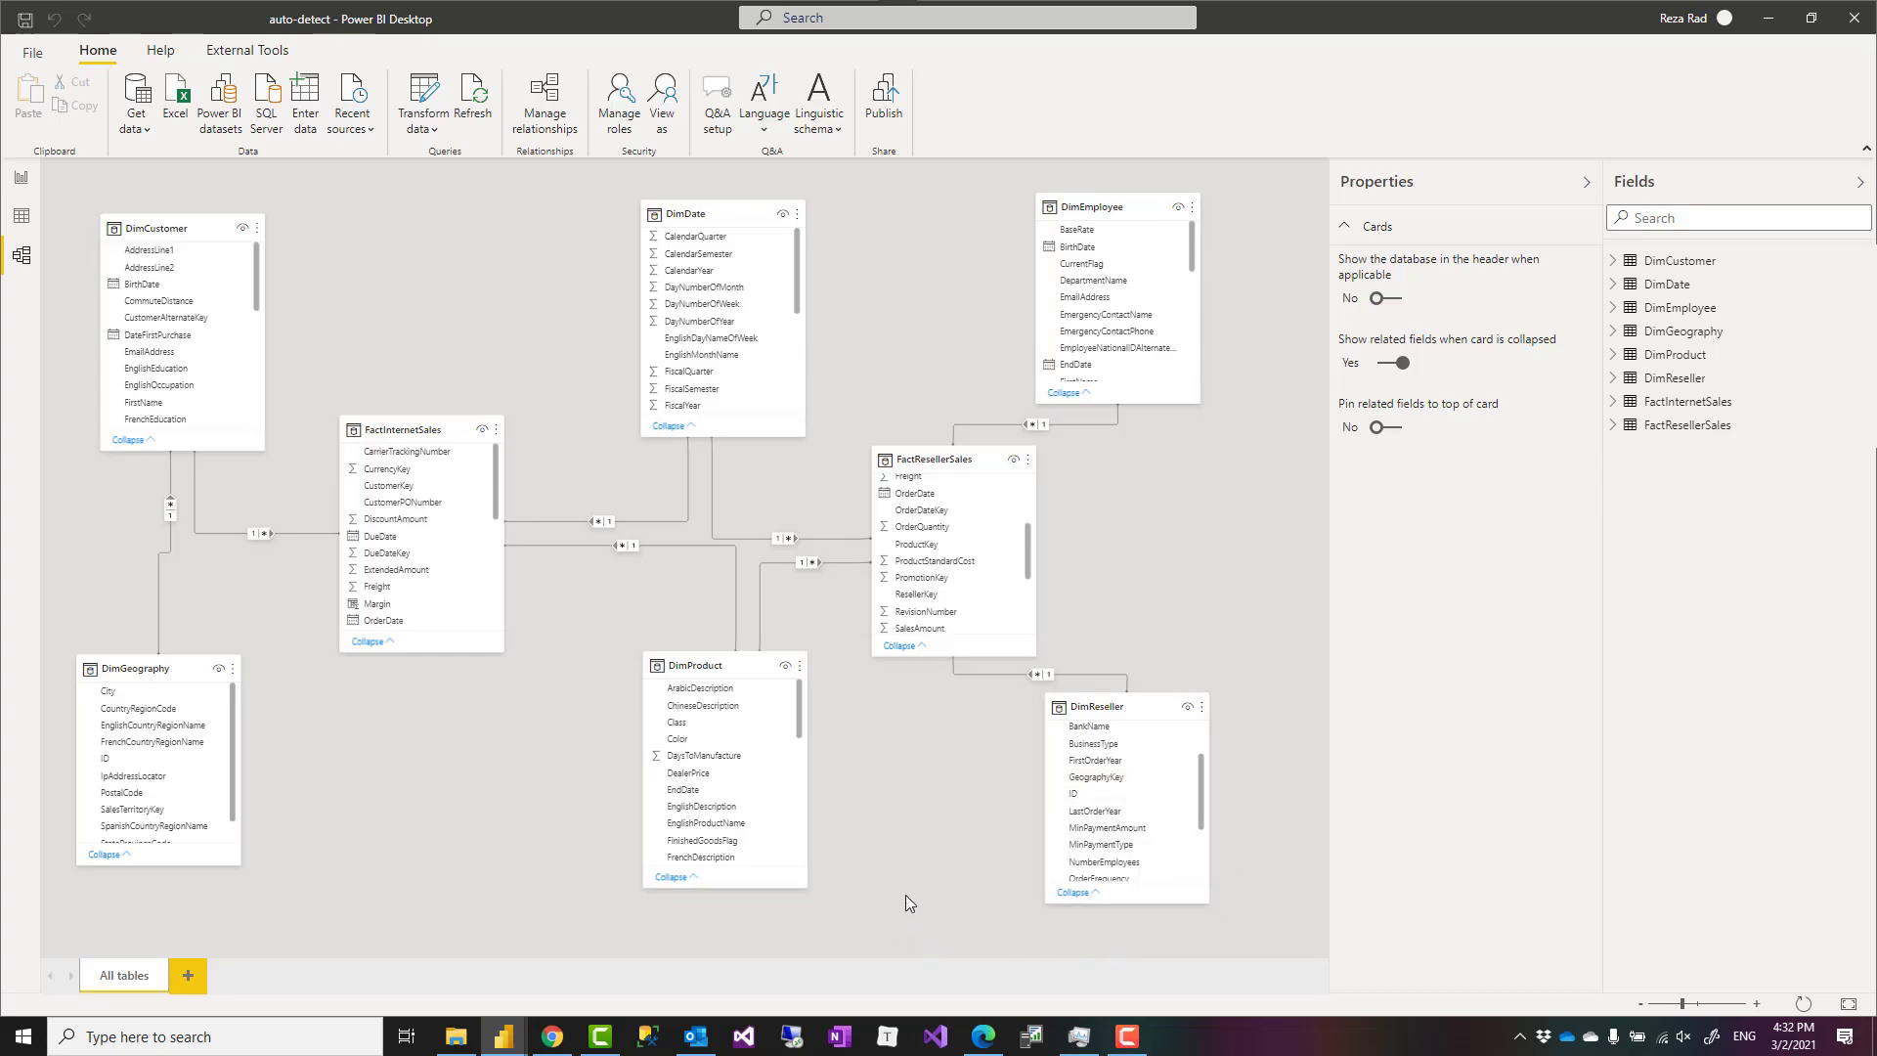
mouse_move(110, 75)
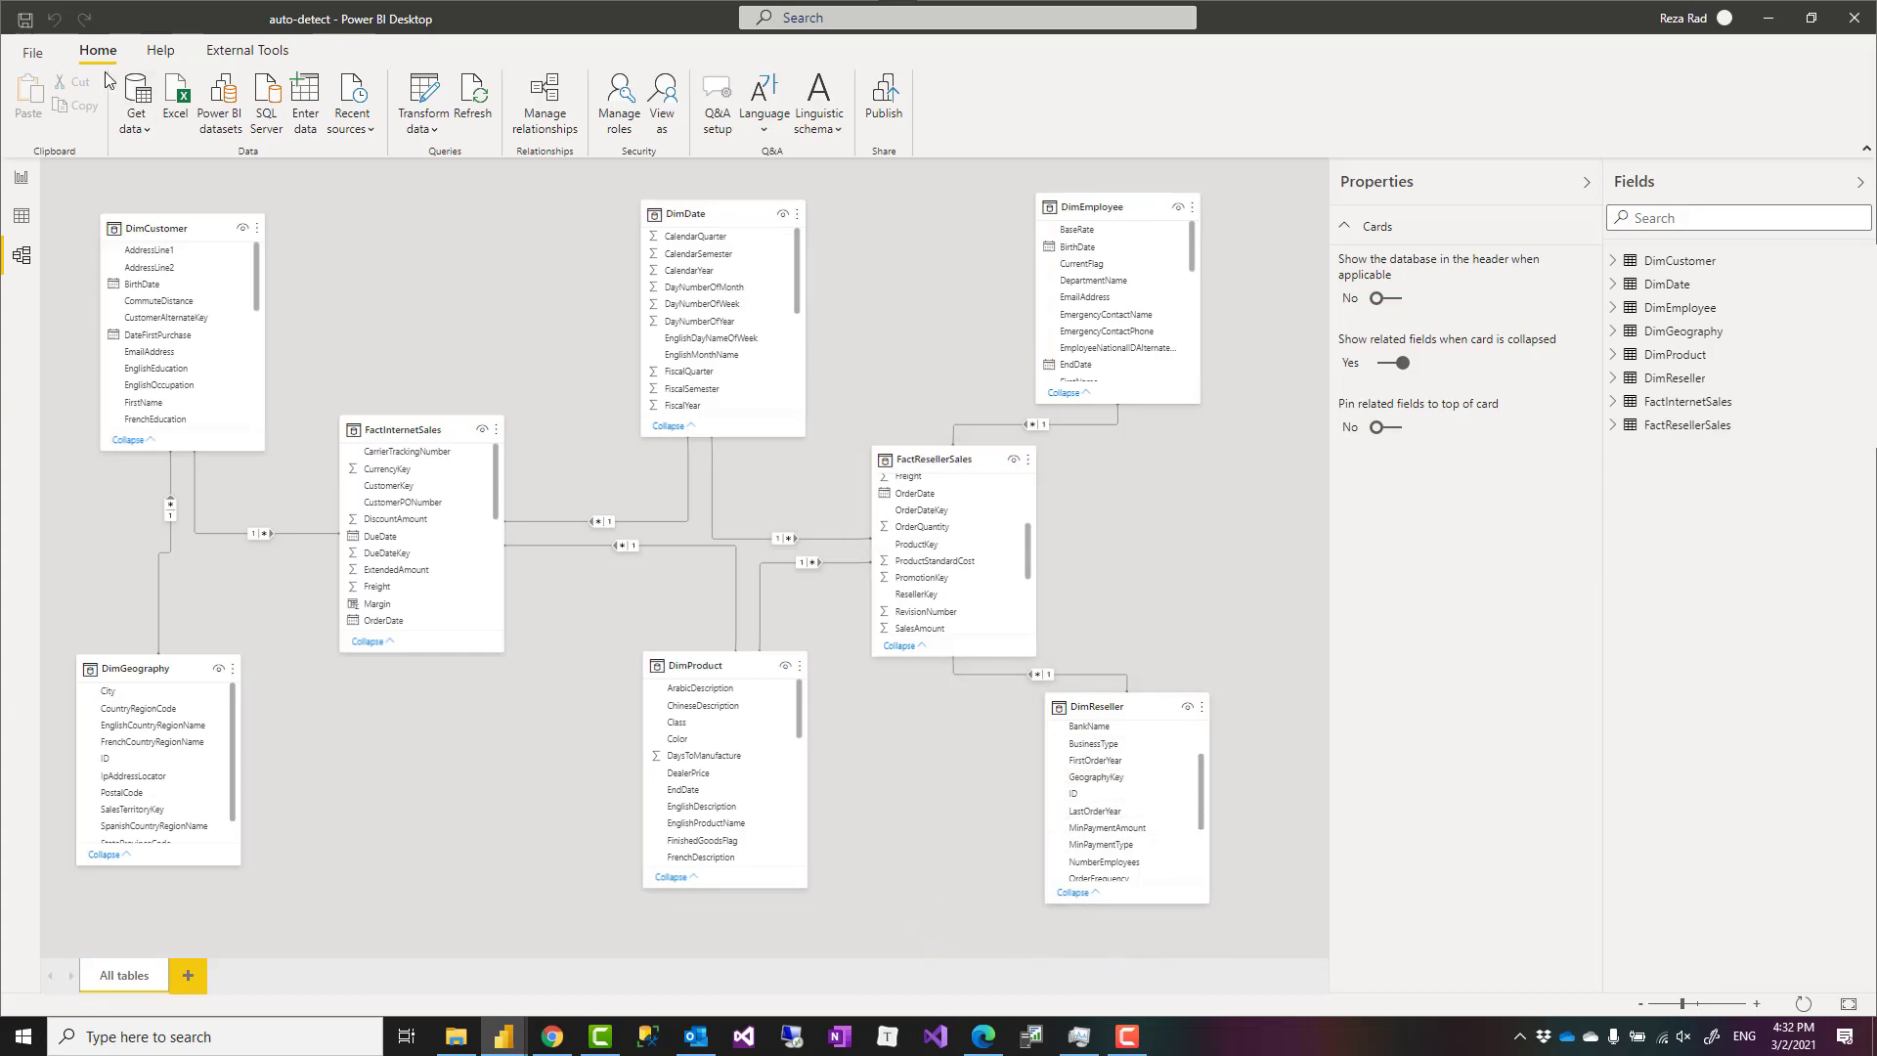
left_click(31, 50)
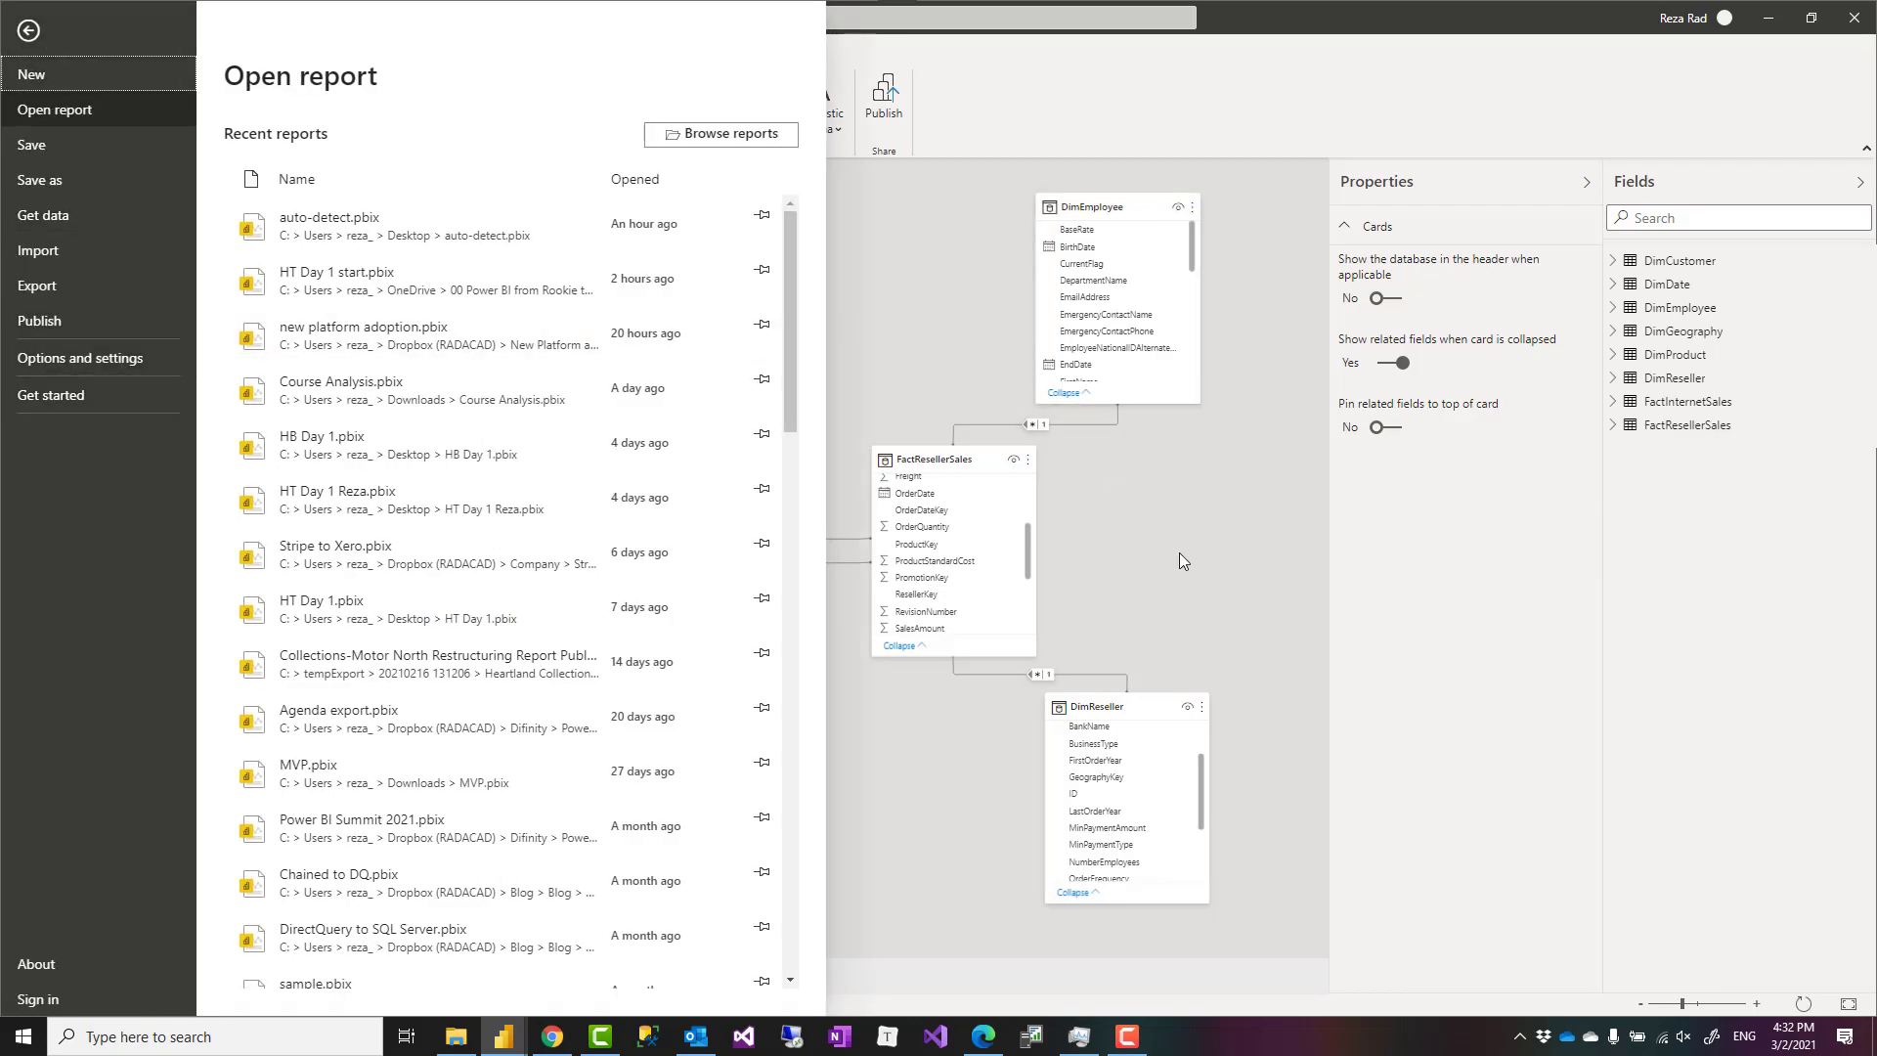
left_click(28, 30)
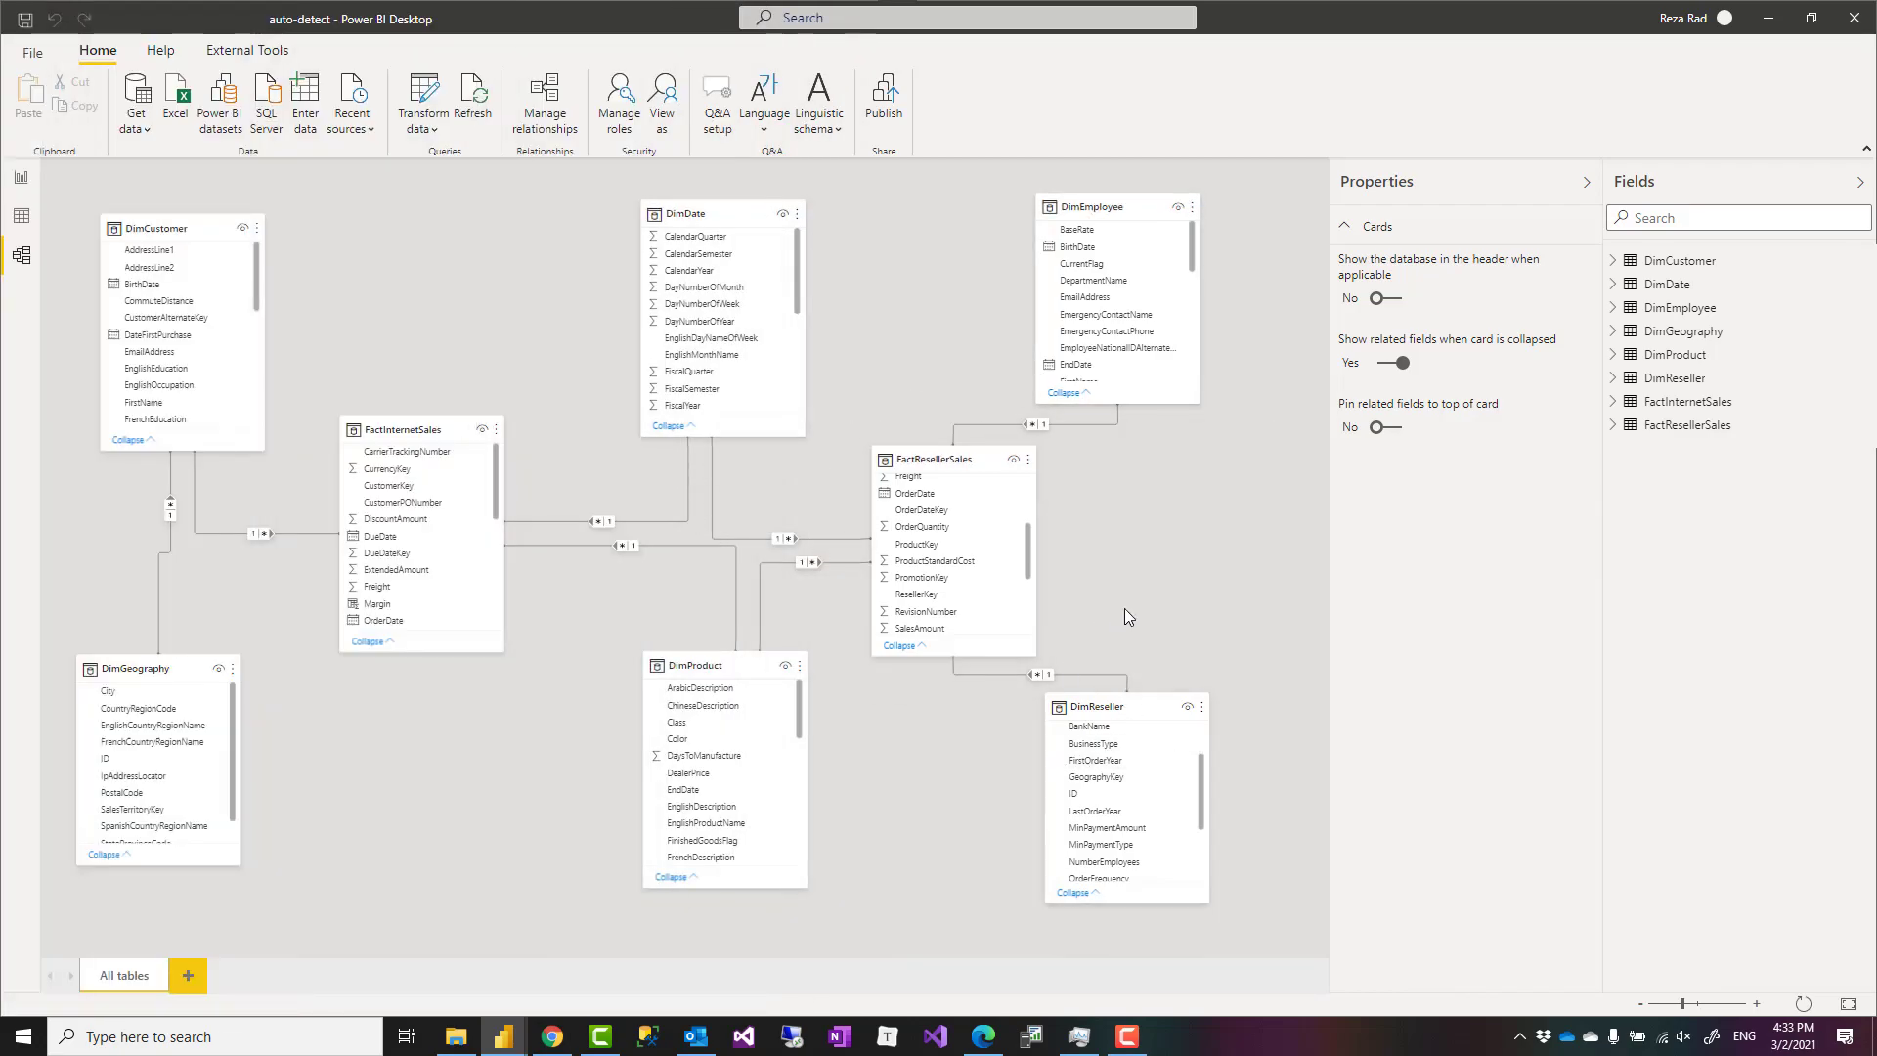
mouse_move(1167, 586)
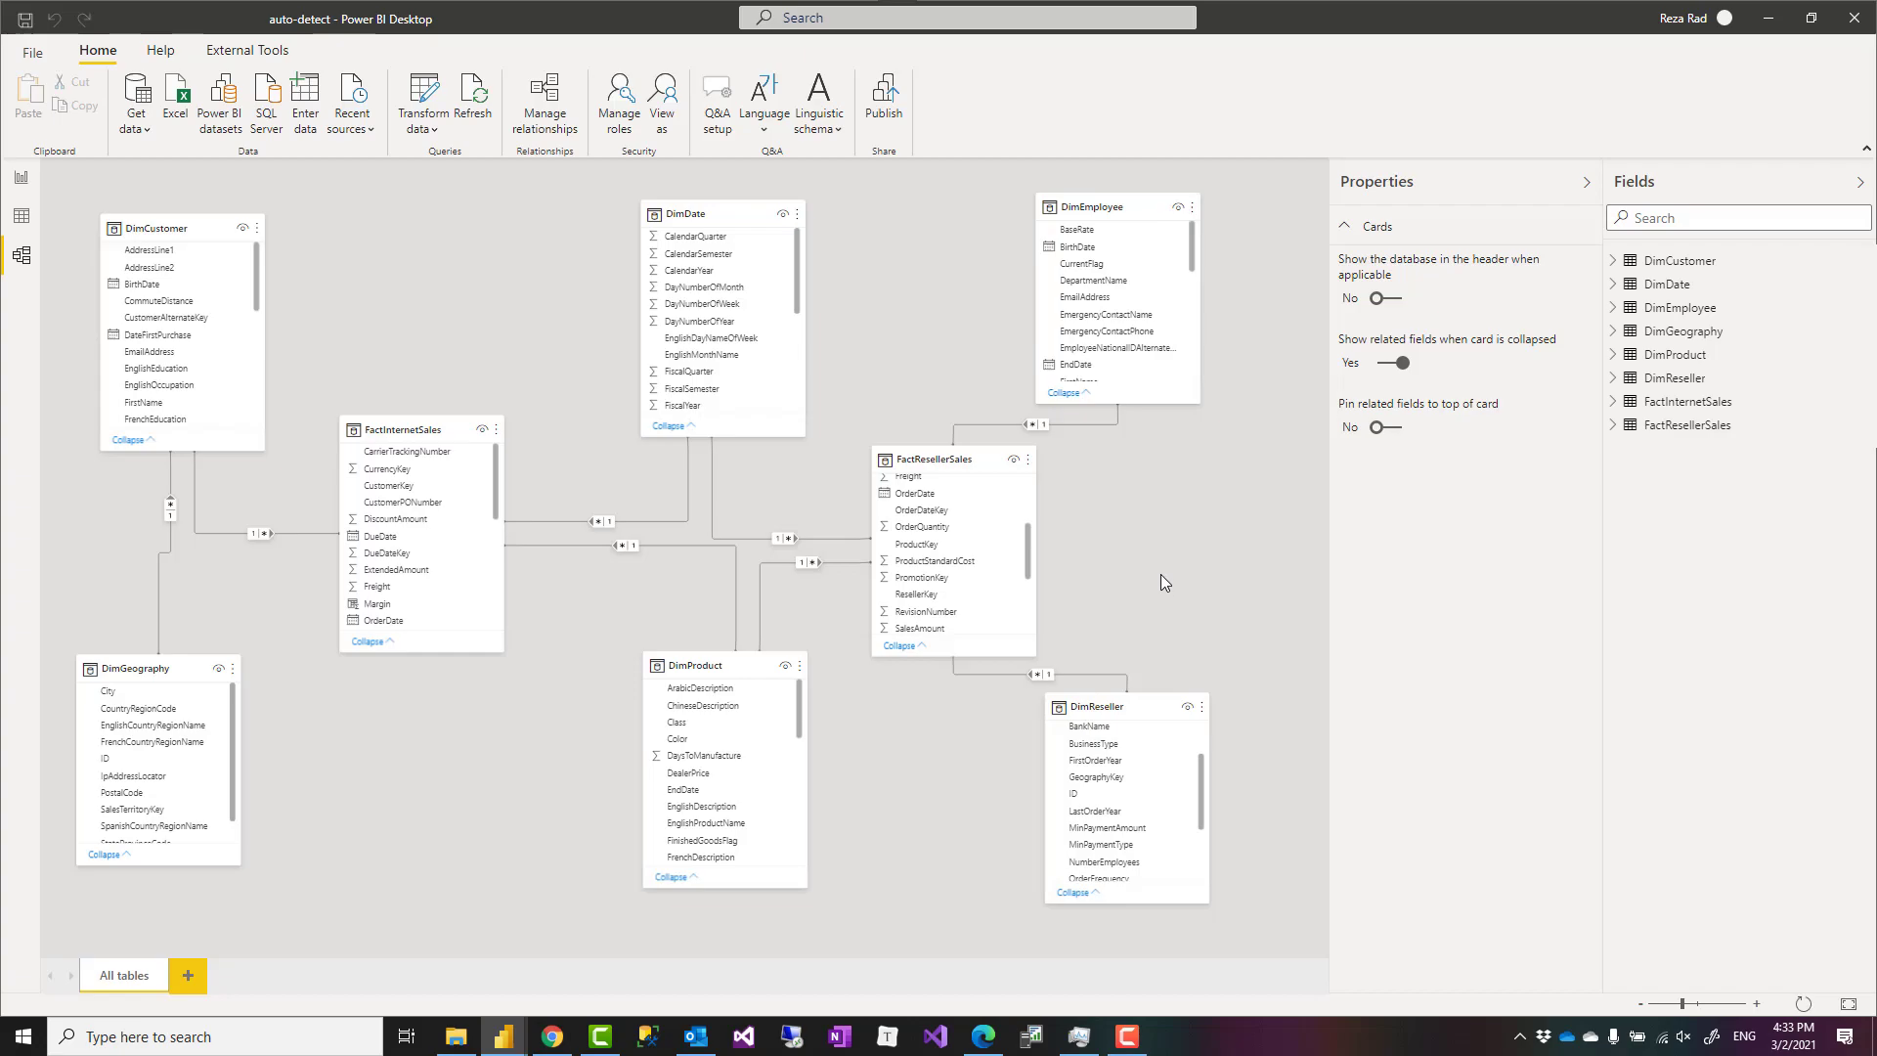
mouse_move(1184, 594)
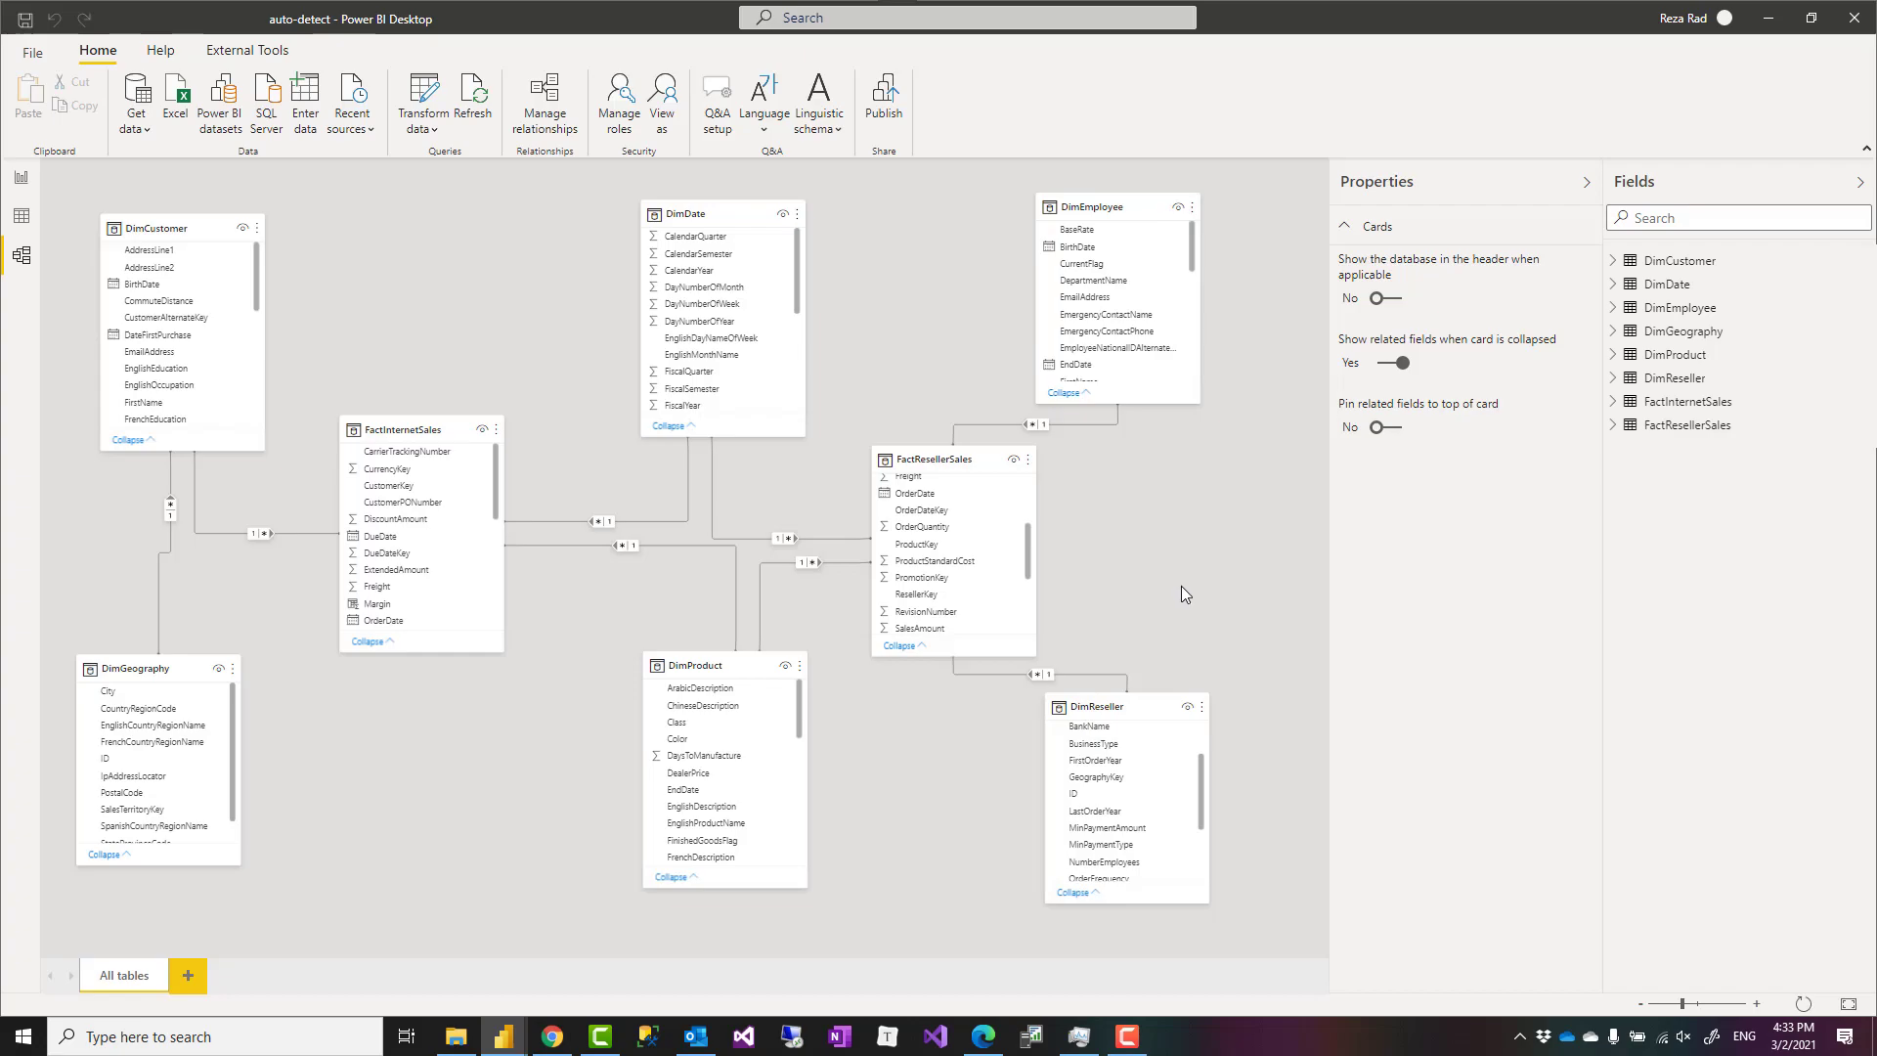
mouse_move(1177, 608)
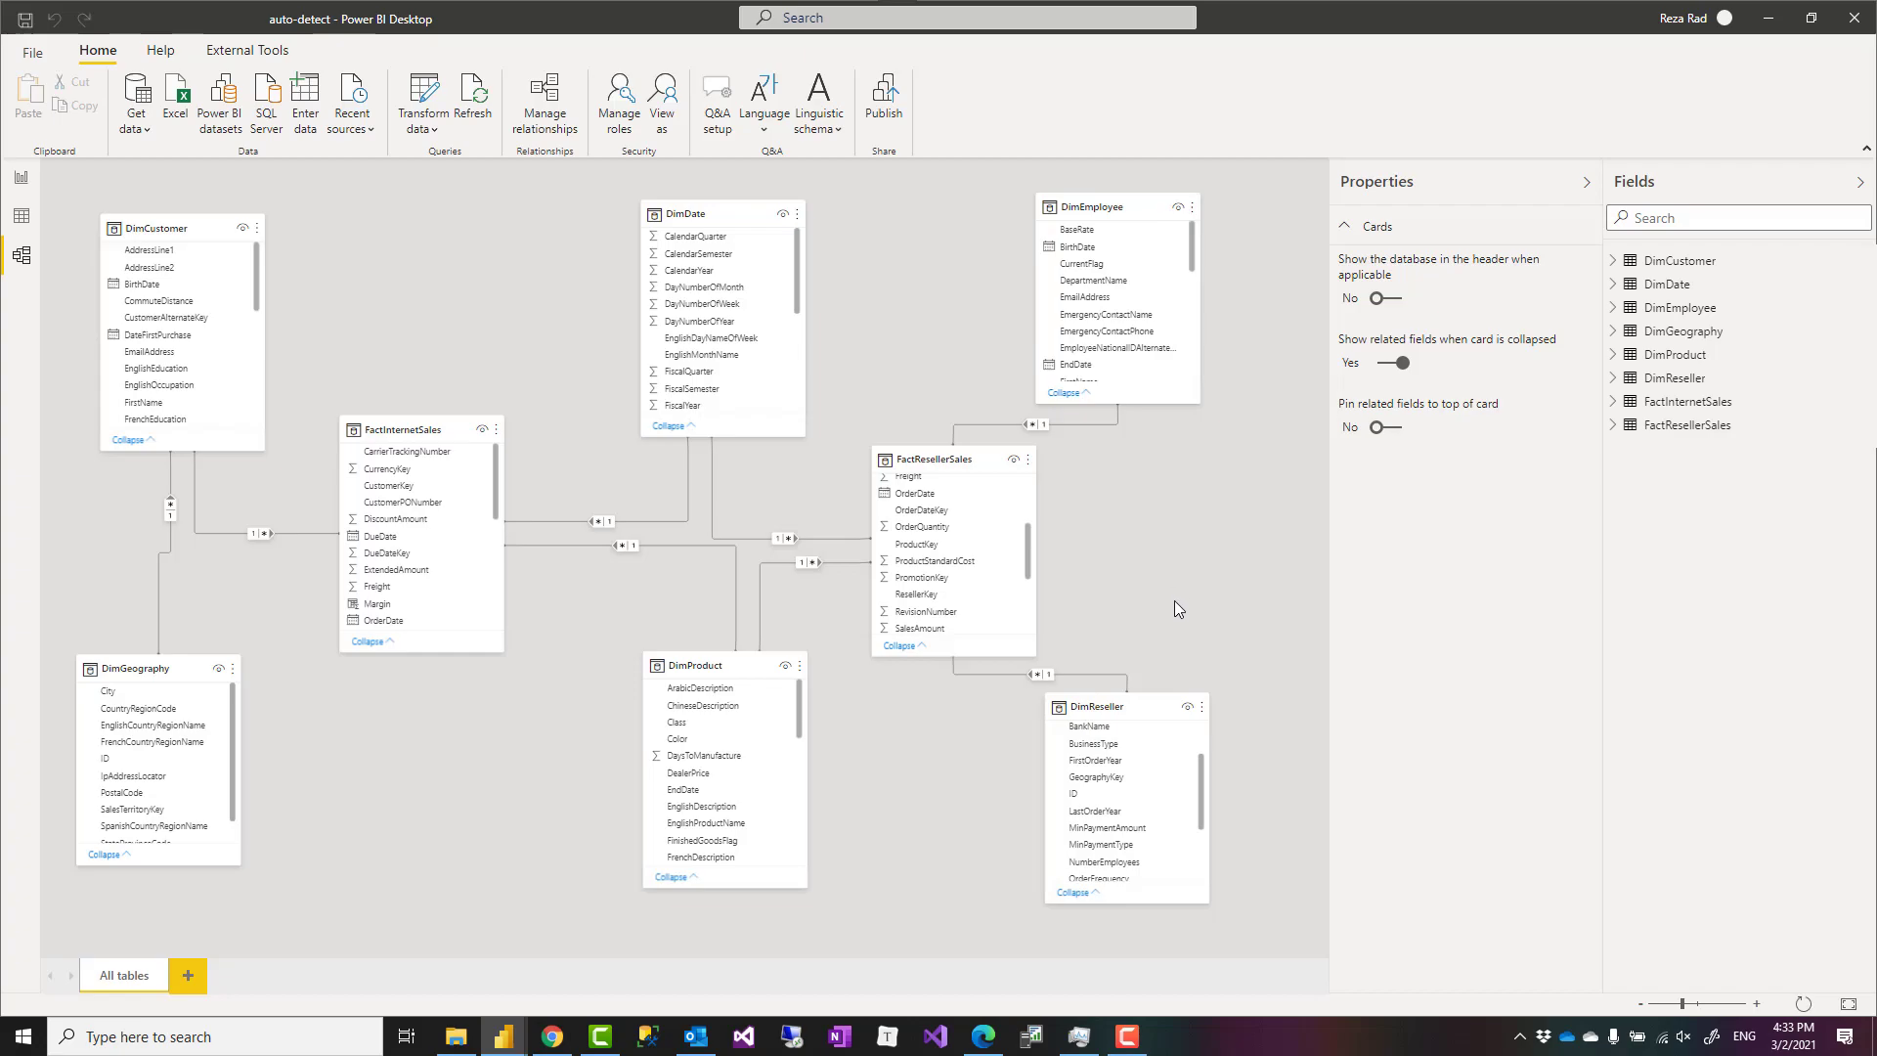
mouse_move(1161, 587)
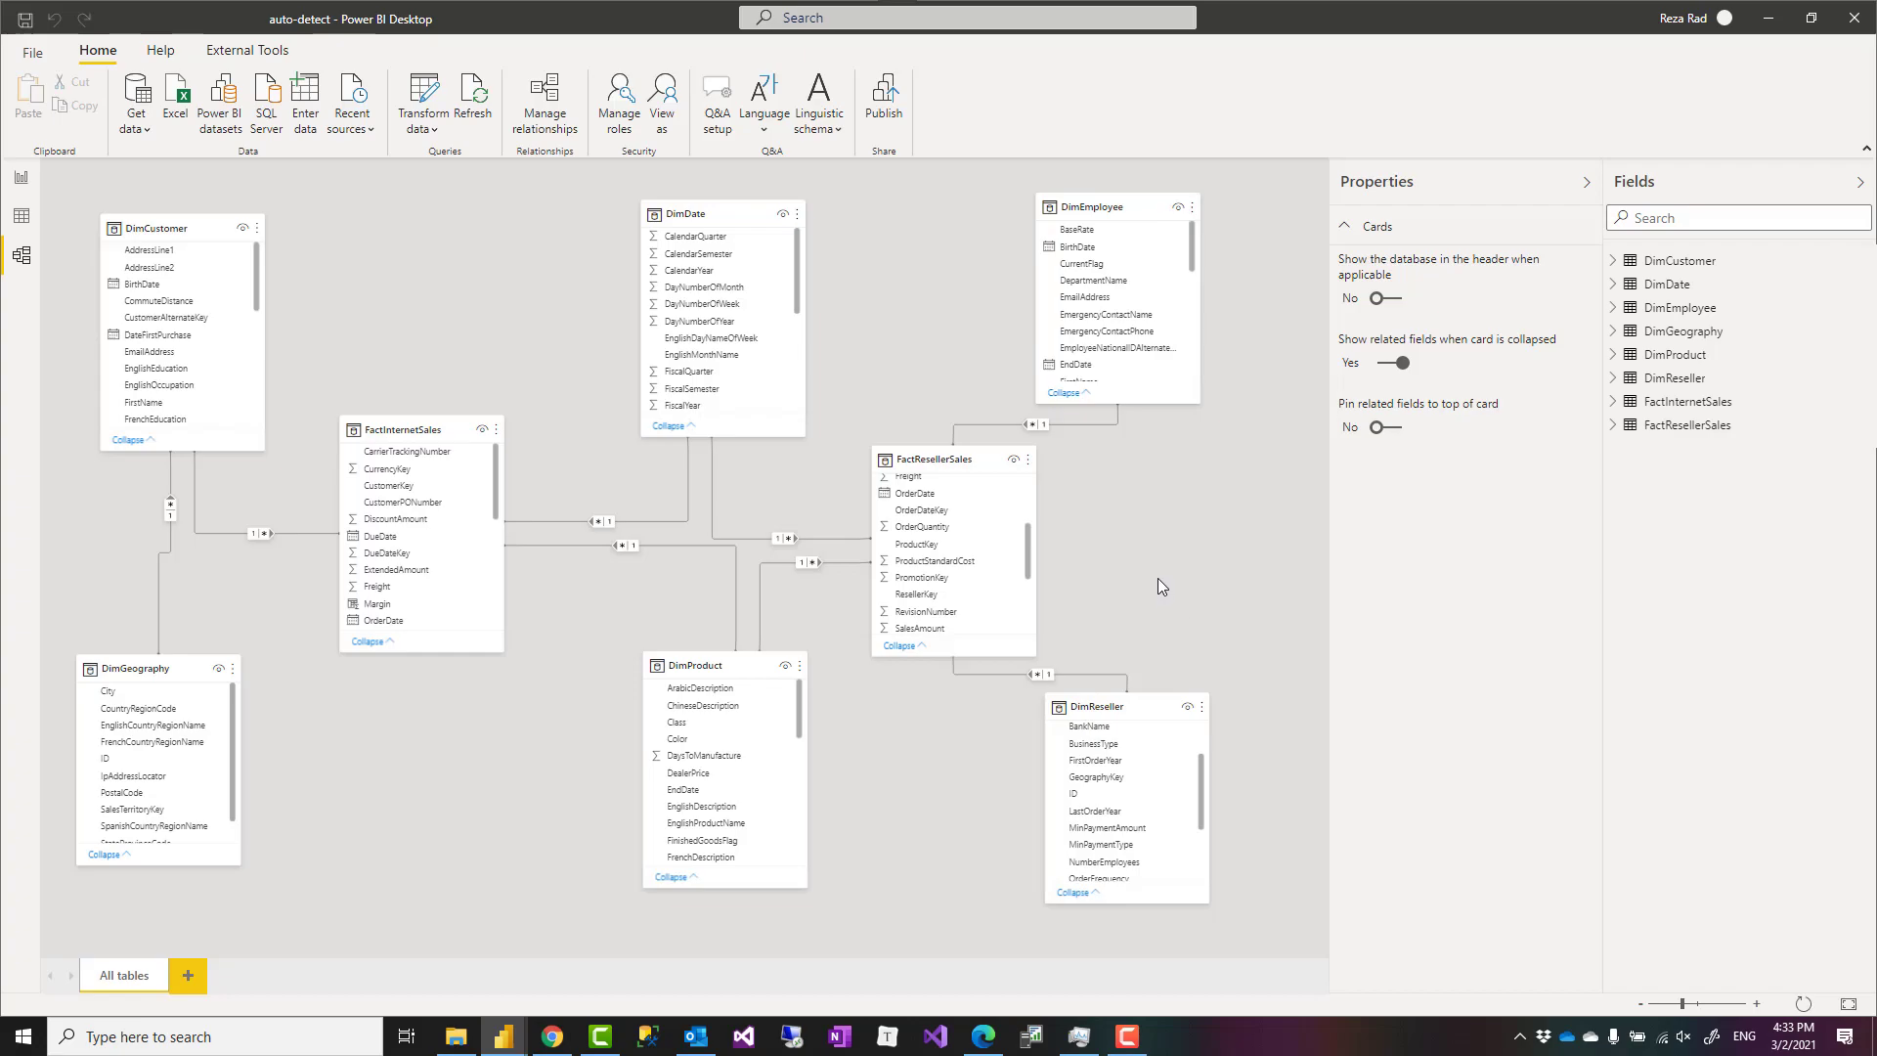
mouse_move(1167, 591)
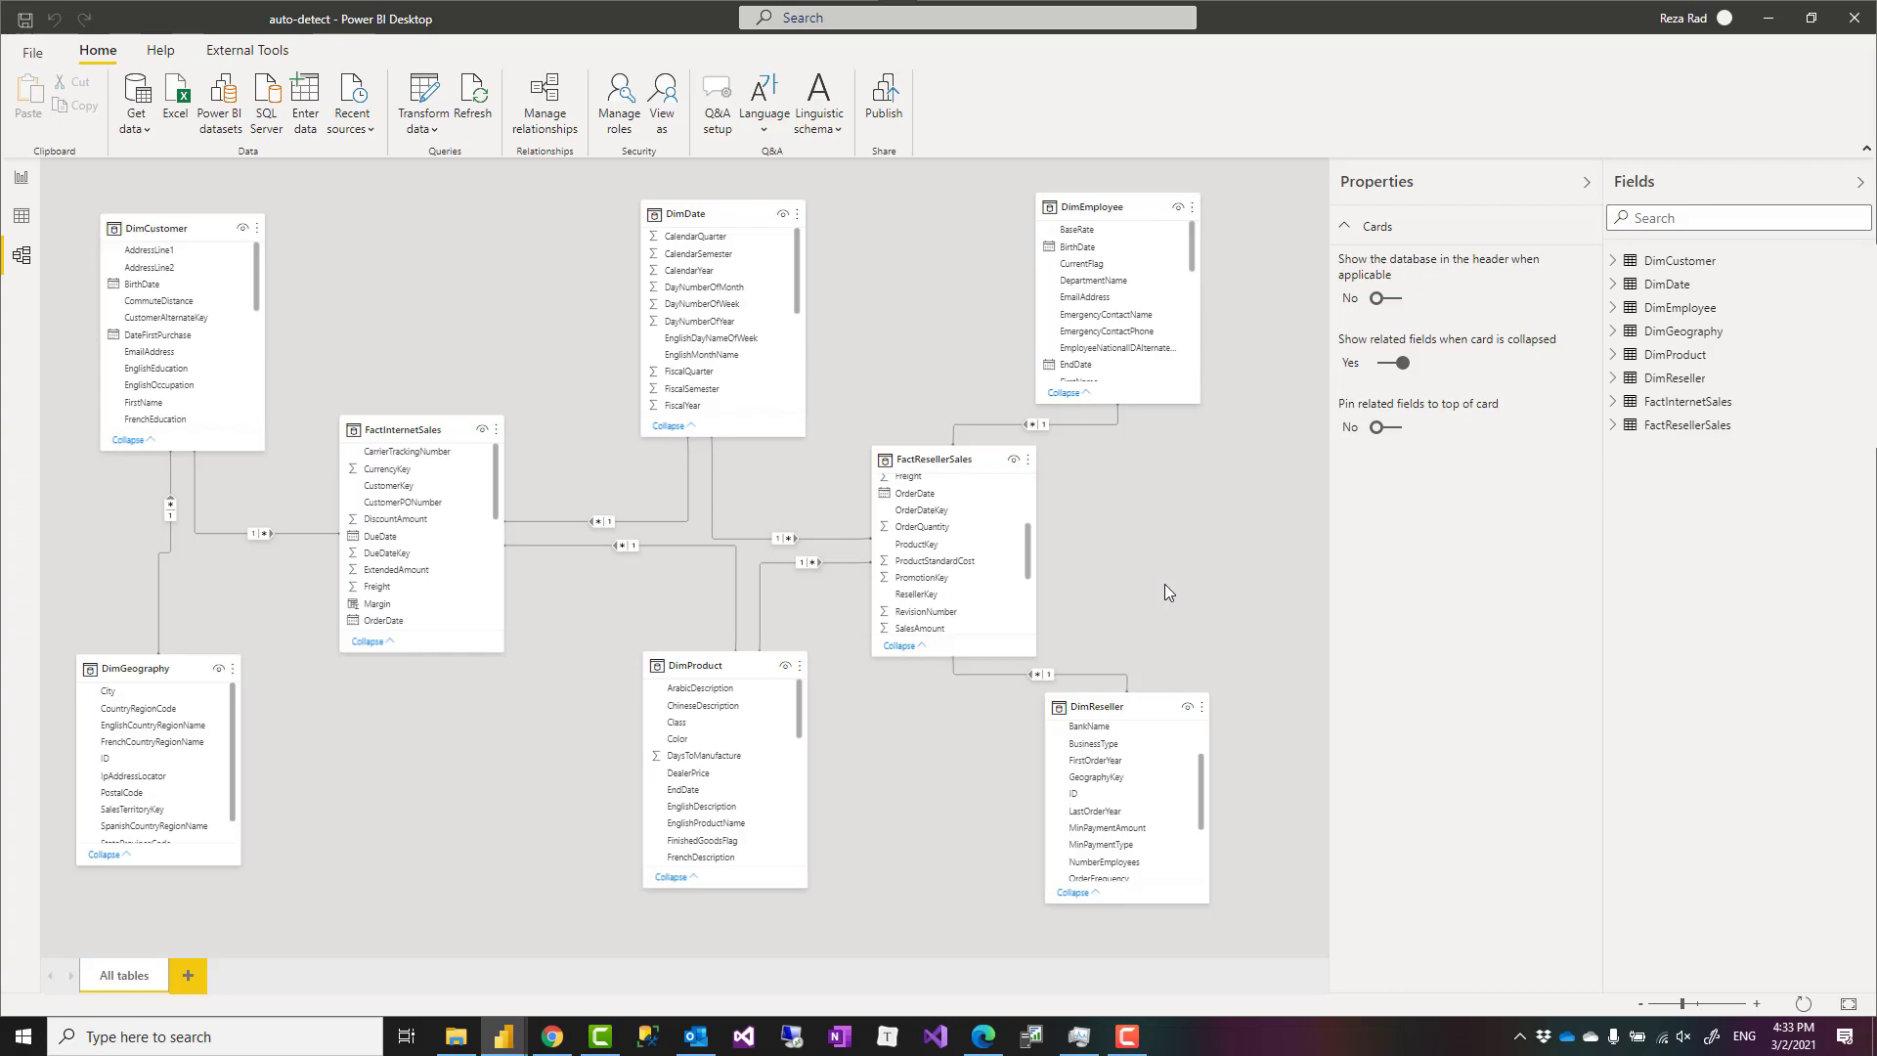
mouse_move(1171, 633)
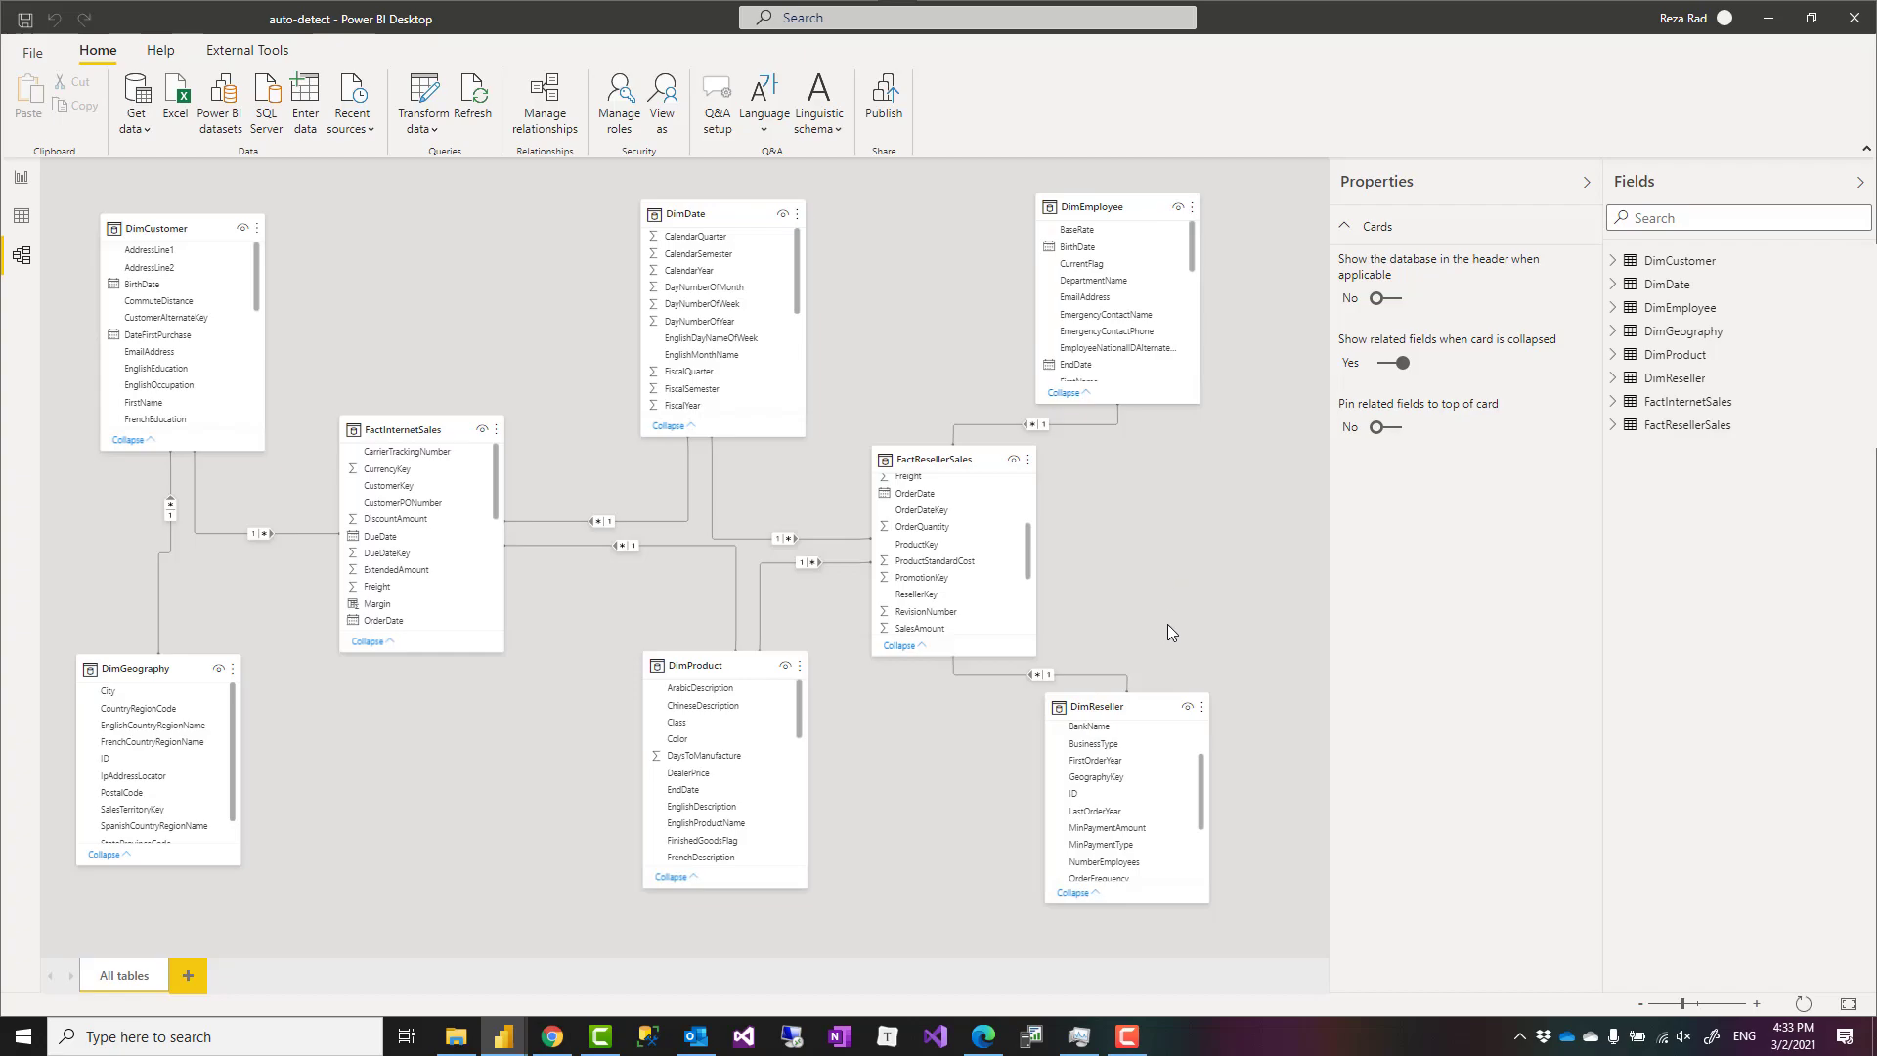